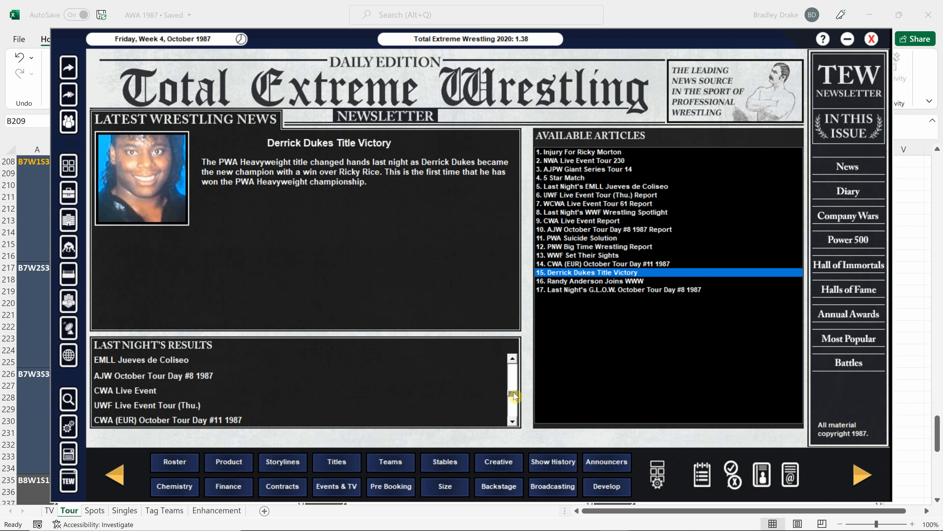
mouse_move(513, 404)
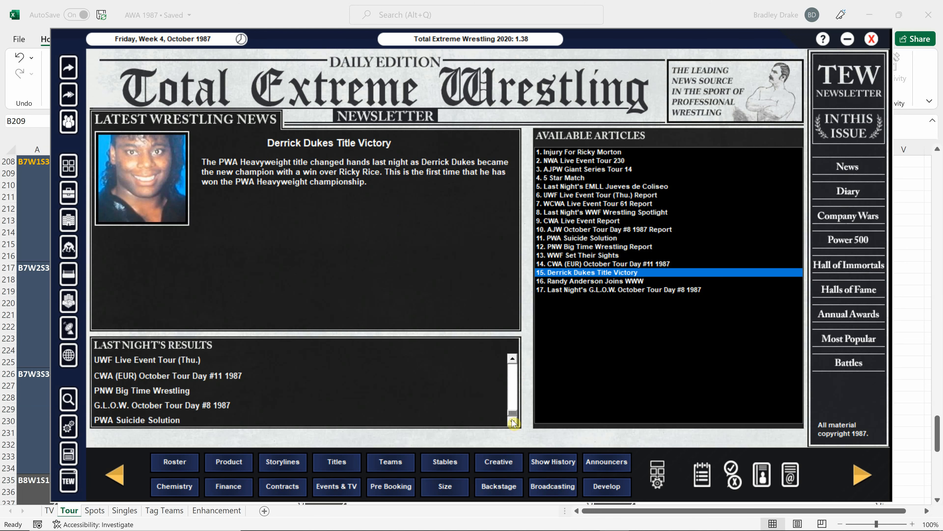
mouse_move(156, 419)
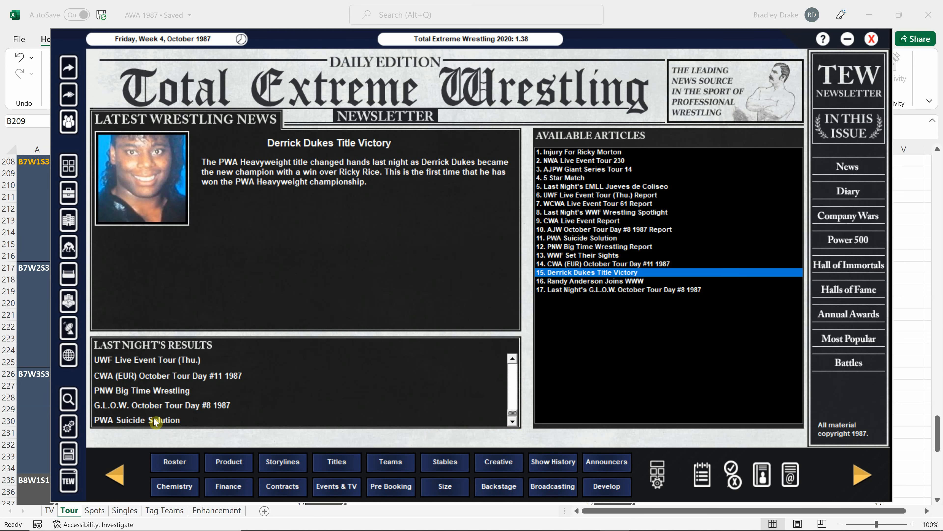
Step: Review the PWA Suicide Solution results and one match's details, then close them
click(137, 419)
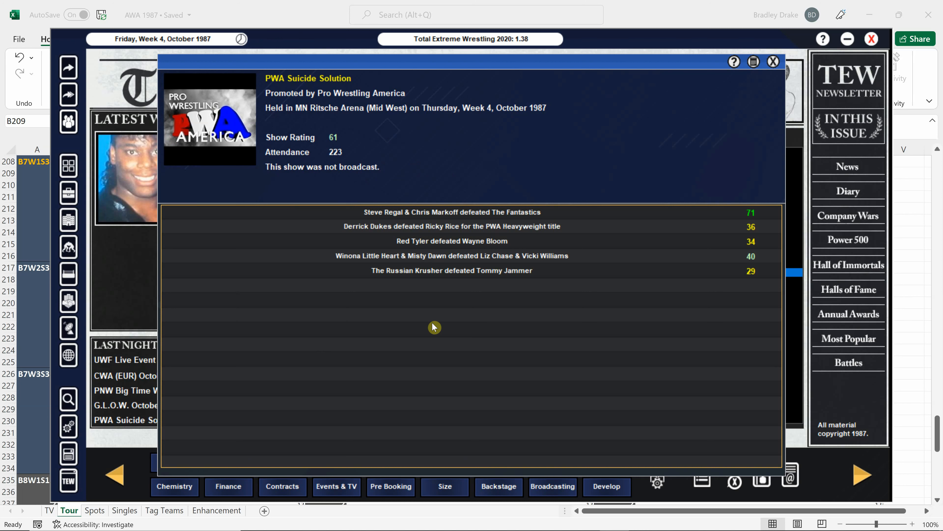
mouse_move(497, 357)
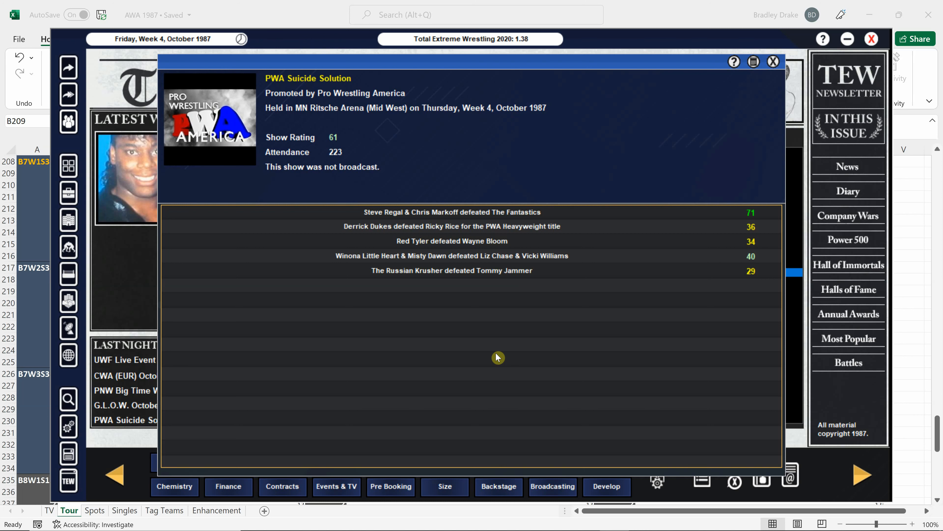
mouse_move(477, 247)
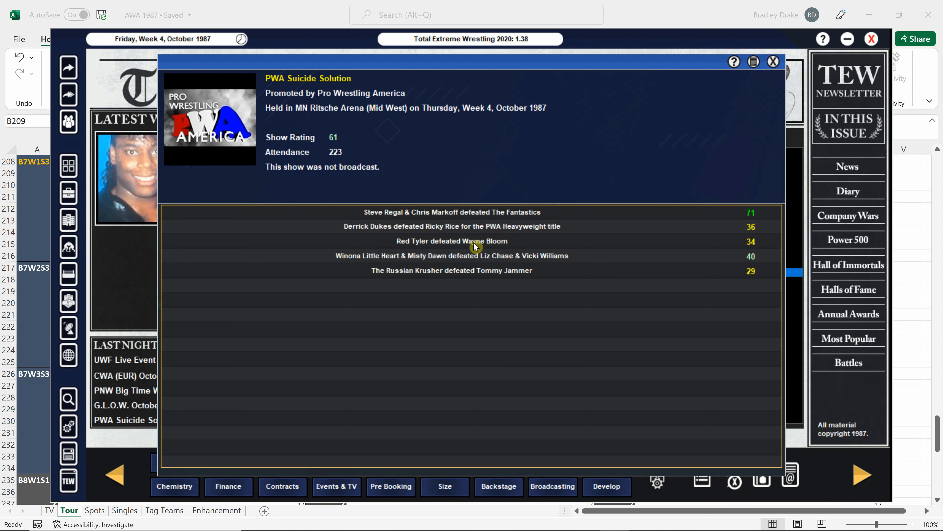
click(451, 270)
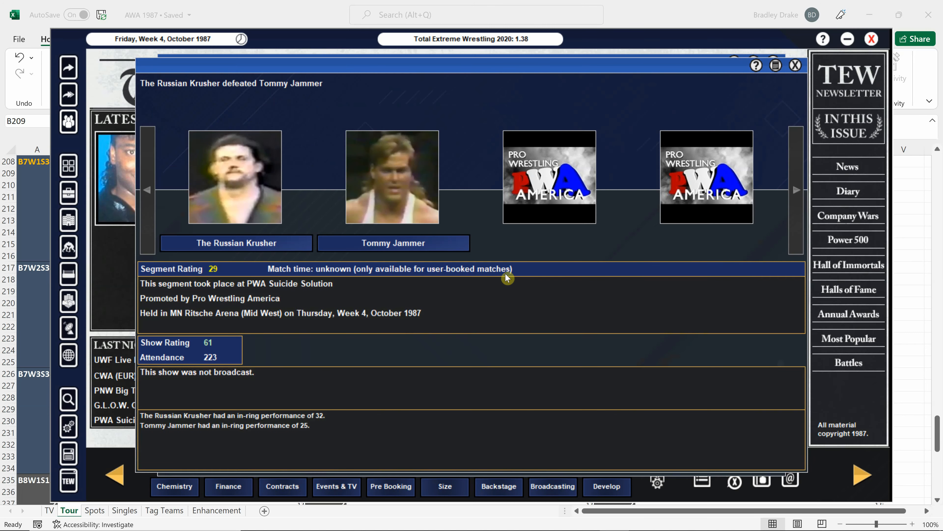
mouse_move(795, 65)
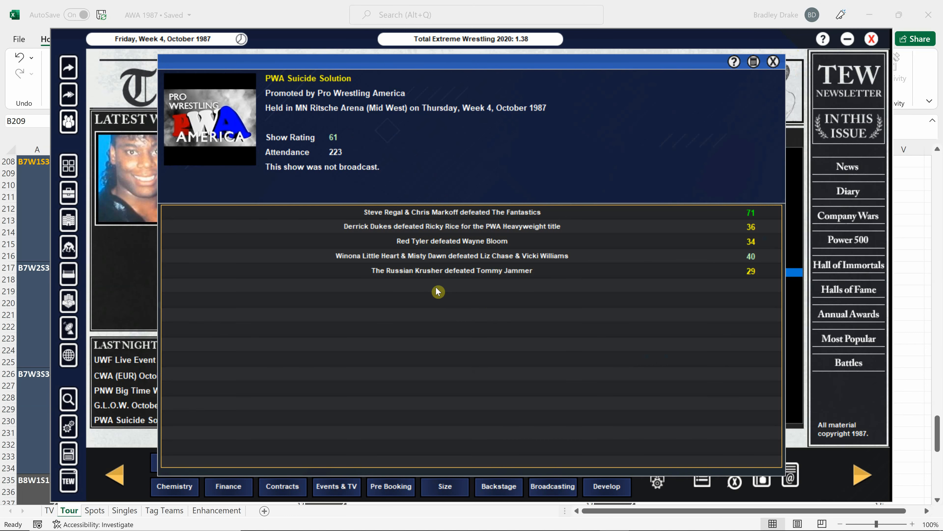
click(773, 61)
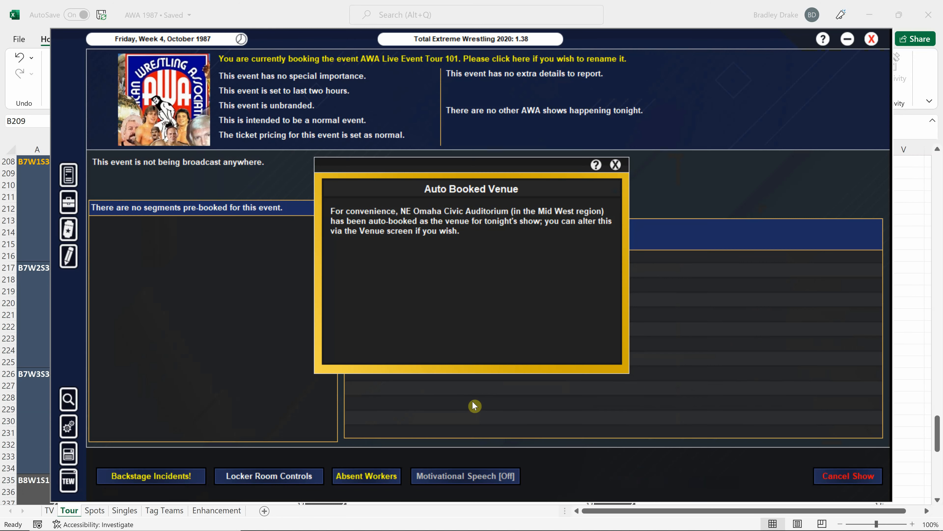
Step: Dismiss the auto-booked venue notice and search venues with raised min and max capacity
click(615, 165)
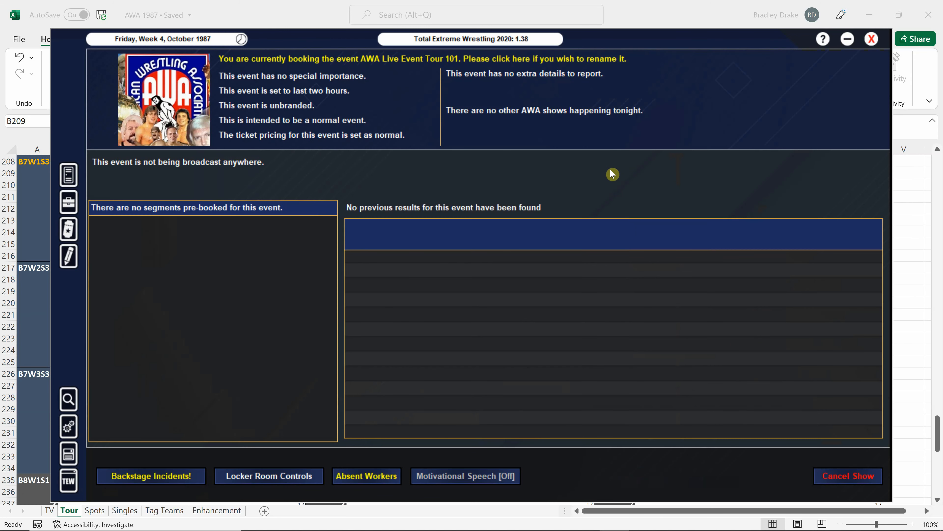
click(68, 228)
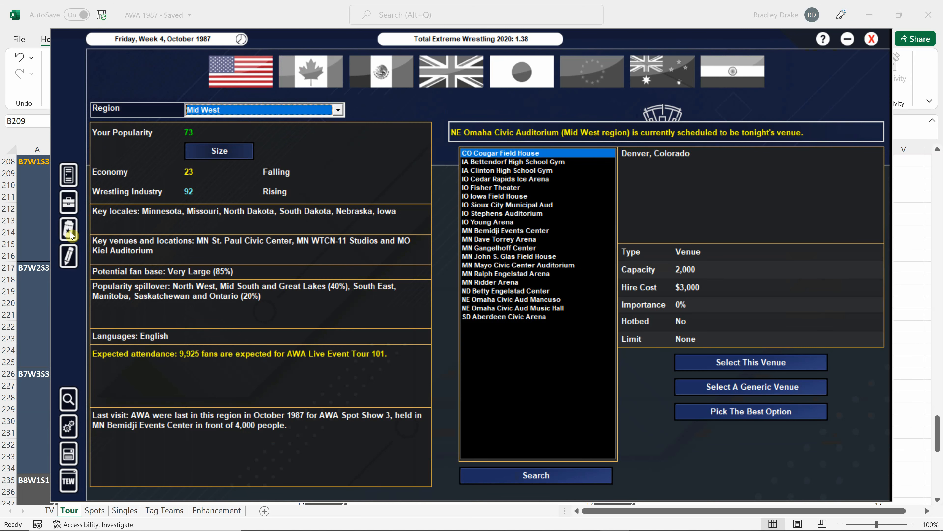
mouse_move(473, 486)
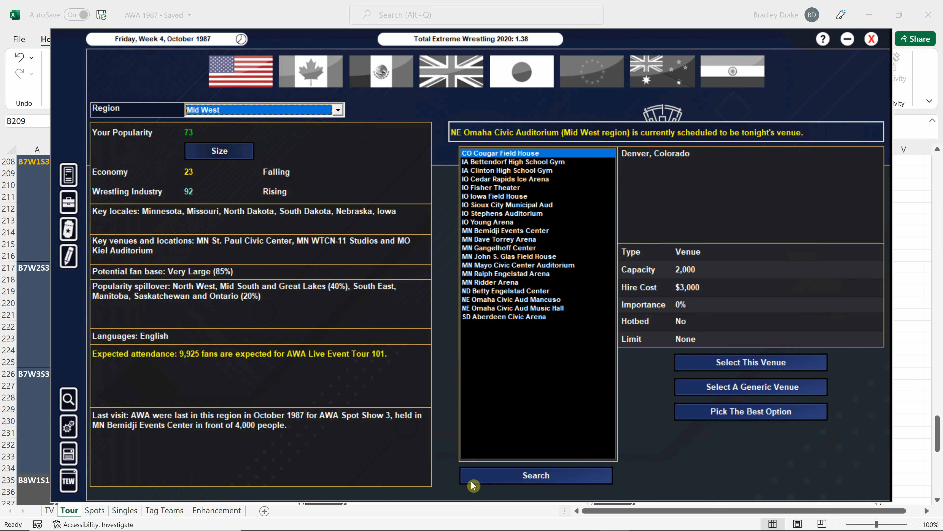
click(536, 475)
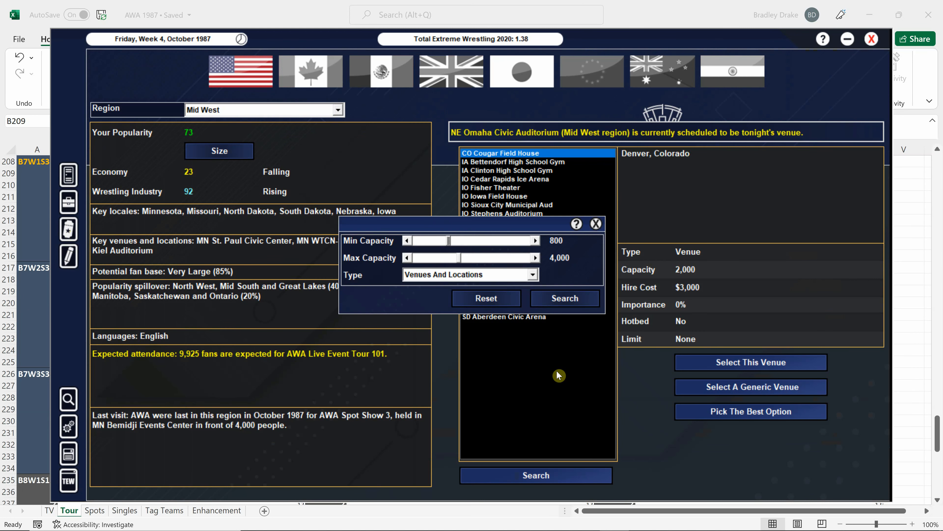
click(533, 258)
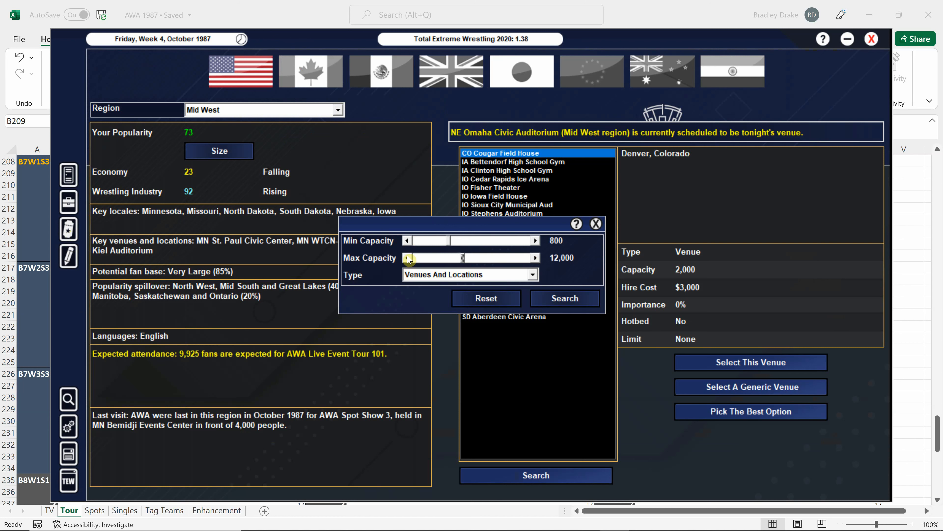
click(535, 241)
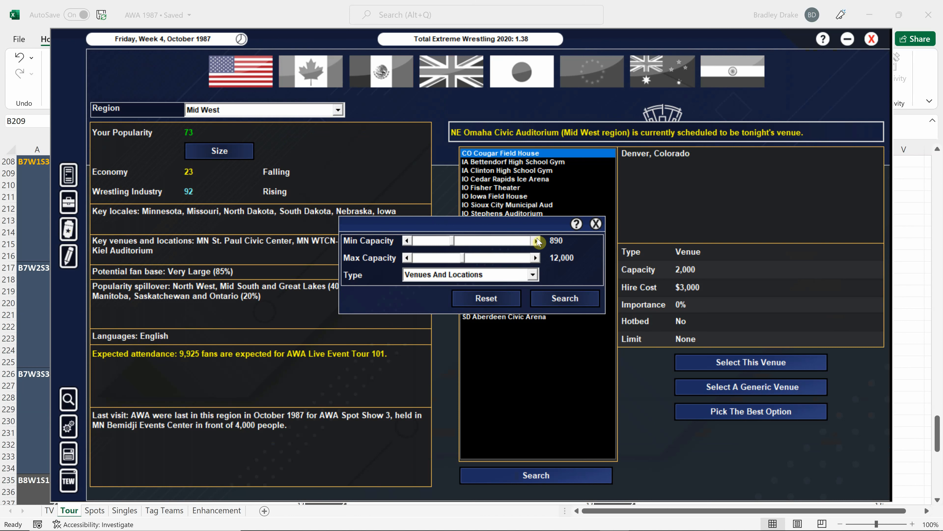
click(536, 240)
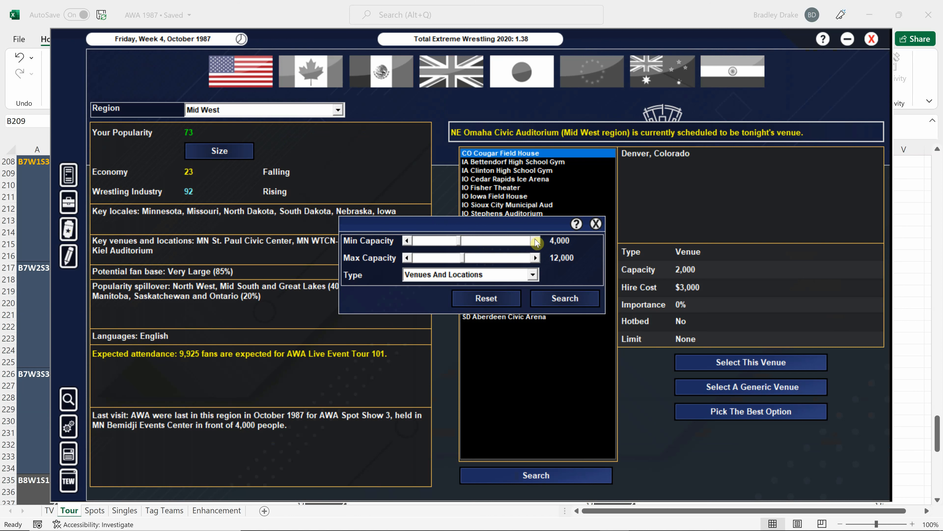
click(535, 240)
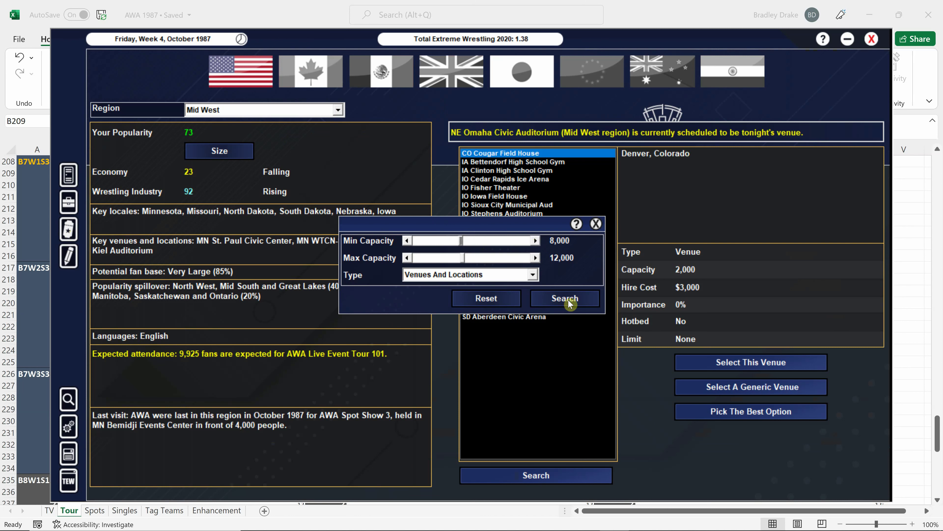
click(564, 298)
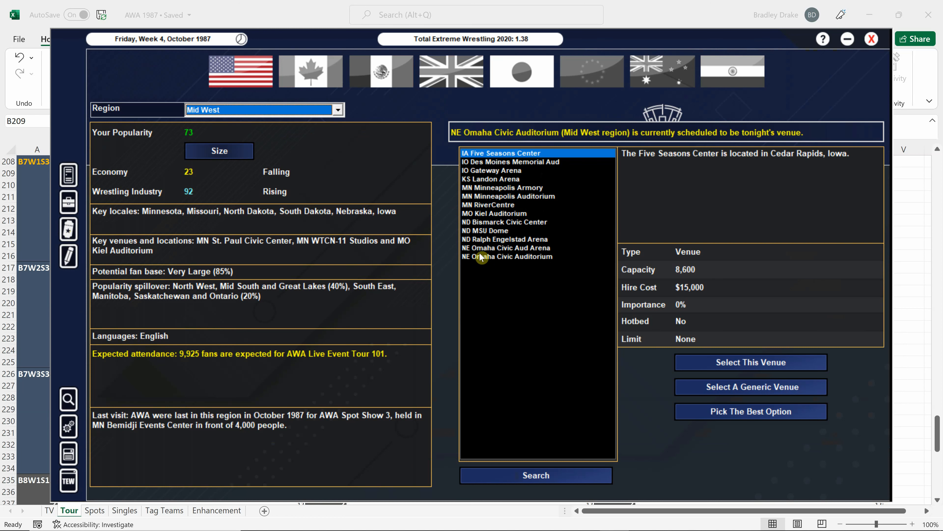
Step: Book MN RiverCentre as the venue and return to the event booking overview
click(488, 205)
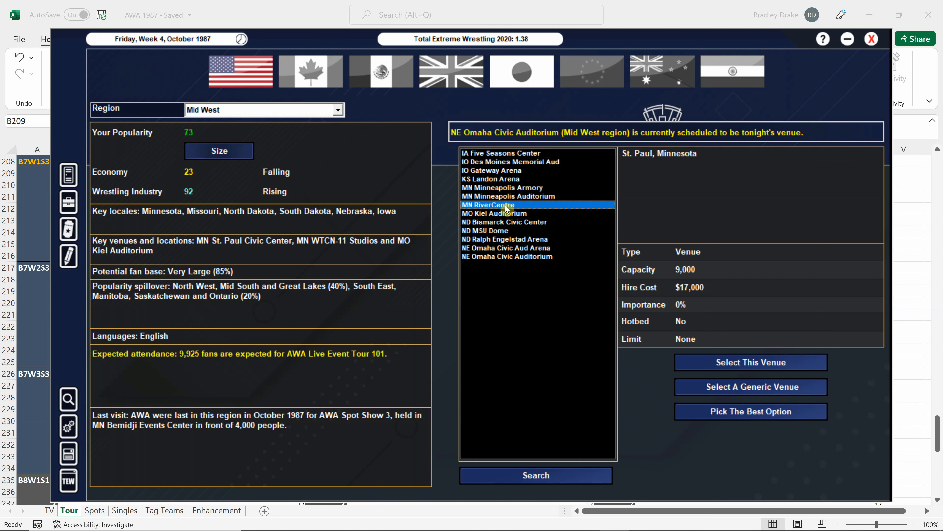
mouse_move(756, 369)
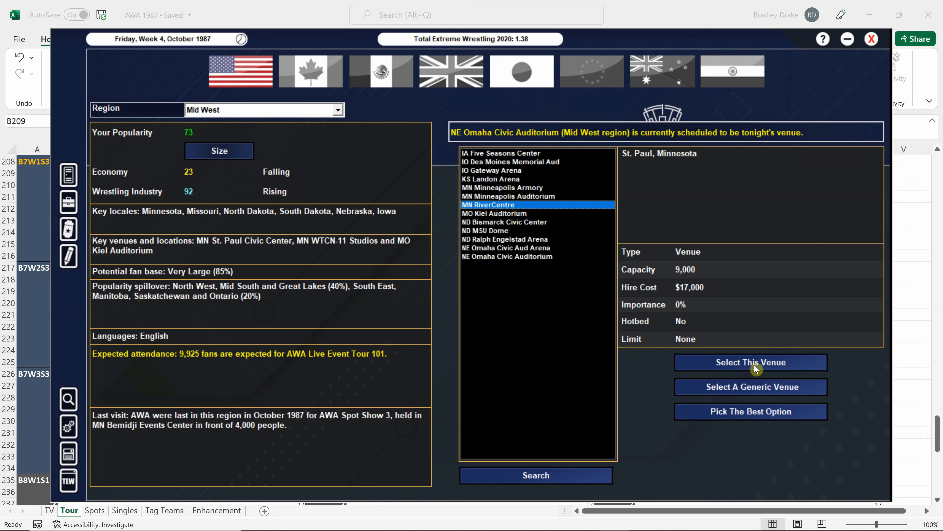
click(750, 362)
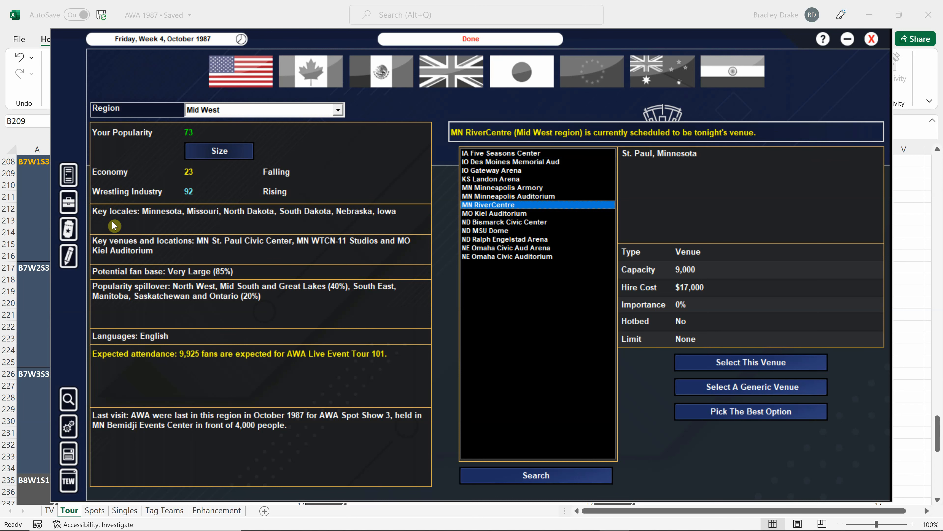
click(751, 362)
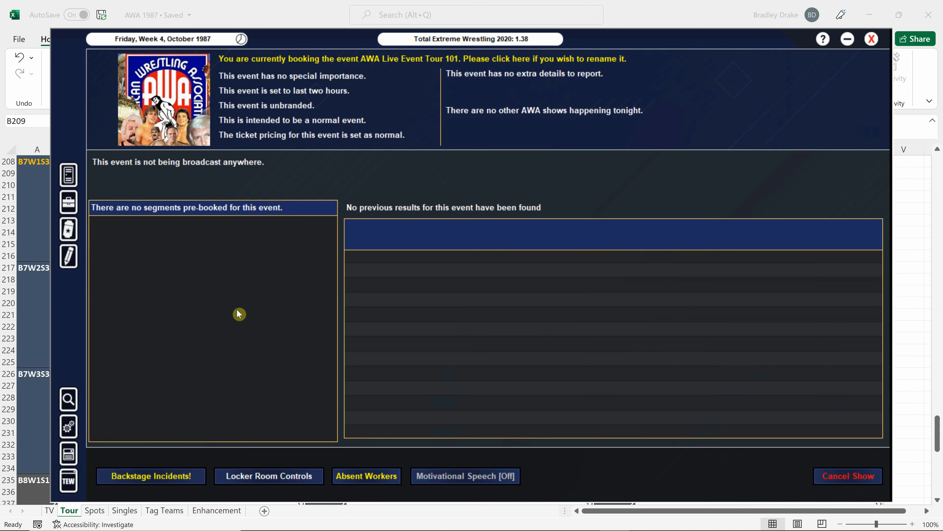
Step: View both backstage incidents, dismiss their notices and close the incident list
click(151, 476)
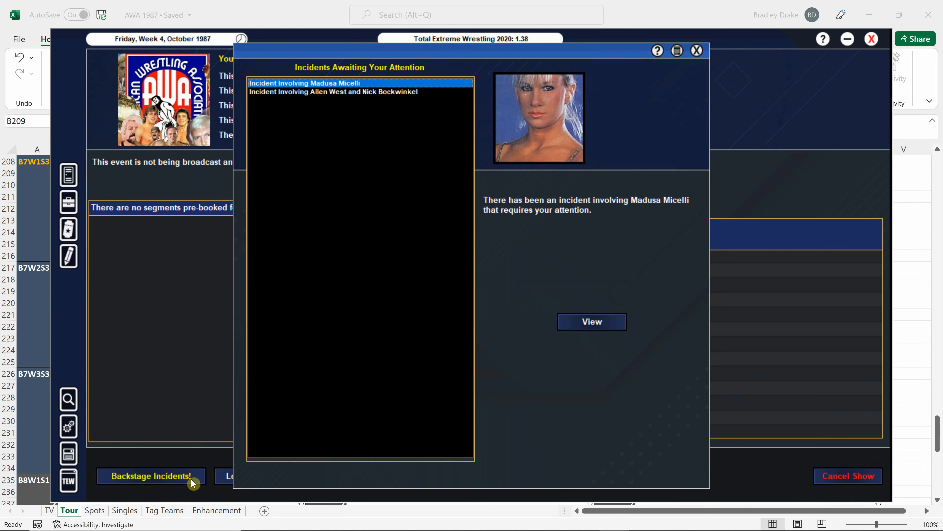
click(592, 321)
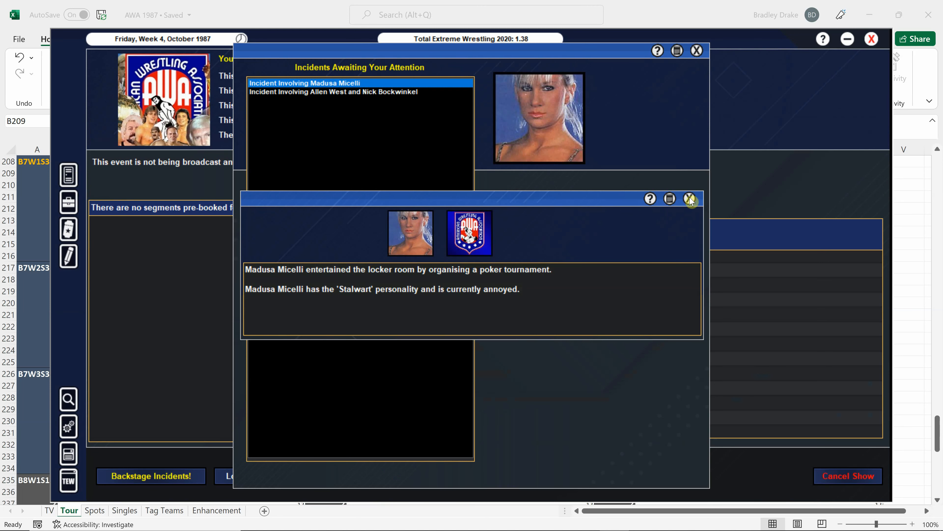
mouse_move(692, 205)
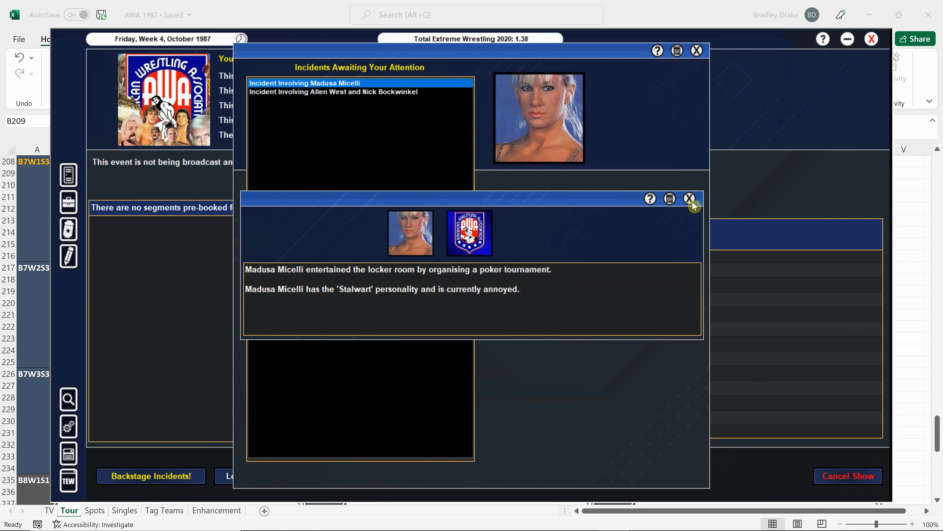
click(689, 199)
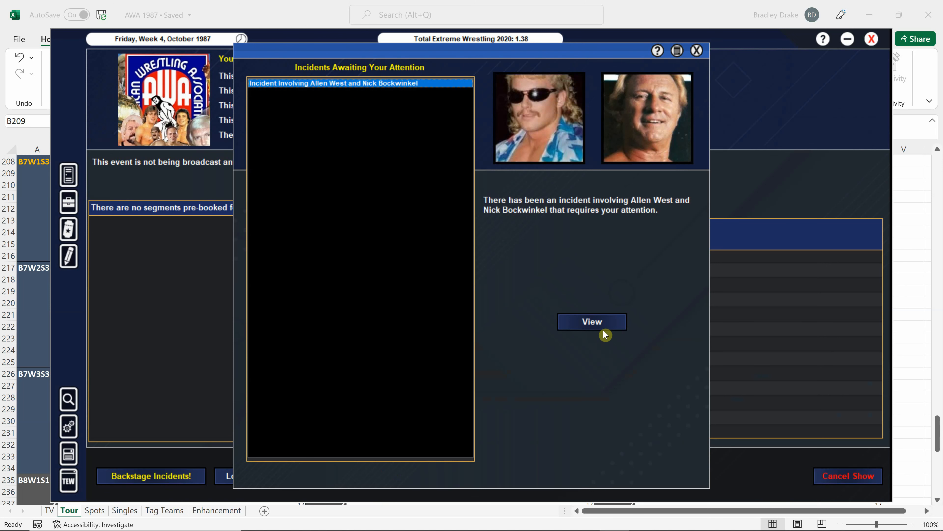
click(591, 320)
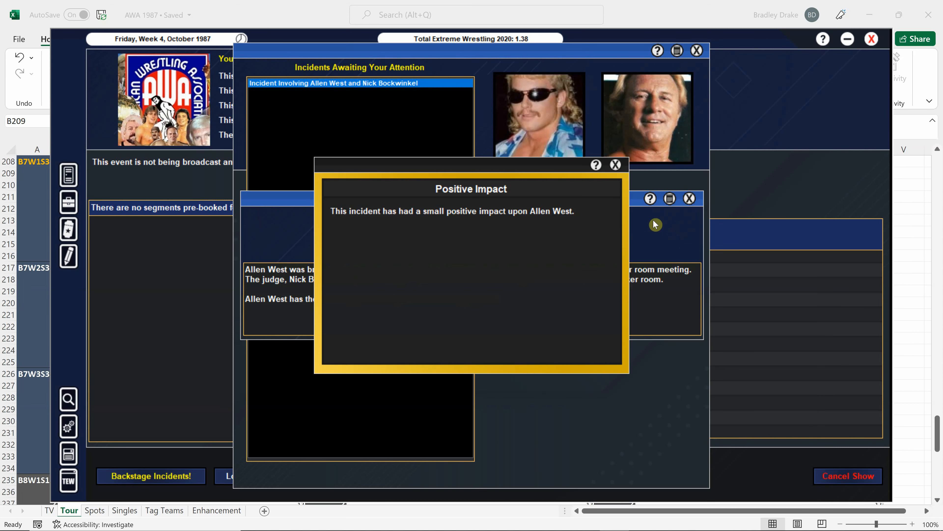
click(615, 164)
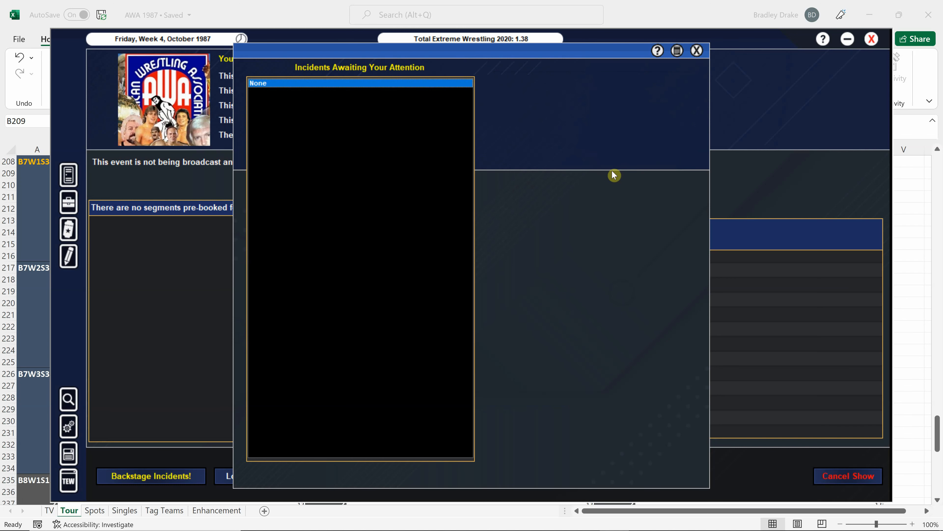
click(696, 50)
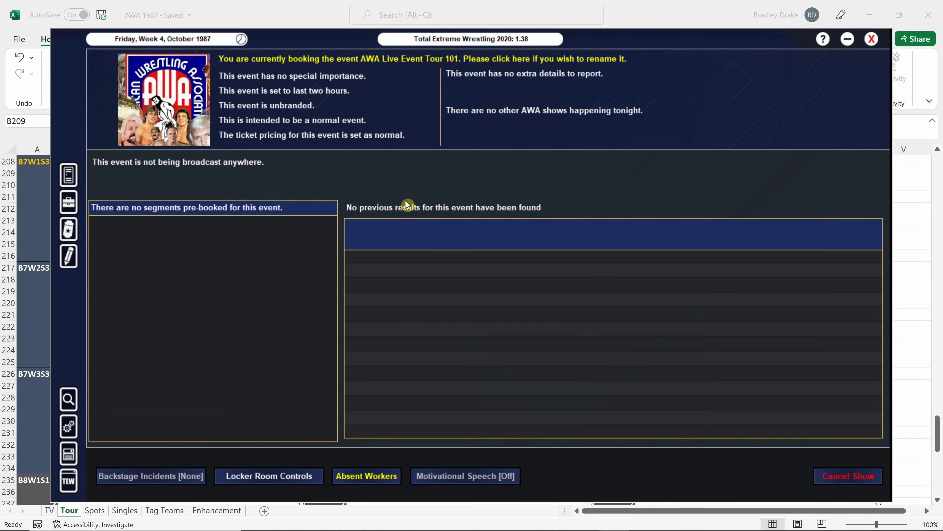
Step: Check the Absent Workers list for unavailable roster members
click(365, 476)
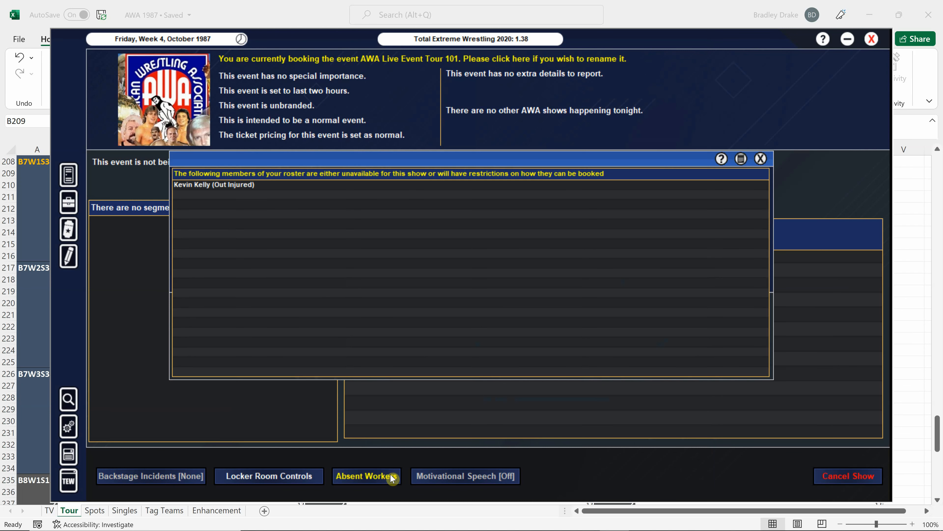
click(760, 158)
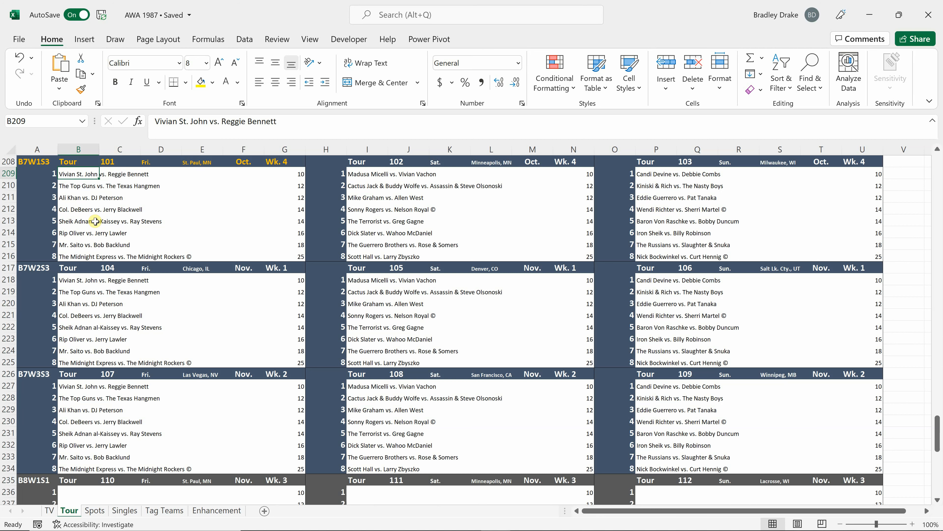
mouse_move(190, 209)
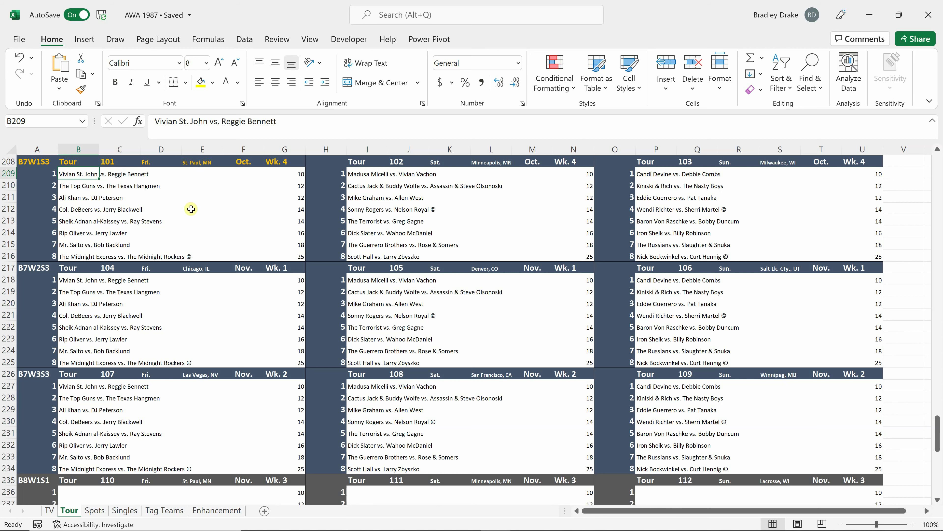
mouse_move(635, 522)
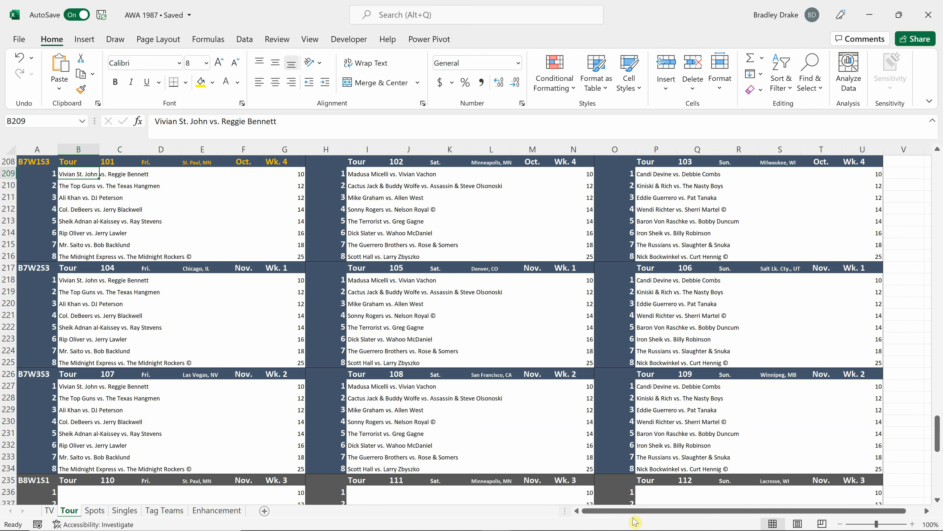
Step: Return from the Excel Tour 101 card to the game's segment booking screen
click(613, 518)
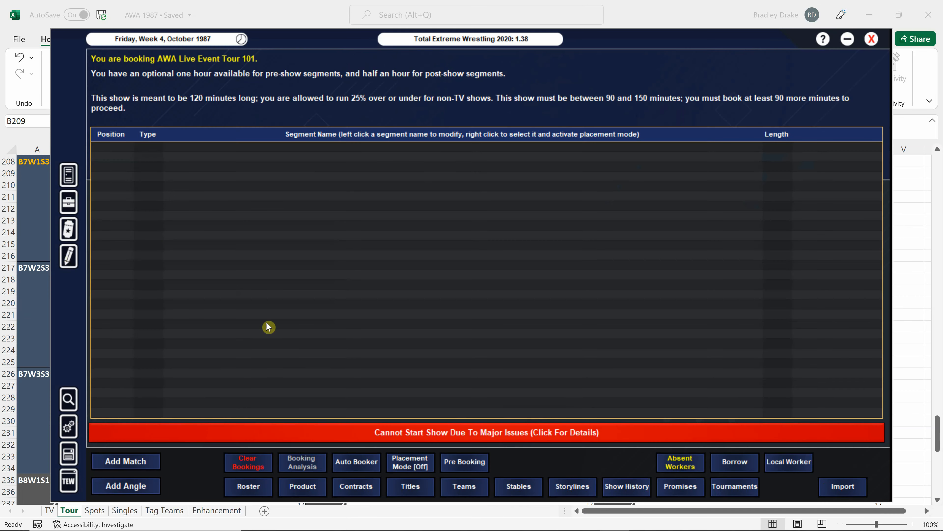
Step: Add a match named 'St. John vs. Bennett' with Vivian St. John and Reggie Bennett as competitors
click(125, 461)
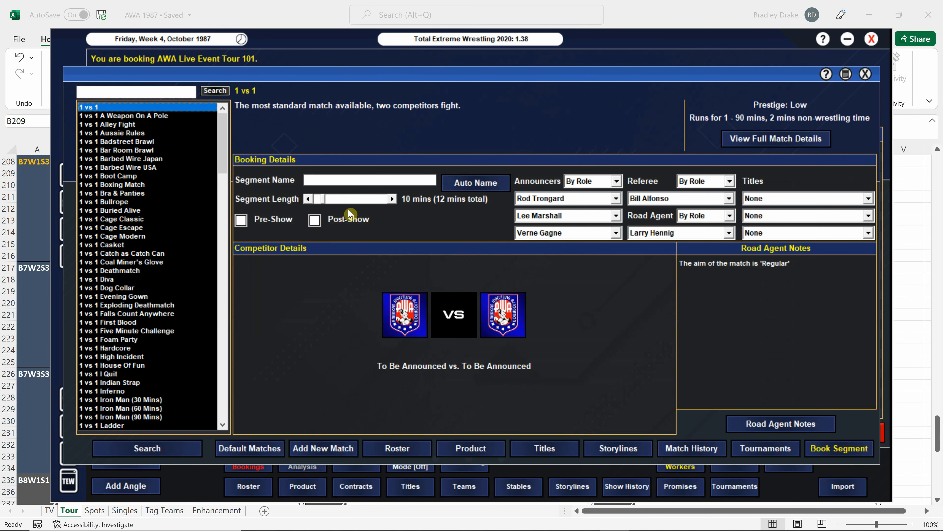
text(St. John)
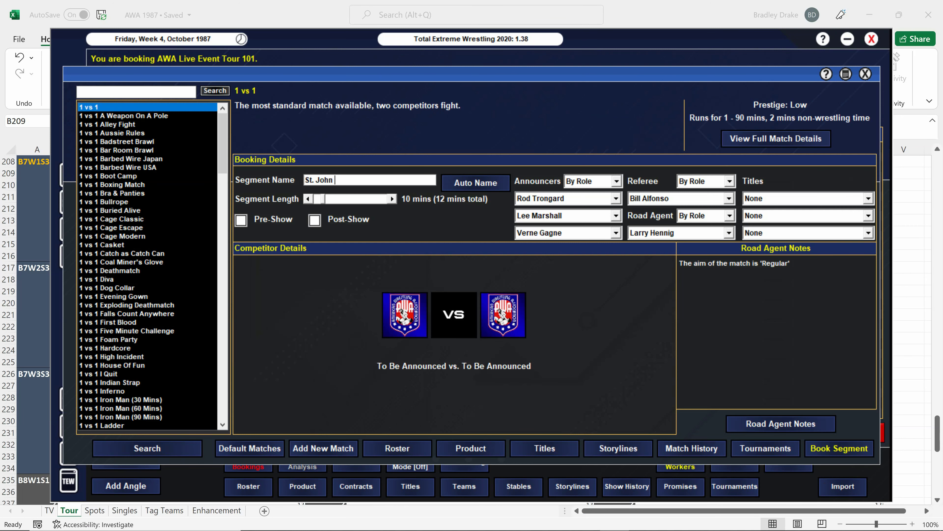
text(vs. Bennett)
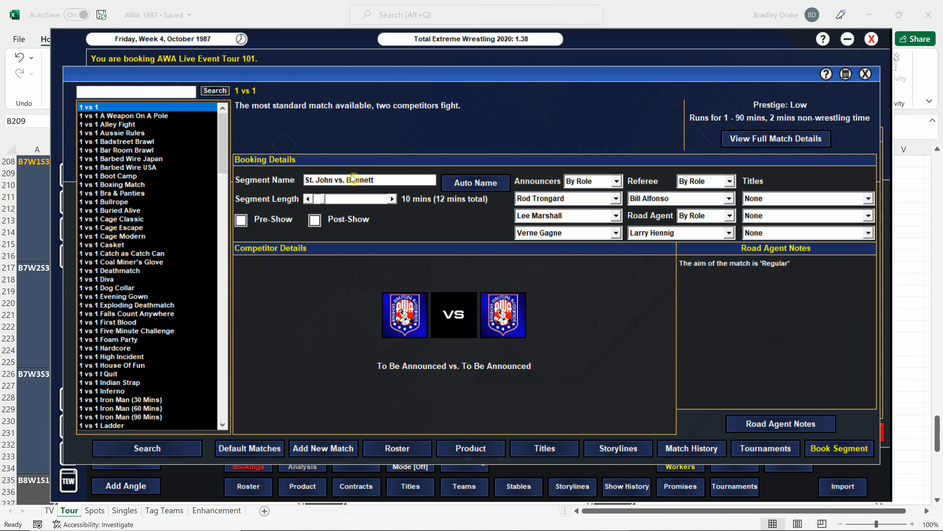
click(396, 447)
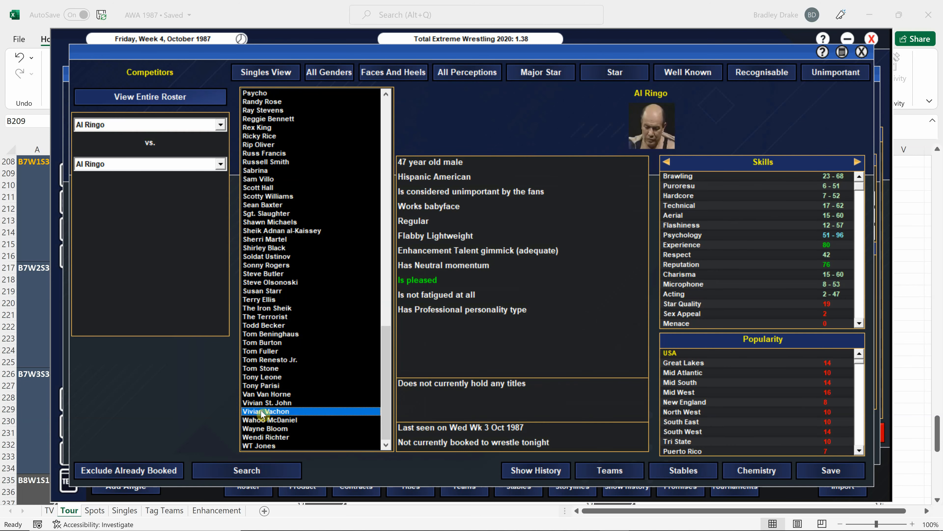
click(274, 402)
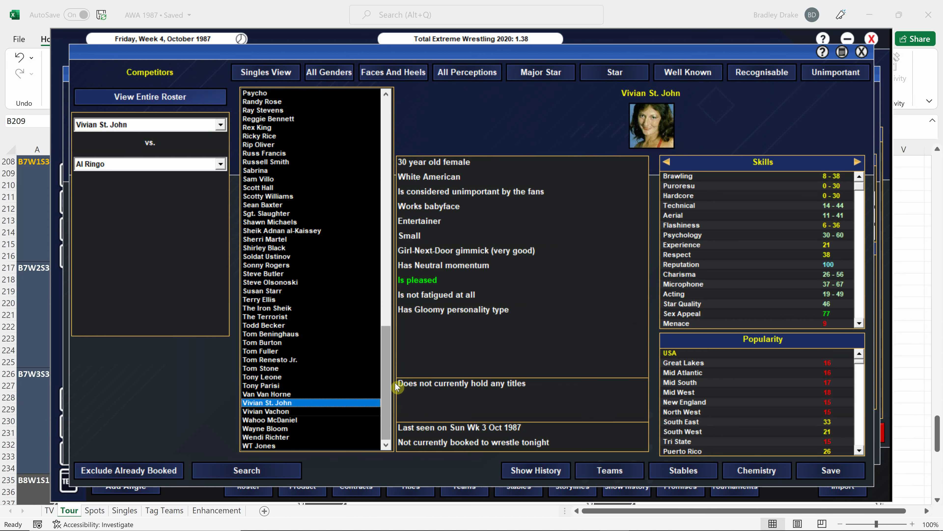
scroll(up, 3)
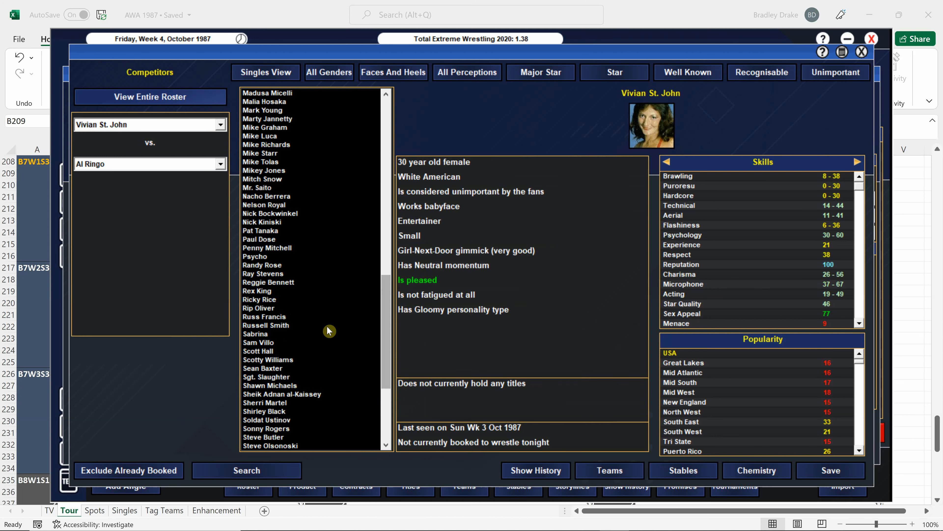
click(268, 282)
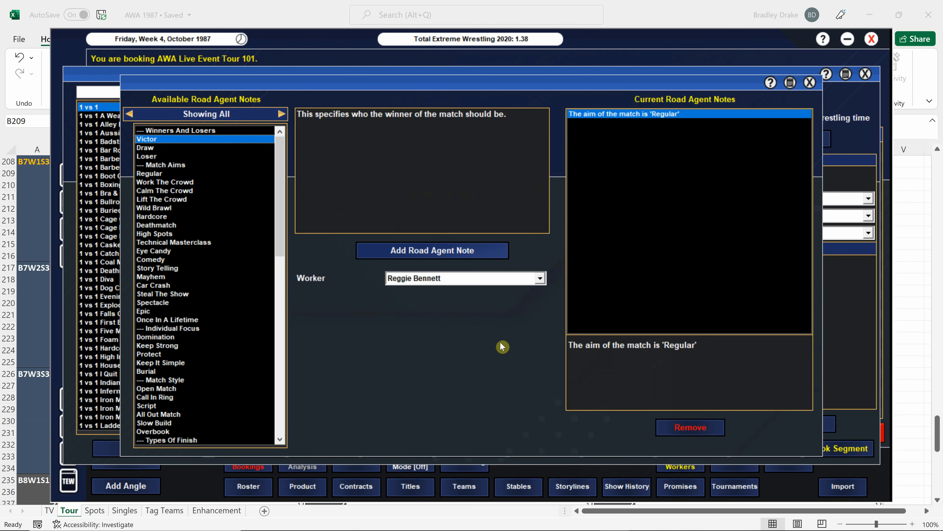
Step: Set Vivian St. John as the victor and book the singles match onto the show
click(431, 250)
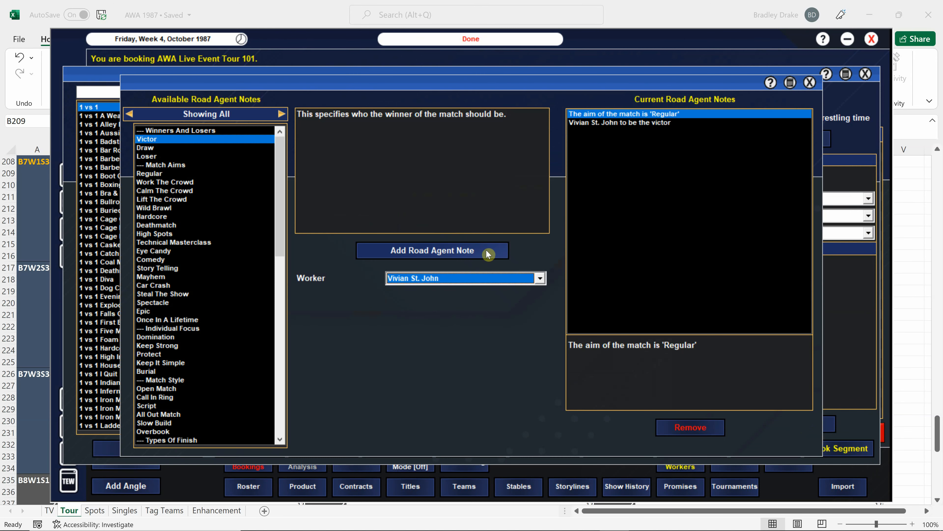
click(809, 83)
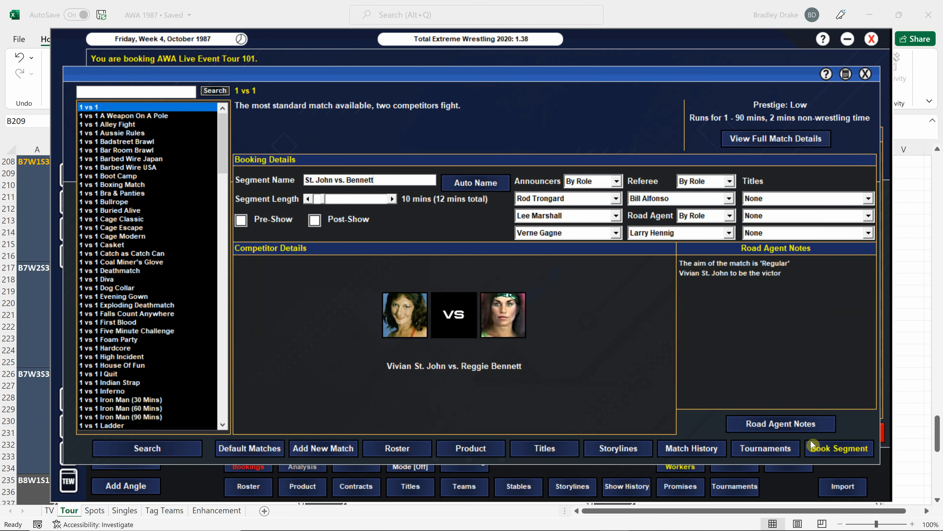
click(839, 449)
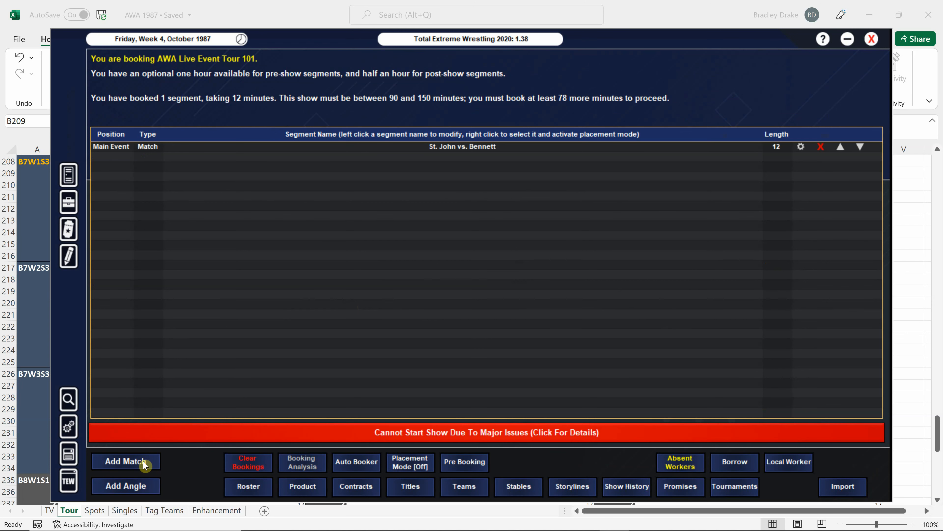
Step: Add a second match as a 2 vs 2 tag bout and bring up the tag team choices
click(125, 461)
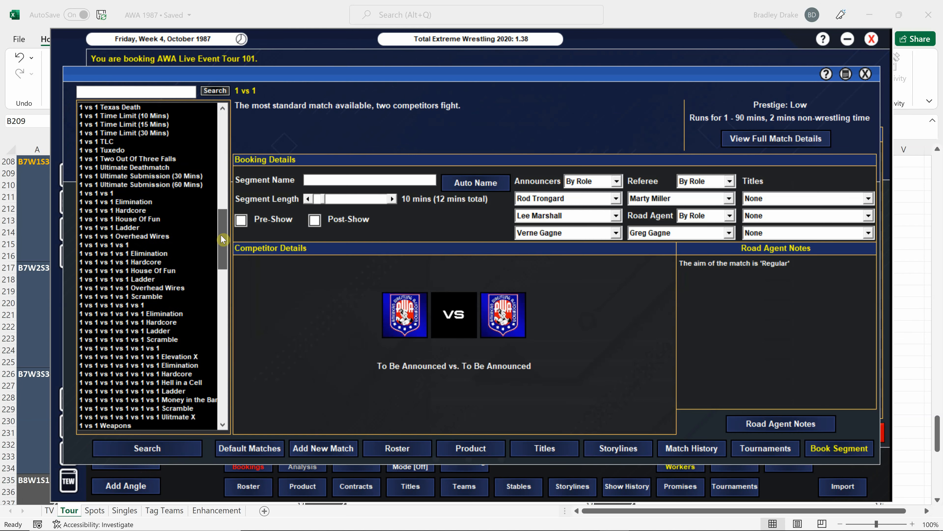
scroll(up, 3)
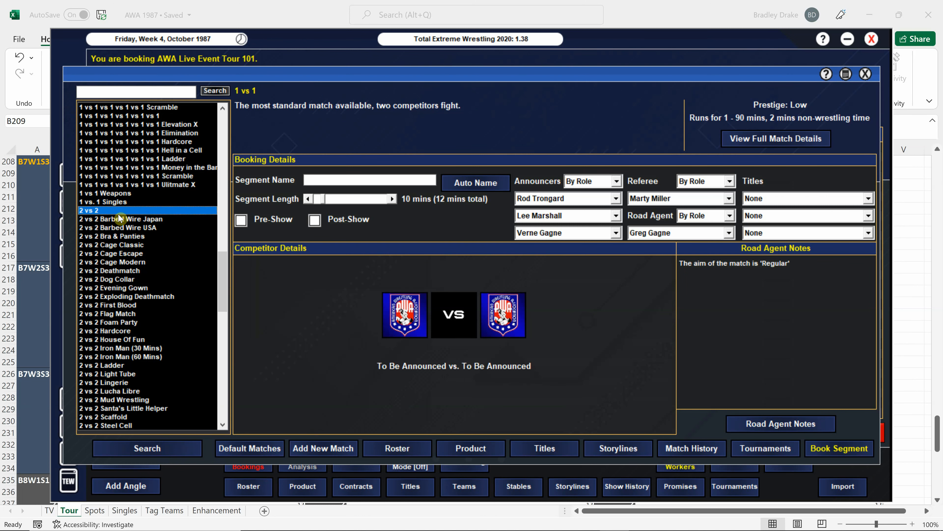
click(89, 210)
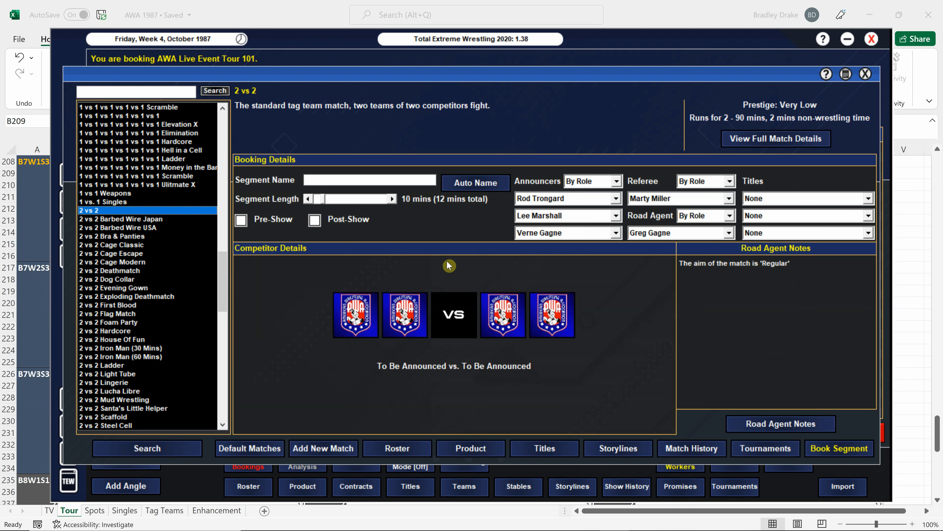
mouse_move(446, 263)
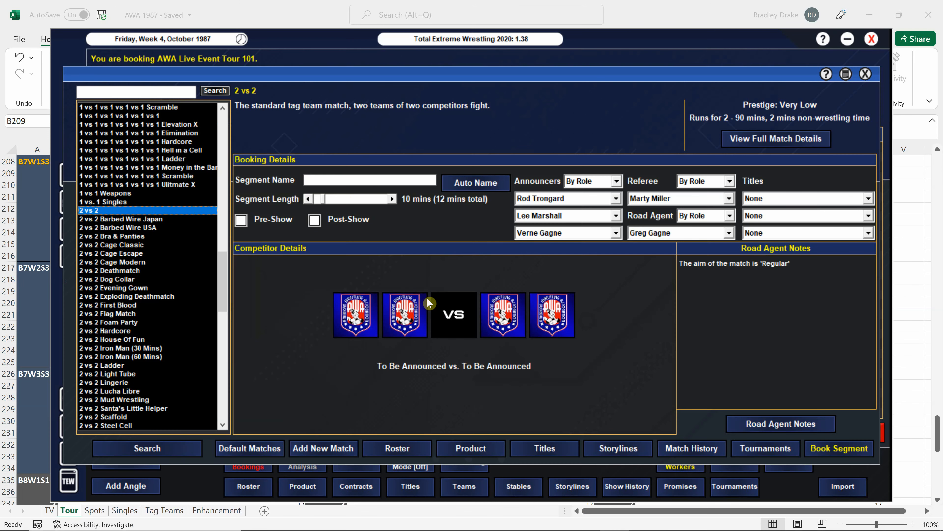
click(393, 199)
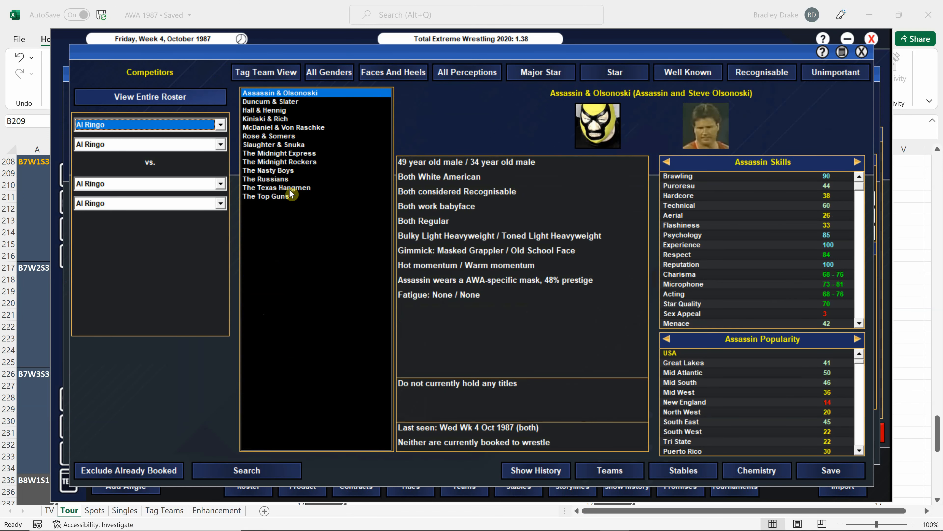
Step: Pick The Top Guns vs. The Texas Hangmen and check a Hangmen member's match history
click(266, 196)
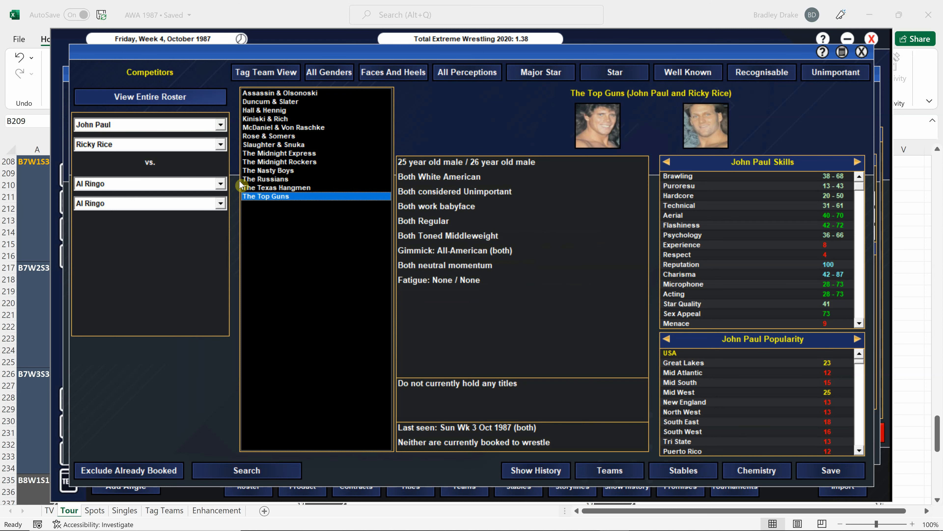
click(277, 188)
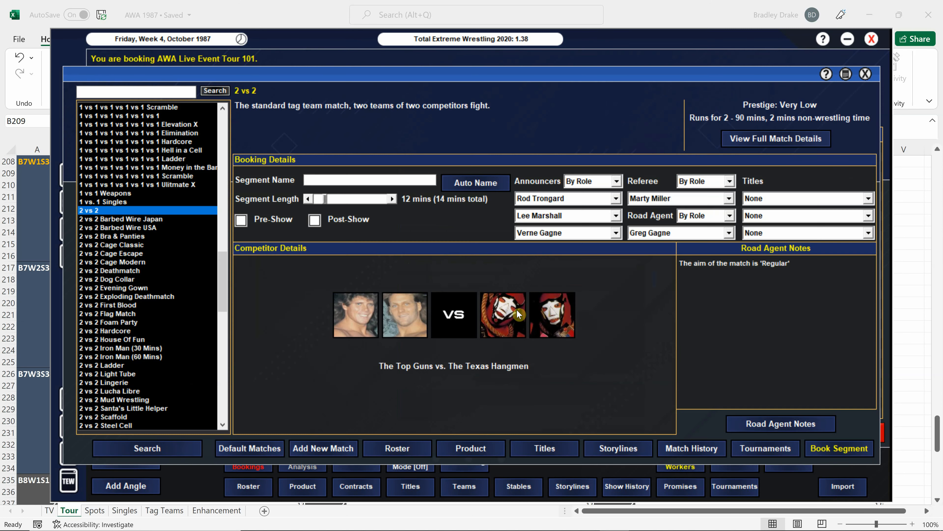
click(503, 314)
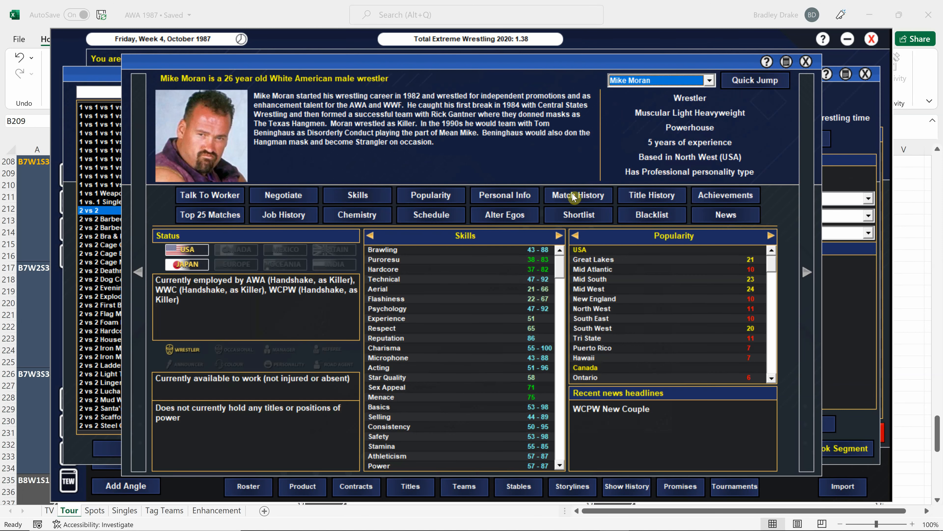
mouse_move(504, 194)
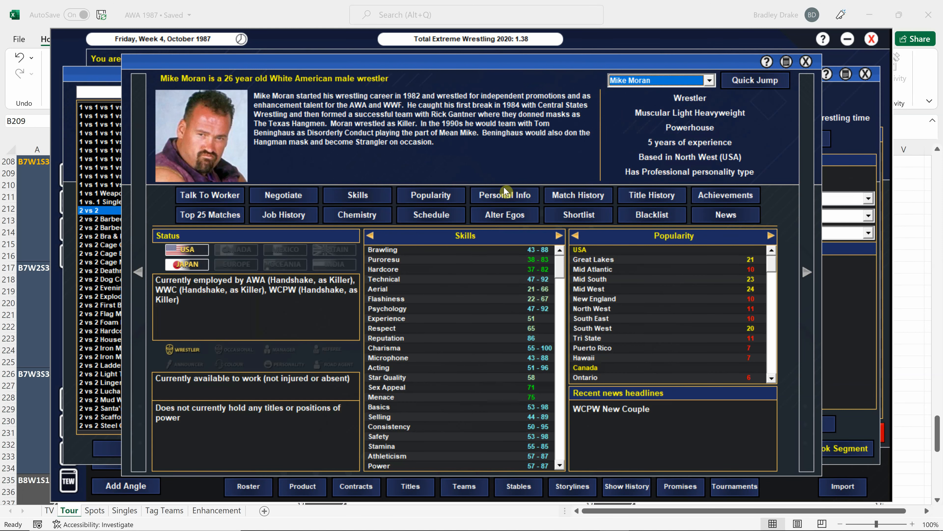
click(577, 195)
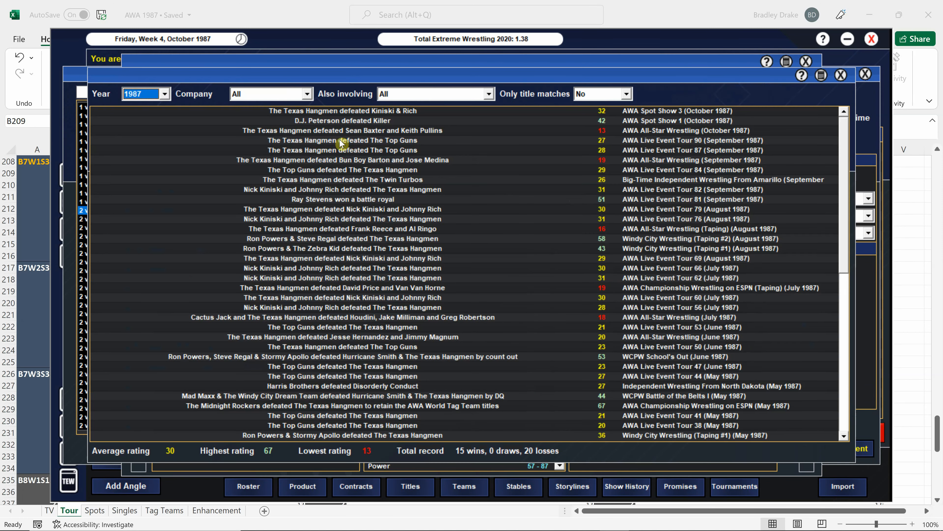
mouse_move(346, 172)
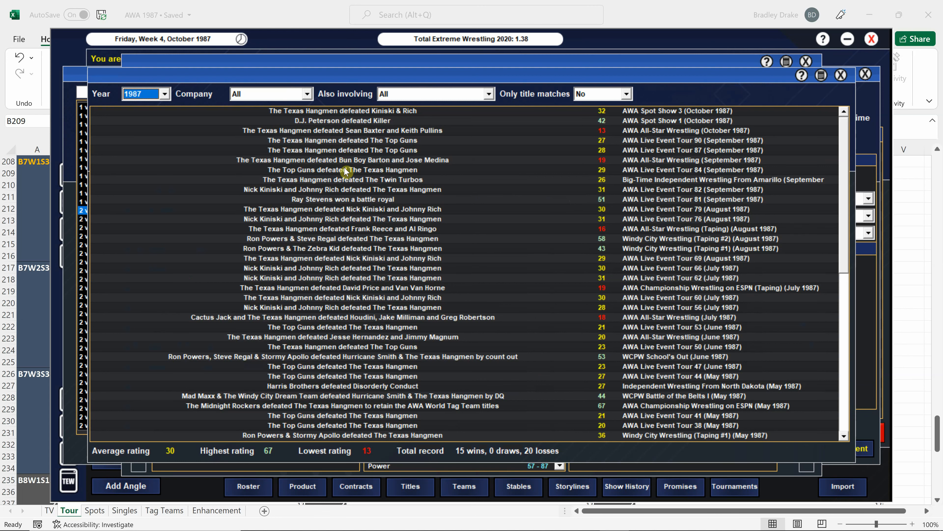
mouse_move(364, 139)
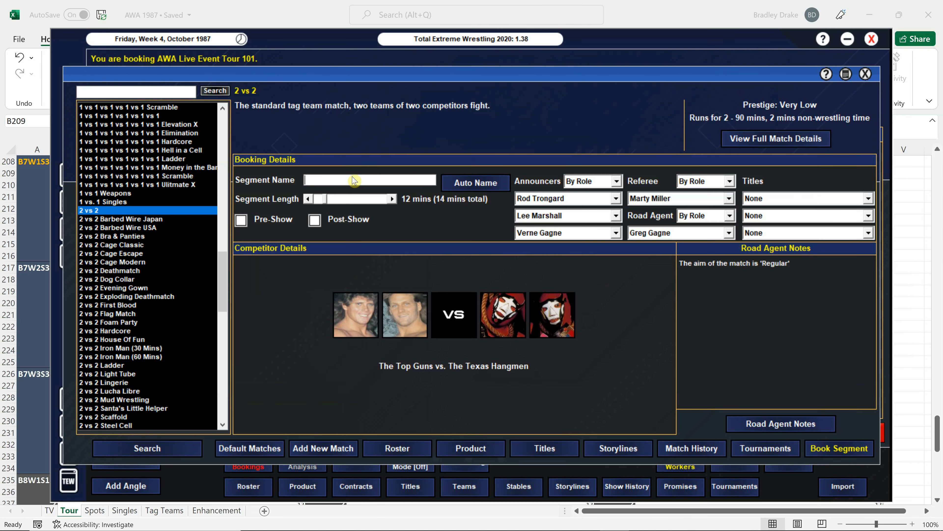
Step: Name the segment, set John Paul as victor and book the tag match
text(The)
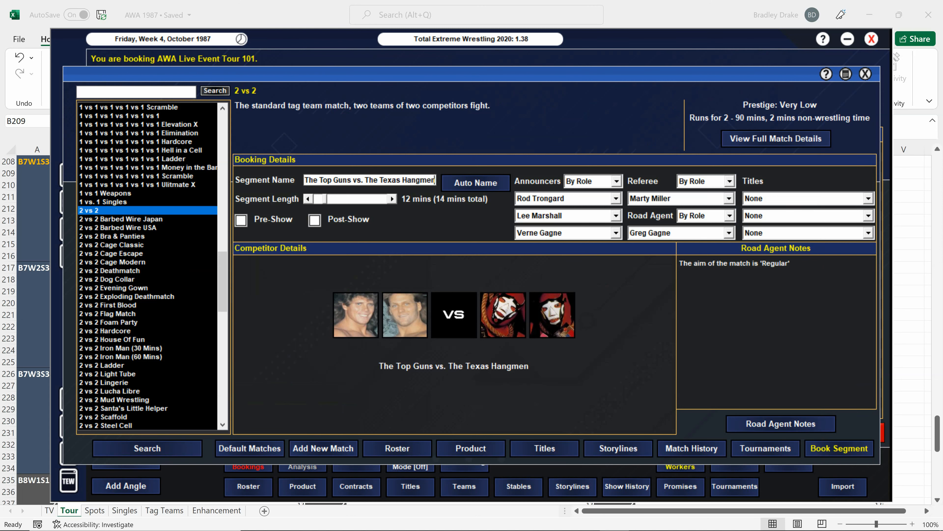
click(780, 423)
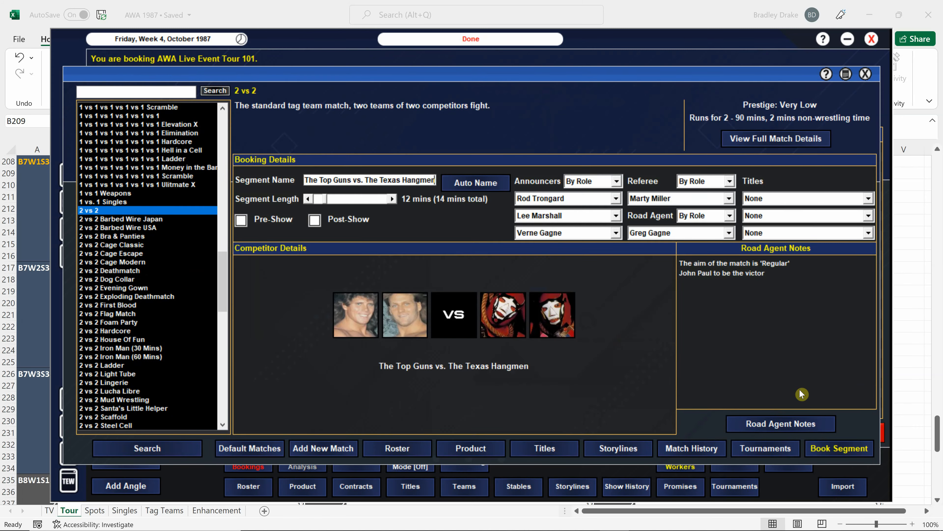
click(838, 448)
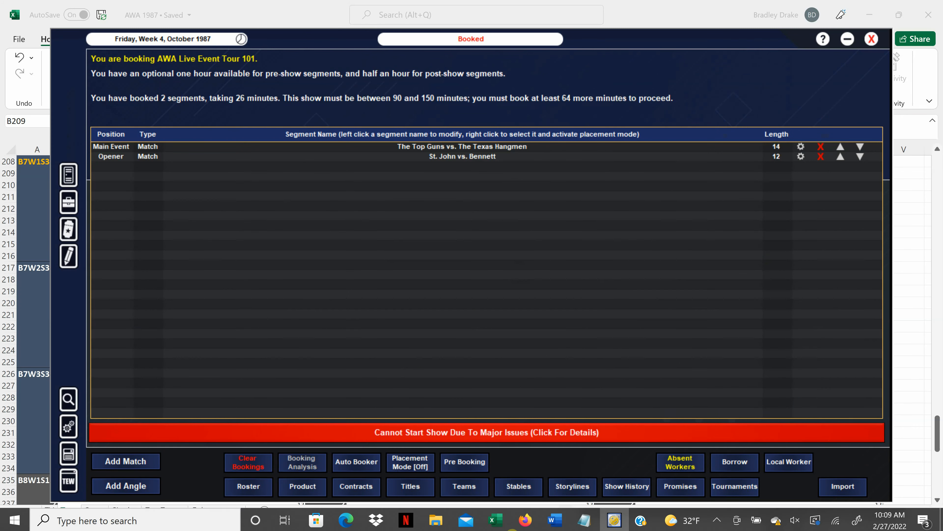
Step: Check the schedule, then add a match named 'Khan vs. Pet' lengthened by two minutes
click(871, 38)
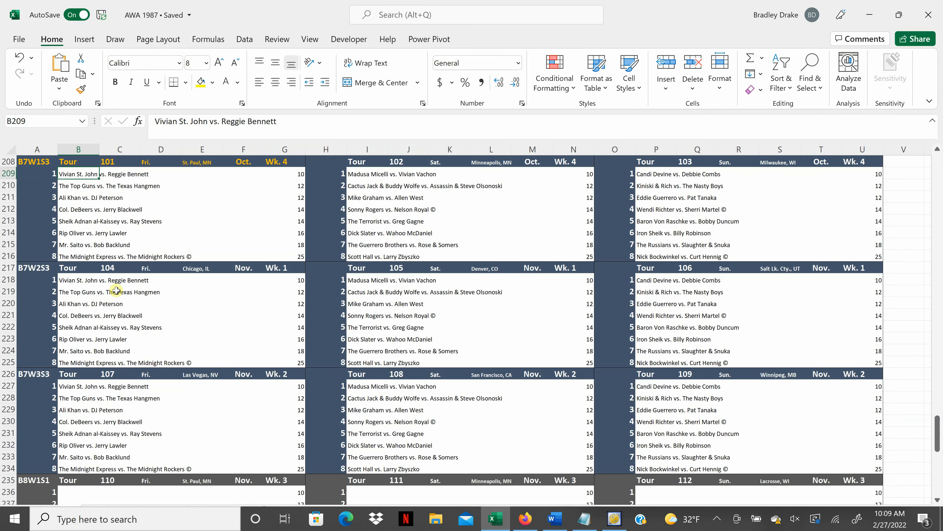
click(78, 198)
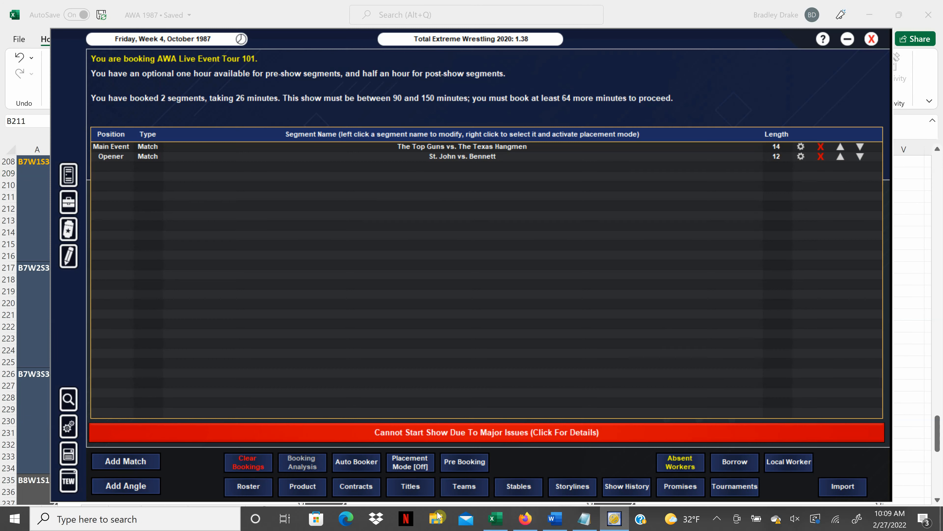
click(125, 461)
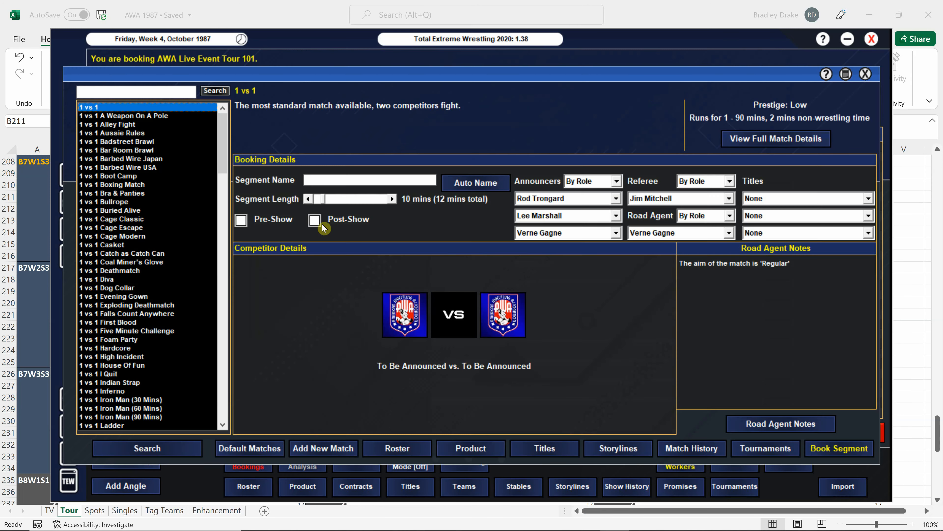
text(Khan)
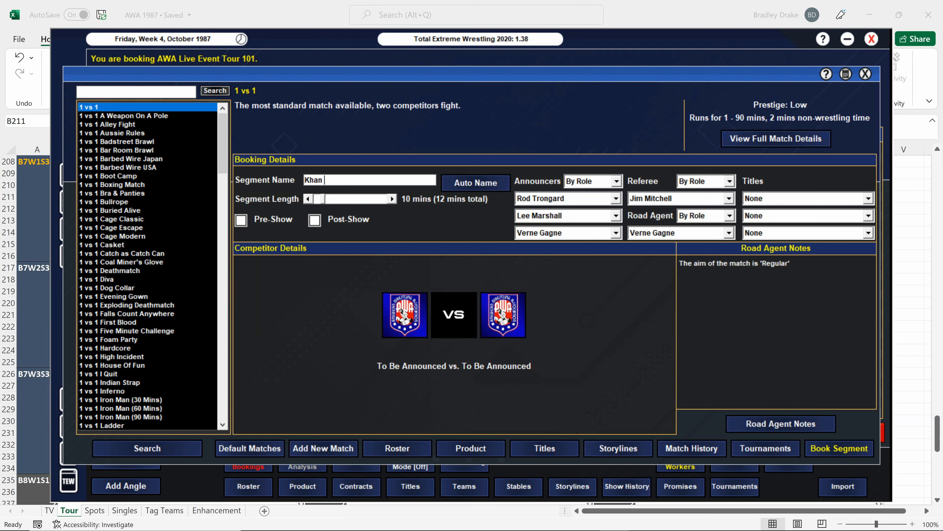
text(vs. Pet)
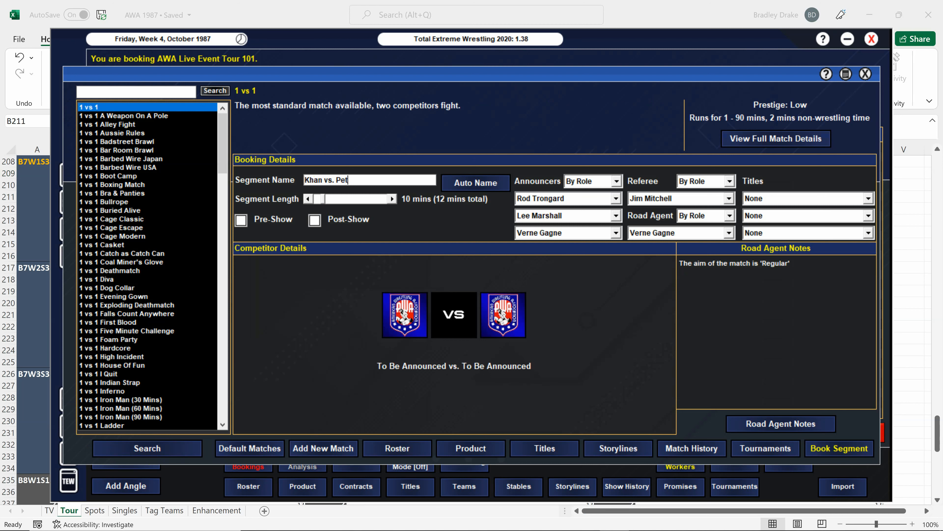
click(393, 199)
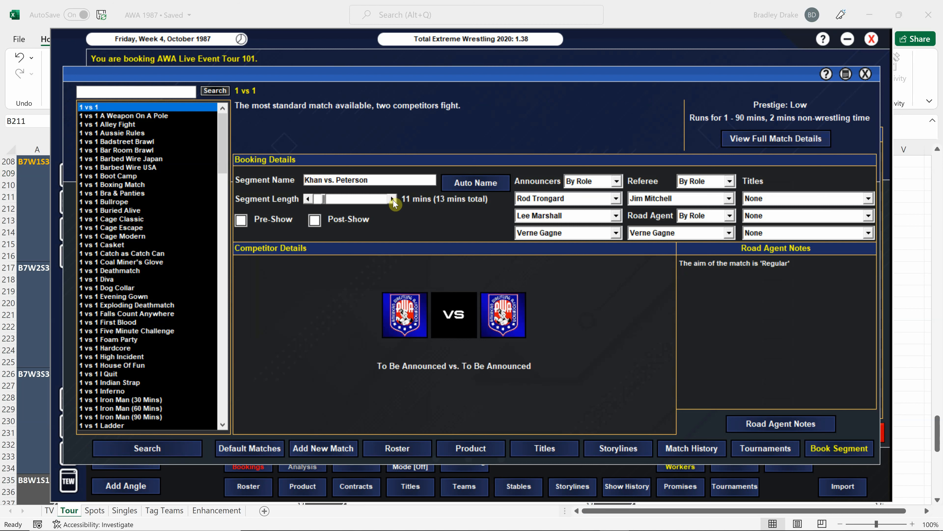
click(395, 199)
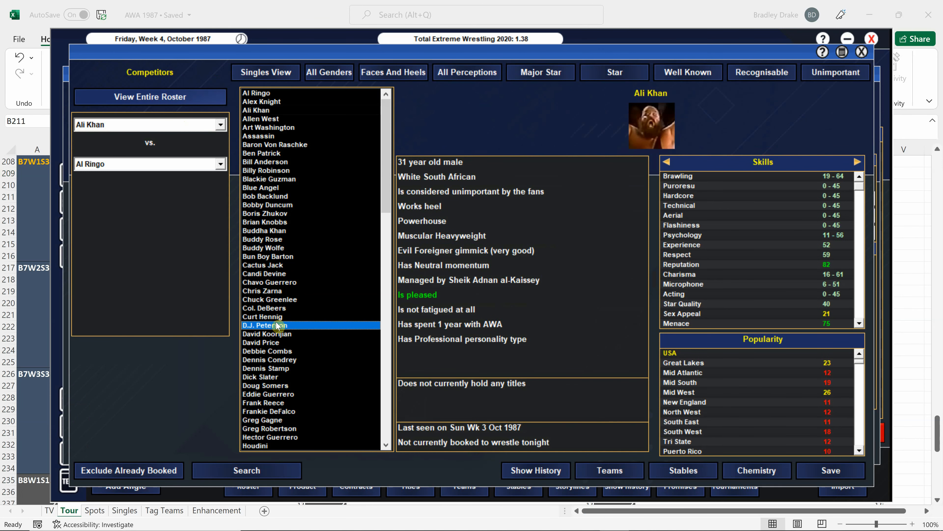
Step: Pick D.J. Peterson as opponent, set Ali Khan winning via manager interference, book it and return to Excel
click(265, 324)
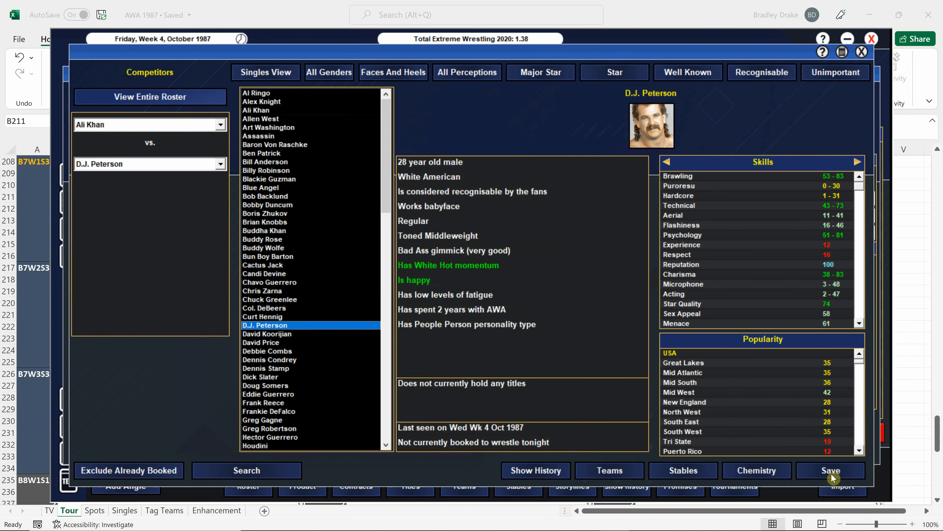
click(830, 471)
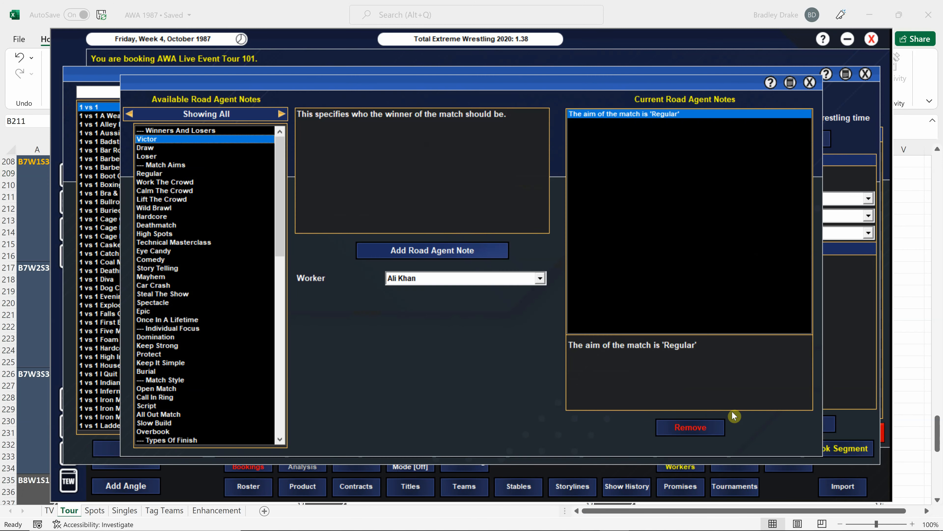
click(432, 250)
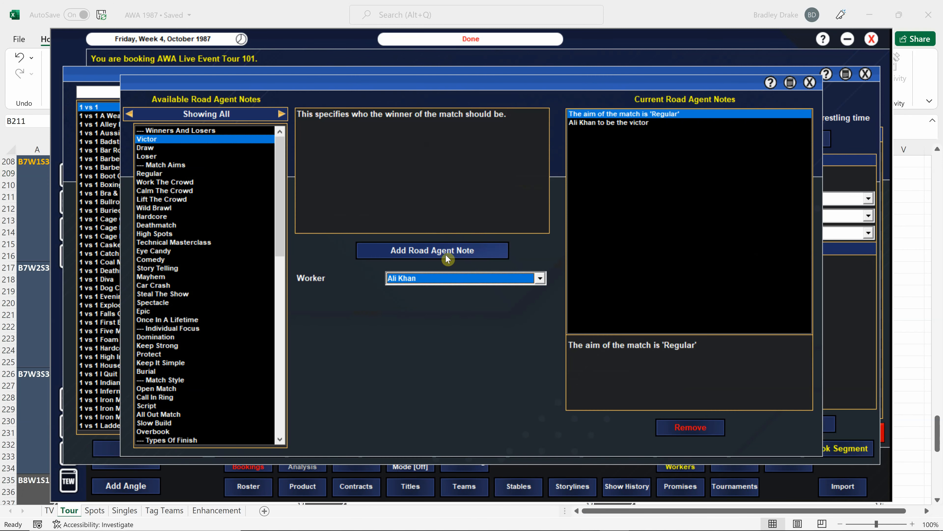
scroll(down, 3)
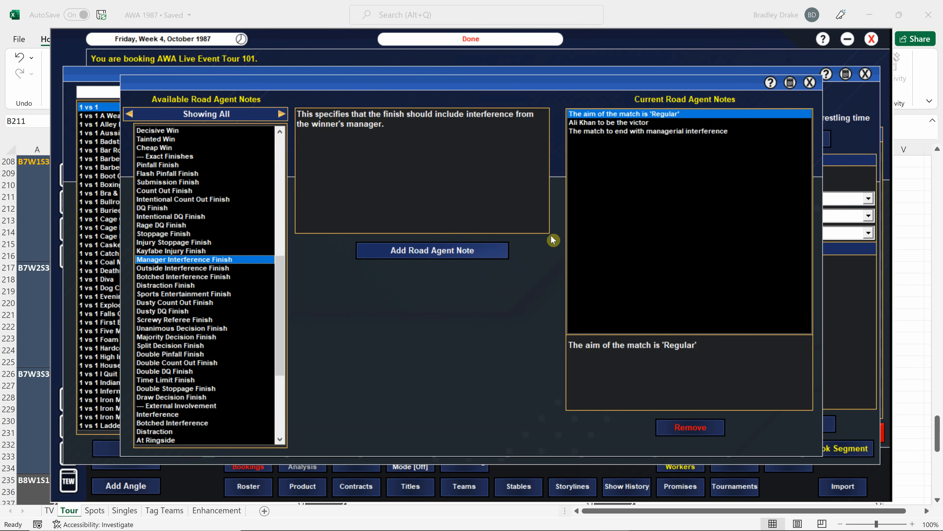
click(809, 83)
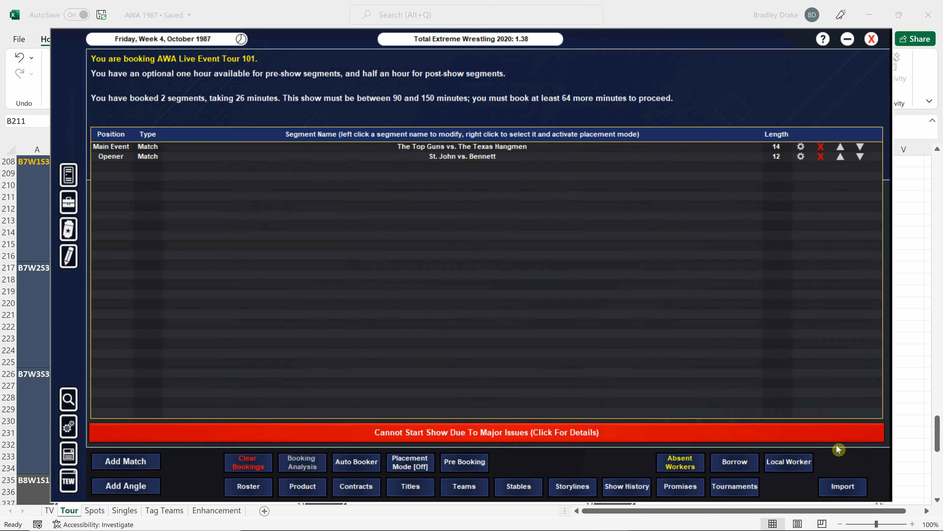
click(126, 461)
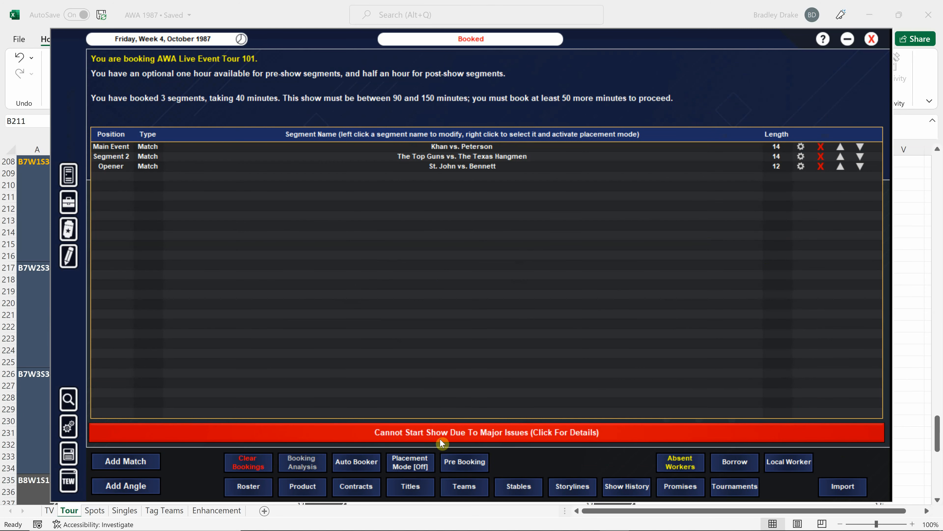
click(870, 38)
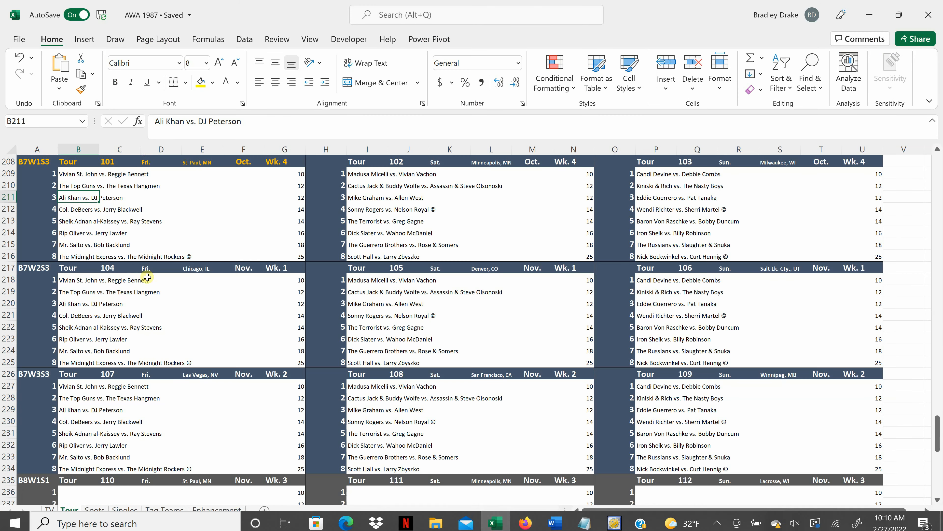
Step: Add a match named 'DeBeers vs. Blackwell' with Col. DeBeers and Jerry Blackwell as competitors
click(78, 208)
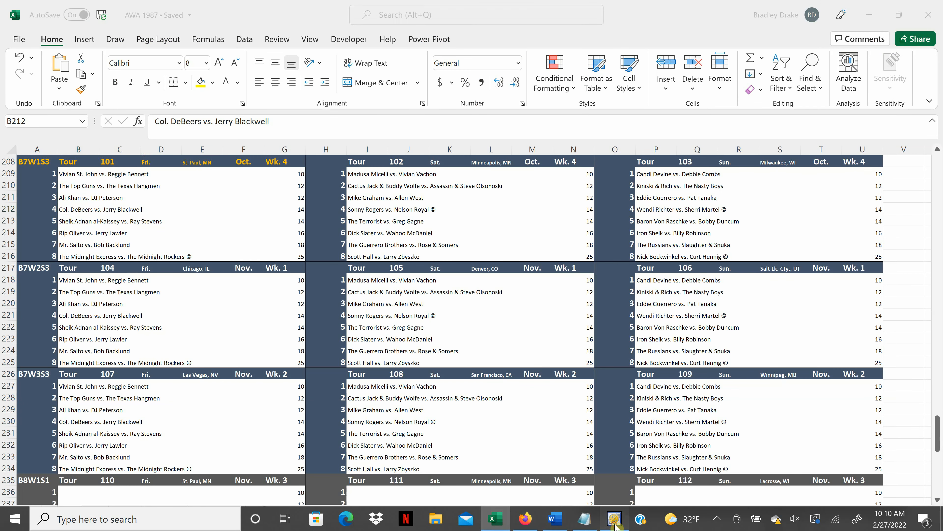
click(614, 517)
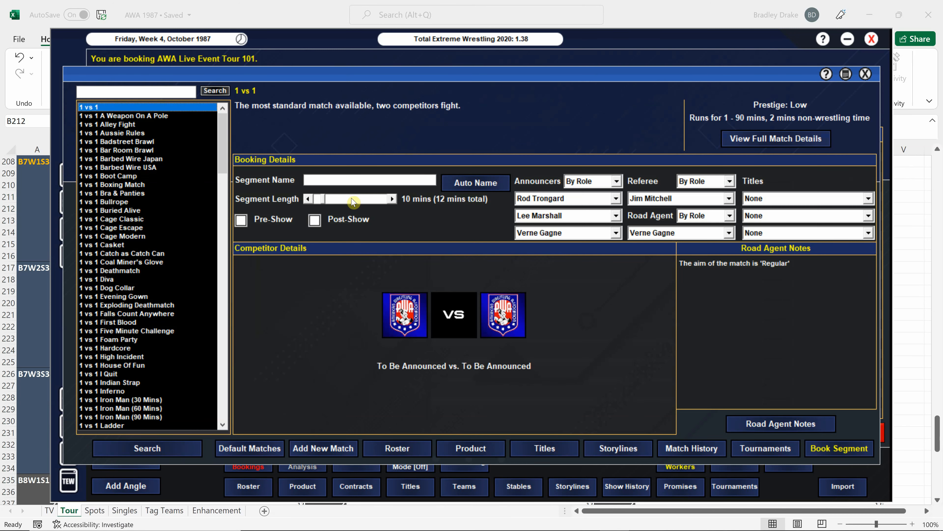
text(DeBeers)
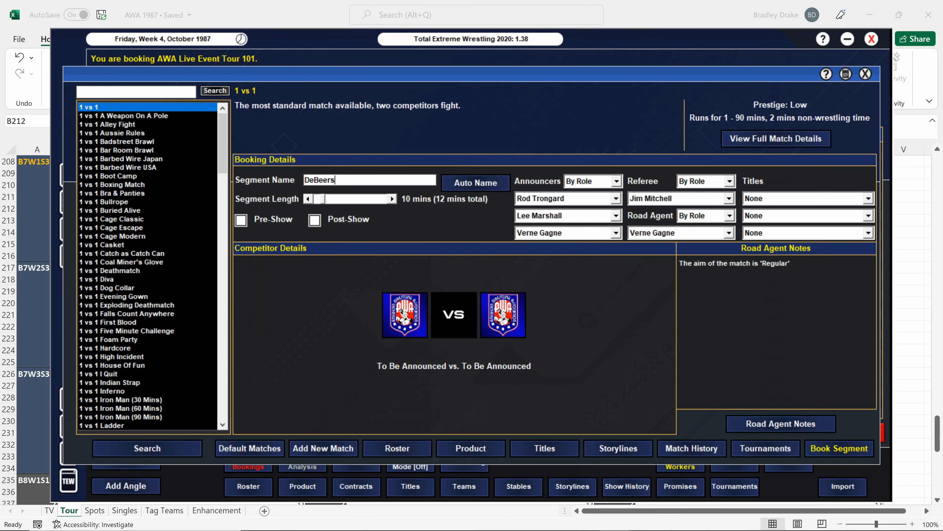
text(vs. Blackwell)
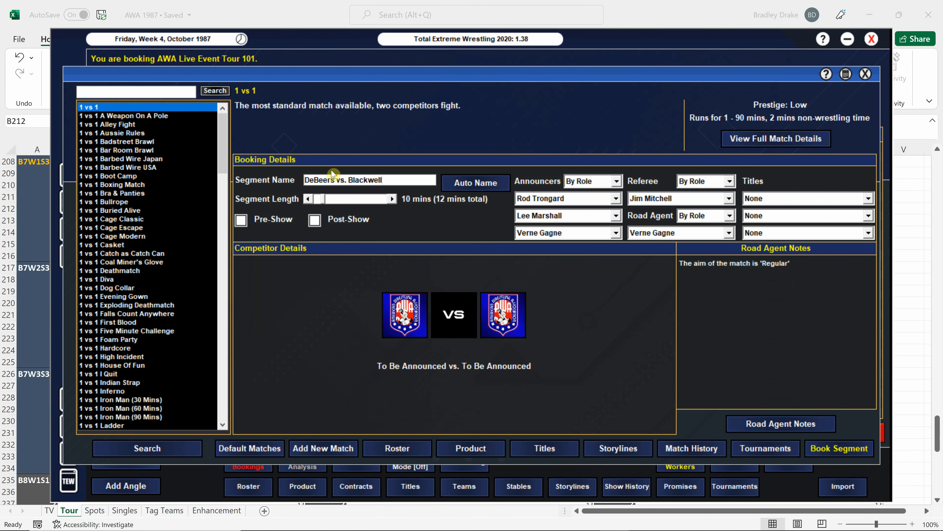
click(392, 198)
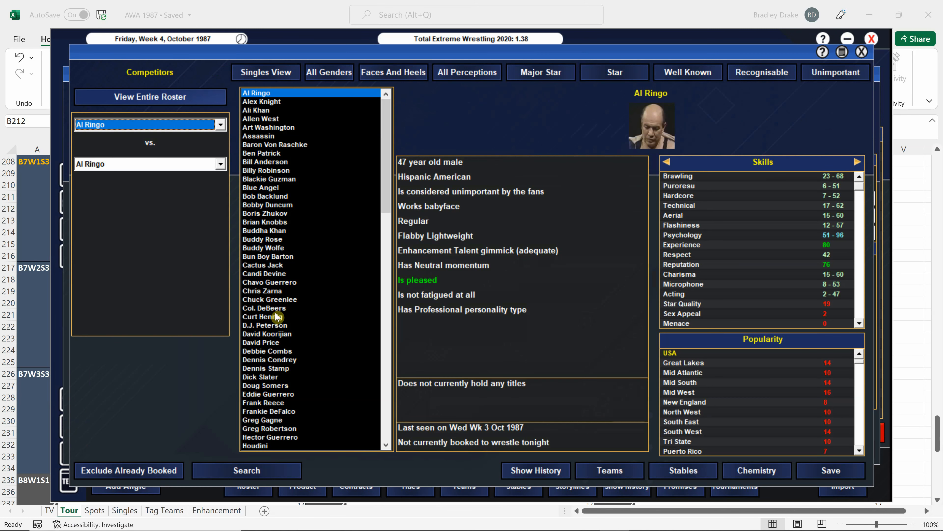
click(266, 307)
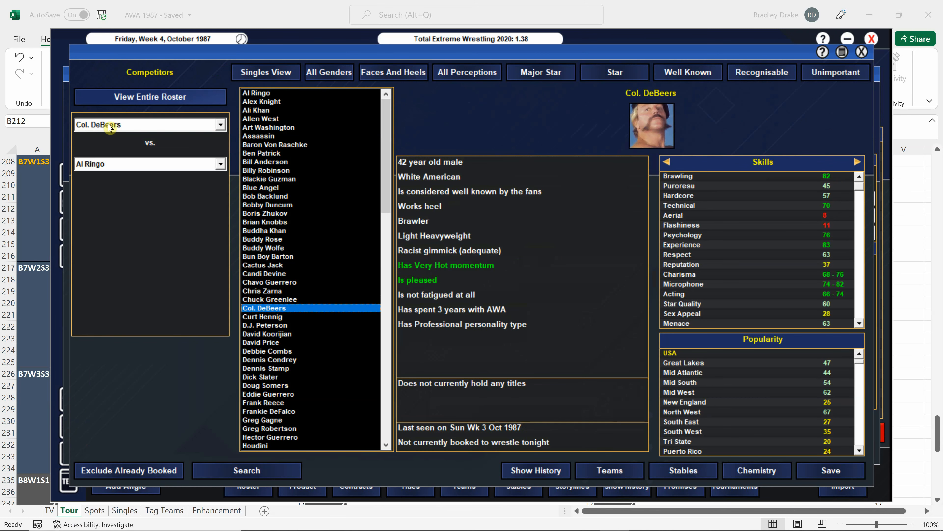
scroll(down, 3)
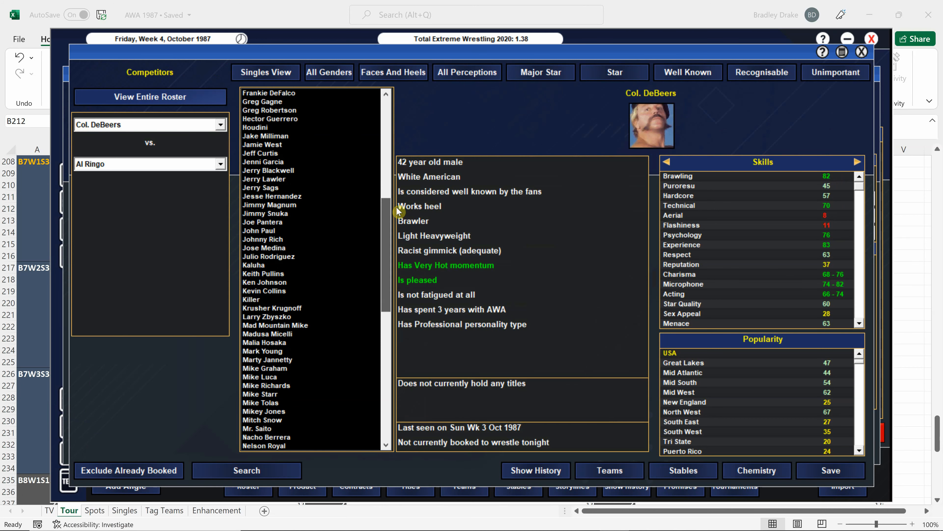
click(268, 170)
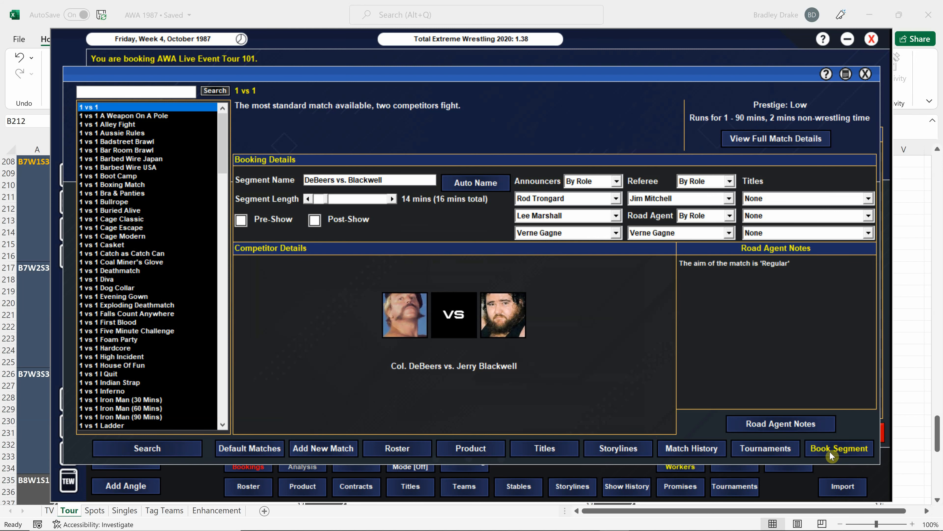
mouse_move(499, 325)
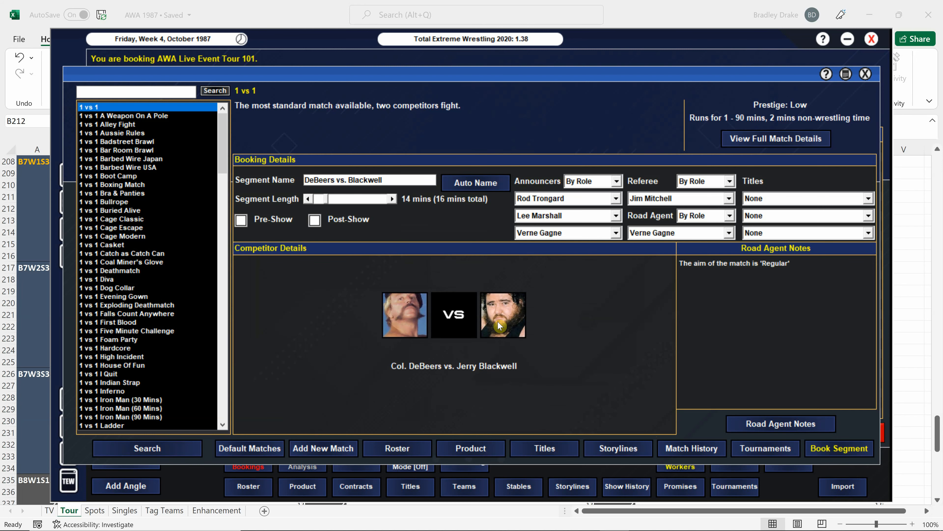
Step: Check Blackwell's match history, set Col. DeBeers as victor, book the match and note the next one in Excel
click(692, 448)
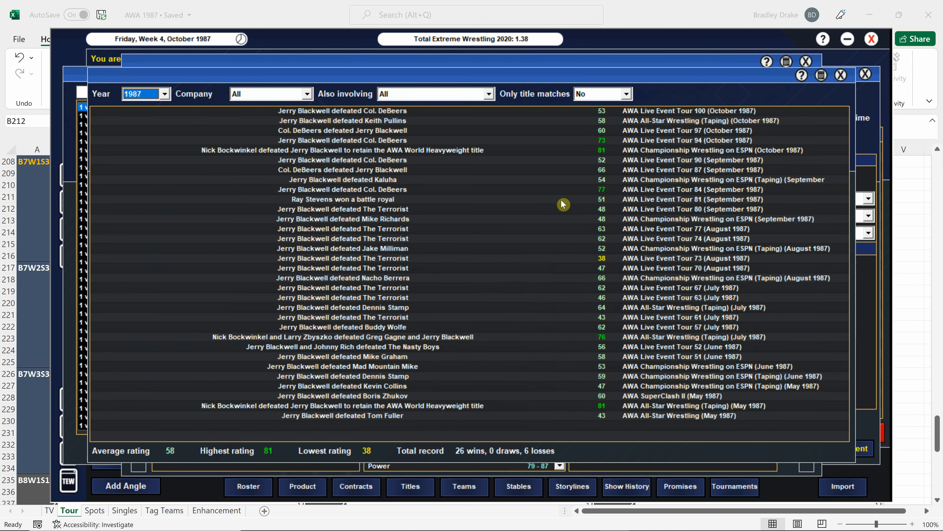
mouse_move(368, 136)
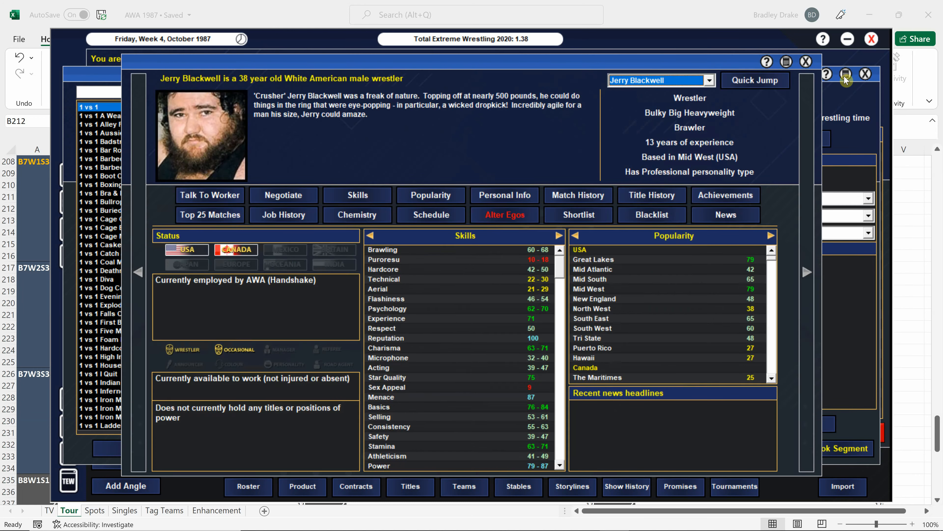
click(805, 61)
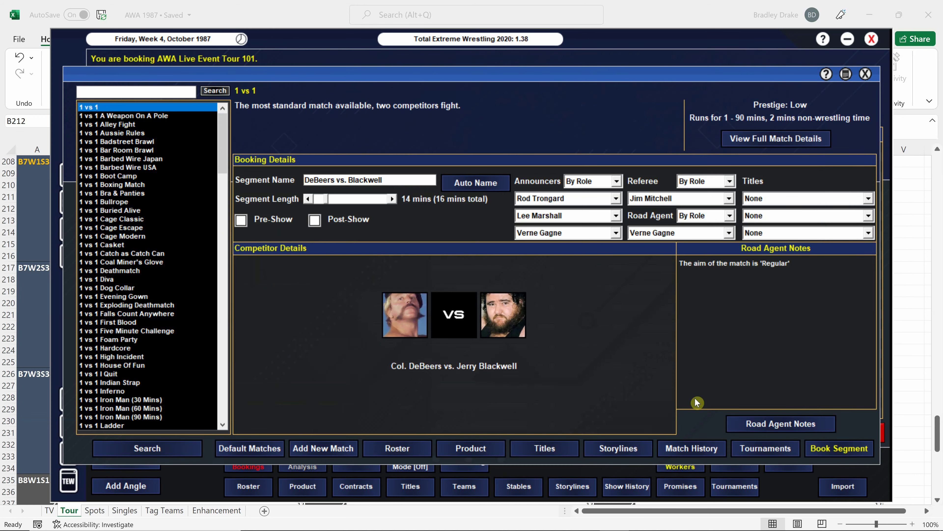
click(781, 423)
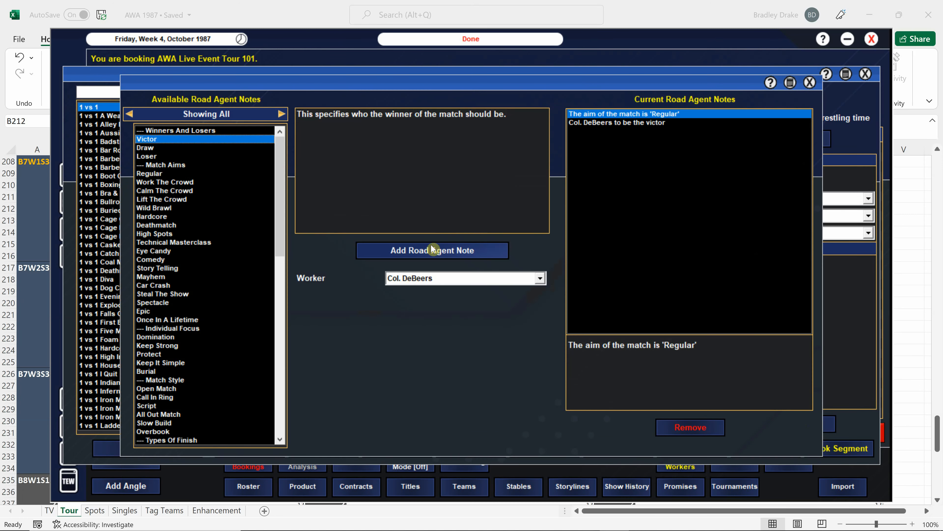
click(809, 82)
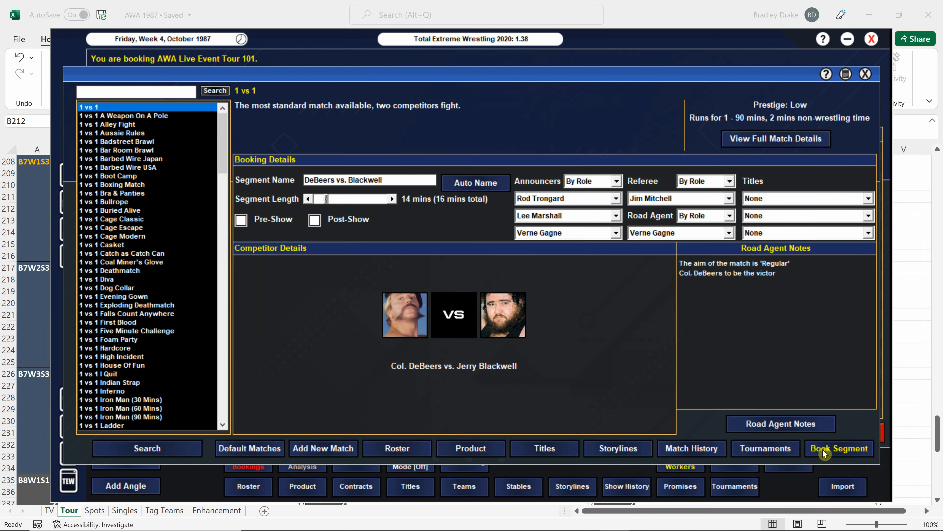
click(839, 447)
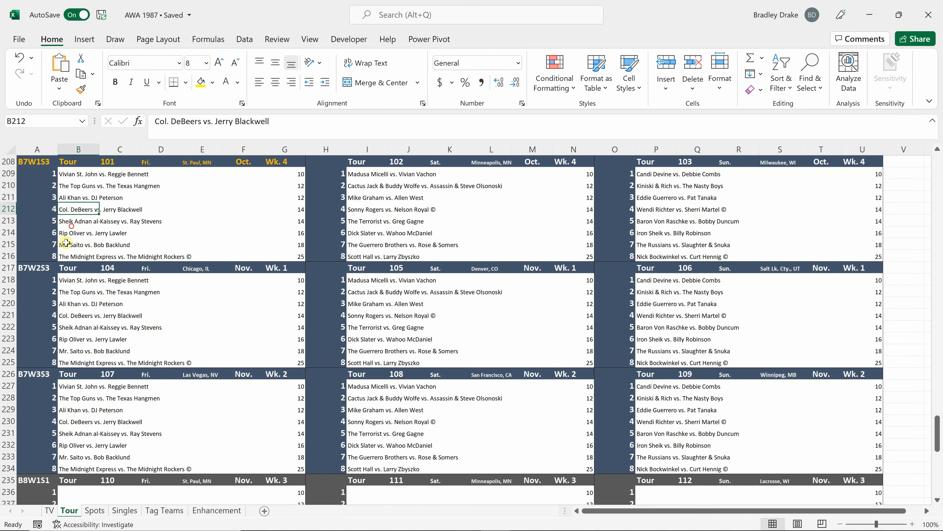
click(78, 220)
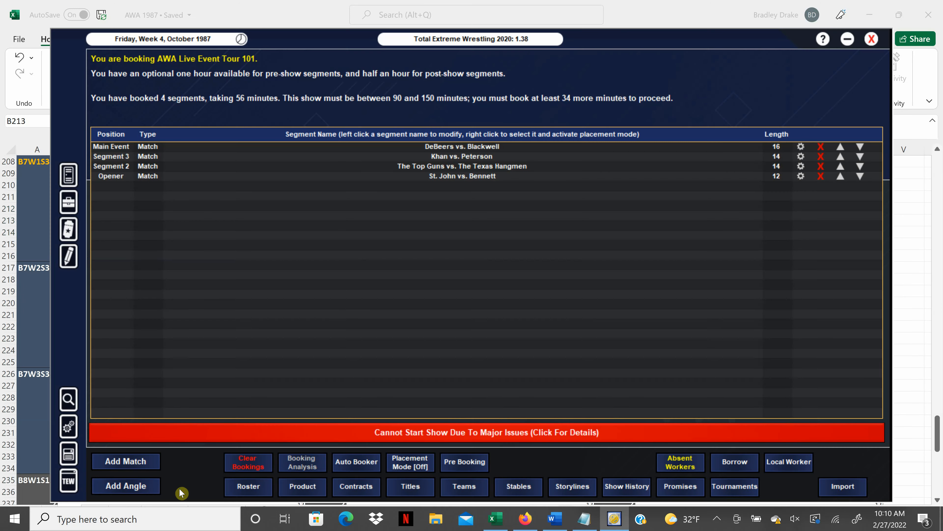
Step: Add a match named 'al-Kaissey vs. Stevens' and adjust its length to 16 minutes
click(125, 461)
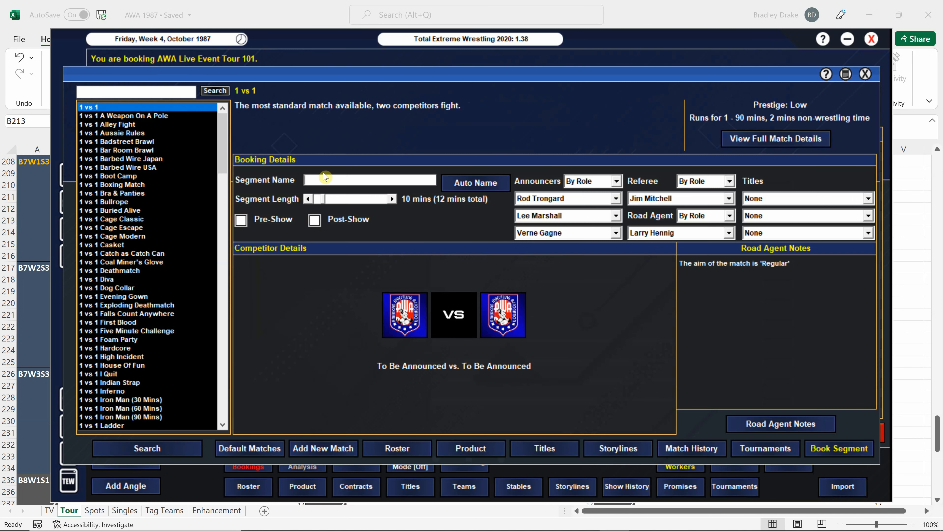
text(al-Kaissey)
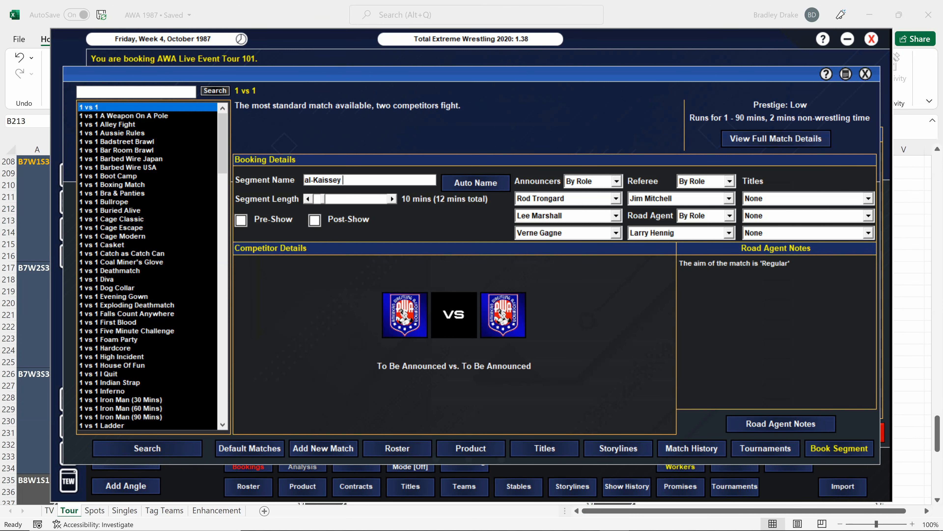
text(vs. Stevens)
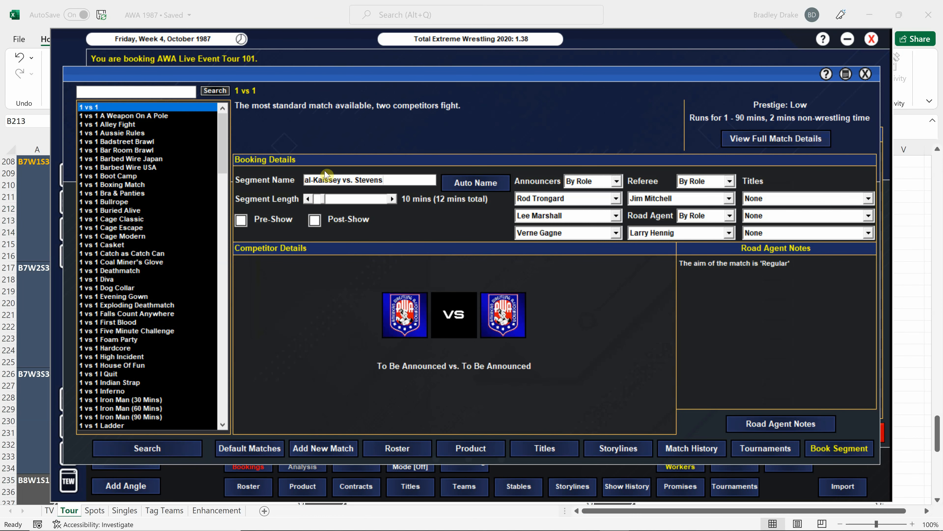
click(391, 198)
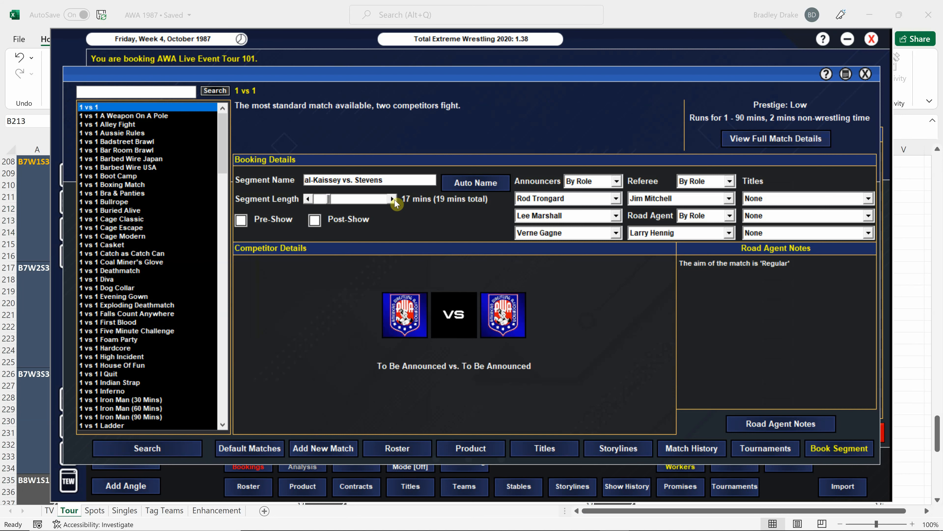
click(306, 199)
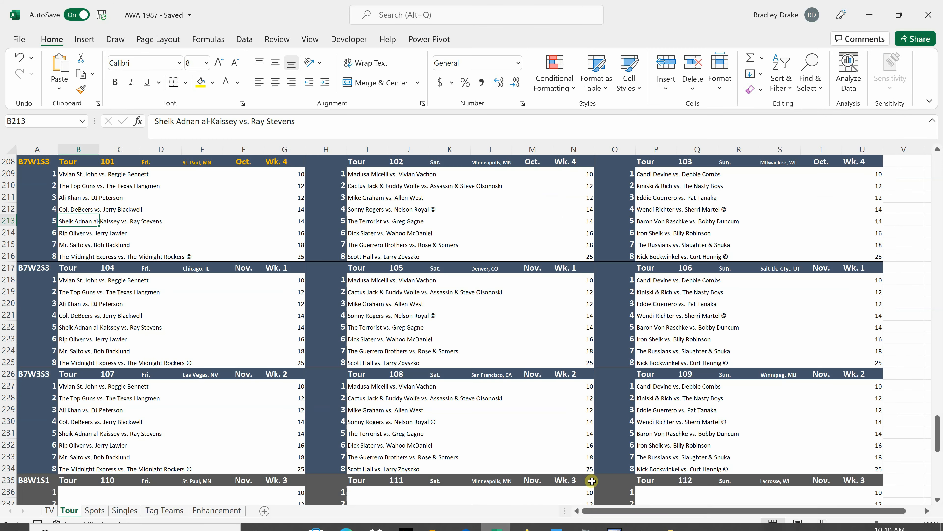
click(611, 519)
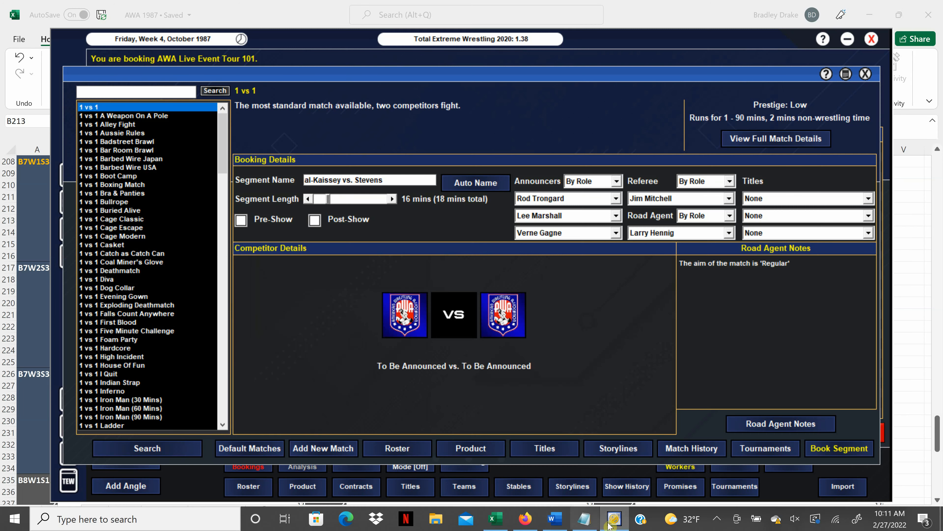
click(307, 198)
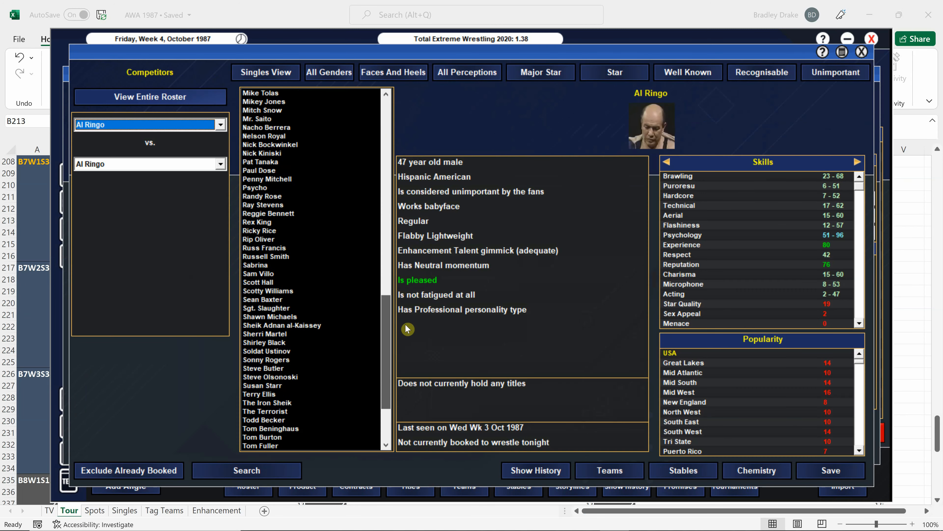
Step: Pick Sheik Adnan al-Kaissey vs. Ray Stevens, confirm Stevens as victor and book the match
click(281, 325)
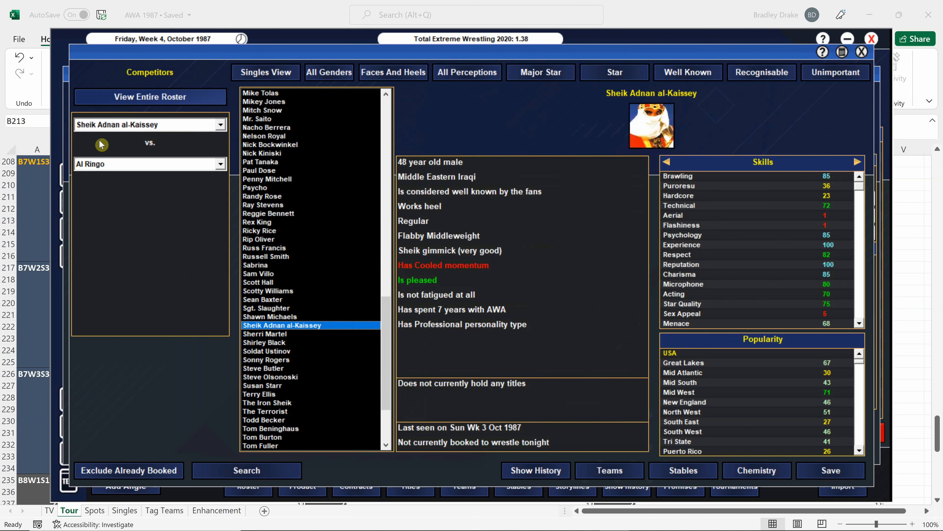
mouse_move(254, 201)
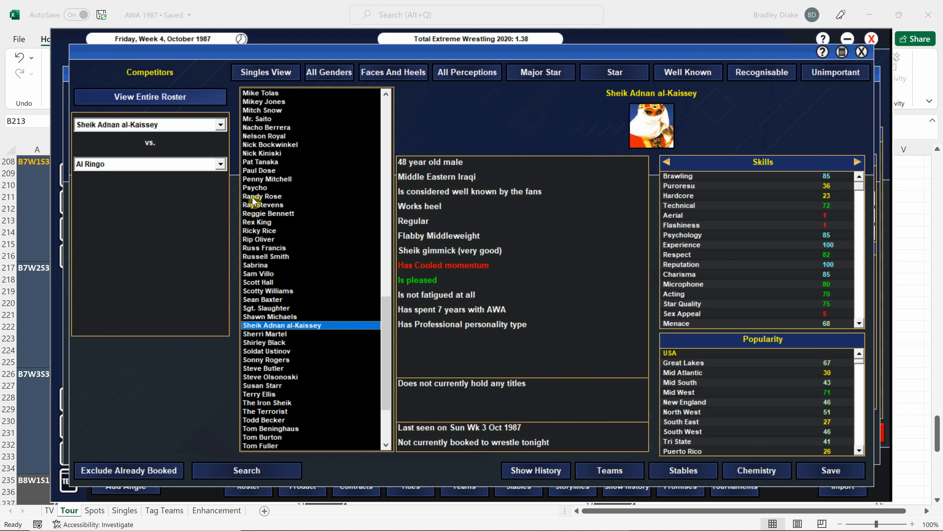
click(263, 204)
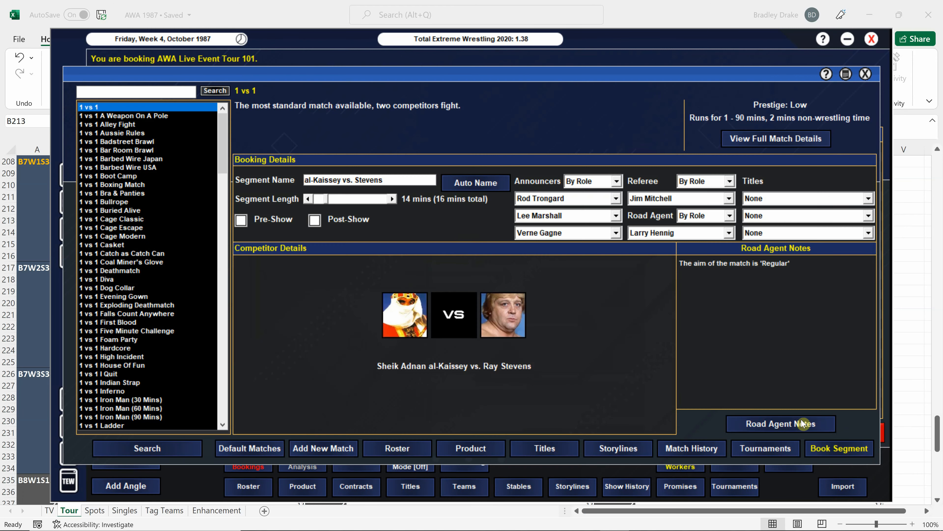
click(781, 424)
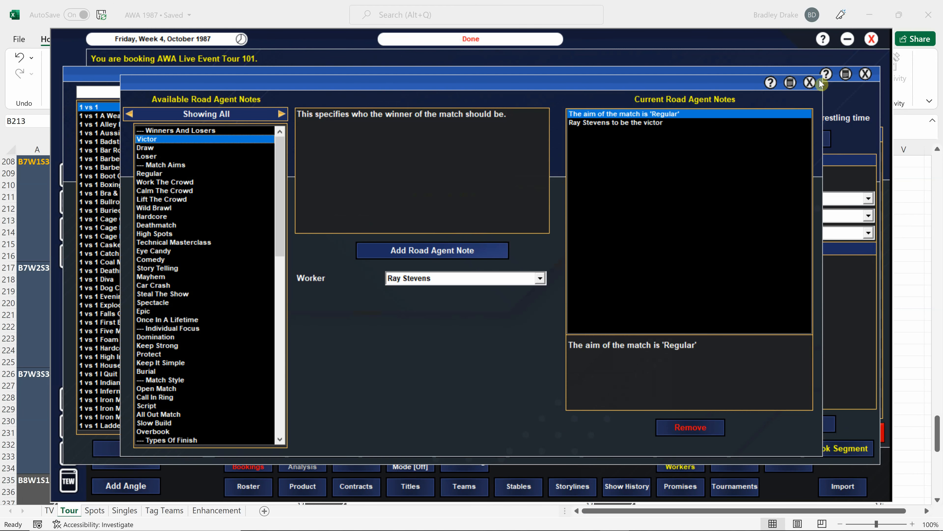
click(810, 83)
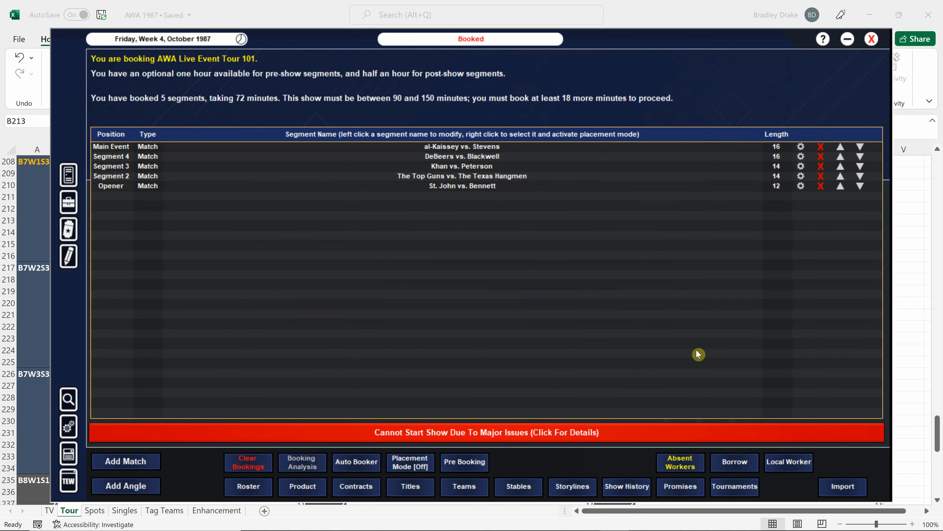
Step: Start a new match named 'Oliver vs. Lawler' and lengthen it
click(871, 38)
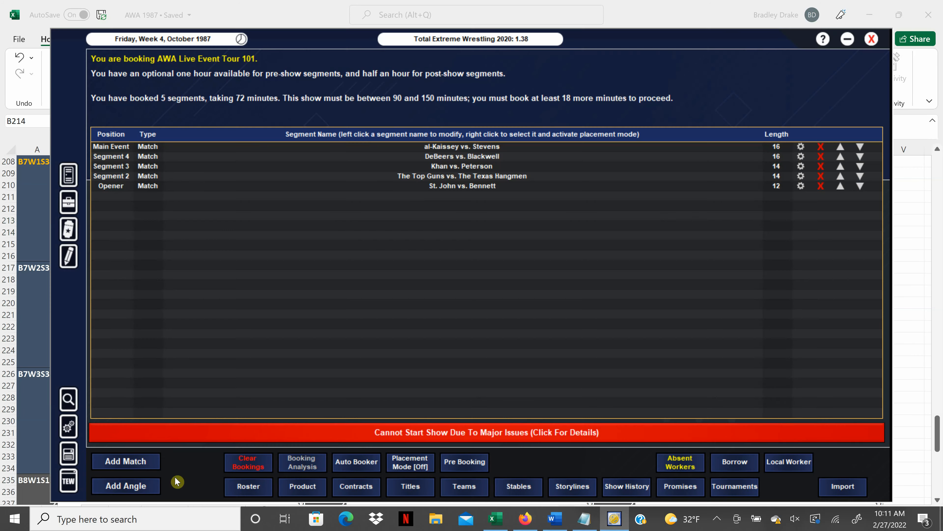
click(126, 461)
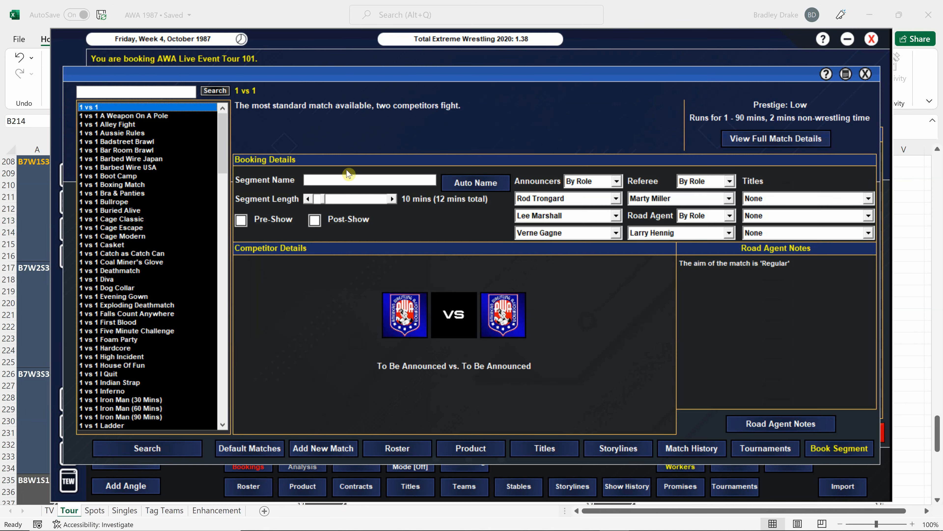
text(Oliver vs.)
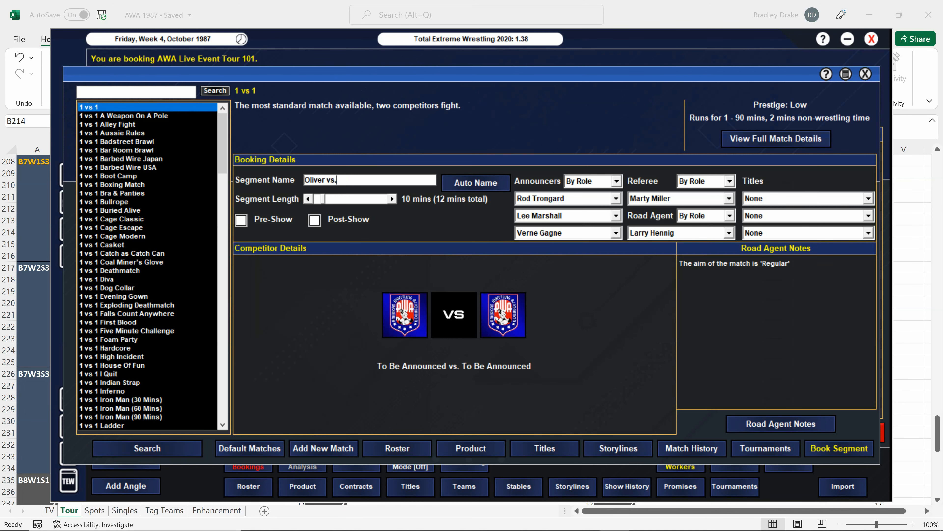
text(Lawler)
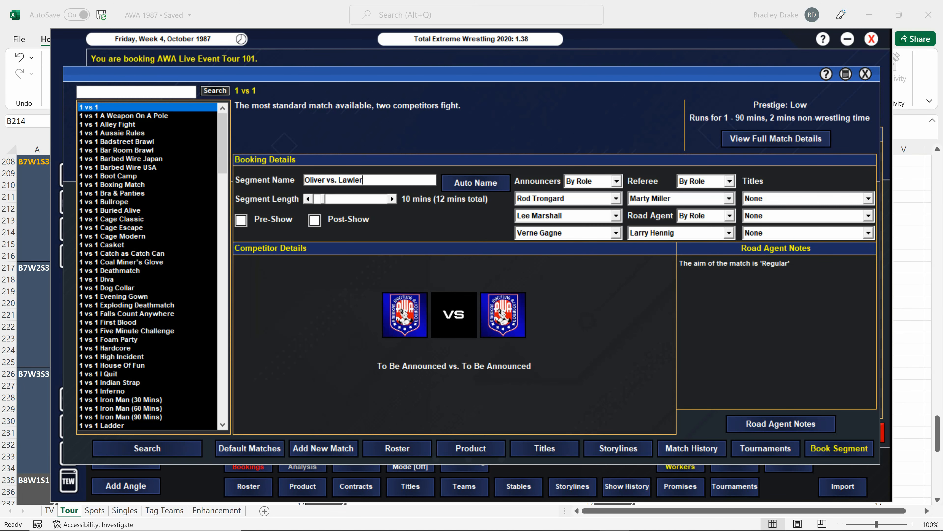
click(392, 199)
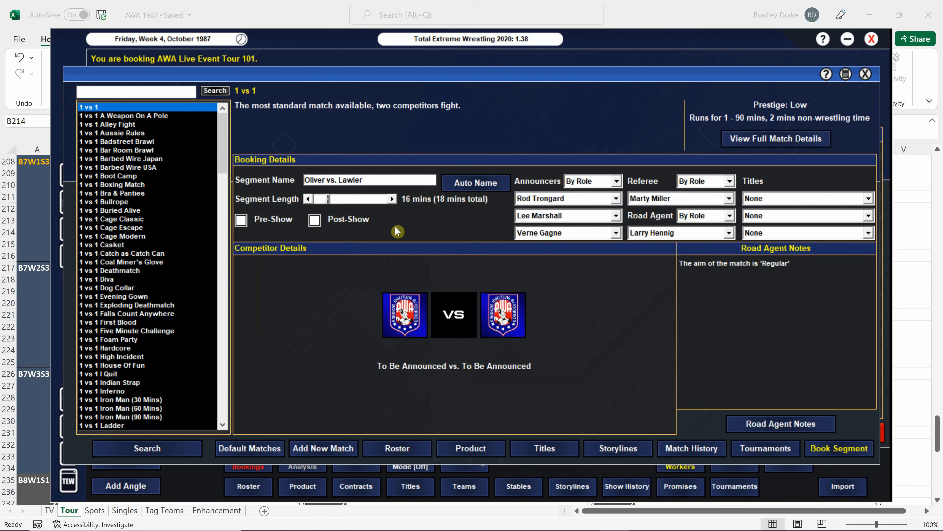
Step: Select Rip Oliver and Jerry Lawler as competitors and book the match as main event
click(397, 449)
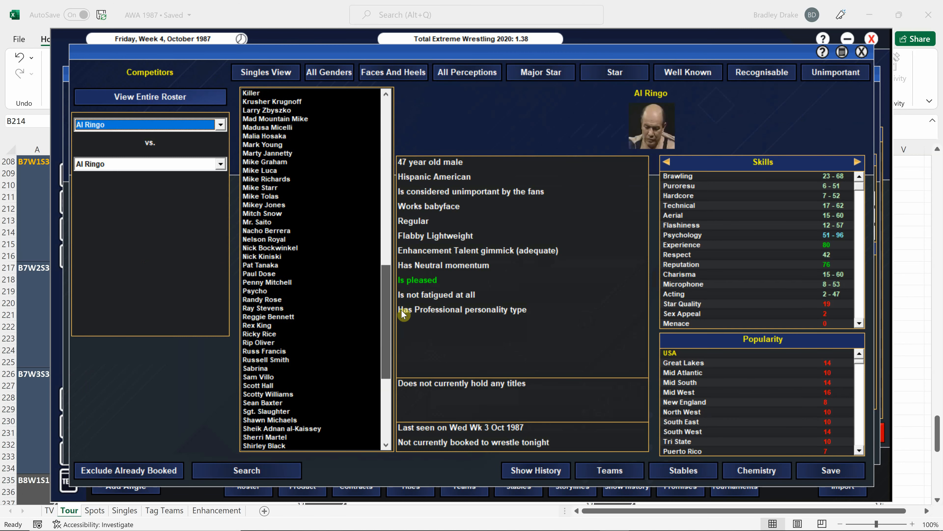
click(259, 343)
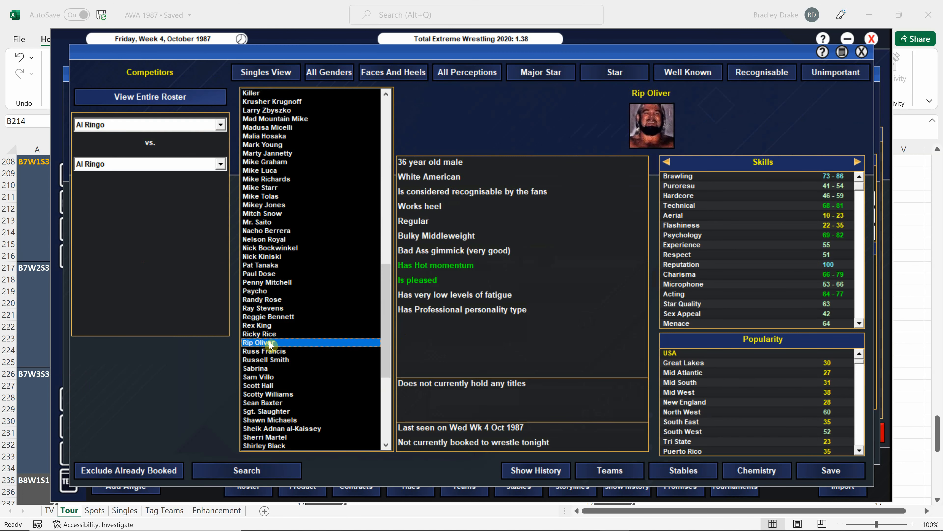
click(259, 342)
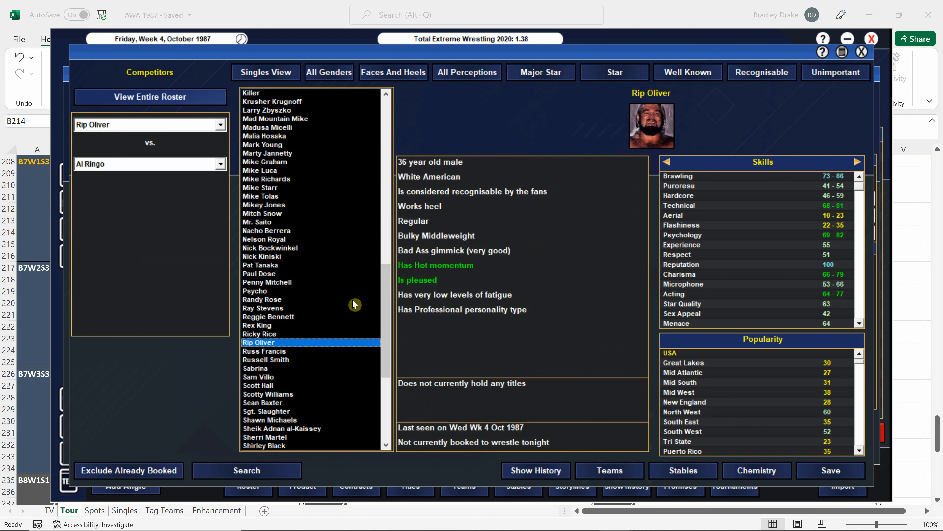
scroll(up, 3)
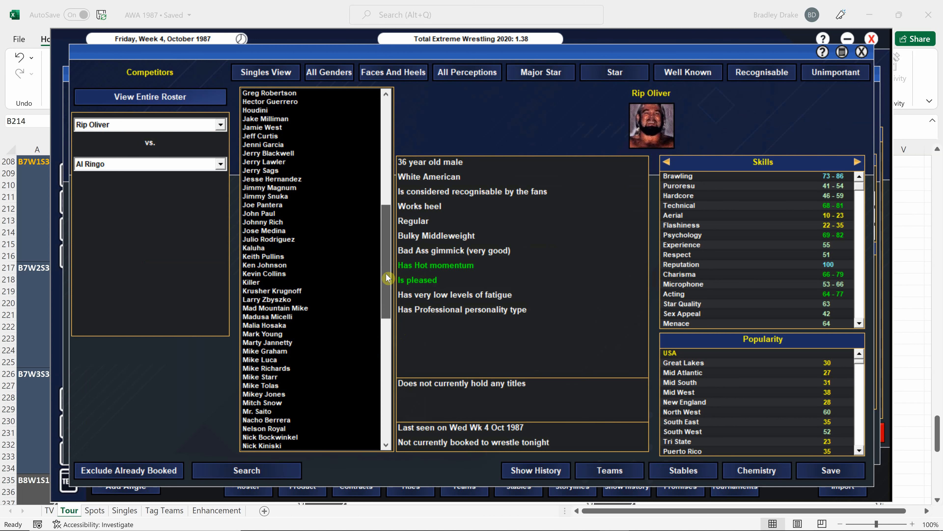
click(263, 162)
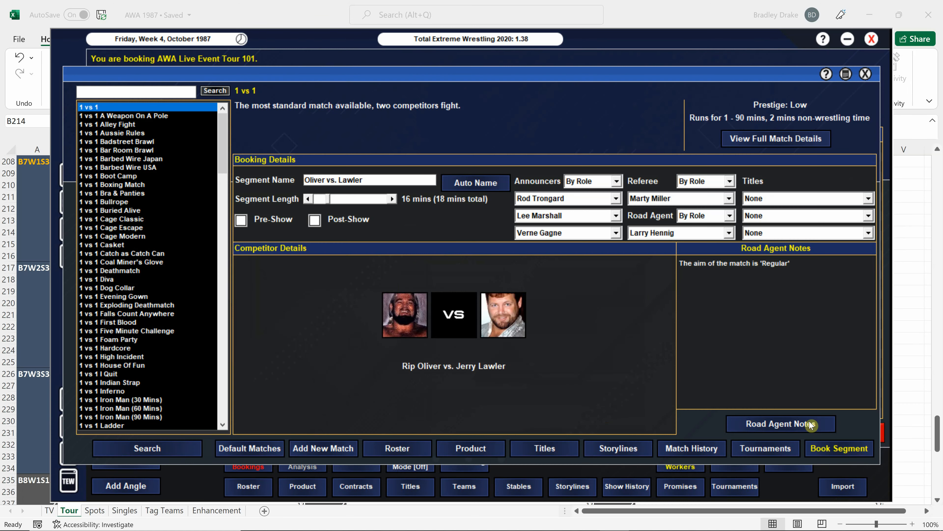
click(837, 448)
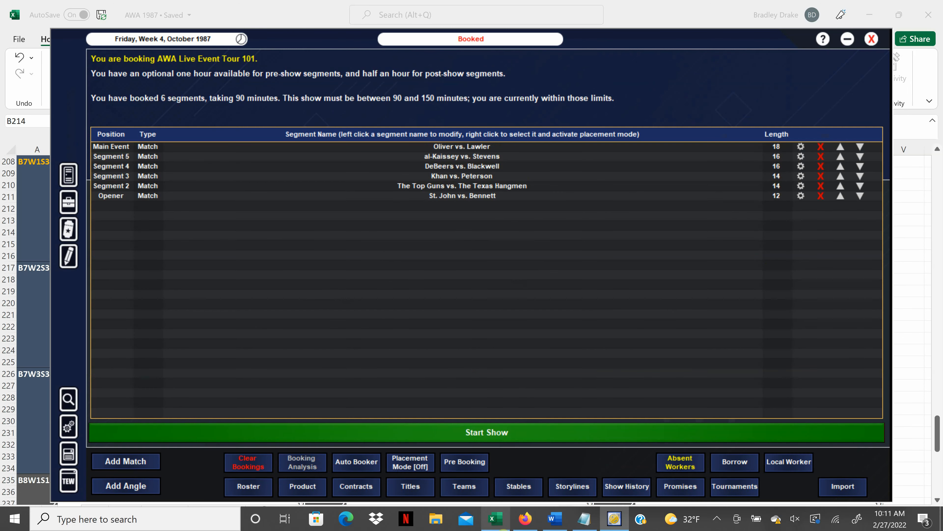
Step: Start a new match named 'Saito vs. Ba' and lengthen it toward 18 minutes
click(871, 38)
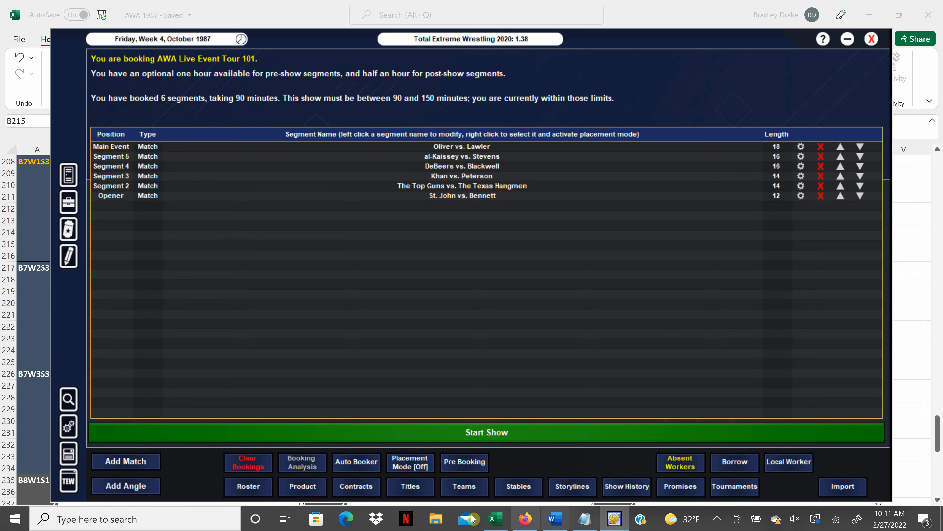
click(125, 461)
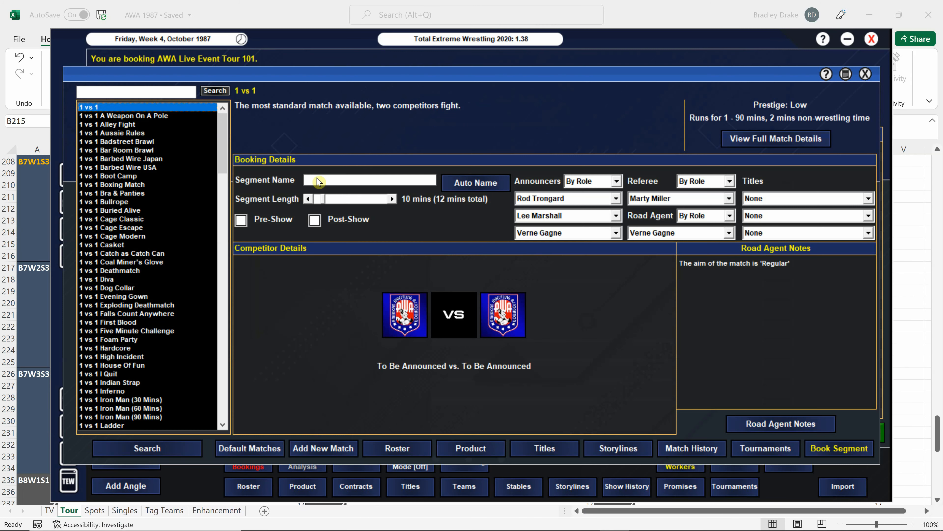
text(Saito vs. Ba)
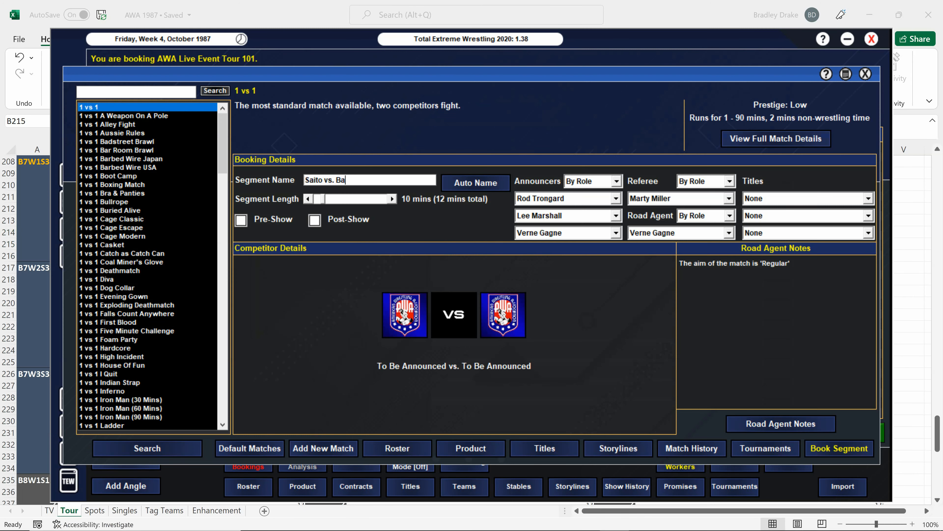
click(392, 199)
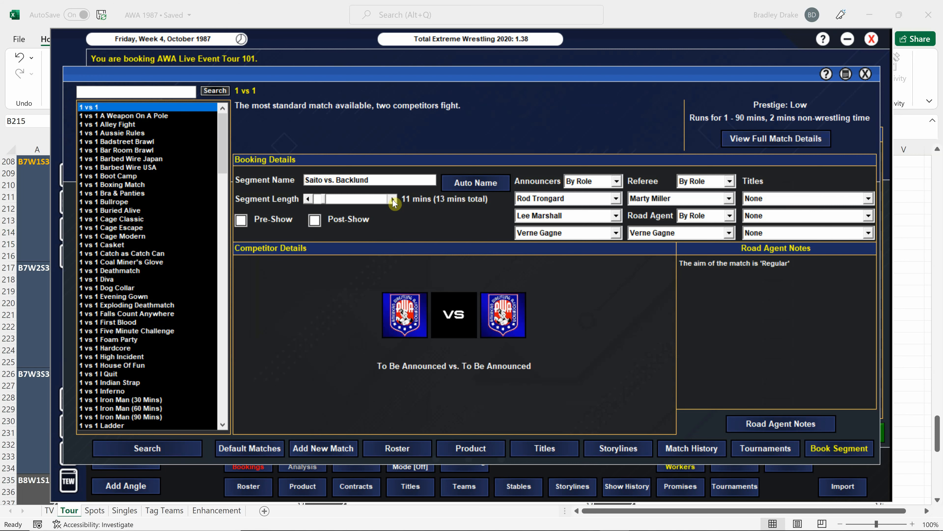
click(392, 199)
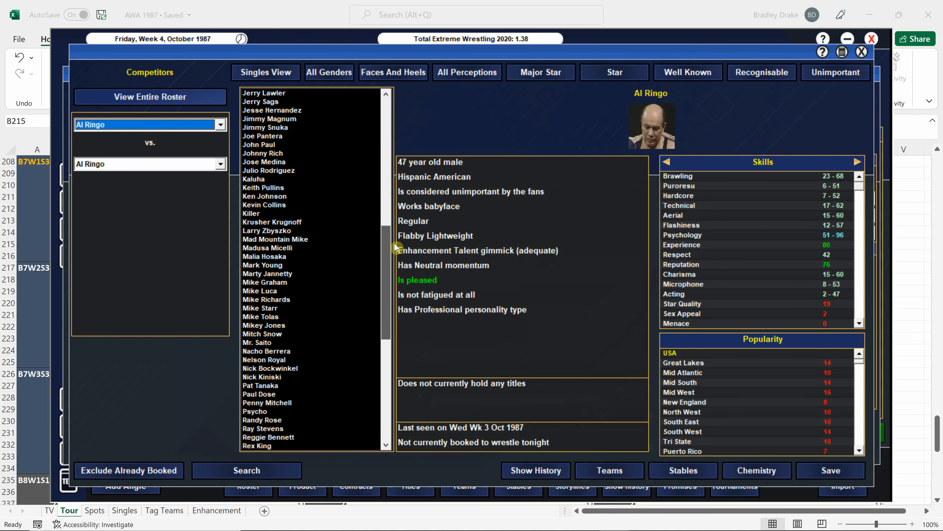
Step: Pair Mr. Saito with Bob Backlund, review Backlund's match history, and book the match
click(257, 299)
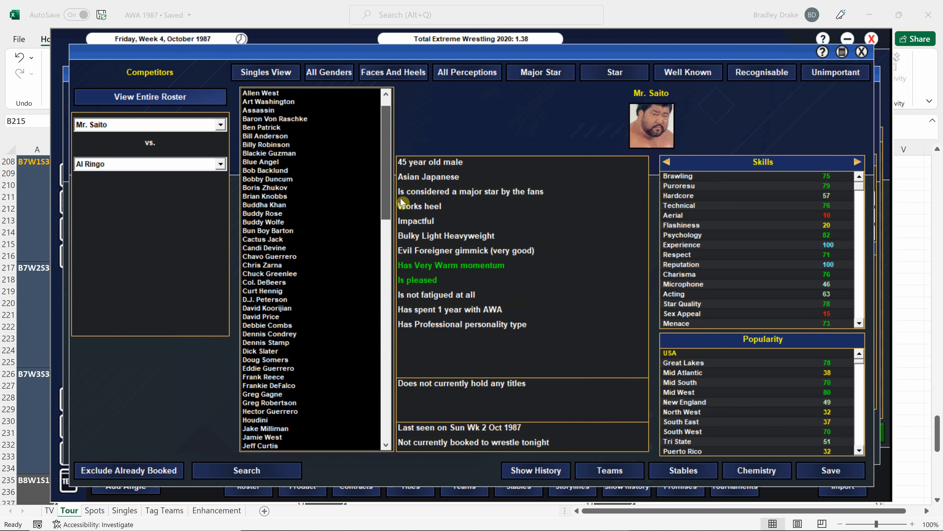
click(265, 196)
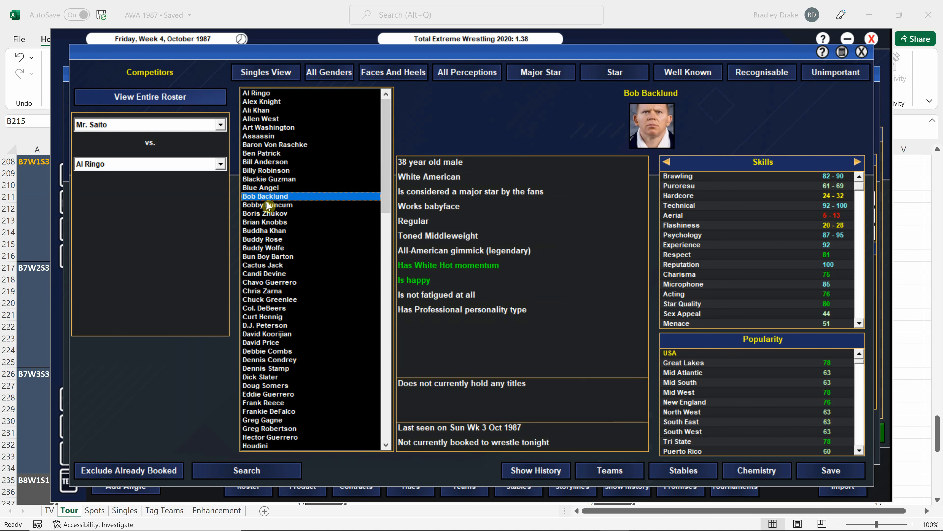
click(265, 196)
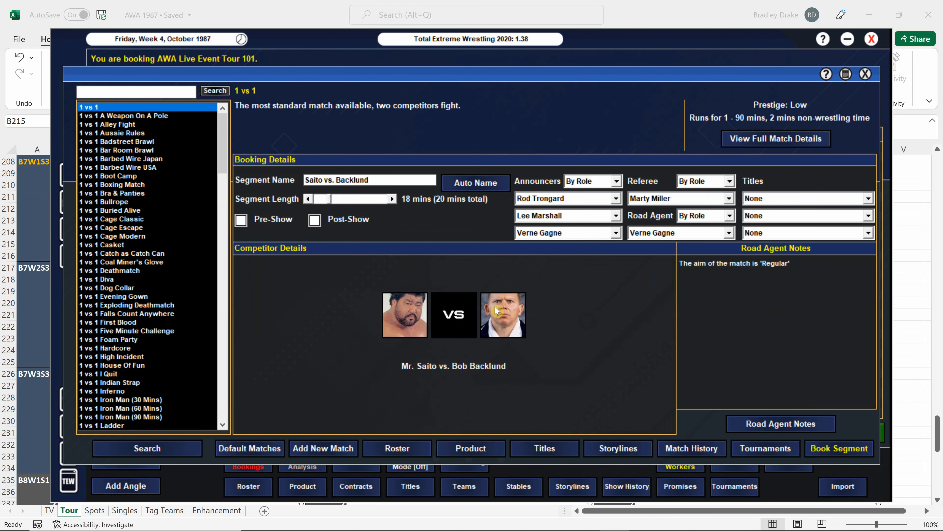
click(692, 448)
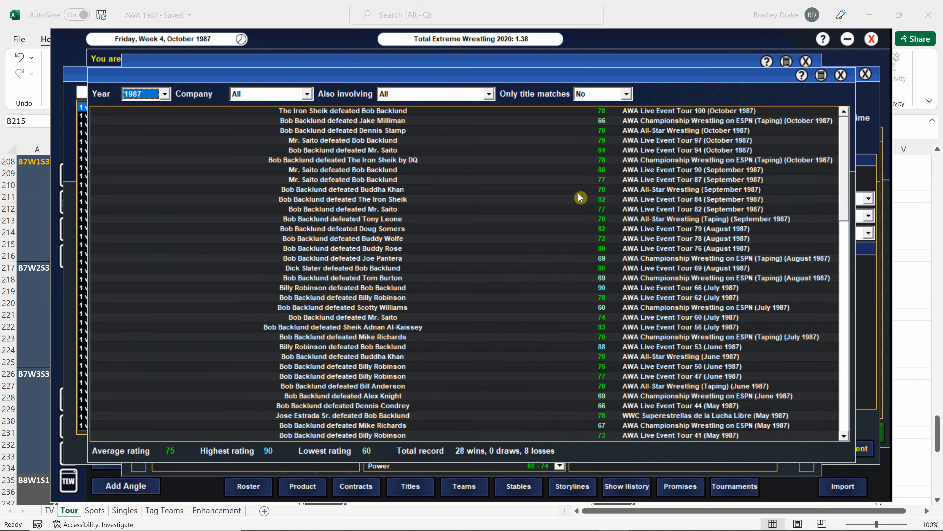
mouse_move(342, 132)
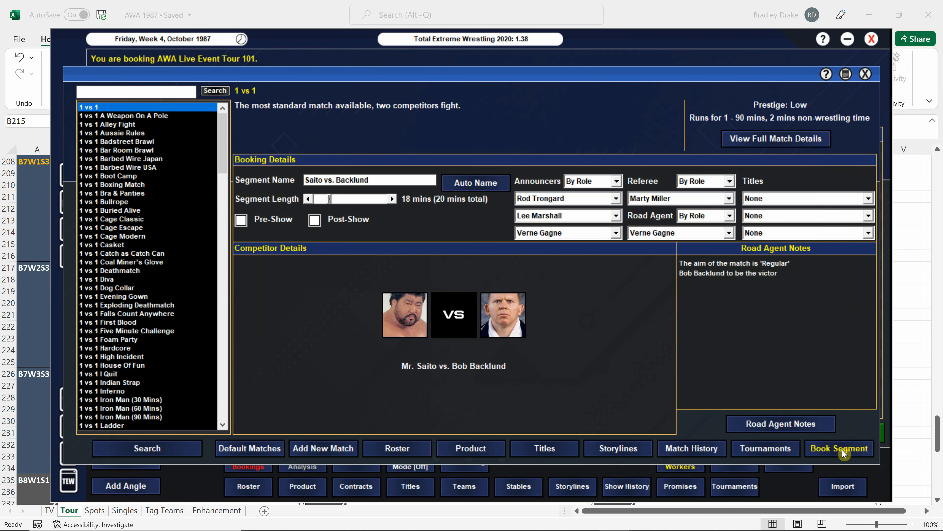
click(838, 448)
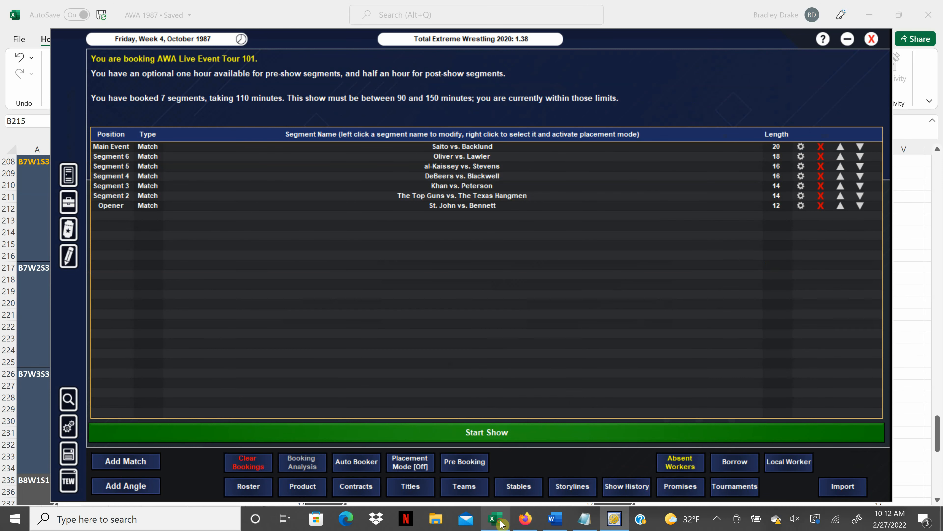
Step: Check the Tour 101 lineup in Excel, then start a new 2 vs 2 tag match
click(871, 39)
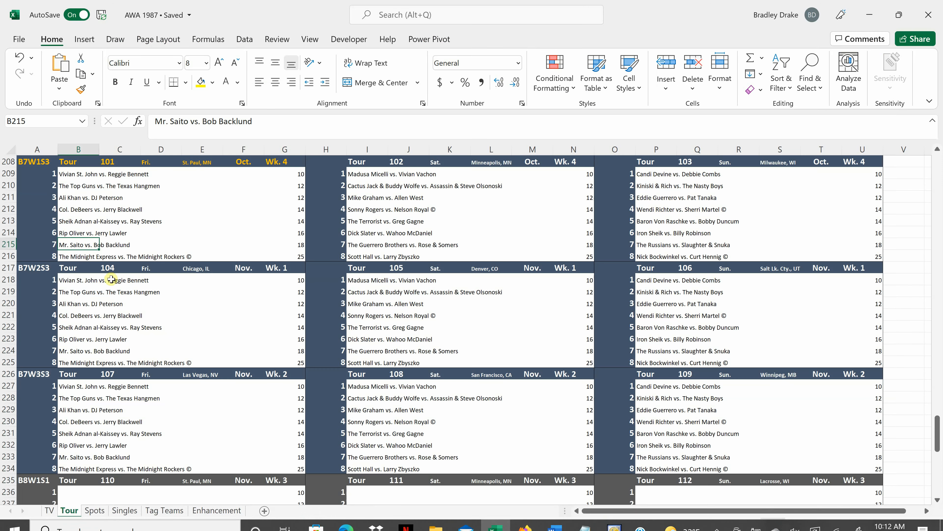
click(78, 257)
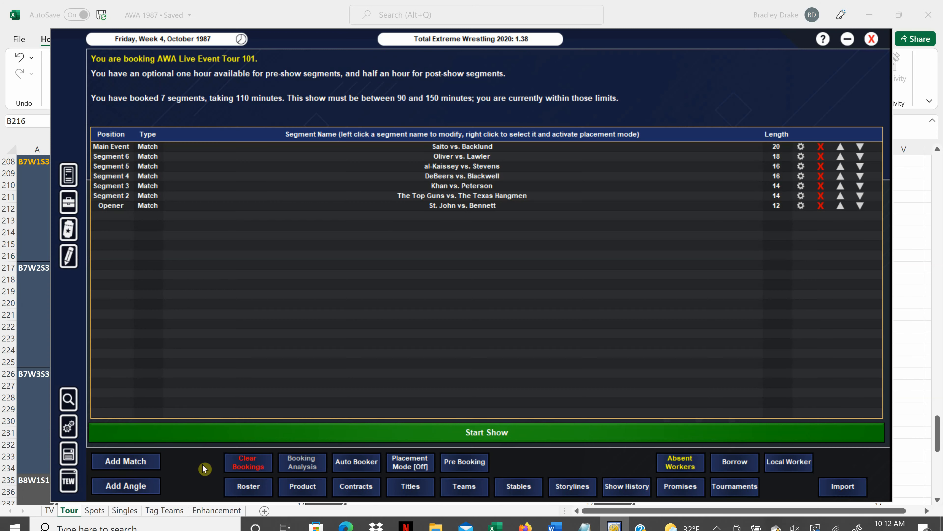
click(126, 461)
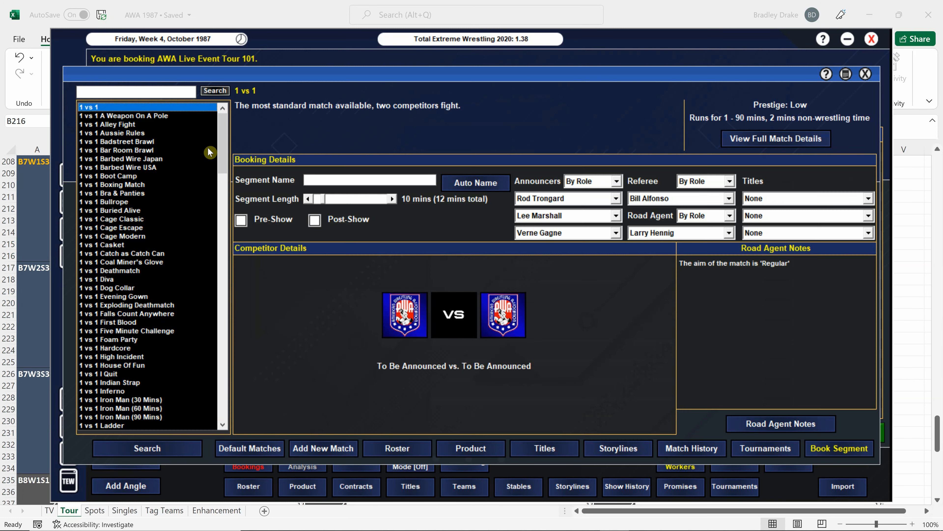
click(95, 314)
text(Express vs. The Midnight Rockers (C))
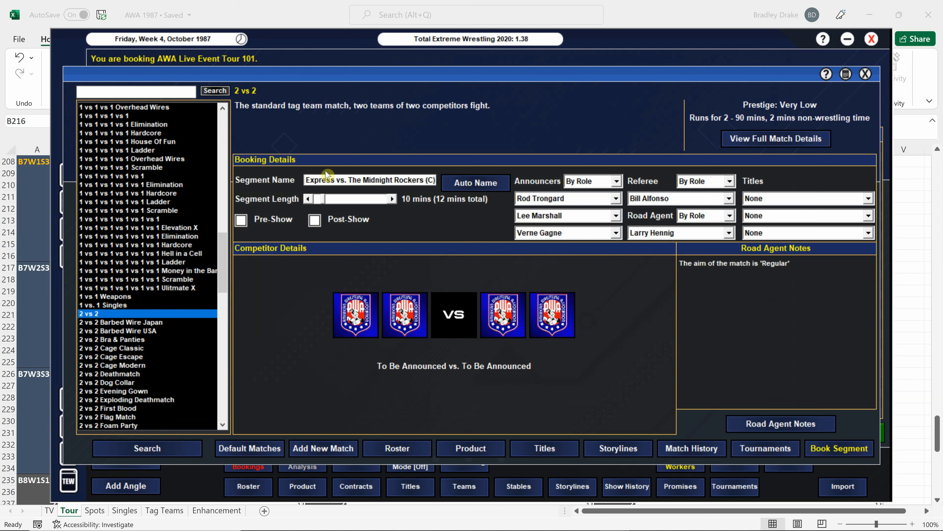
Step: Set the segment length to 30 minutes and scroll toward competitor selection
click(392, 199)
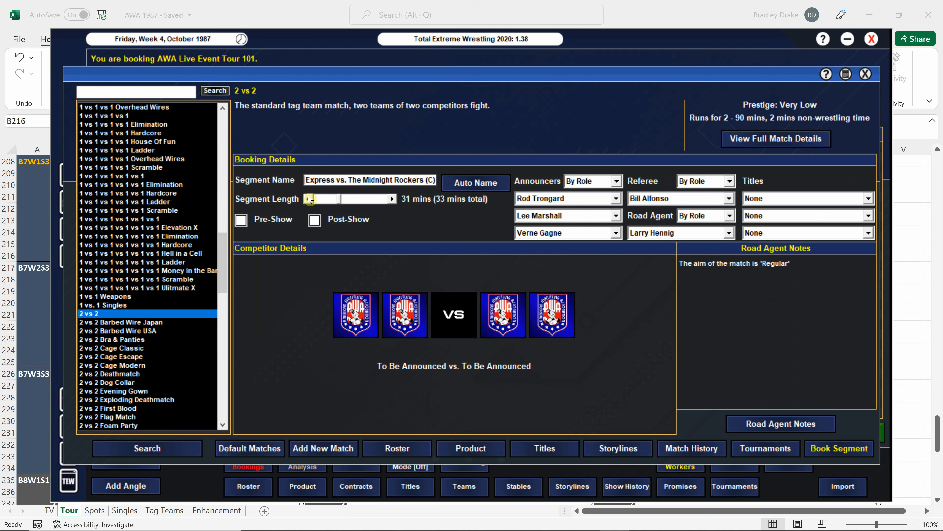
click(308, 199)
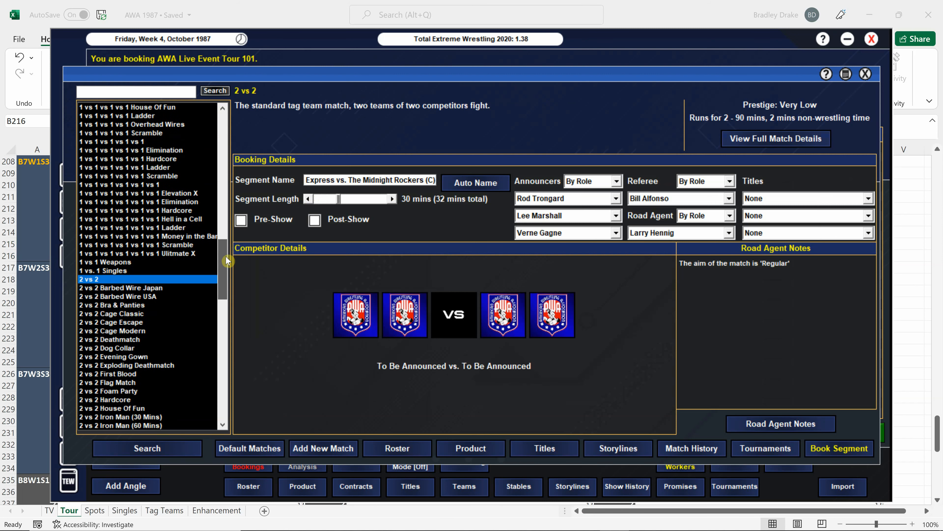
scroll(down, 3)
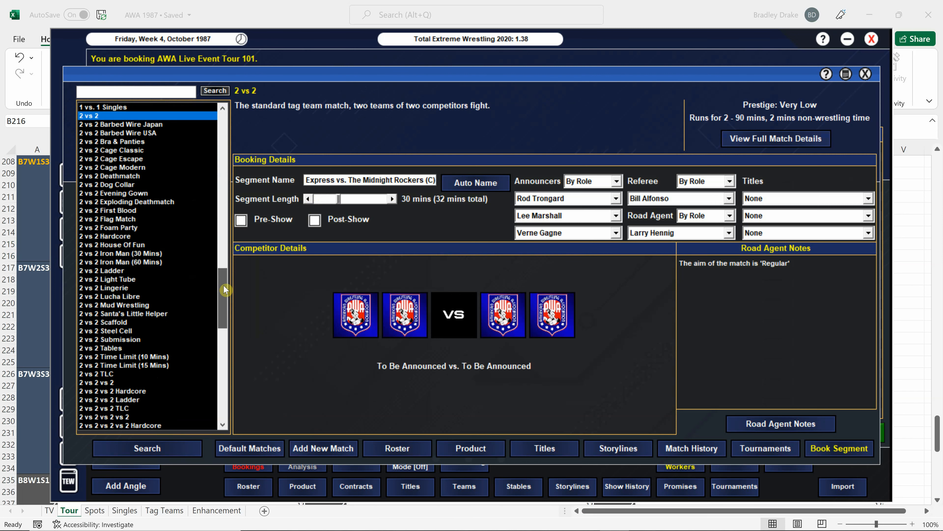
scroll(down, 3)
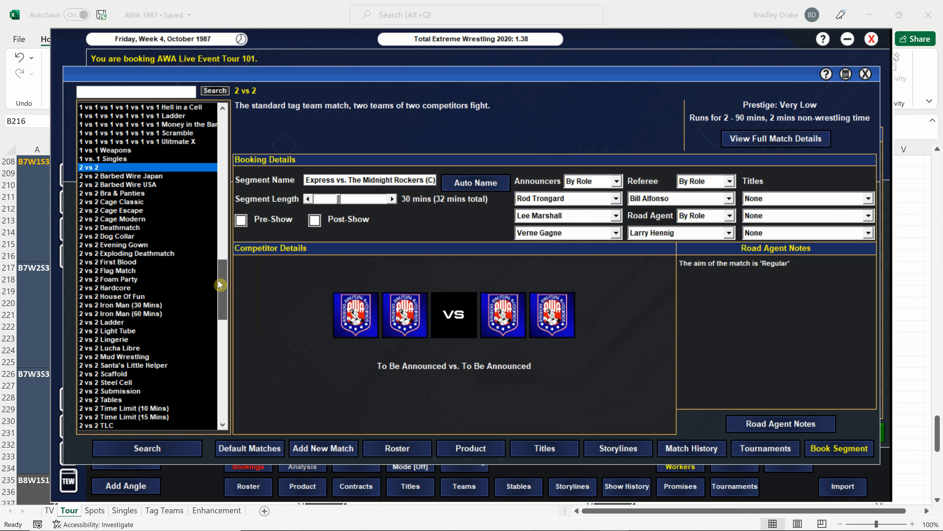
mouse_move(268, 308)
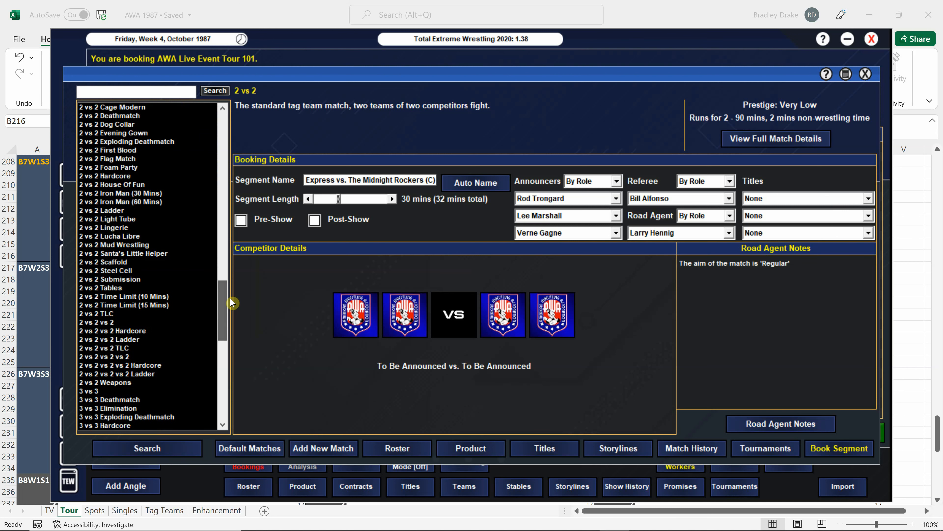
mouse_move(458, 310)
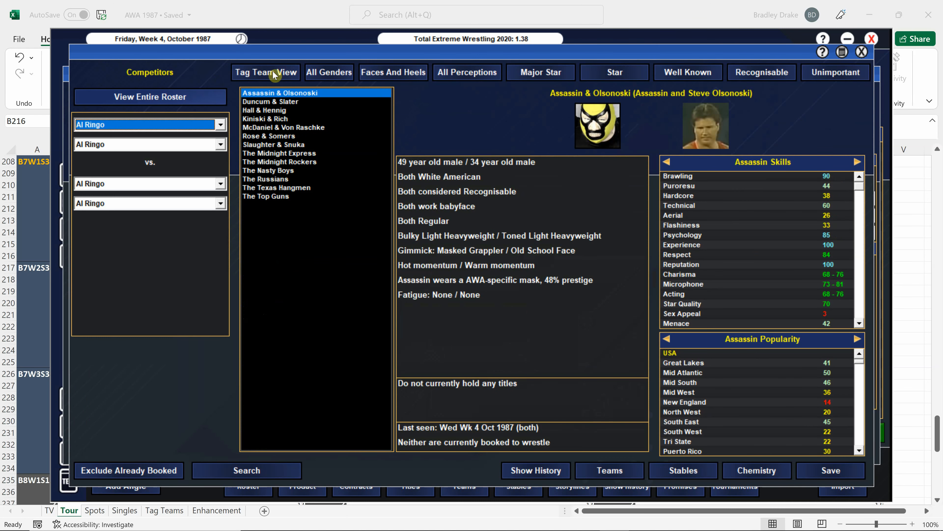
Step: Set The Midnight Express vs. The Midnight Rockers for the AWA World Tag Team title
click(278, 153)
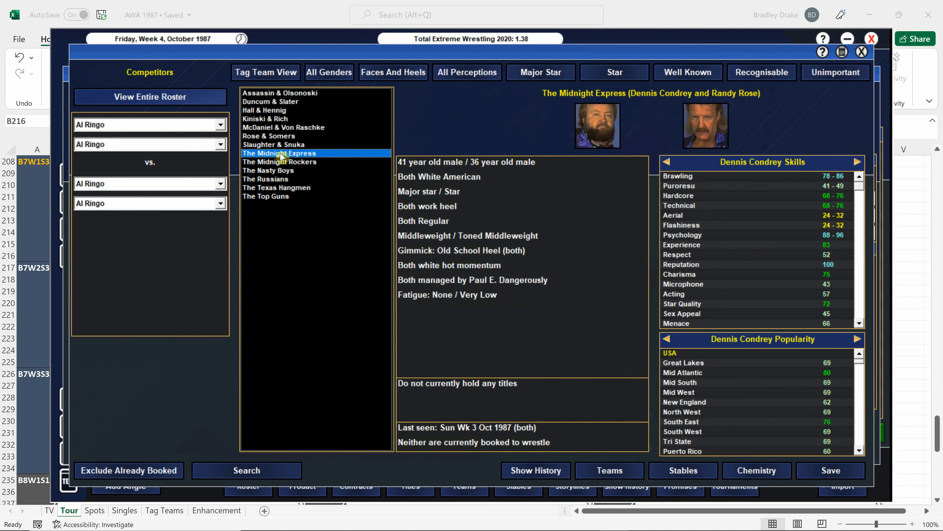
click(279, 161)
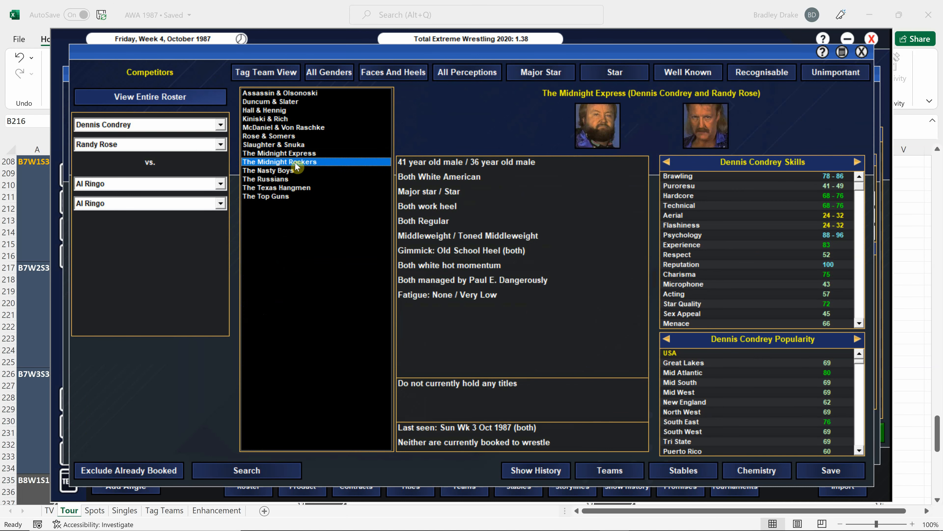
click(280, 161)
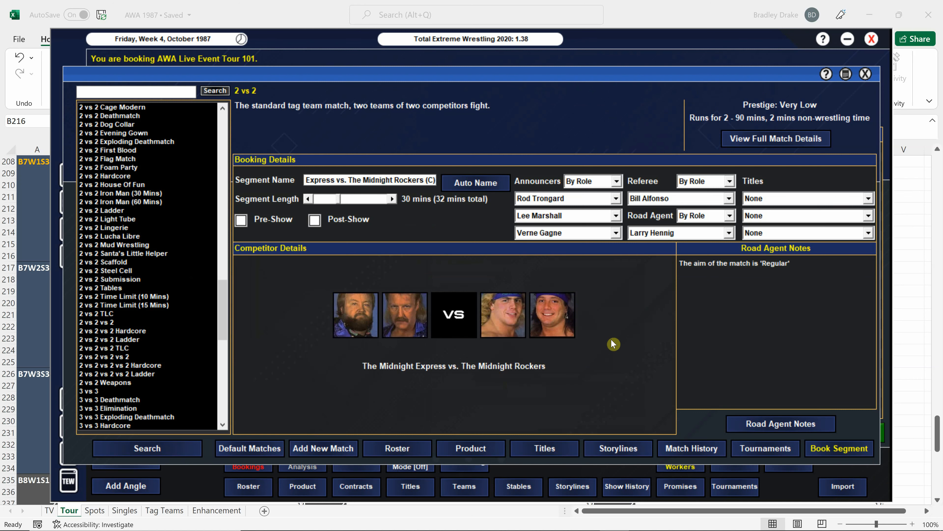
click(867, 198)
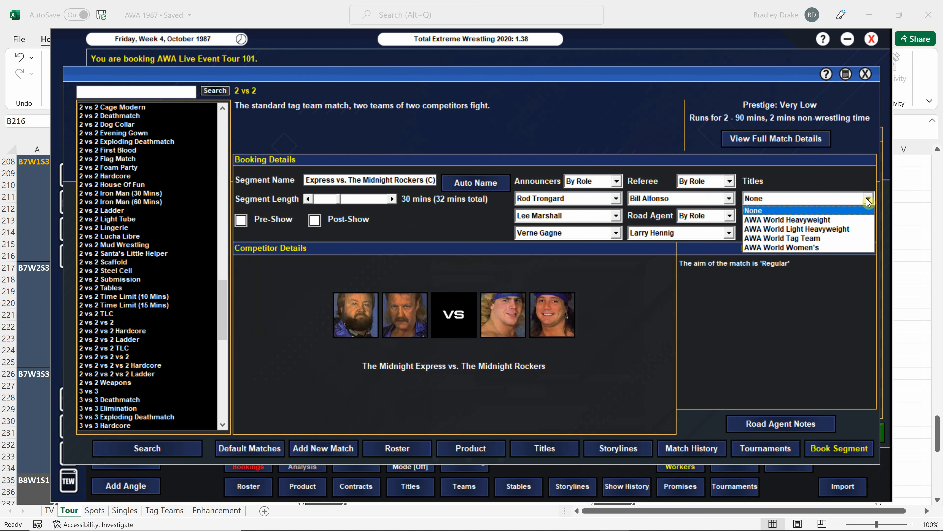
click(781, 237)
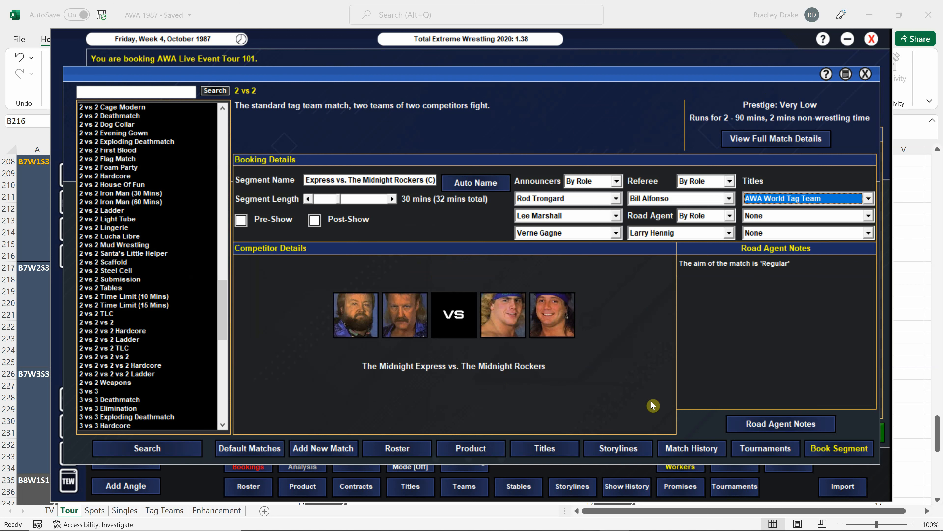
Step: In Road Agent Notes choose Shawn Michaels as victor and finish the notes
click(780, 423)
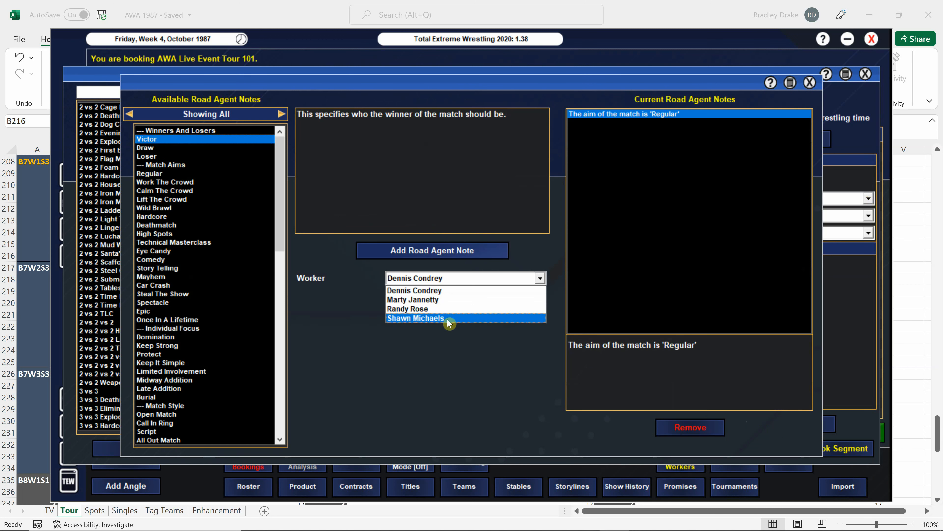
click(415, 318)
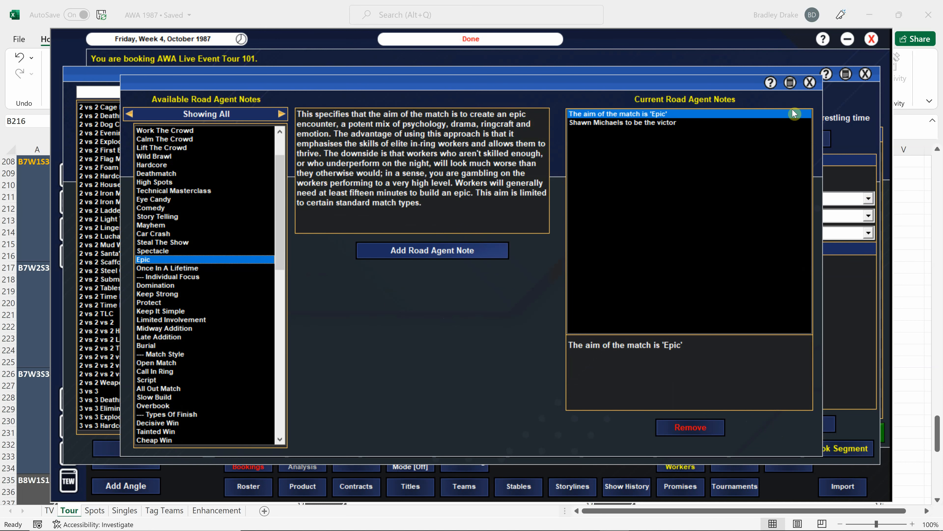
click(810, 82)
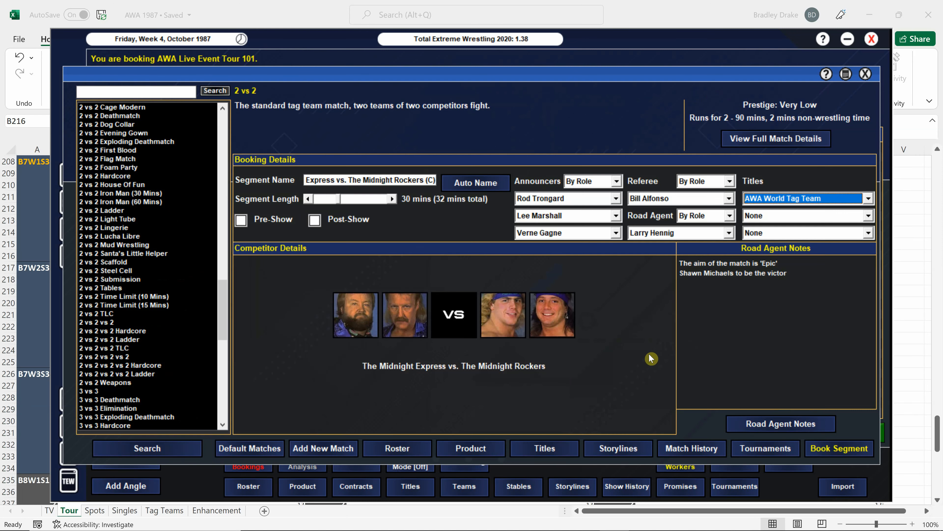
mouse_move(681, 406)
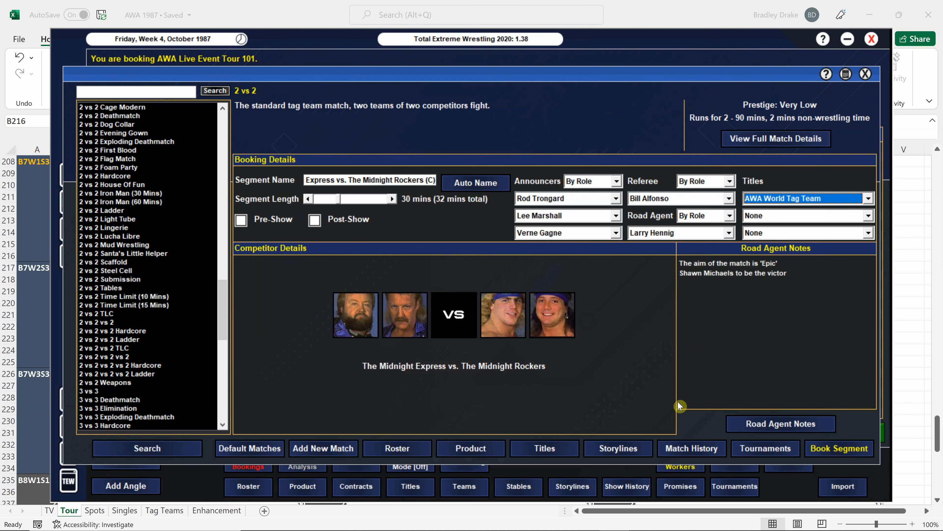
mouse_move(740, 268)
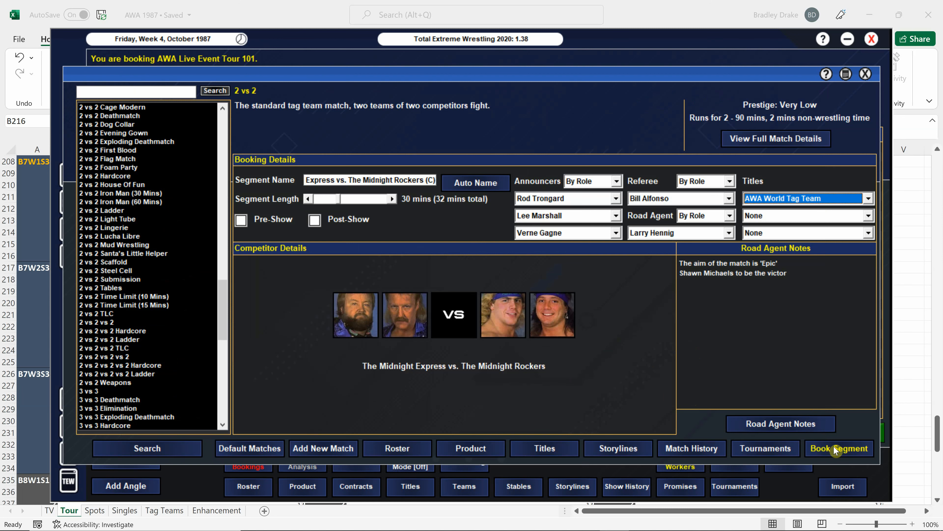
Step: Book the Express vs. Midnight Rockers title match as the 32-minute main event
click(839, 448)
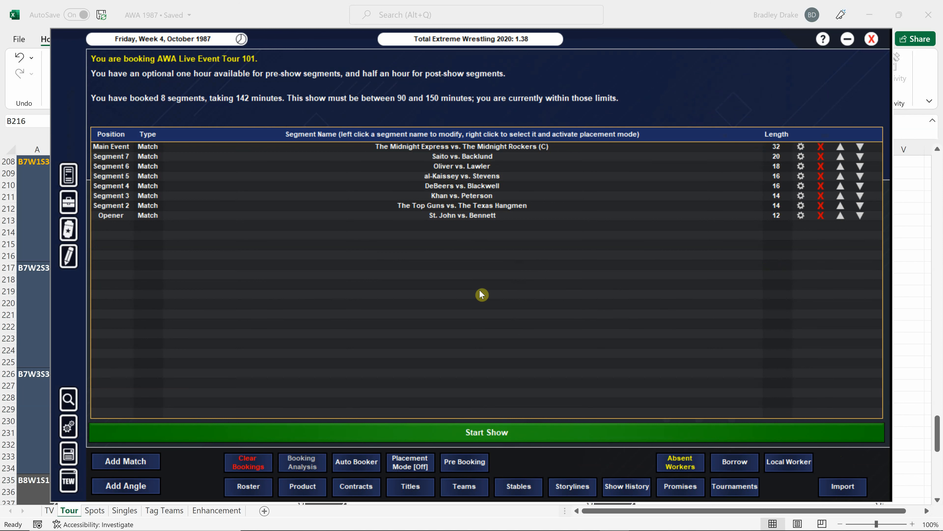
mouse_move(525, 319)
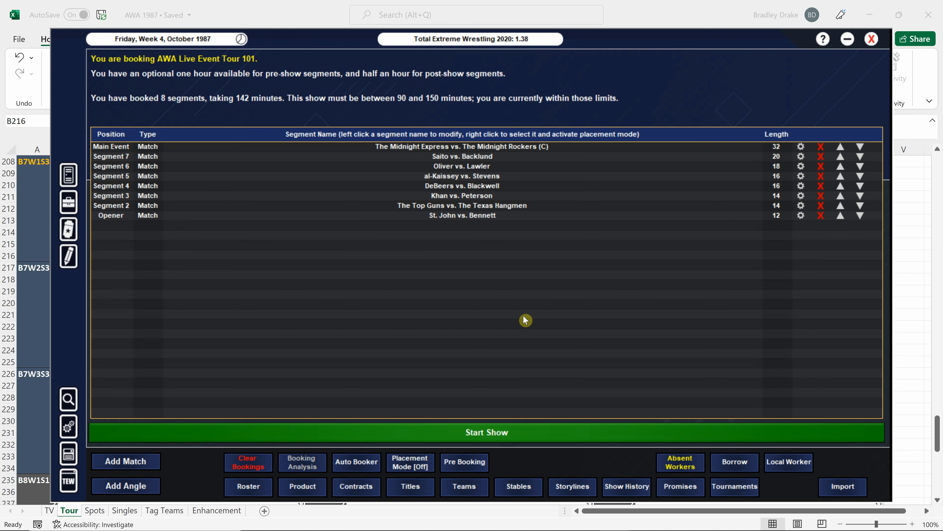
mouse_move(508, 393)
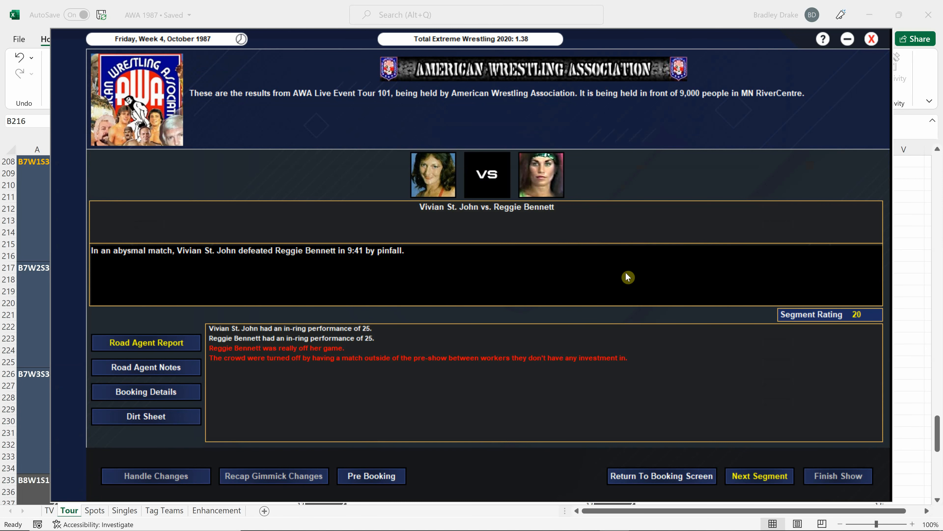
mouse_move(600, 461)
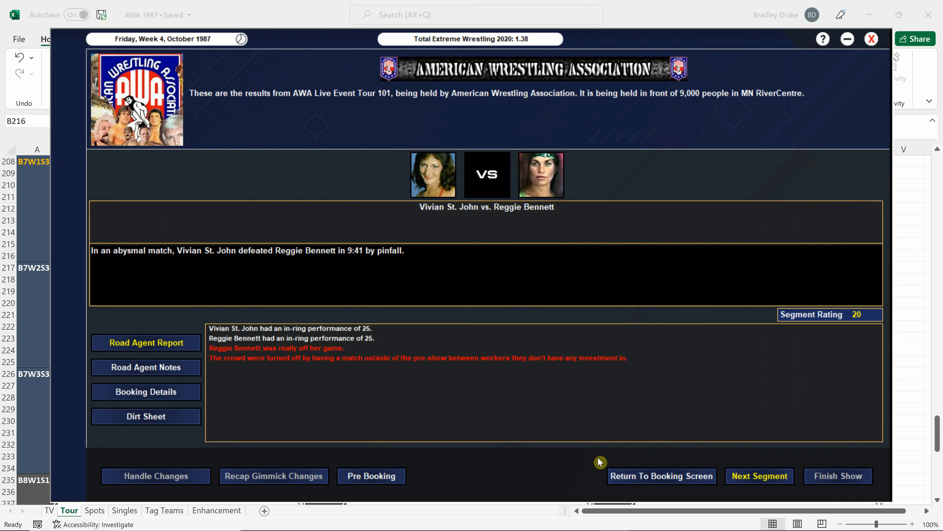
Step: Advance through results to Ali Khan's win over D.J. Peterson, rated 46
click(760, 476)
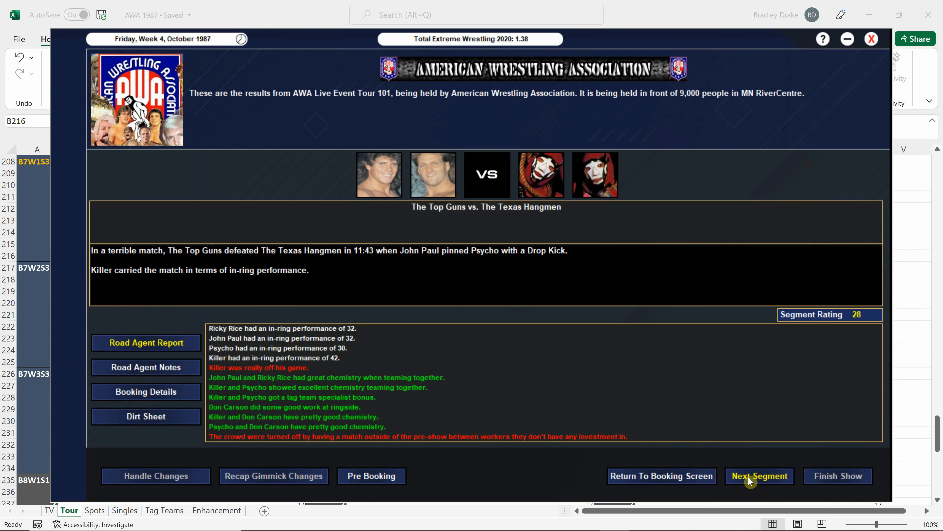
mouse_move(515, 381)
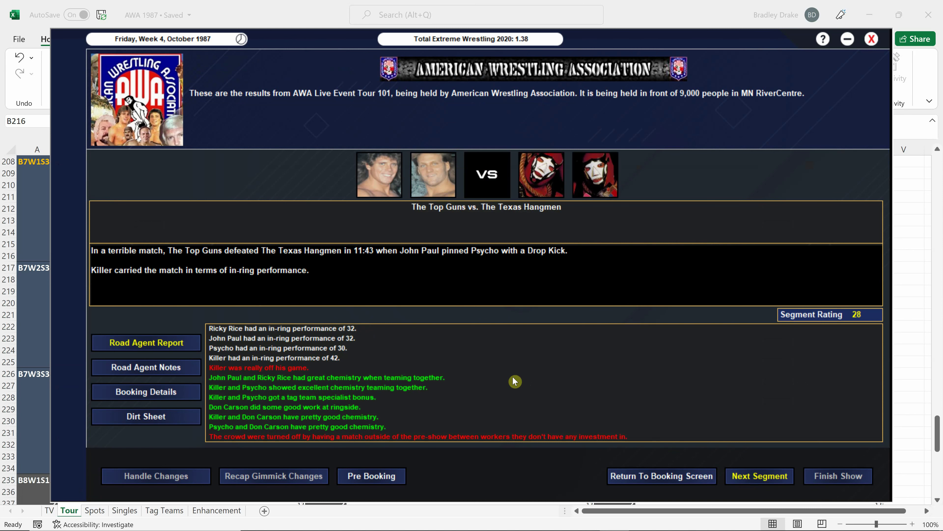
mouse_move(438, 365)
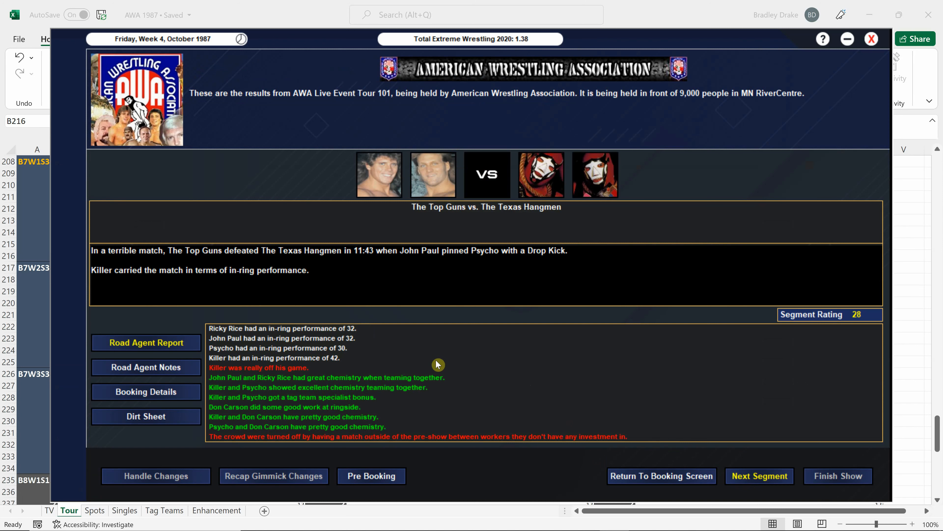
mouse_move(504, 390)
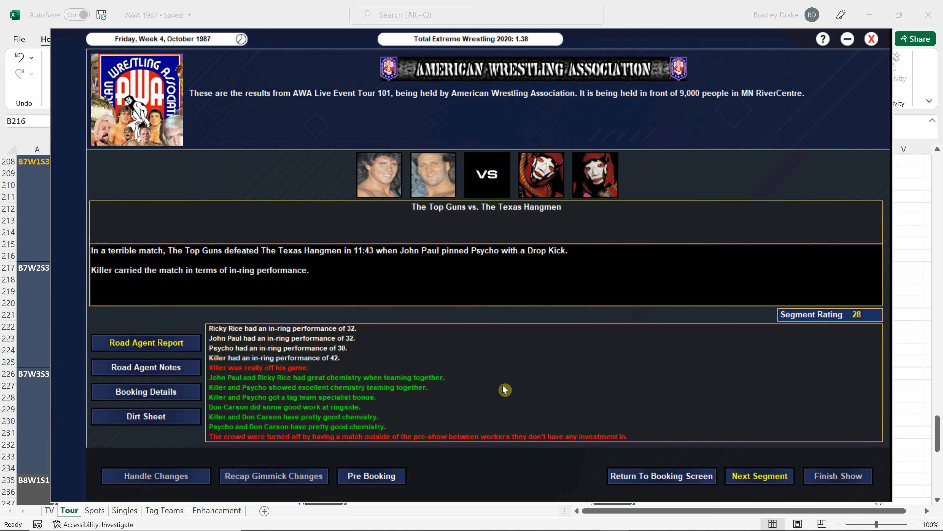
mouse_move(739, 473)
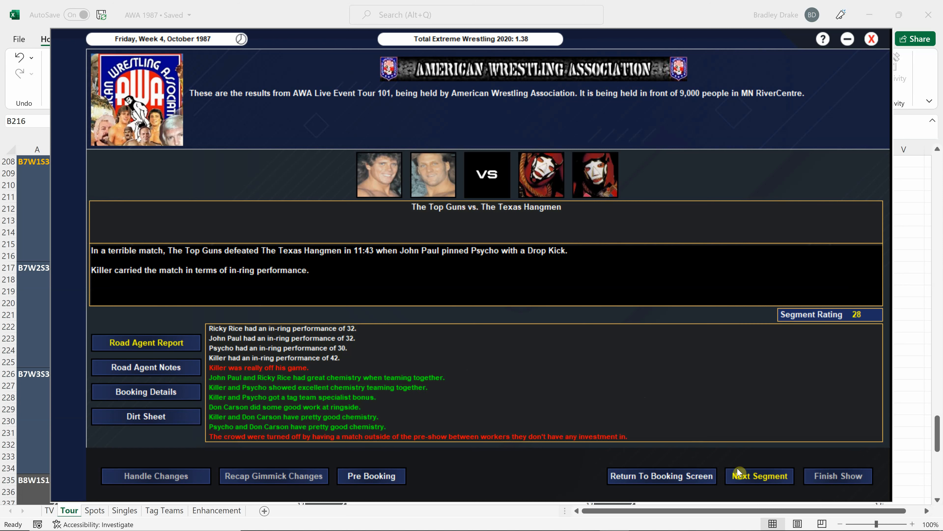
click(759, 476)
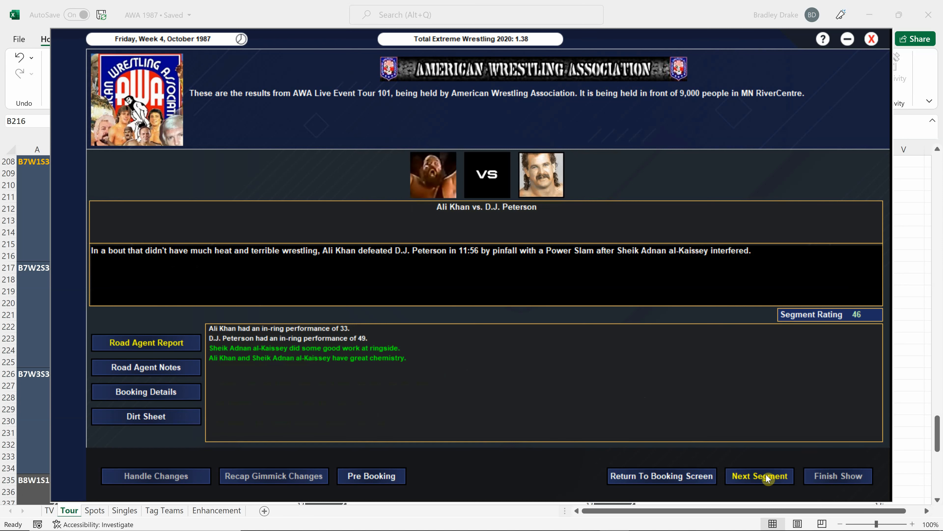
mouse_move(485, 397)
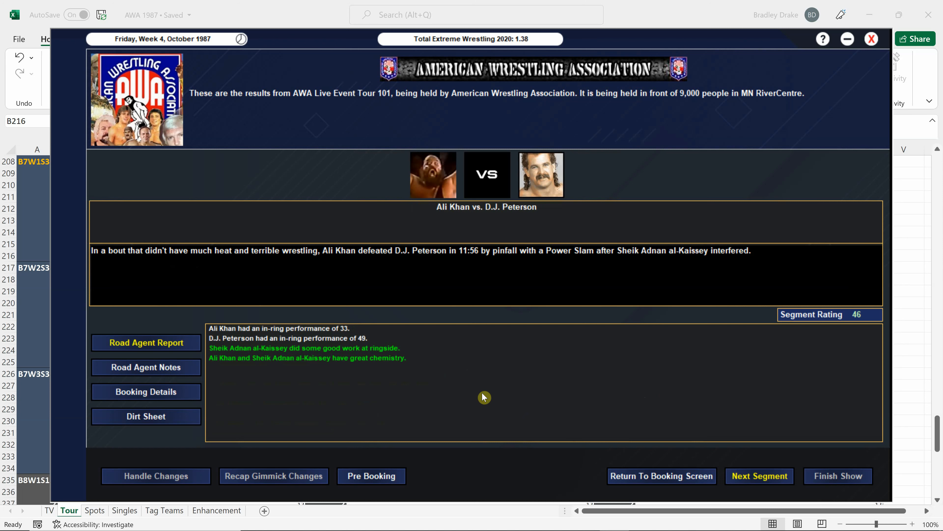
mouse_move(146, 416)
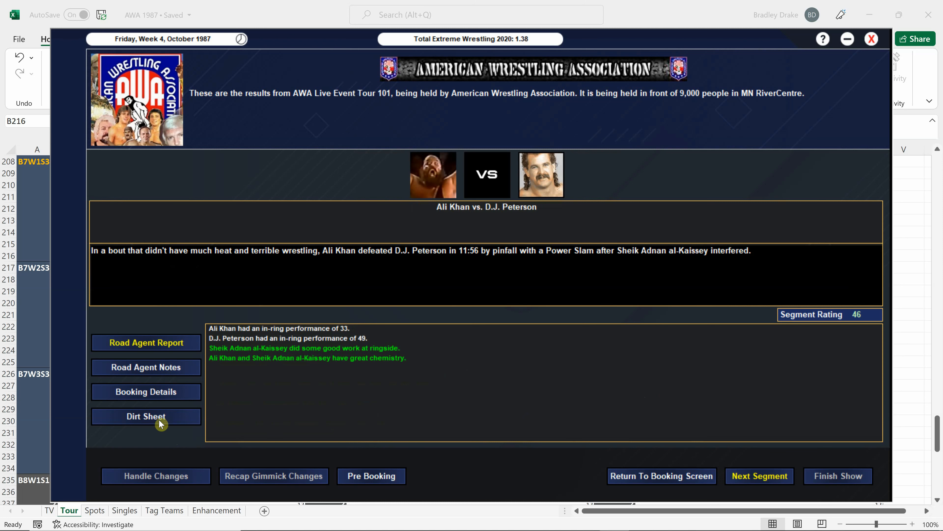
Step: View the Dirt Sheet bonuses and penalties for Ali Khan vs. D.J. Peterson
click(145, 416)
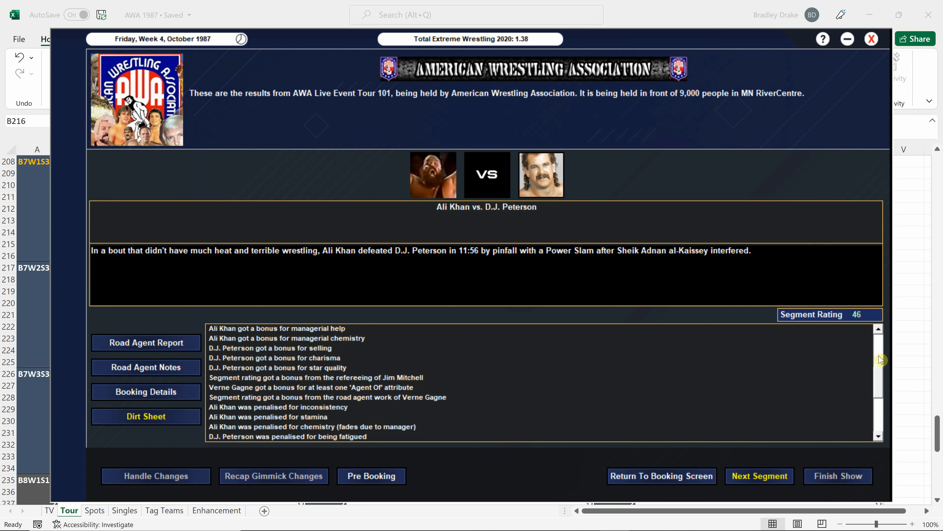
mouse_move(892, 437)
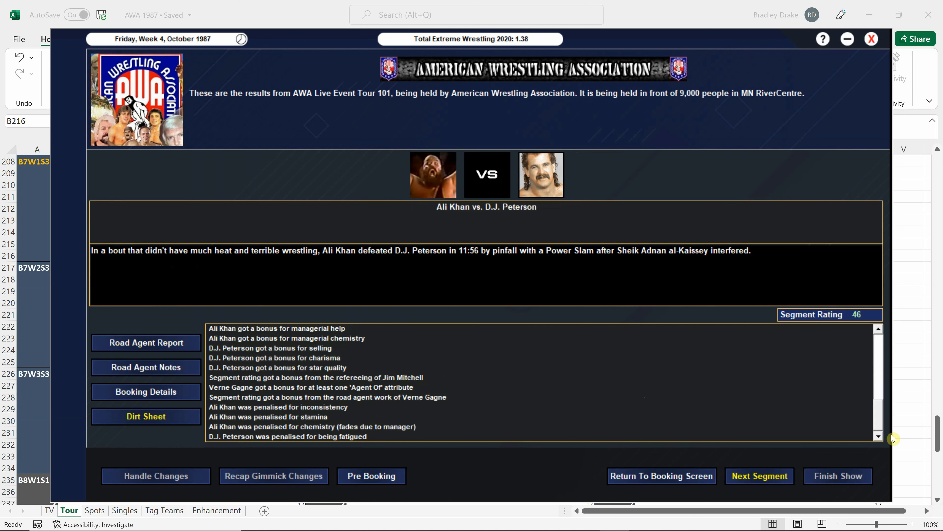
scroll(down, 3)
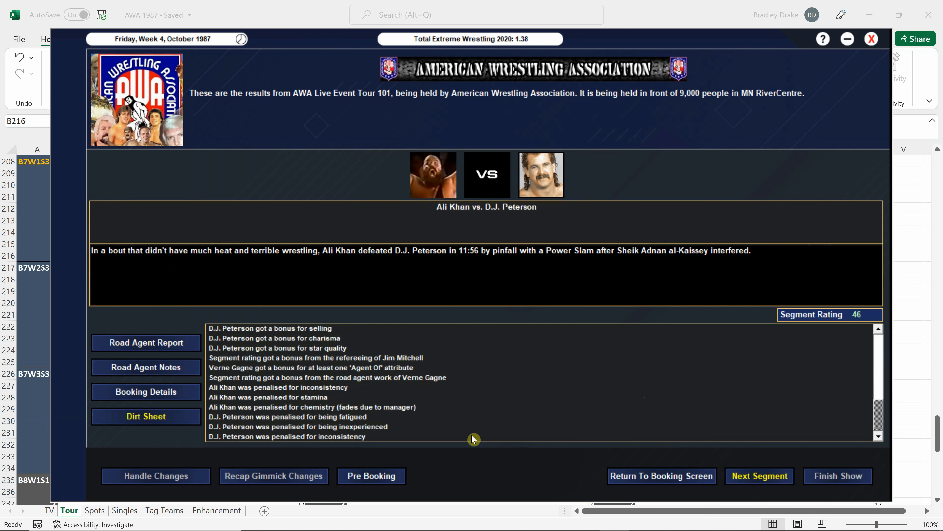
mouse_move(397, 404)
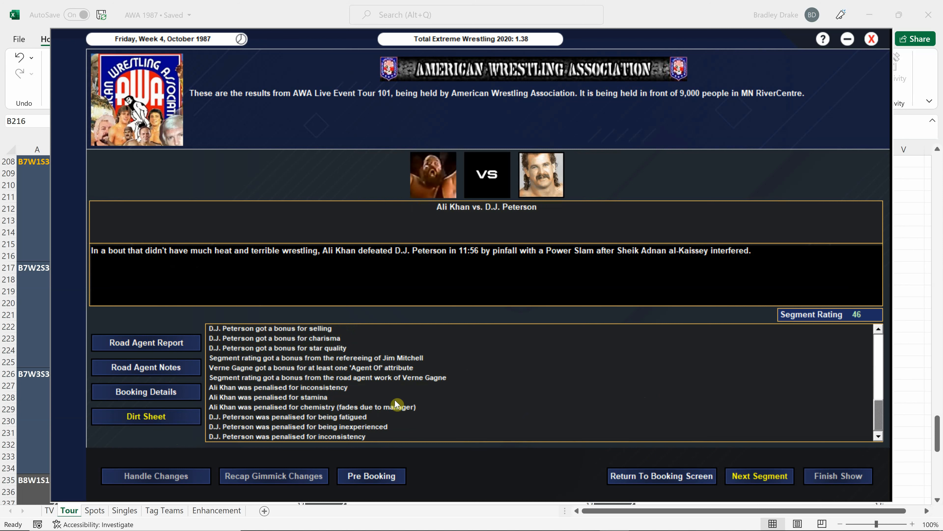
mouse_move(301, 373)
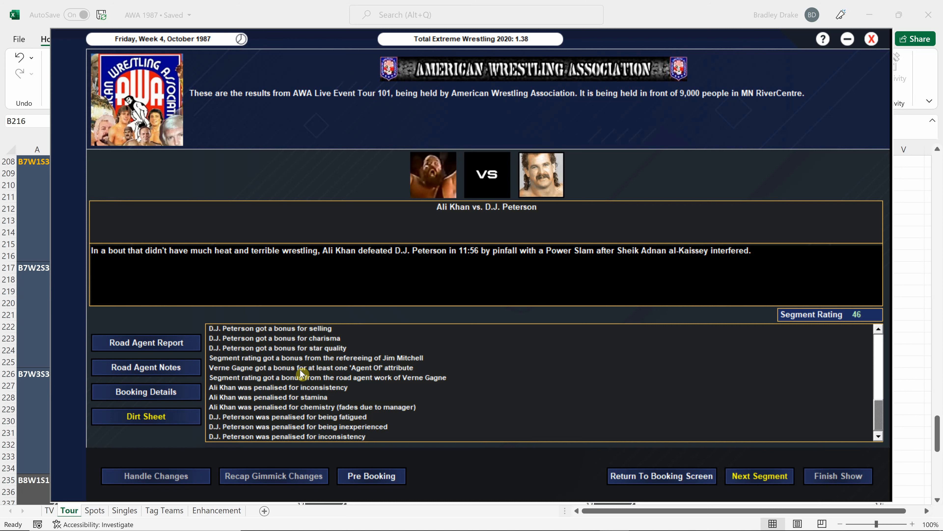
mouse_move(426, 416)
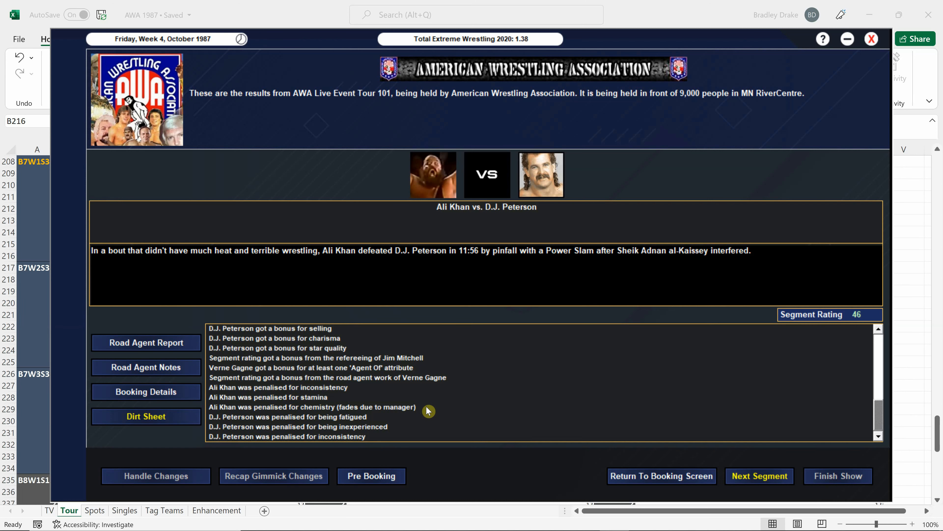
mouse_move(265, 417)
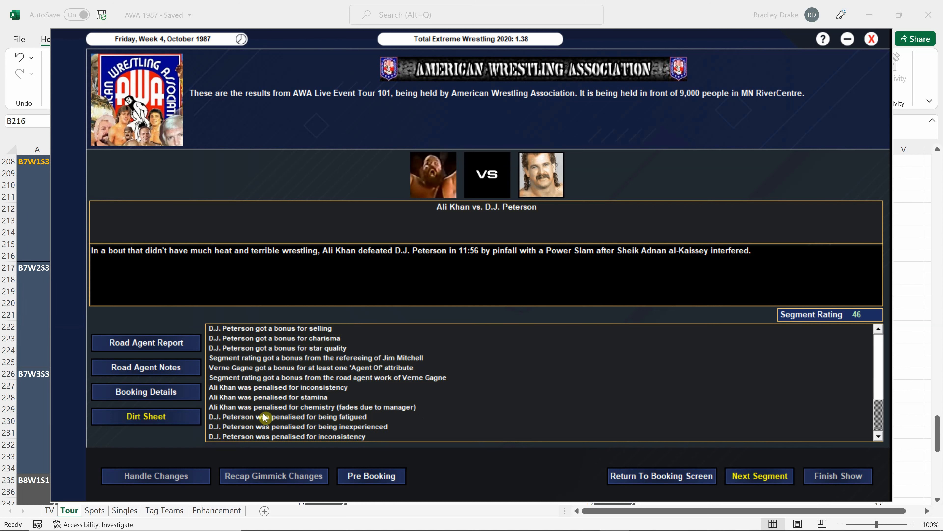
mouse_move(354, 415)
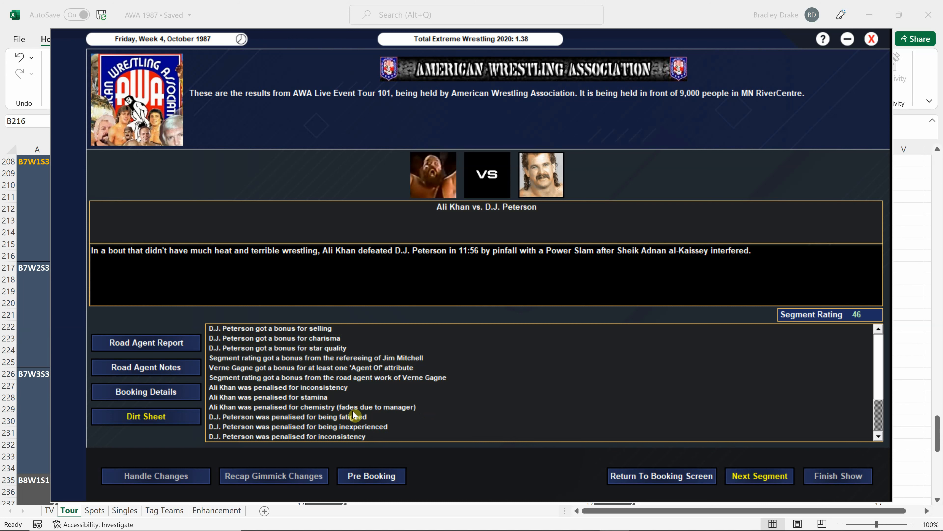
mouse_move(418, 419)
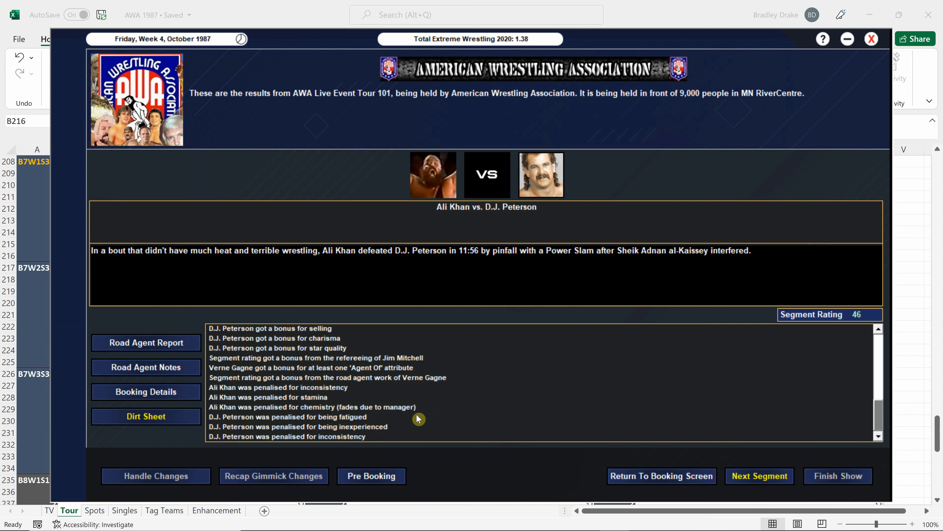
mouse_move(408, 421)
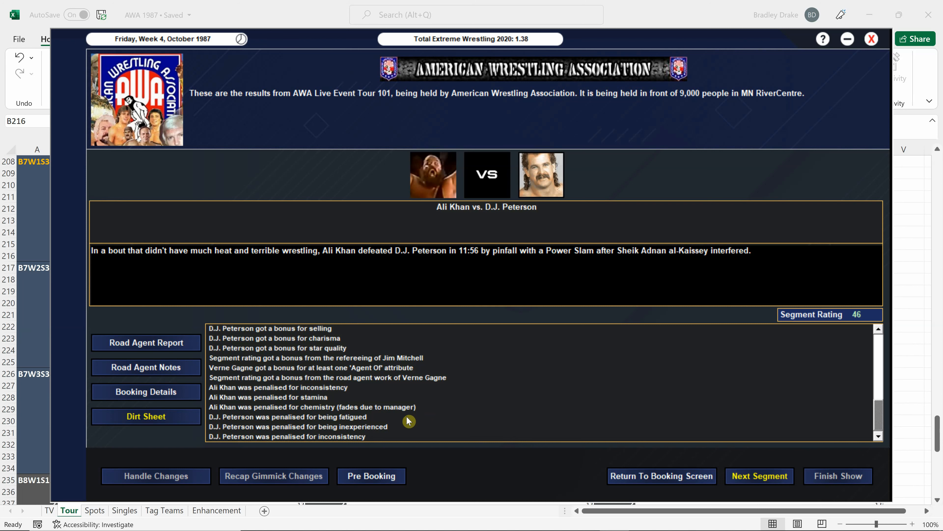
mouse_move(411, 417)
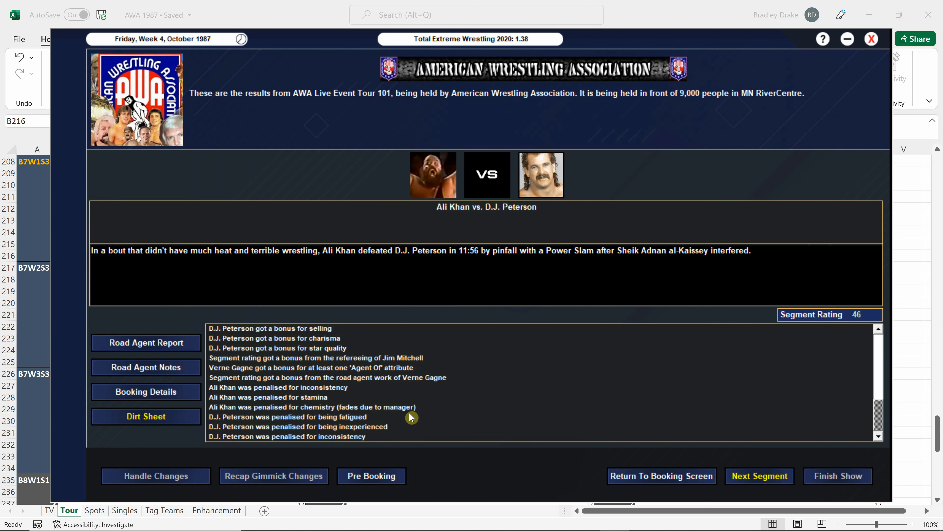
Step: Advance through DeBeers, al-Kaissey, Oliver and Backlund results to the Midnight Rockers' 85-rated title win
click(145, 342)
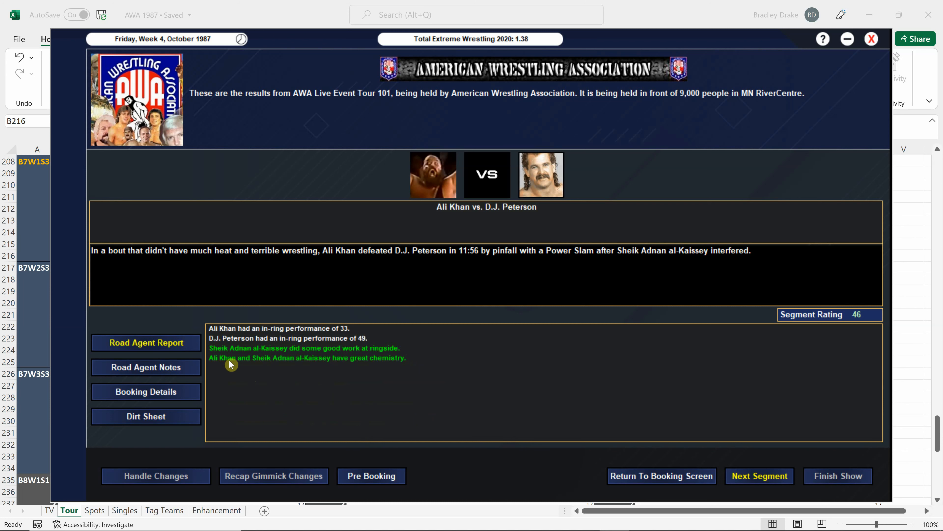
mouse_move(310, 369)
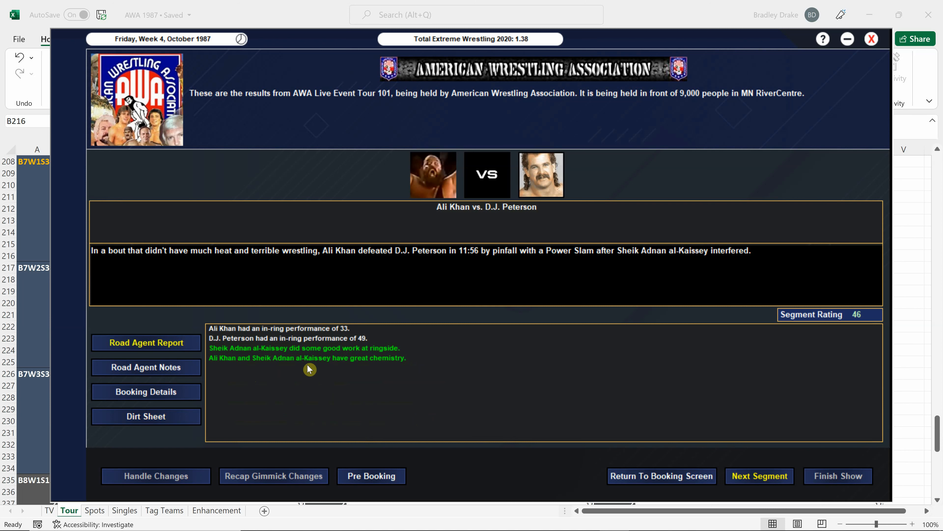
mouse_move(614, 373)
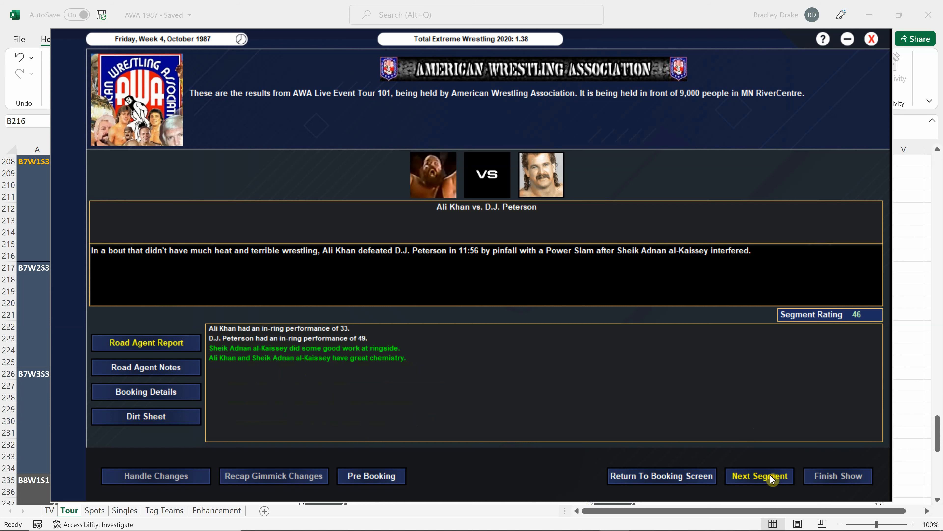
click(760, 475)
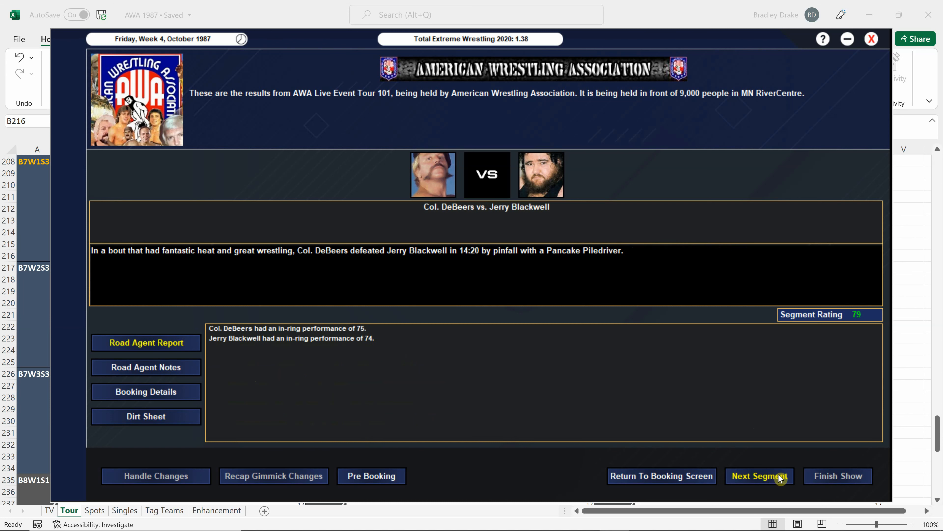
mouse_move(645, 424)
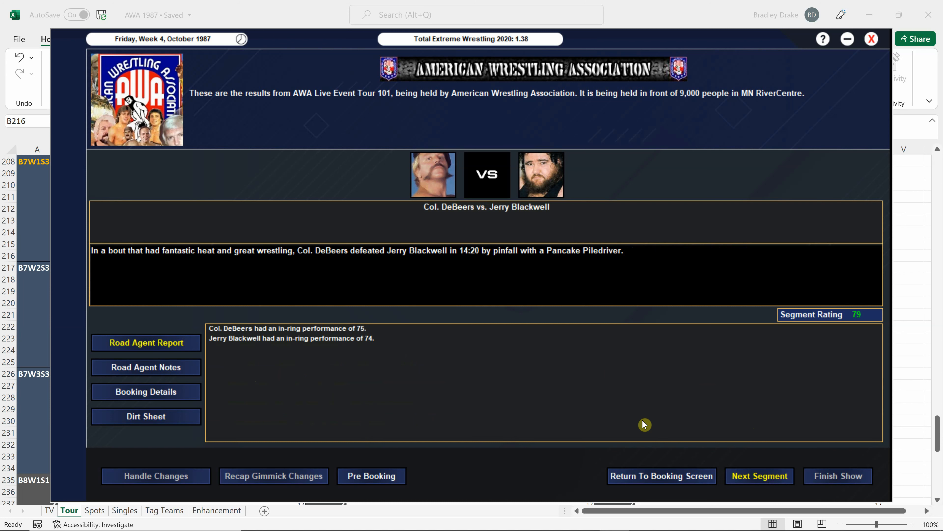
mouse_move(651, 428)
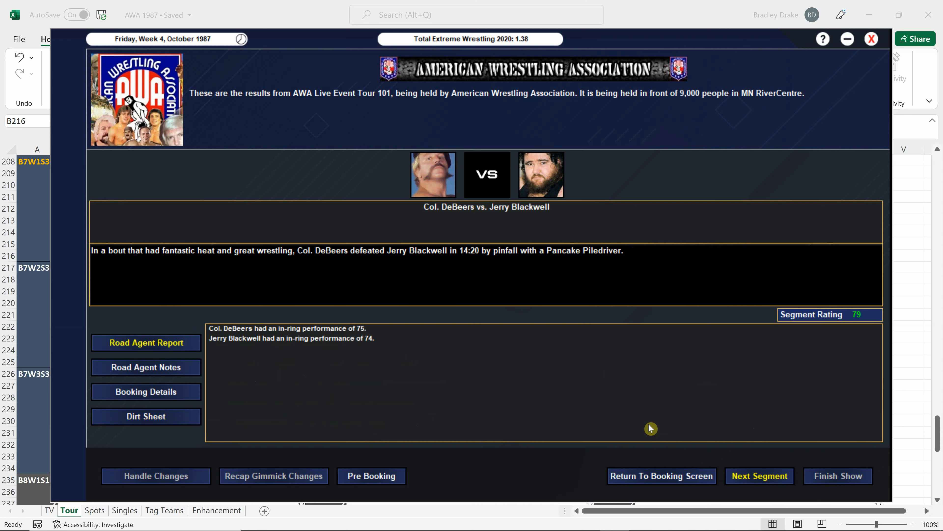
click(759, 476)
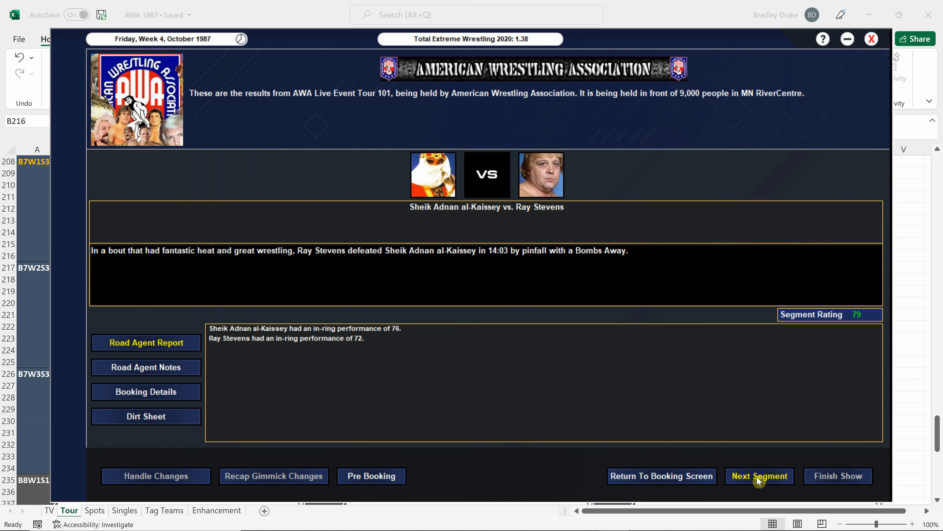
mouse_move(446, 399)
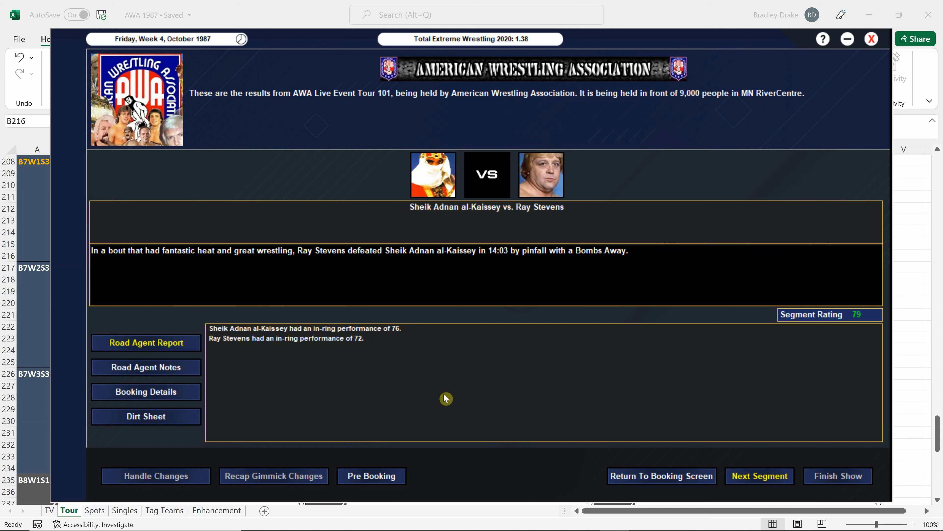
mouse_move(414, 397)
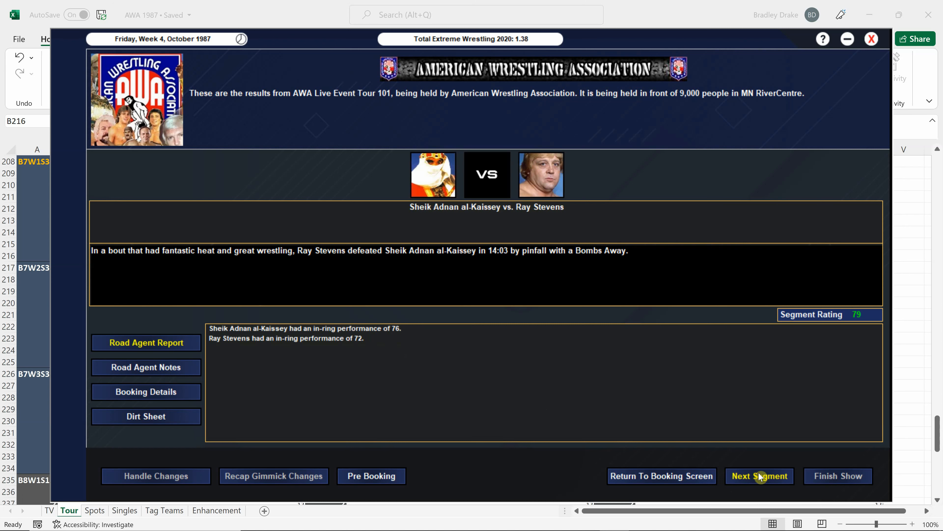
click(759, 476)
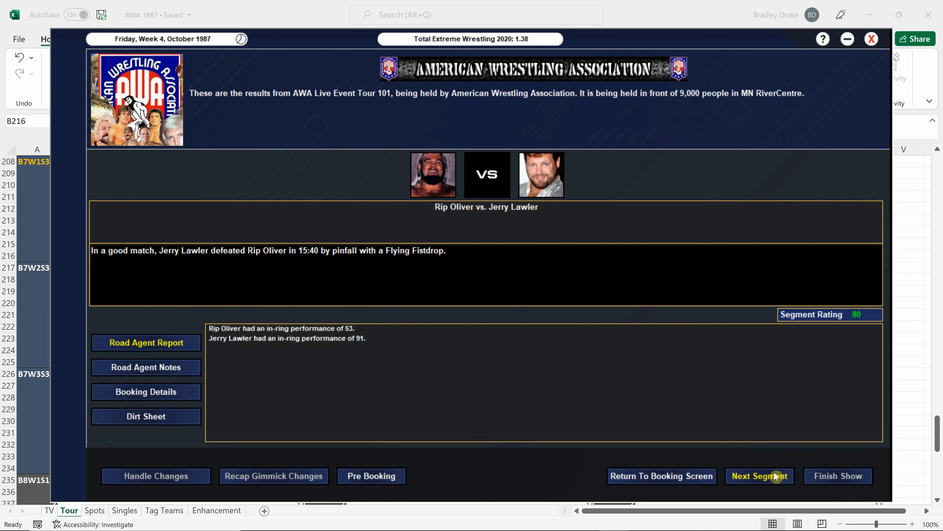
mouse_move(445, 385)
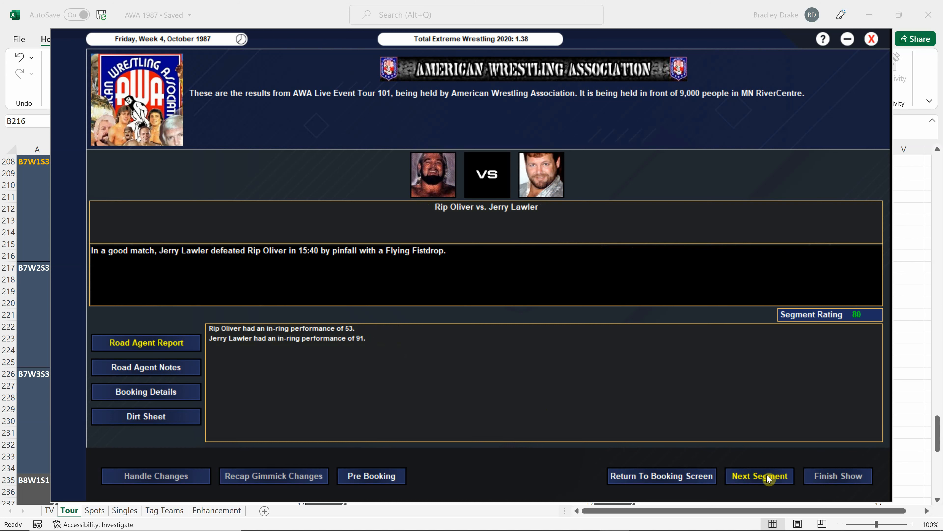
click(759, 475)
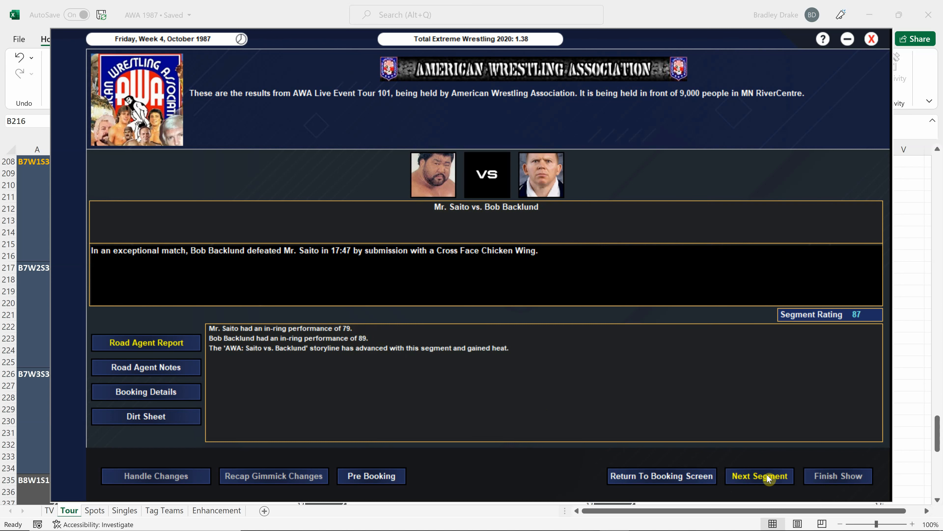
mouse_move(453, 397)
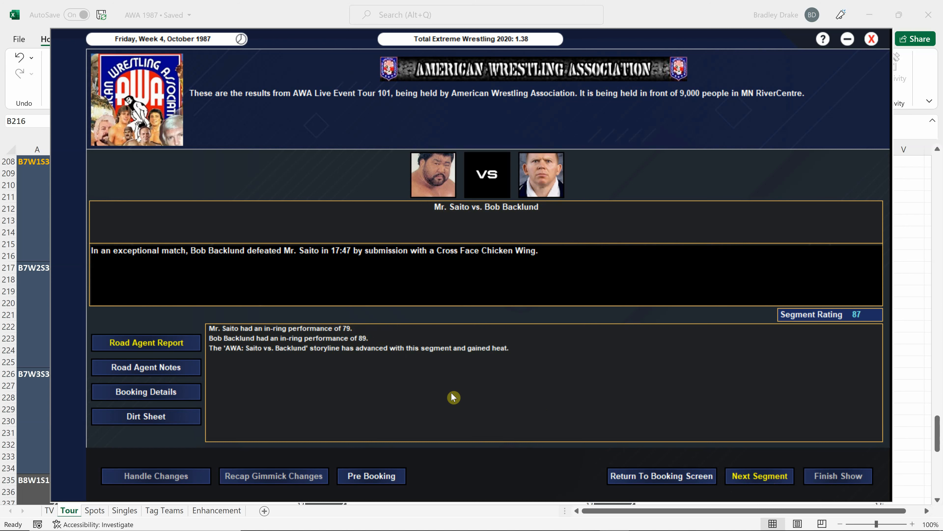
mouse_move(367, 349)
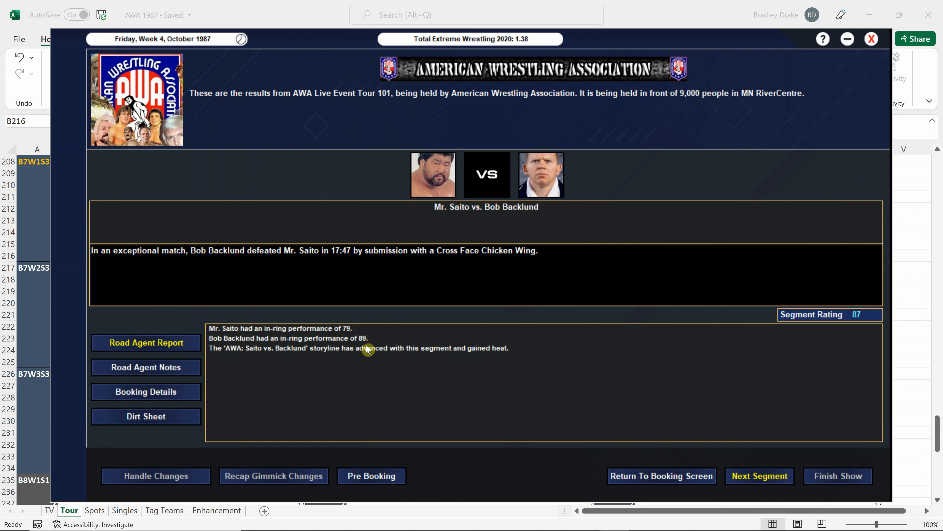
mouse_move(838, 328)
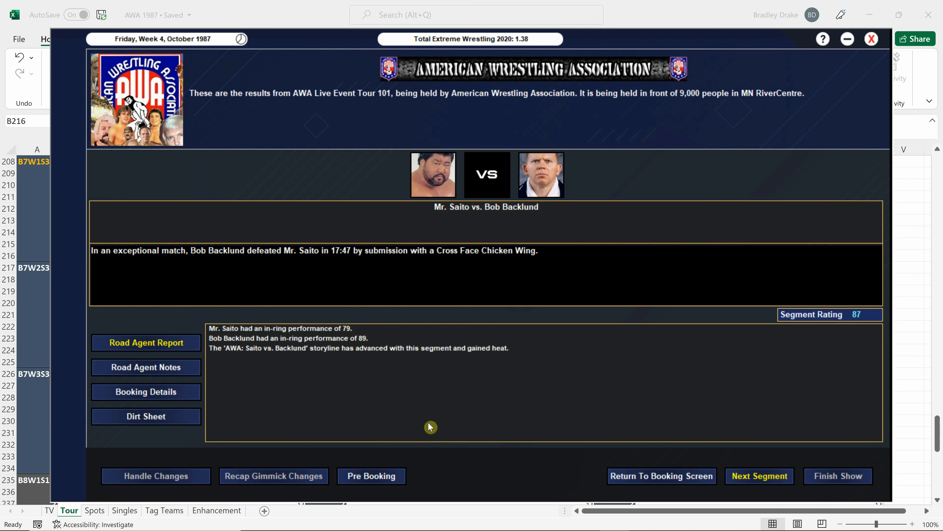
mouse_move(476, 410)
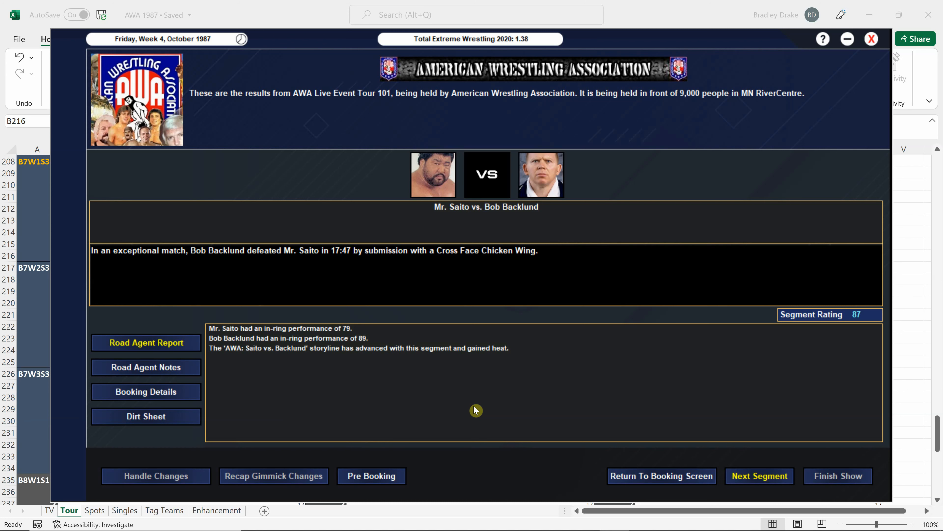
mouse_move(604, 441)
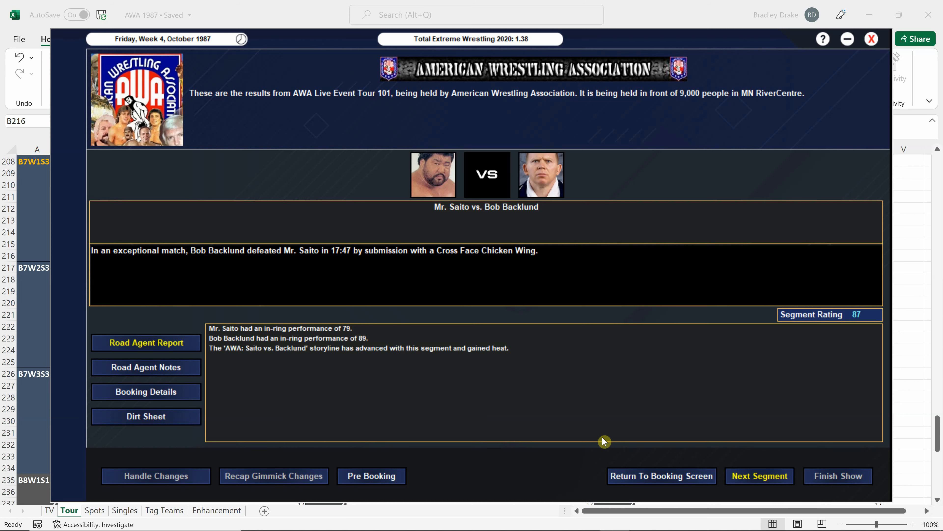
mouse_move(539, 417)
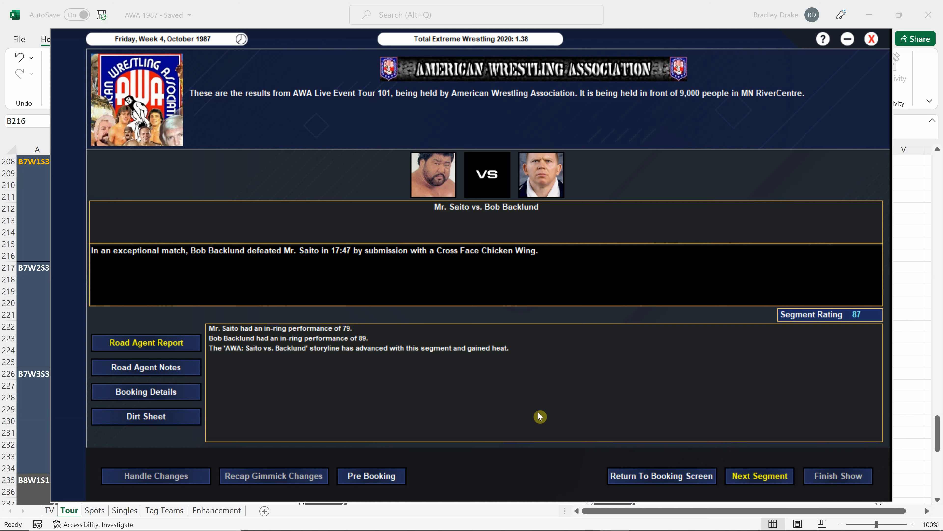
mouse_move(678, 434)
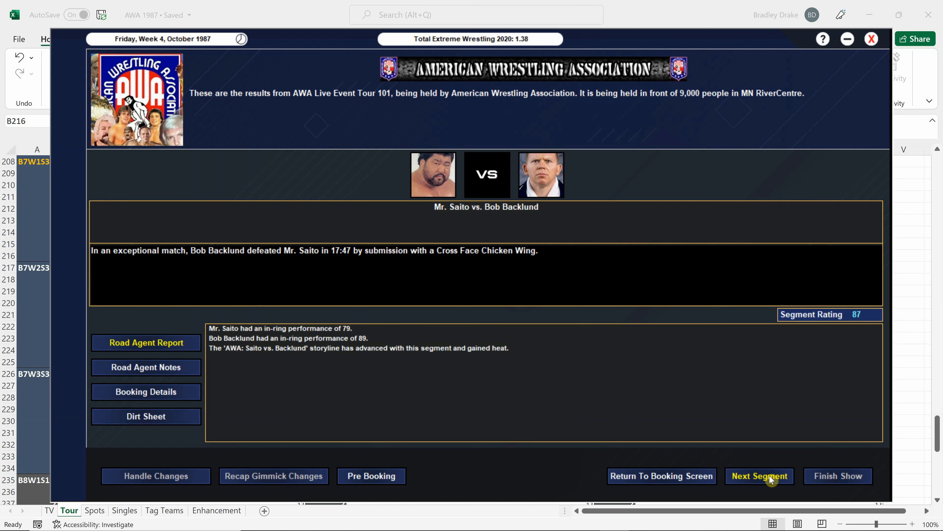
click(759, 475)
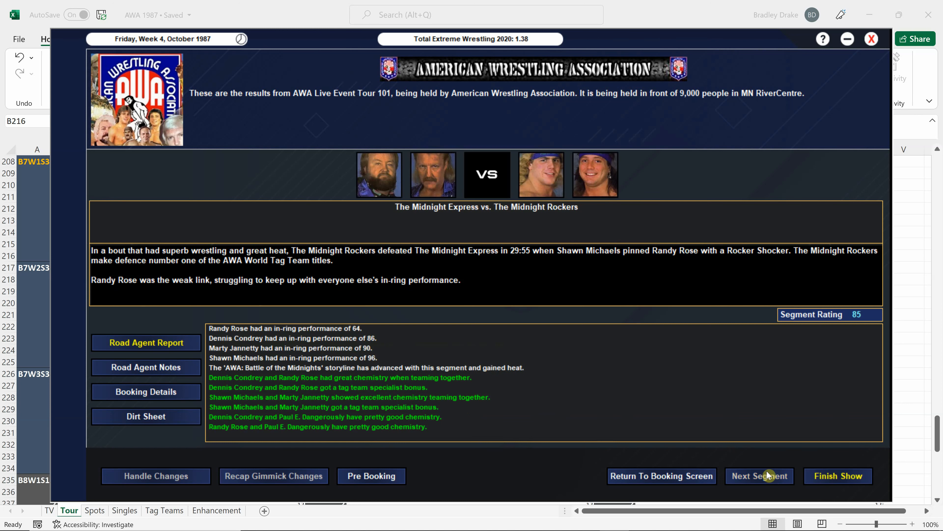
mouse_move(607, 436)
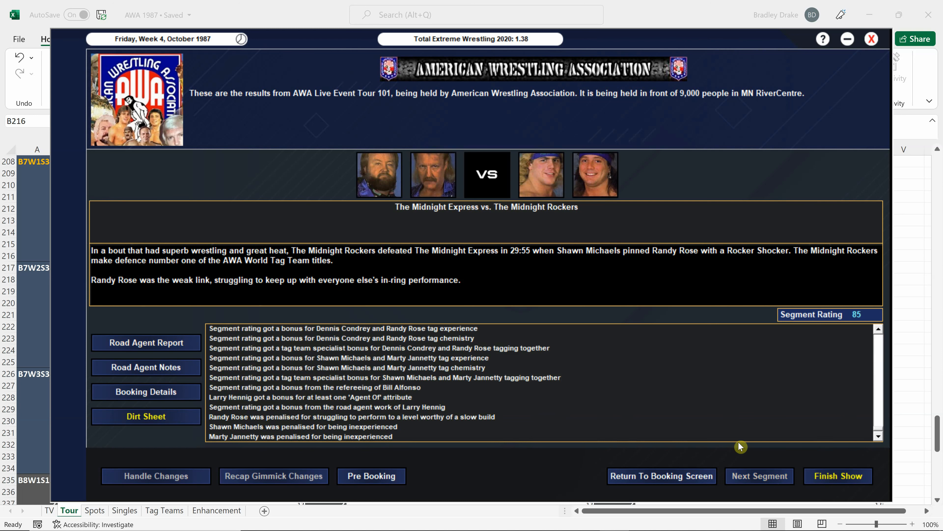
mouse_move(355, 444)
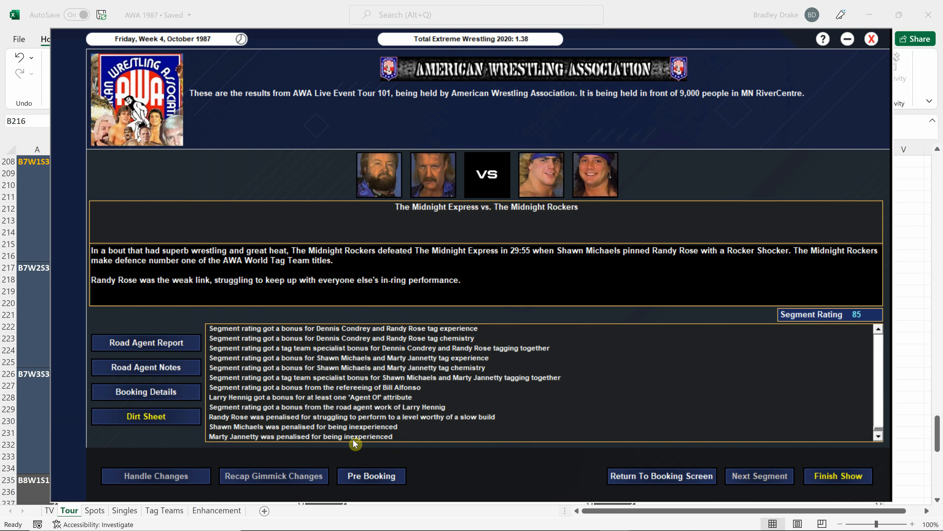
mouse_move(346, 419)
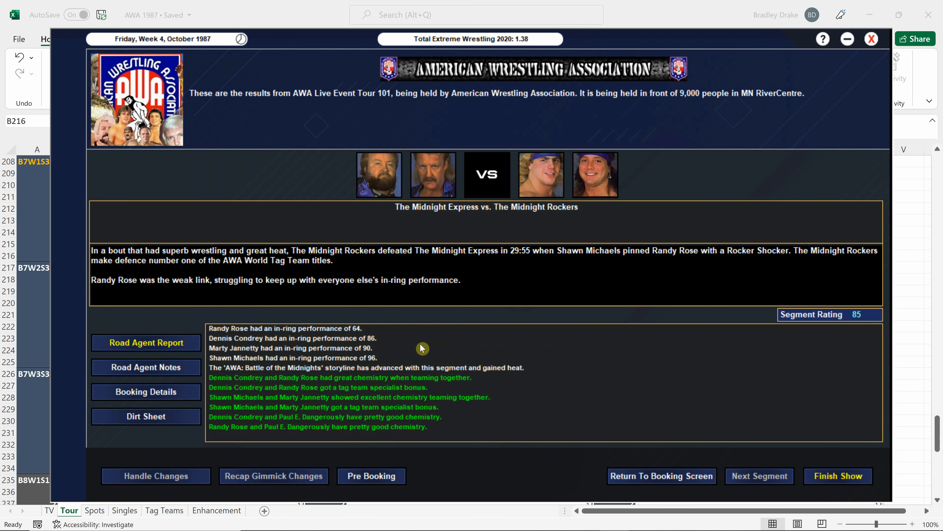
mouse_move(683, 369)
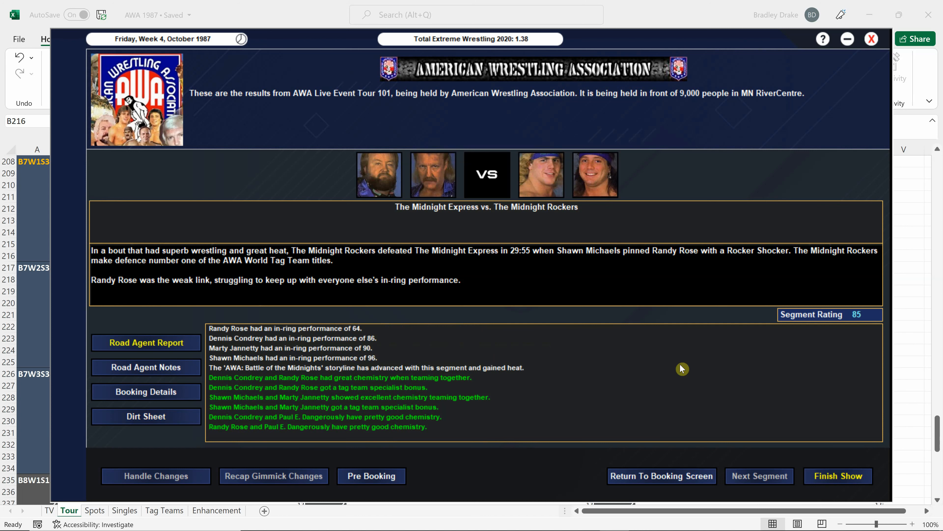
mouse_move(583, 399)
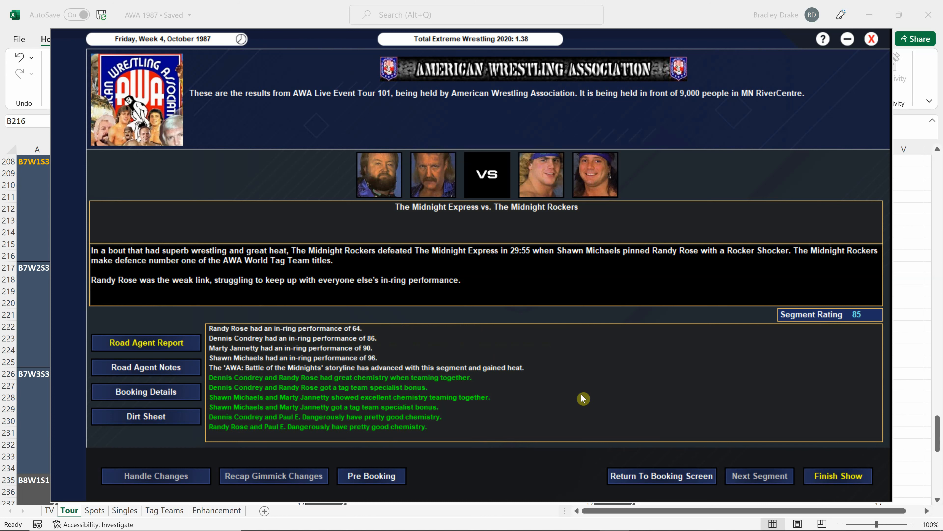
mouse_move(568, 338)
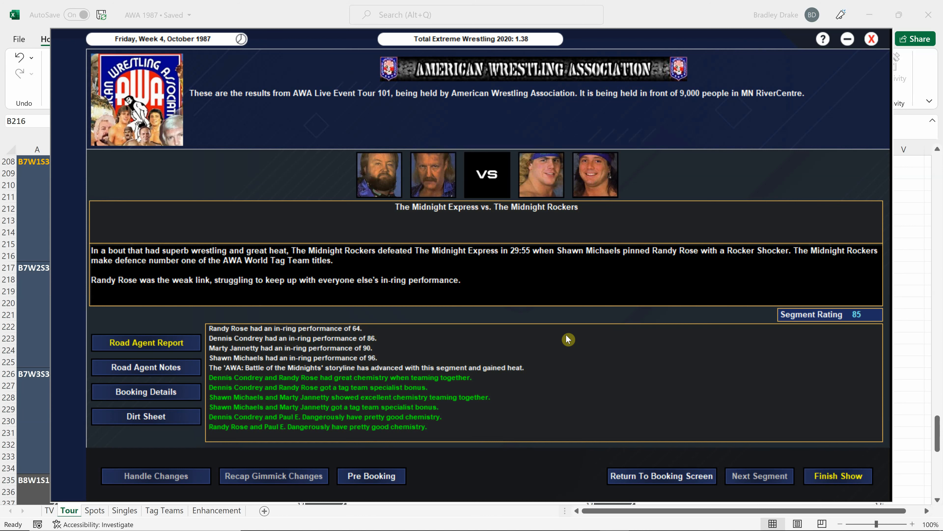
mouse_move(657, 407)
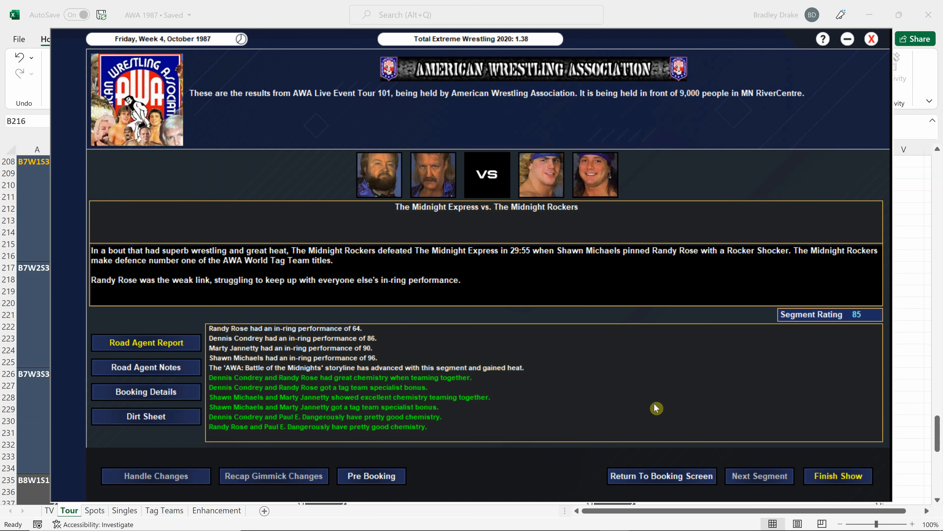
mouse_move(713, 425)
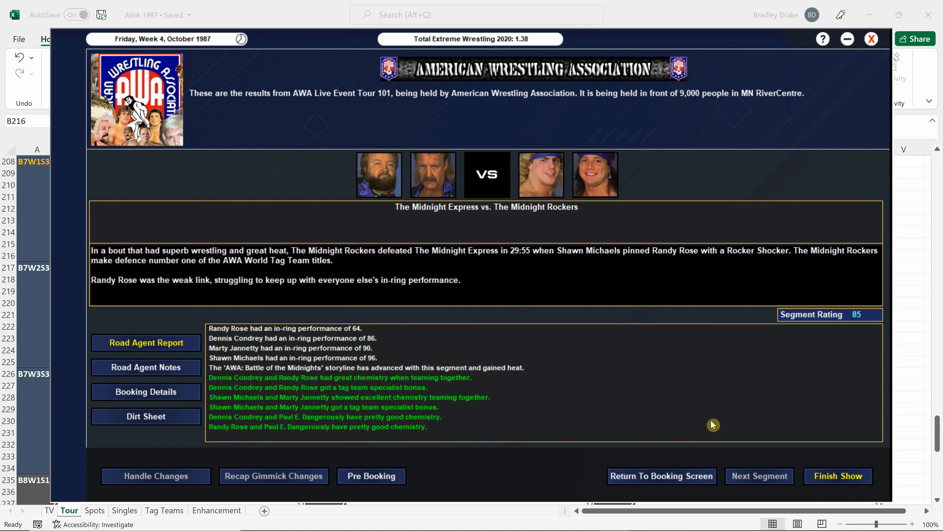
mouse_move(838, 483)
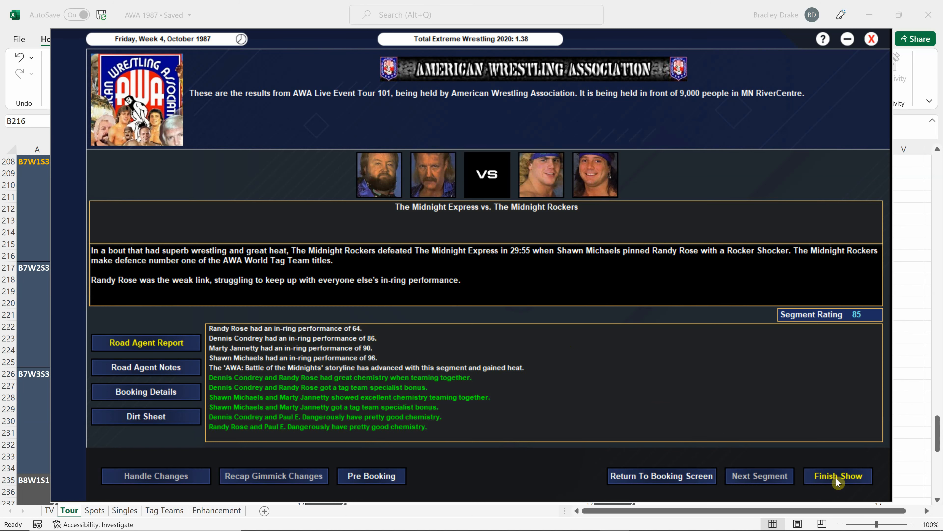
Step: Finish the show to see Tour 101's summary with overall rating 82
click(837, 476)
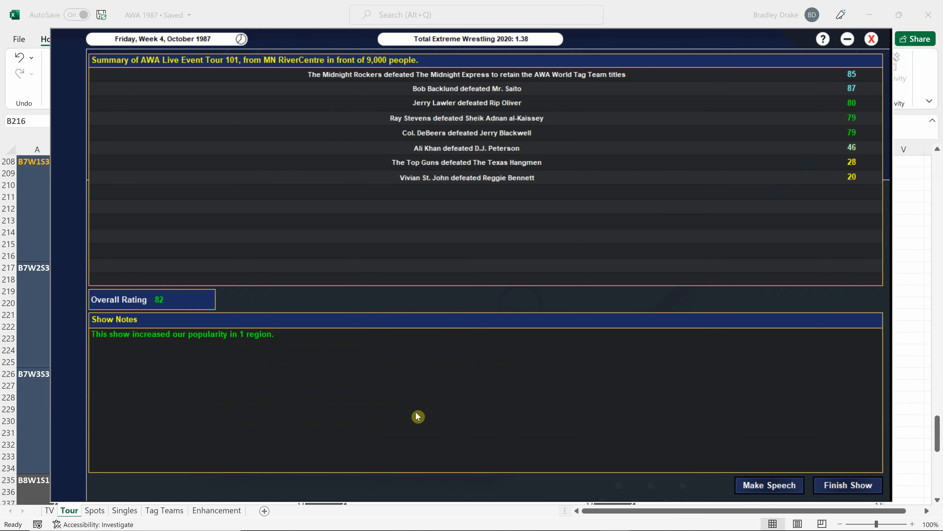
mouse_move(193, 376)
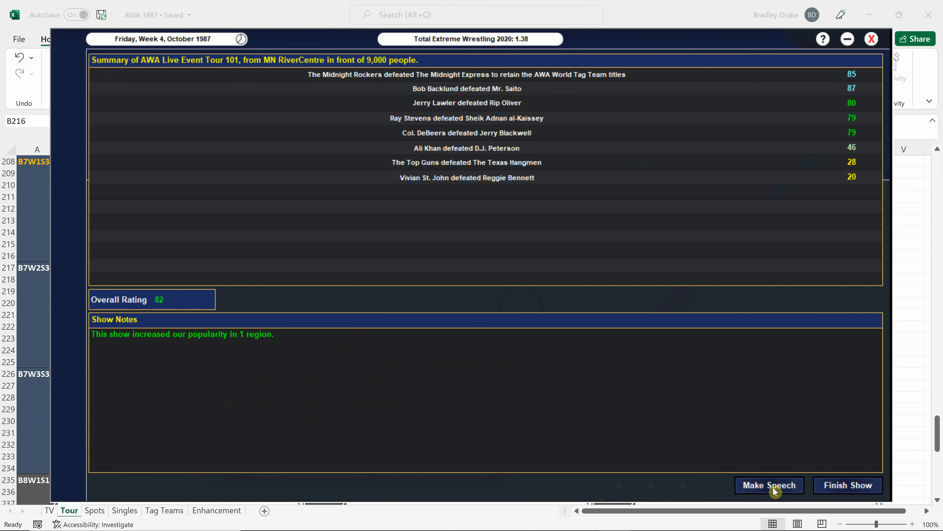
Step: Start a locker-room speech singling out Bob Backlund and D.J. Peterson alongside Mr. Saito
click(769, 485)
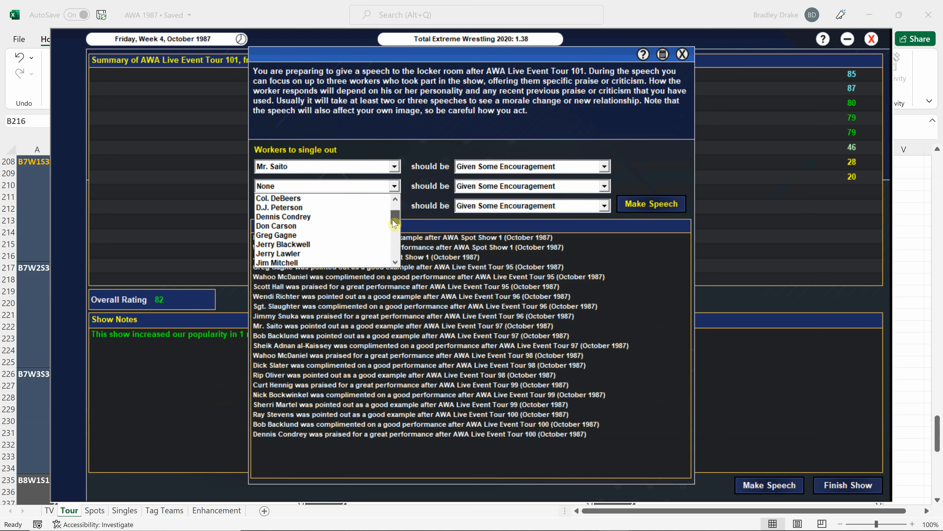
click(281, 185)
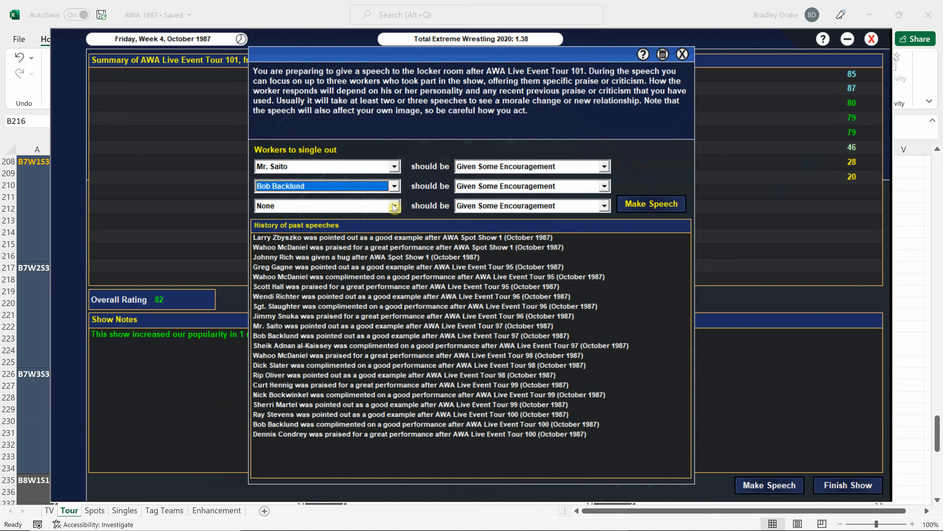
click(394, 206)
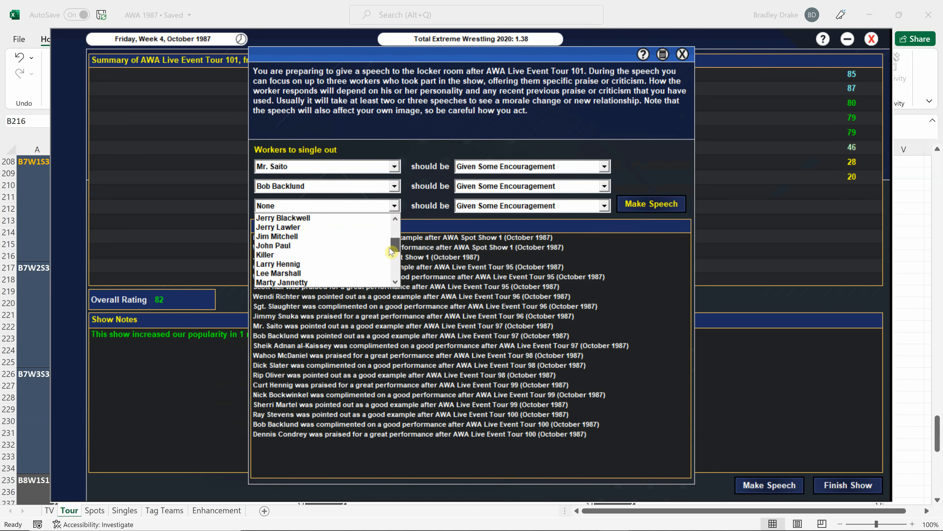
click(283, 218)
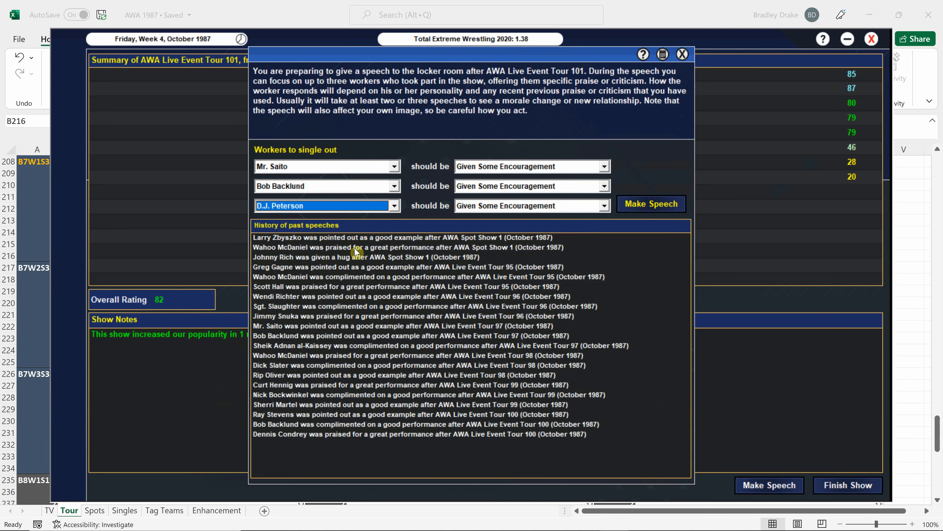
Step: Point out Saito as a good example, praise Backlund, compliment Peterson, and deliver the speech
click(605, 166)
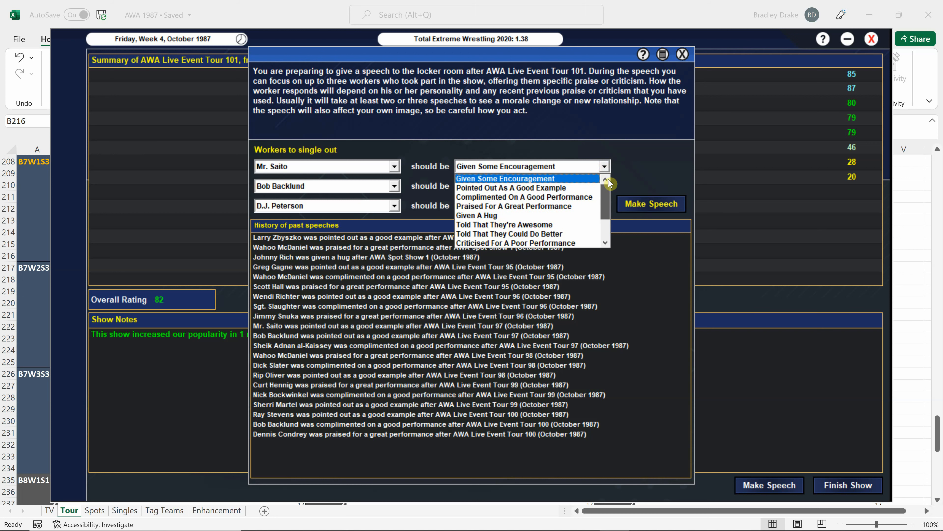
mouse_move(528, 187)
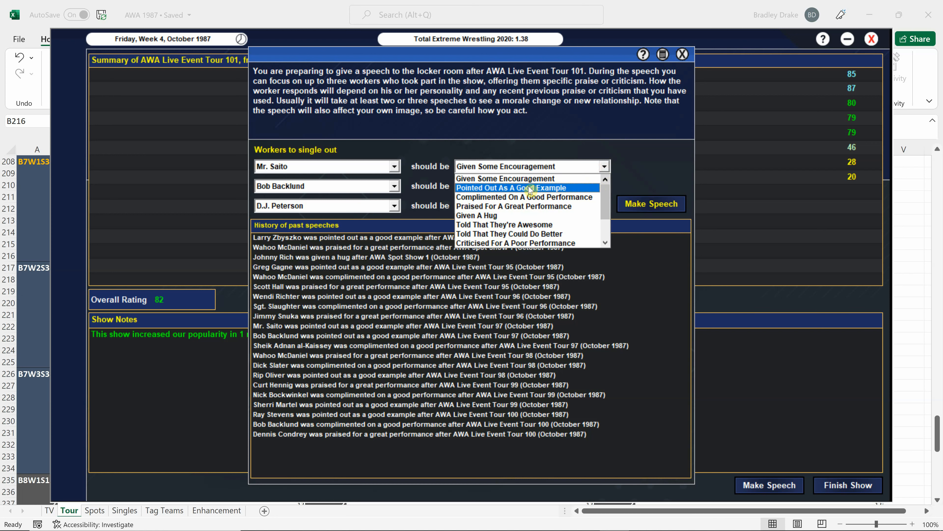
click(509, 187)
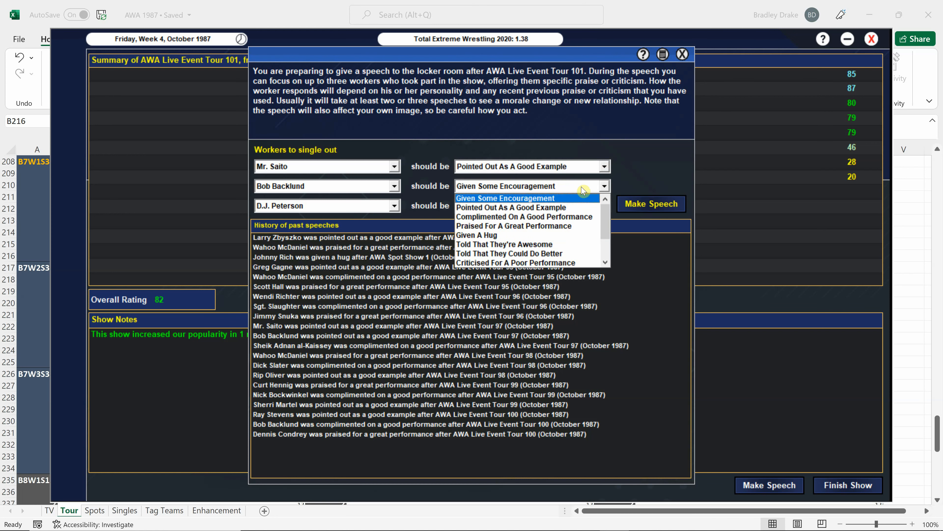
mouse_move(524, 216)
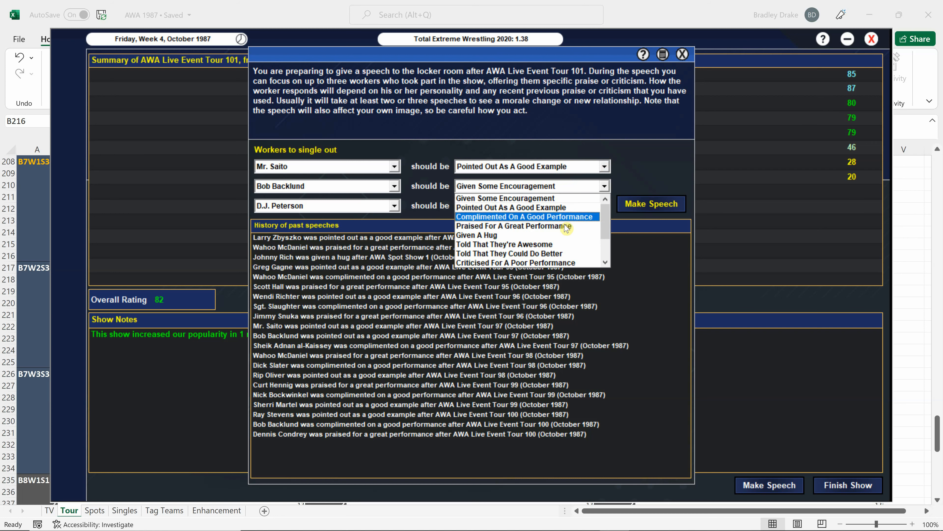
click(513, 225)
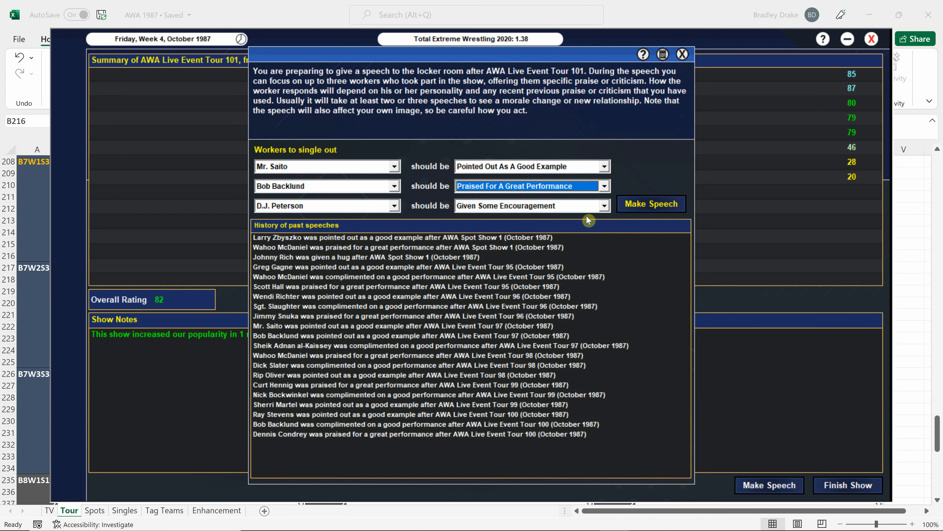
click(531, 205)
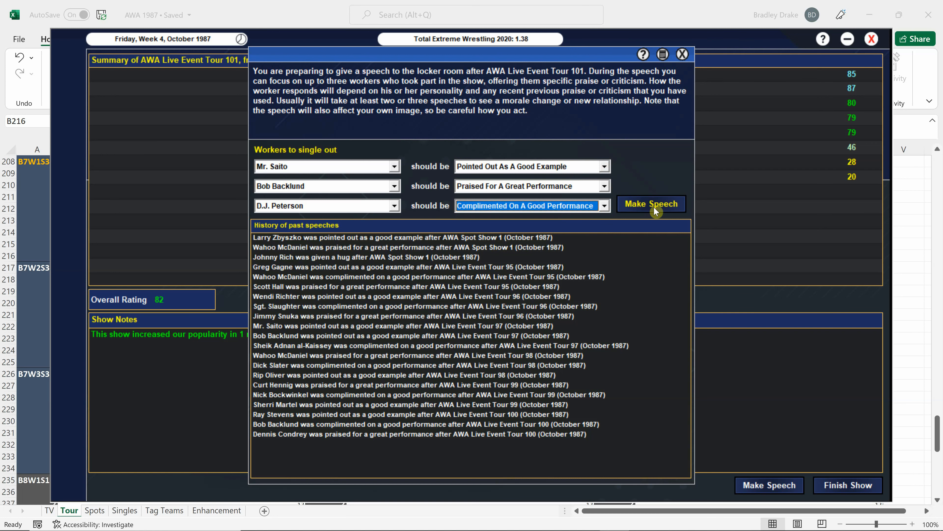
click(651, 203)
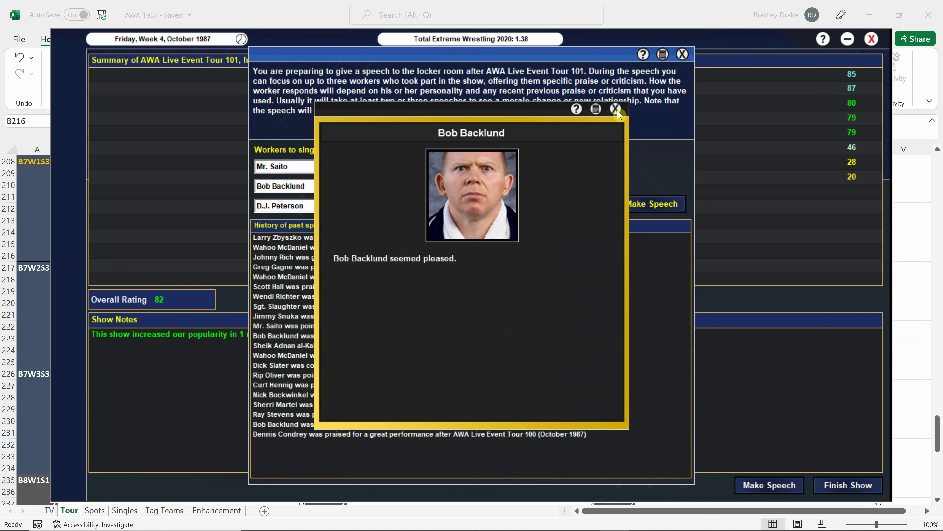
Step: Acknowledge Bob Backlund's pleased reaction to the speech
click(616, 109)
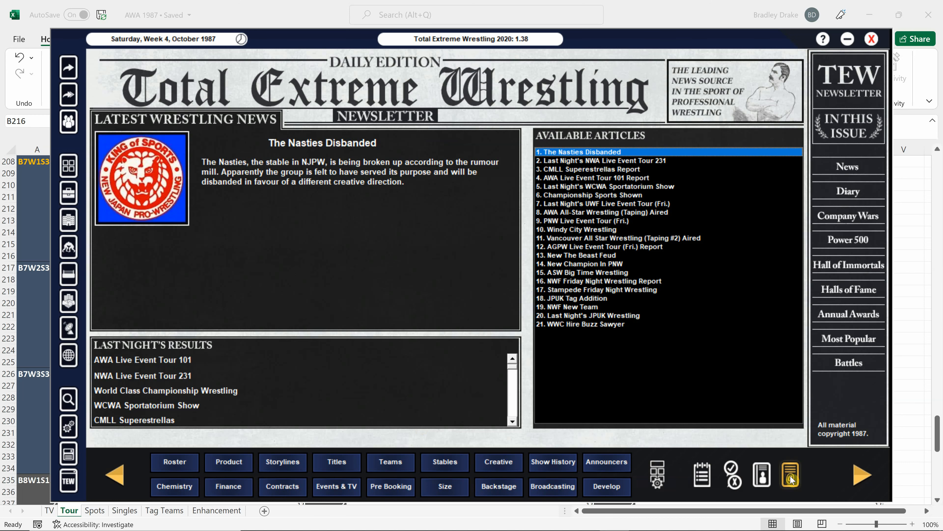
Step: Read the Time To Heal mail, delete all messages and leave the Mail Viewer
click(790, 475)
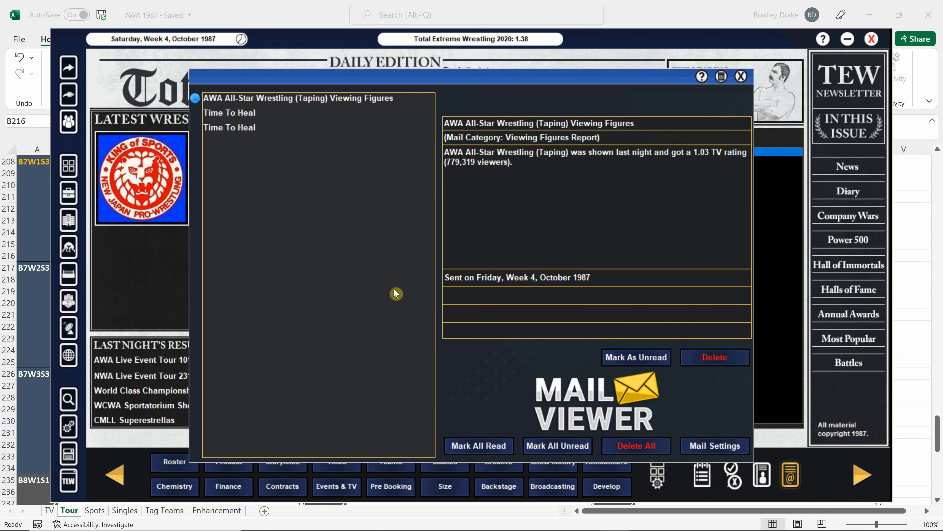
mouse_move(457, 174)
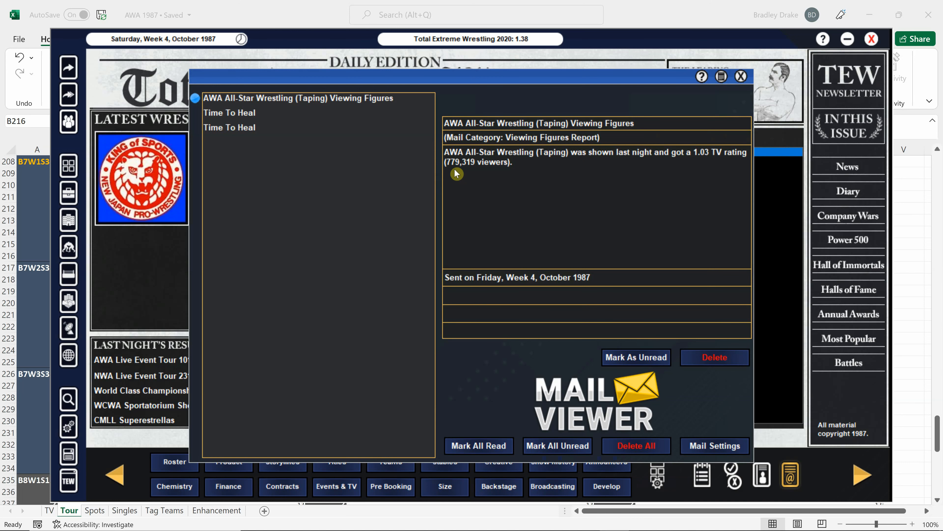
click(230, 113)
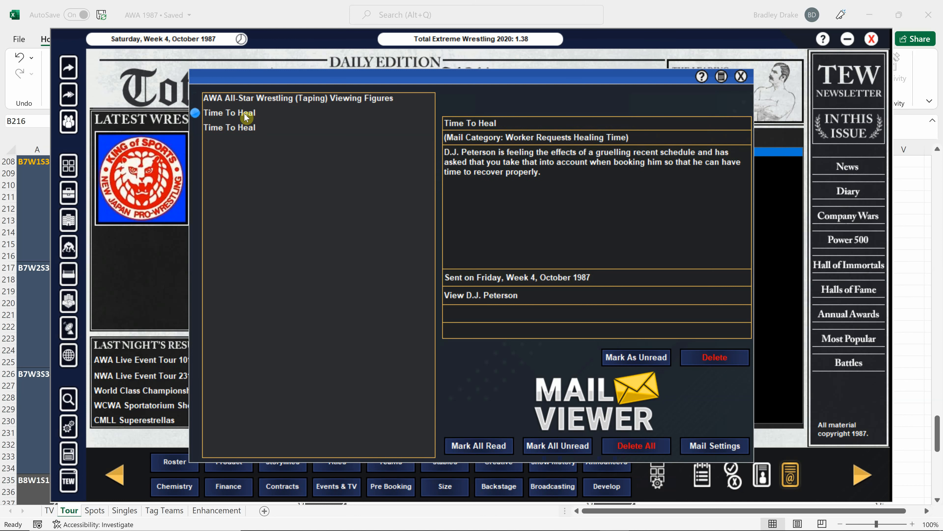
click(229, 126)
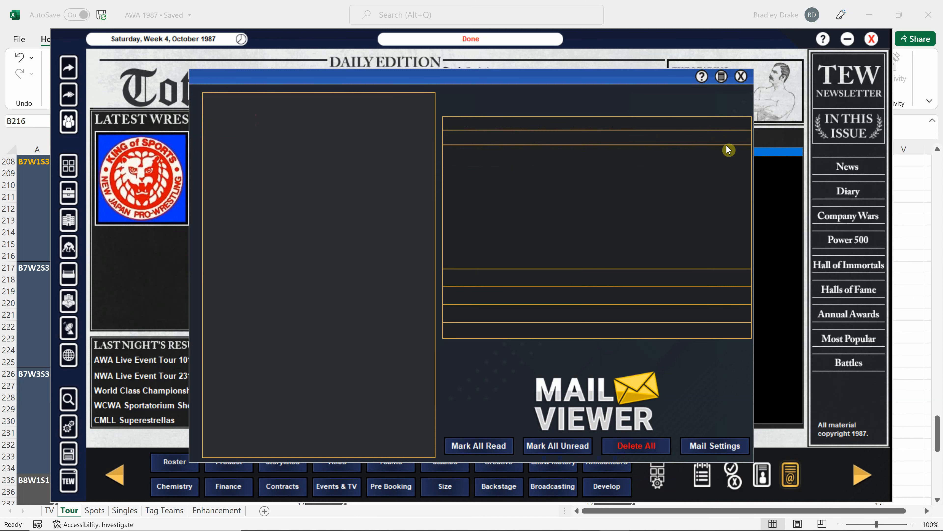
click(740, 75)
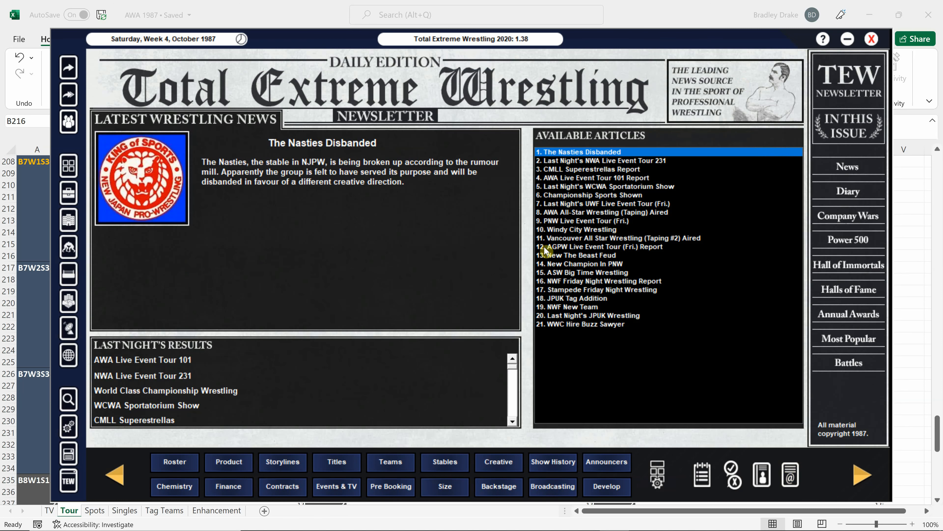
mouse_move(548, 195)
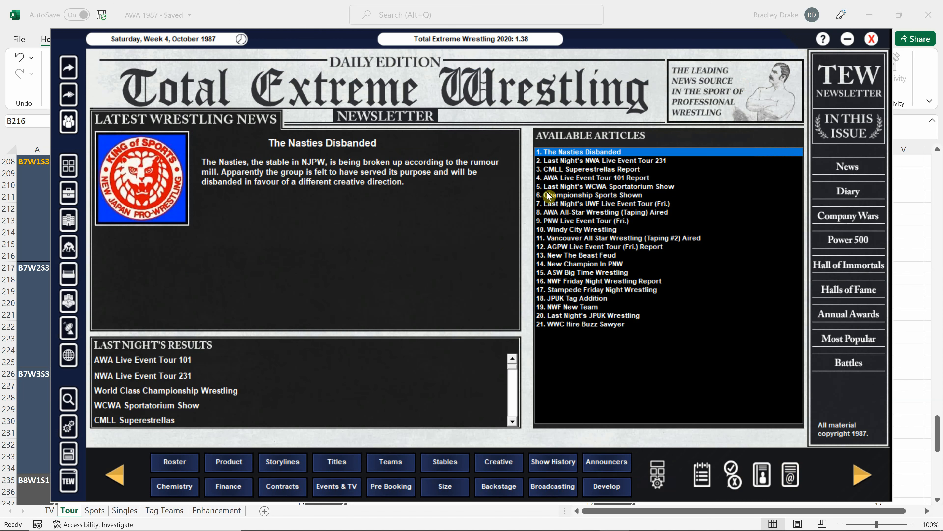
mouse_move(582, 266)
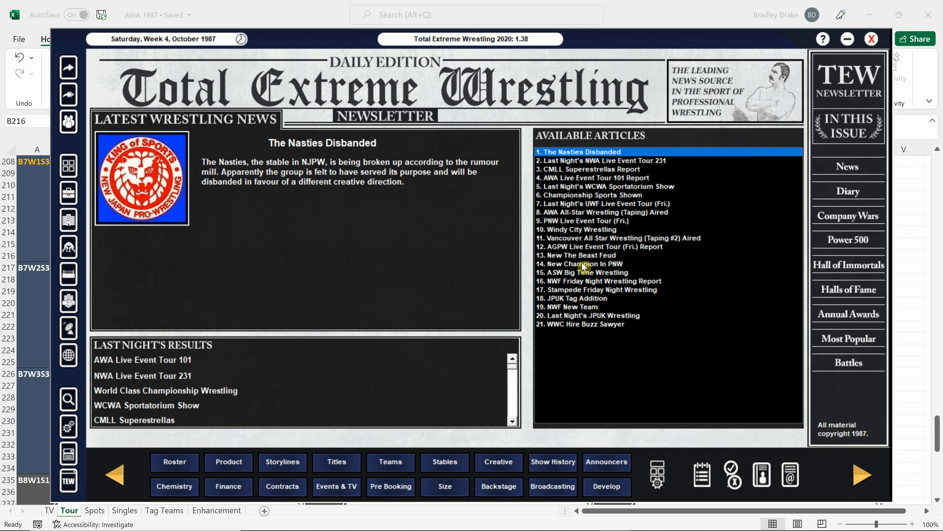
Step: Read the New Champion In PNW and New The Beast Feud articles, then bring up the ASW company profile
click(580, 263)
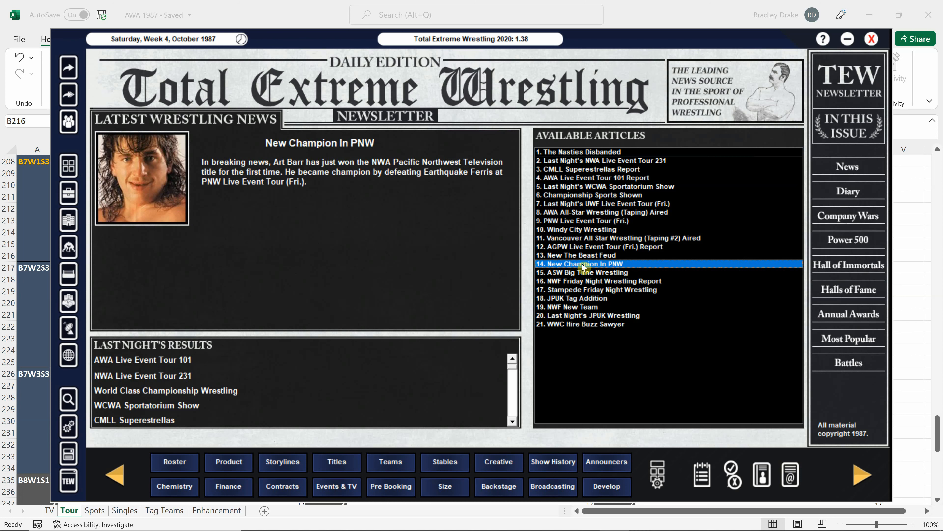
mouse_move(441, 222)
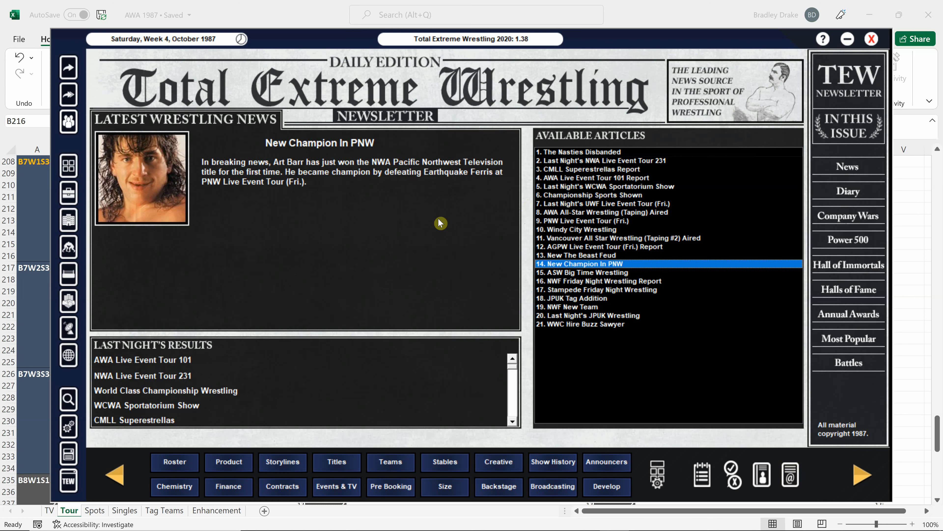
mouse_move(420, 225)
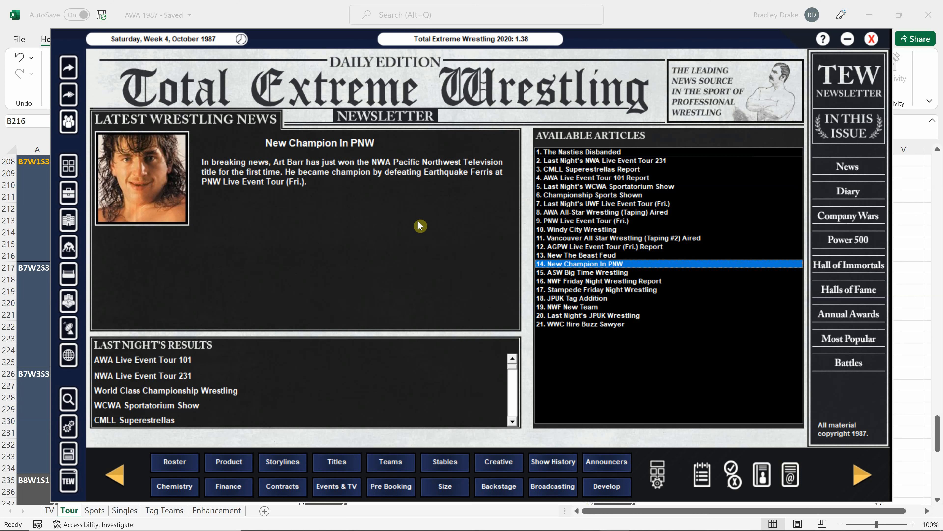
click(578, 256)
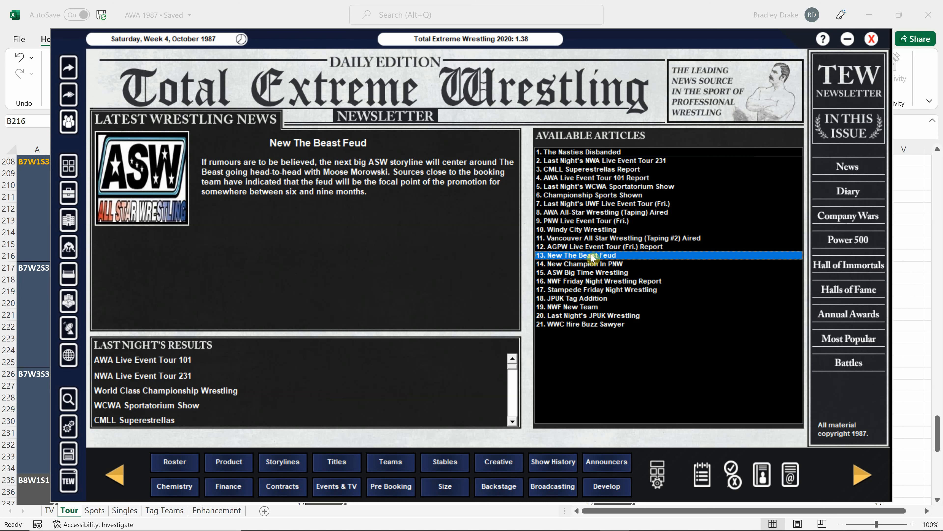
mouse_move(591, 259)
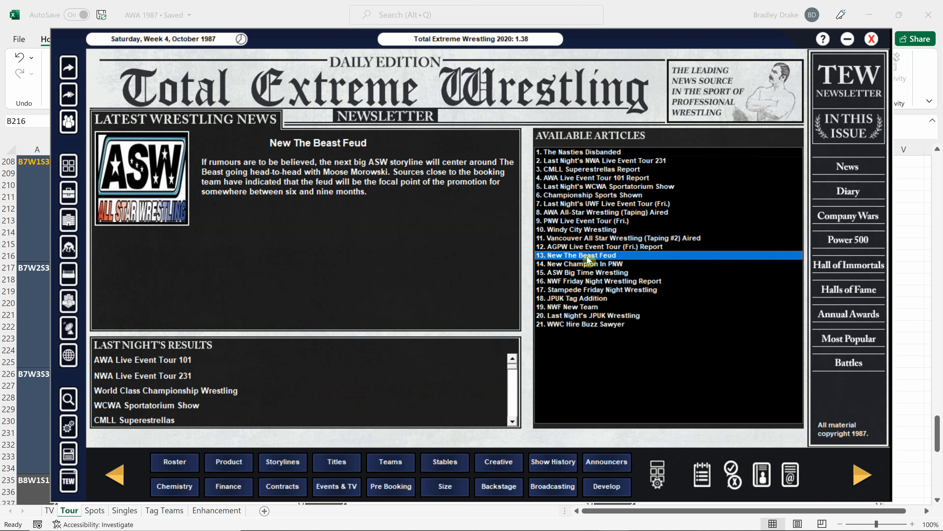
mouse_move(279, 220)
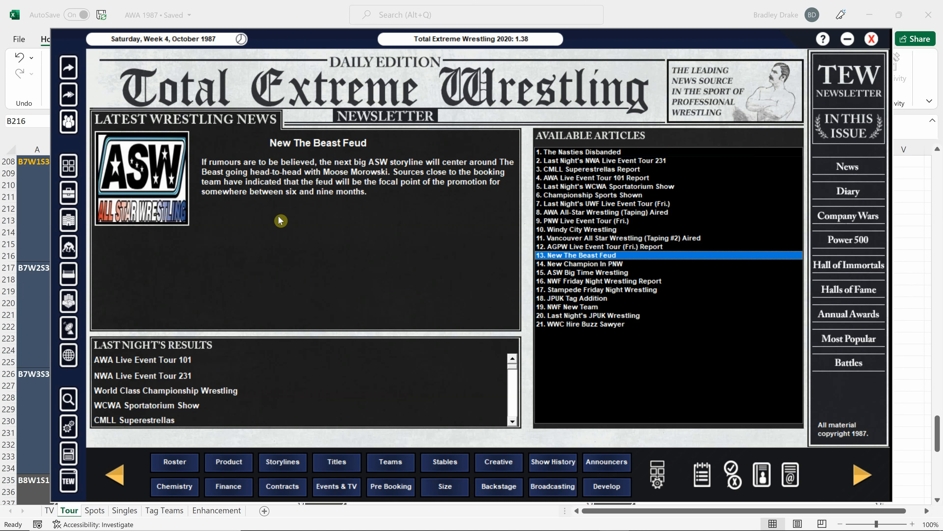
mouse_move(174, 192)
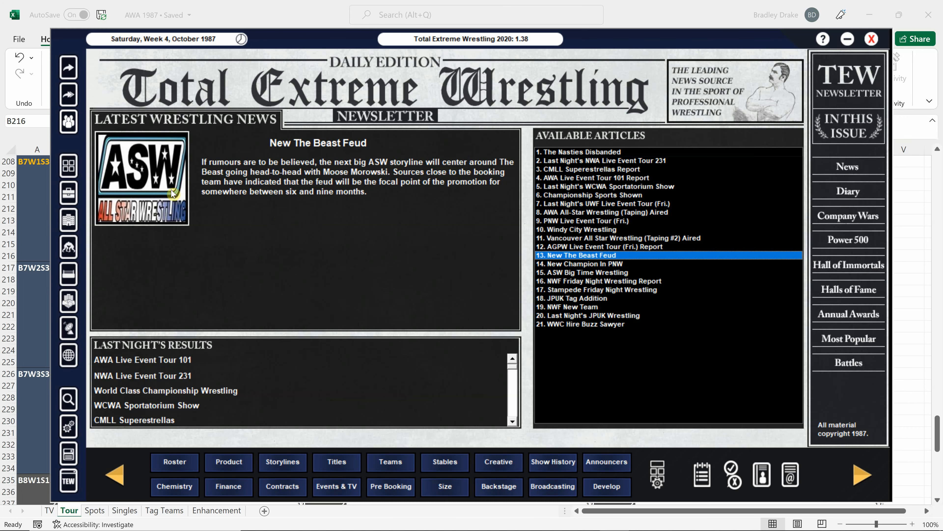
click(141, 177)
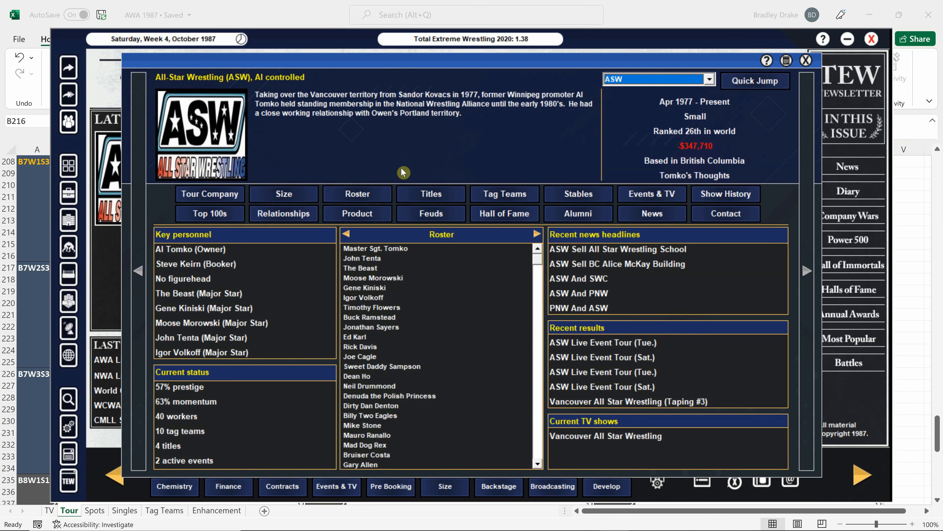
mouse_move(367, 198)
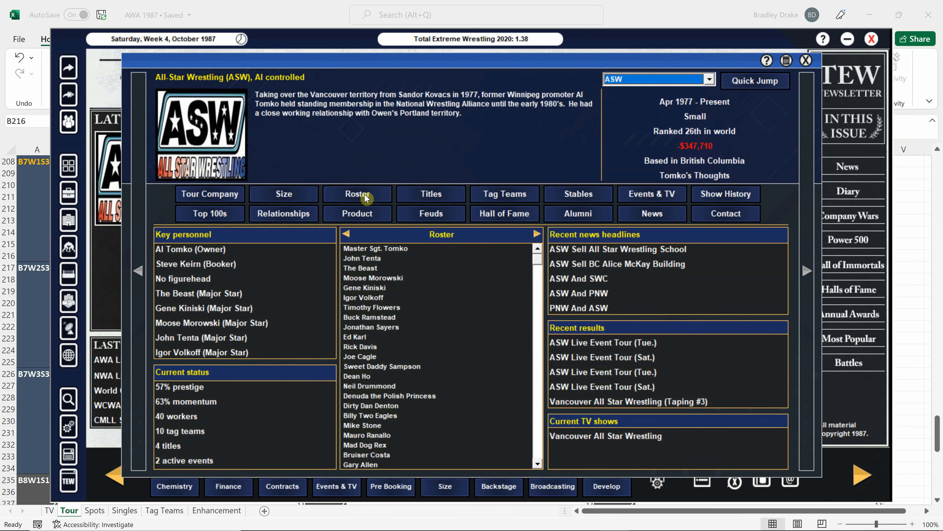
mouse_move(373, 277)
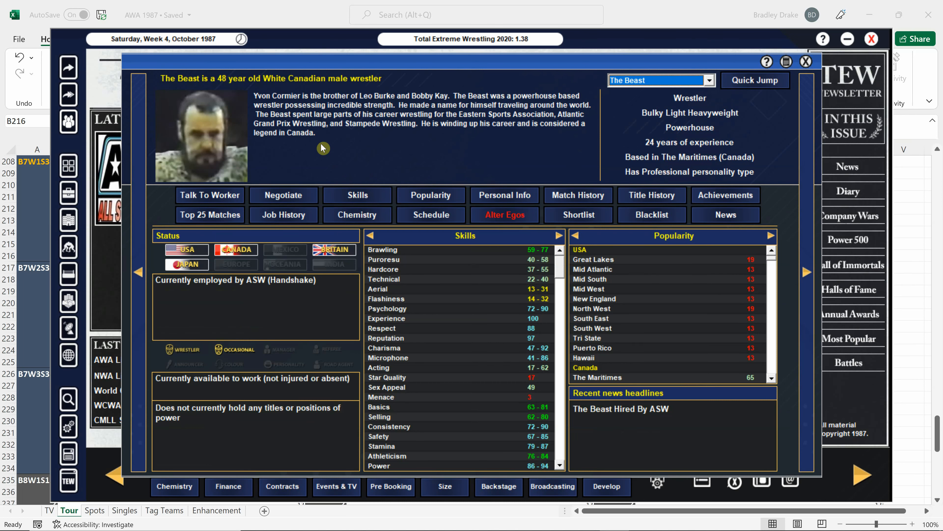
mouse_move(358, 169)
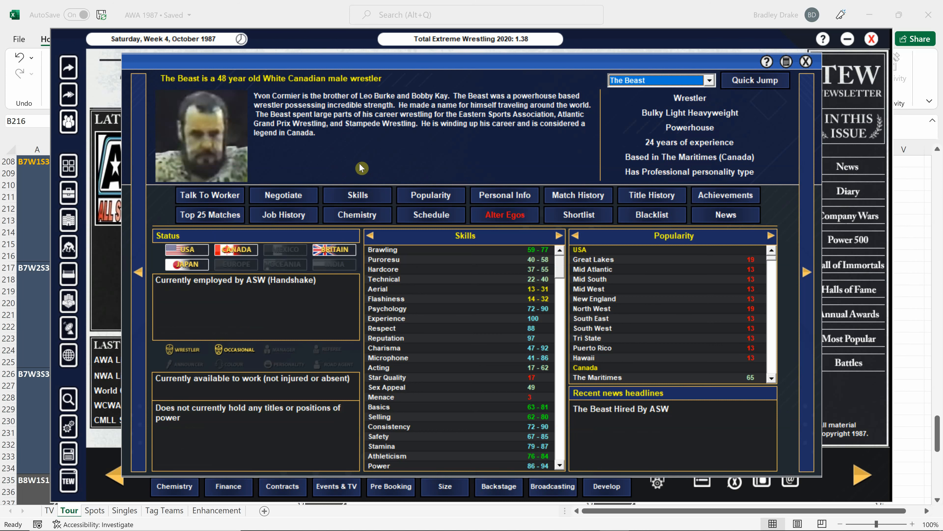
mouse_move(388, 105)
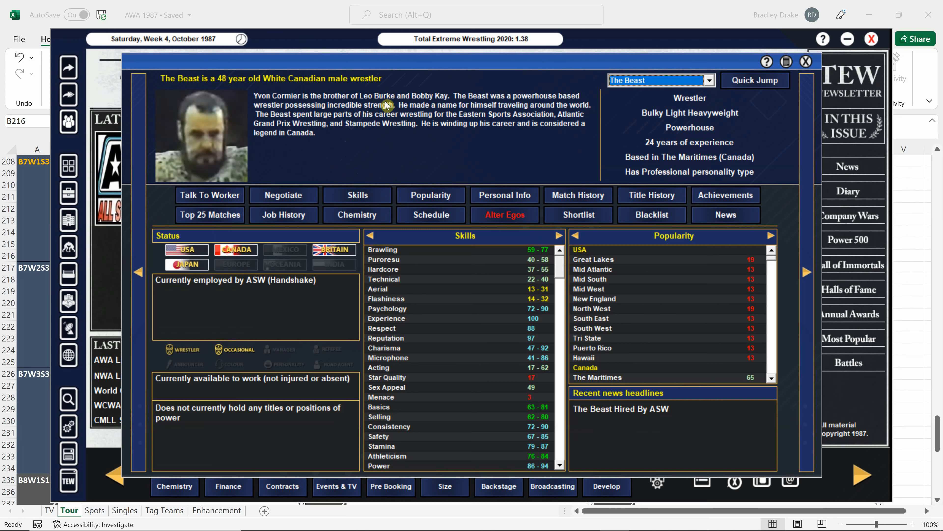
mouse_move(321, 124)
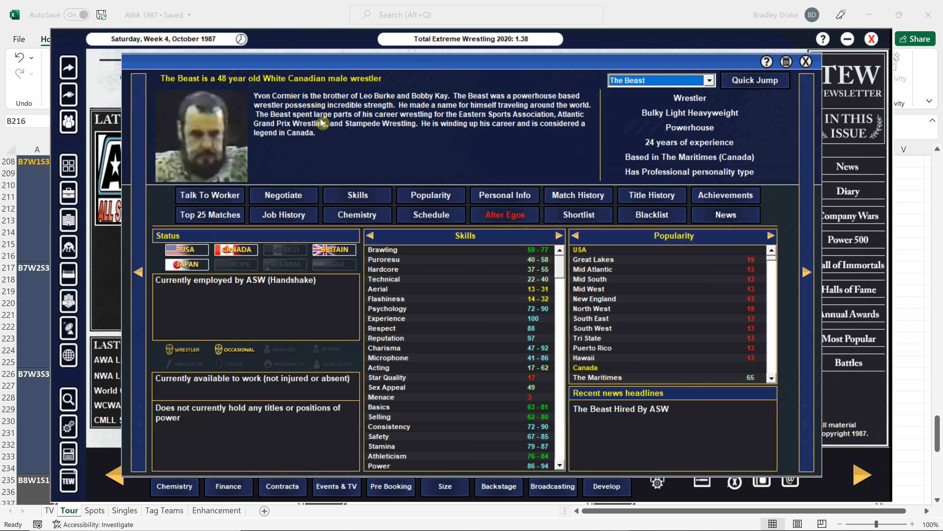
mouse_move(431, 158)
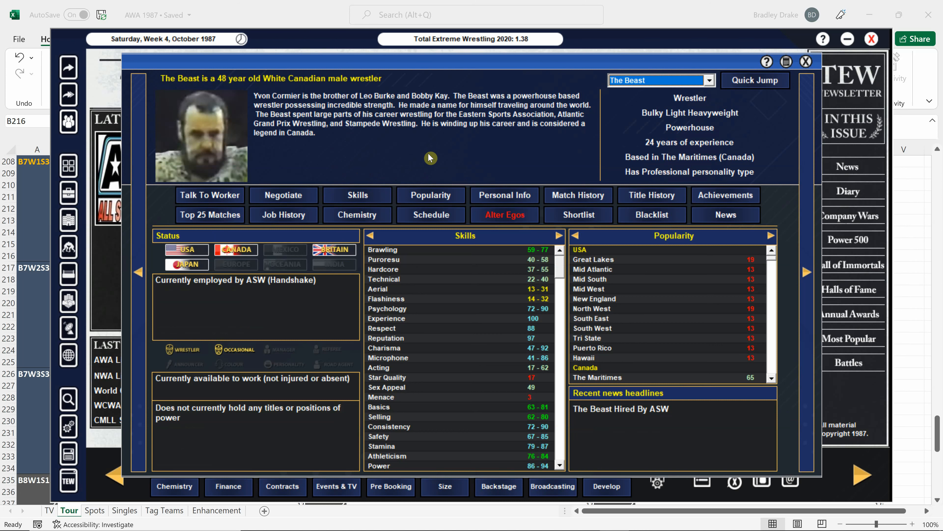
mouse_move(713, 104)
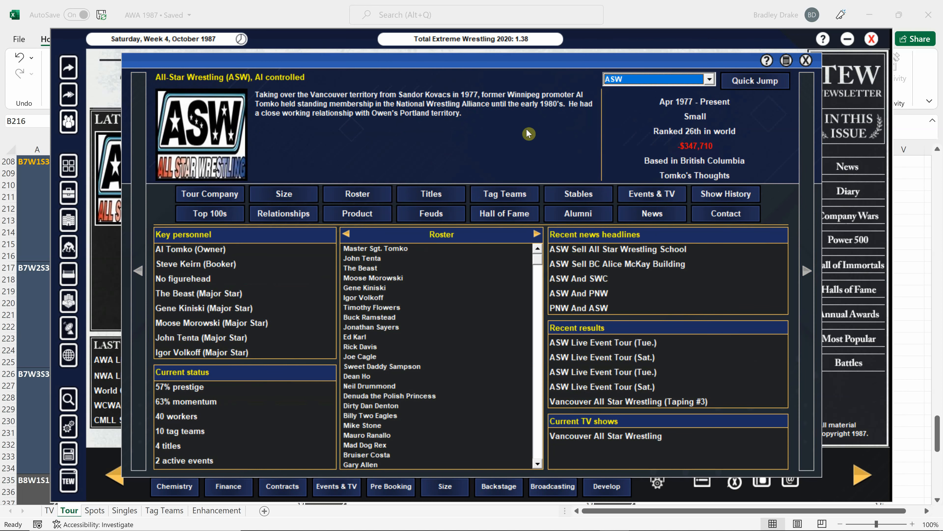
mouse_move(751, 153)
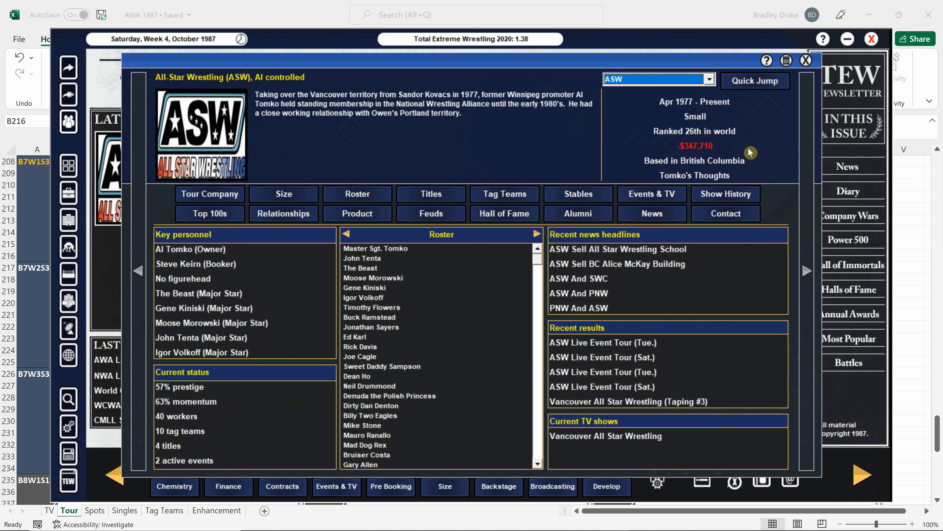
mouse_move(670, 168)
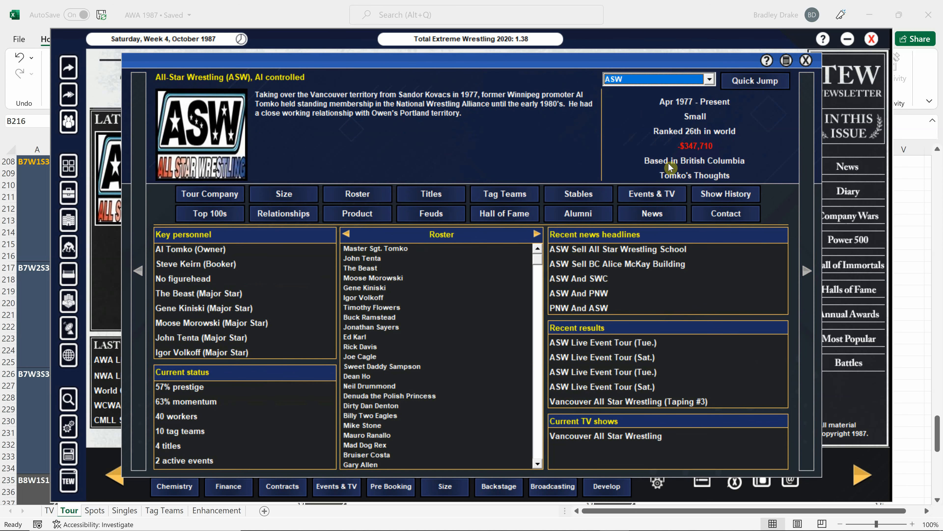
mouse_move(558, 146)
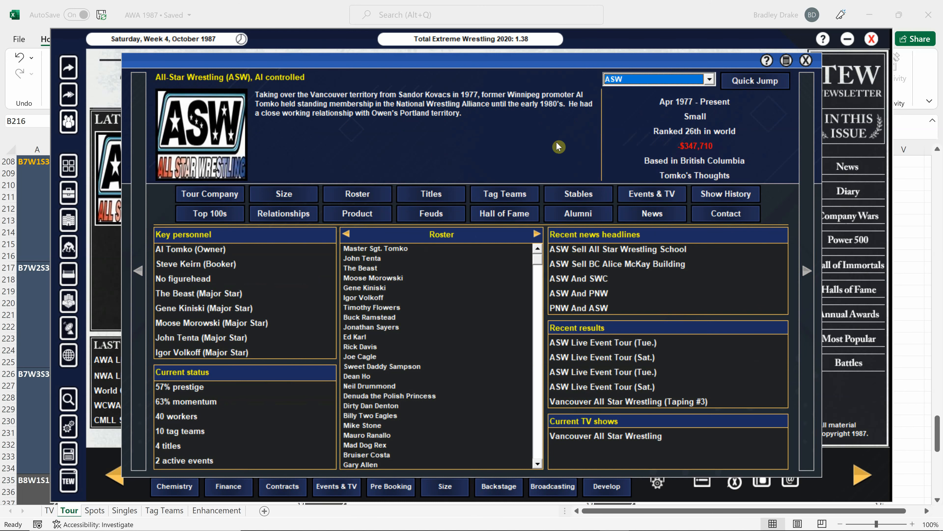
mouse_move(809, 128)
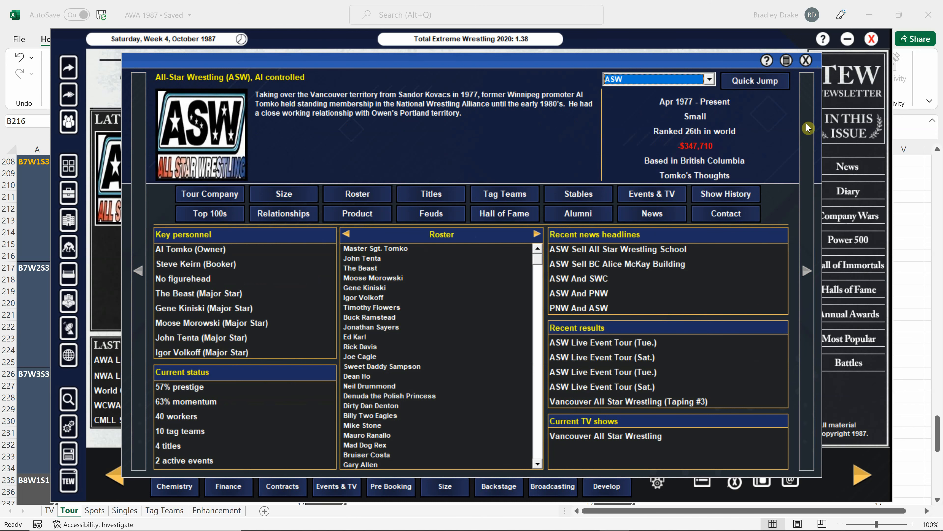
Step: Close the ASW company profile to return to the Beast feud story
click(806, 60)
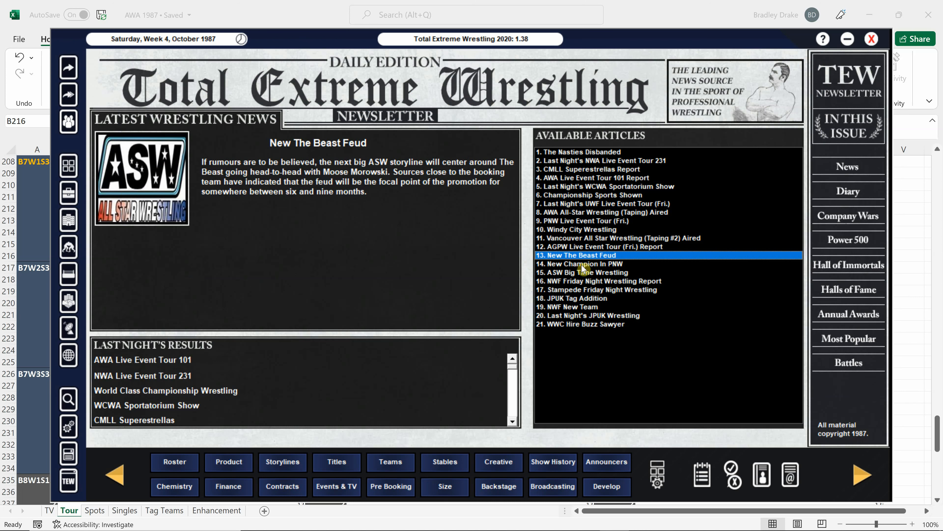
mouse_move(585, 265)
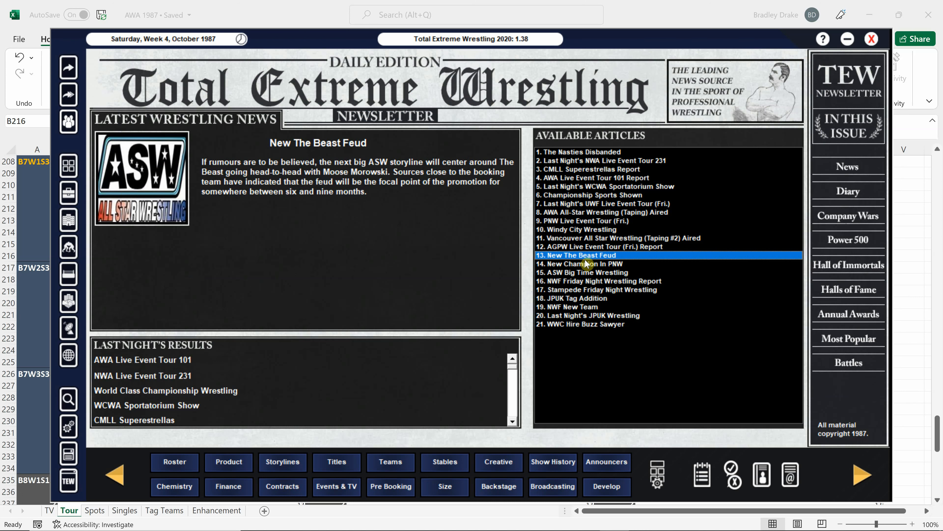
mouse_move(587, 262)
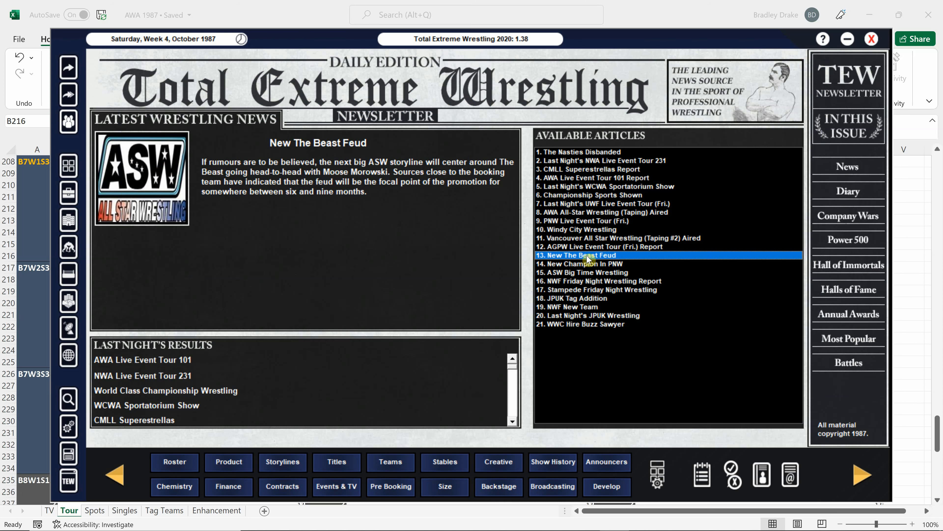
mouse_move(249, 427)
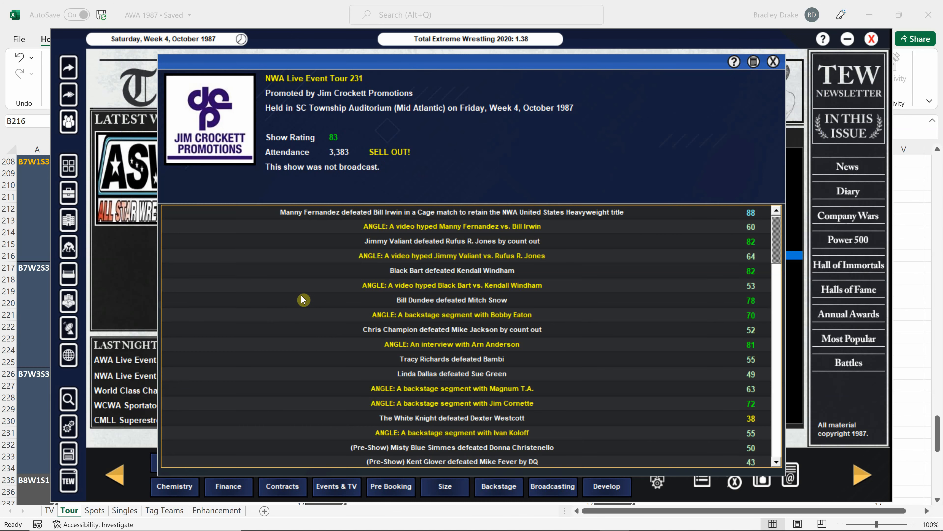
mouse_move(394, 222)
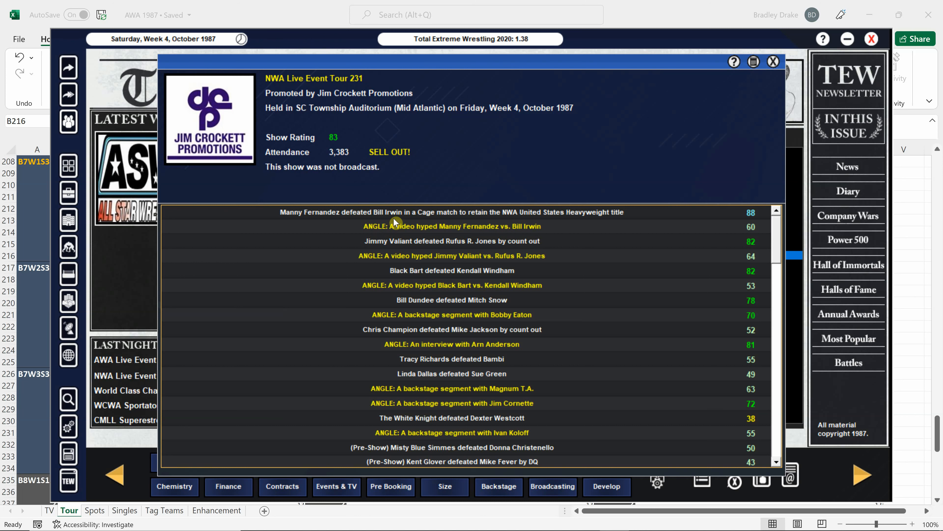
mouse_move(405, 263)
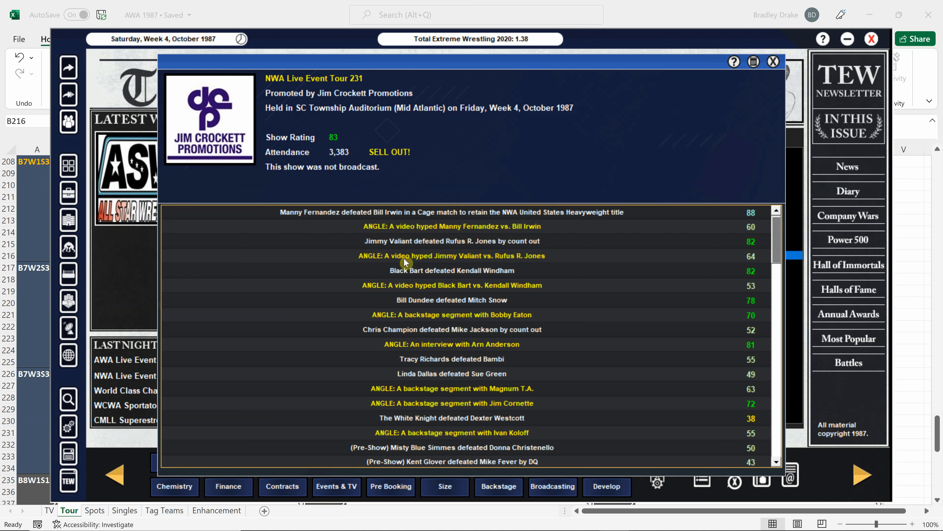
mouse_move(454, 375)
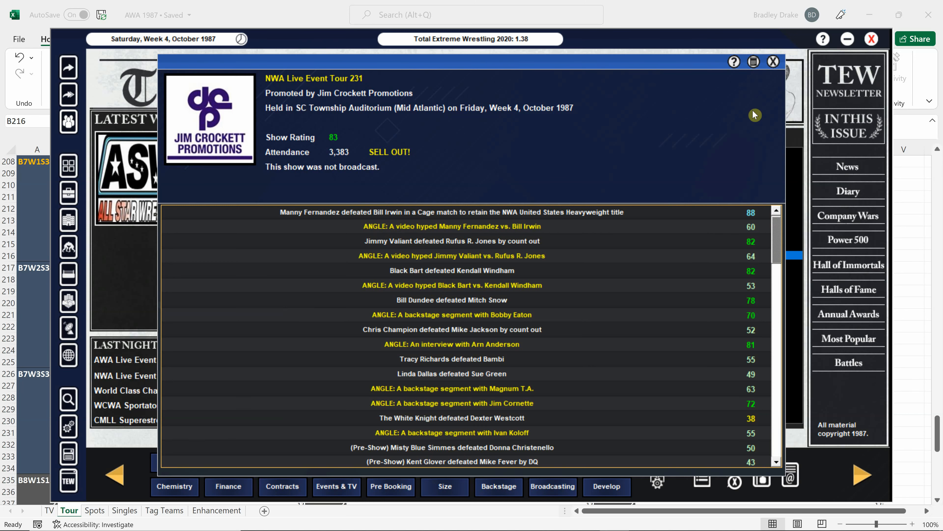
Step: Close the NWA Live Event Tour 231 results after reviewing the 83-rated sell-out
click(773, 61)
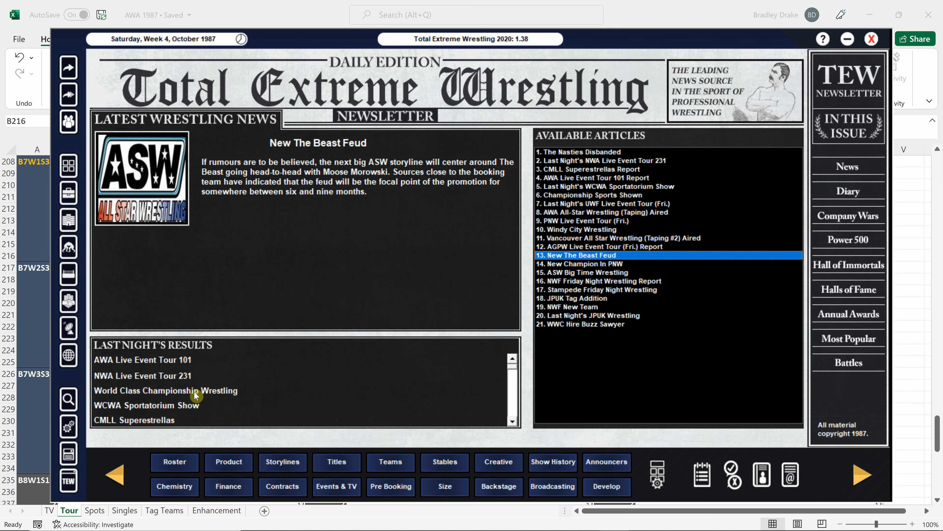
Step: Review and close the World Class Championship Wrestling and WCWA Sportatorium Show results
click(164, 390)
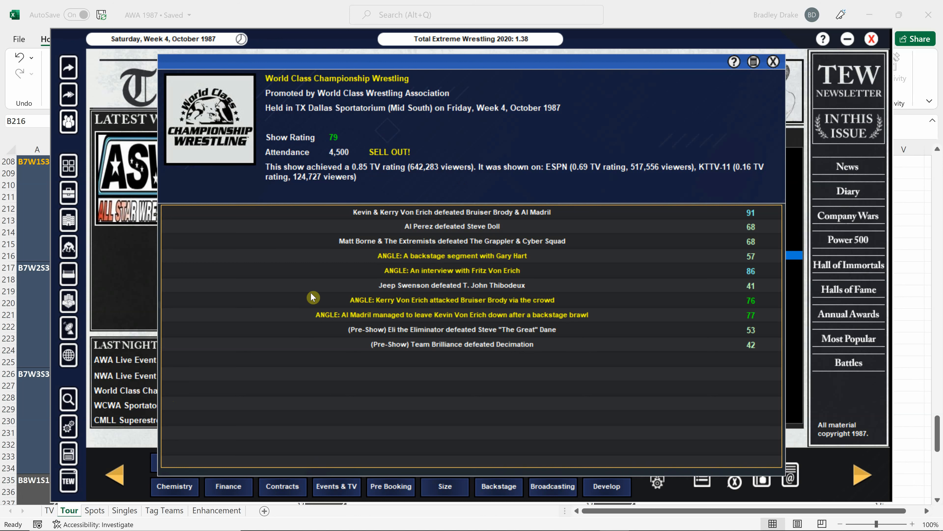
mouse_move(517, 237)
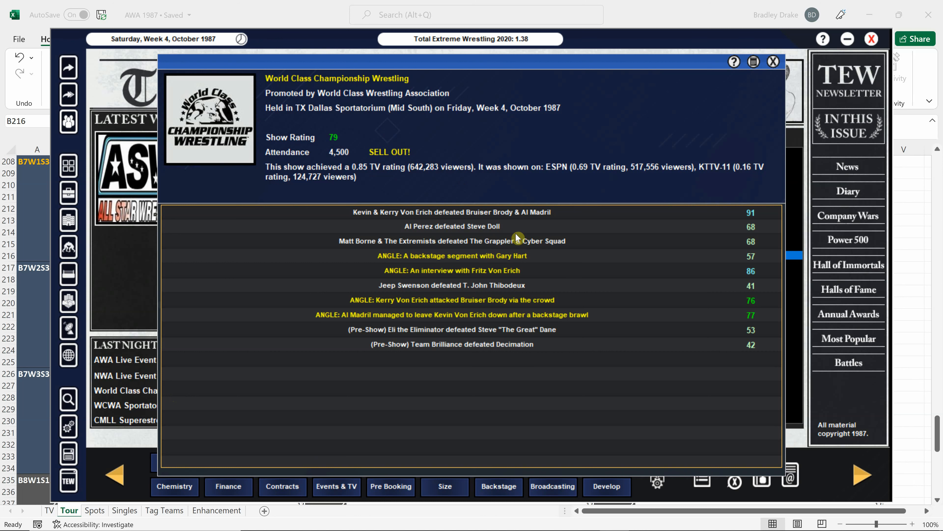
mouse_move(486, 224)
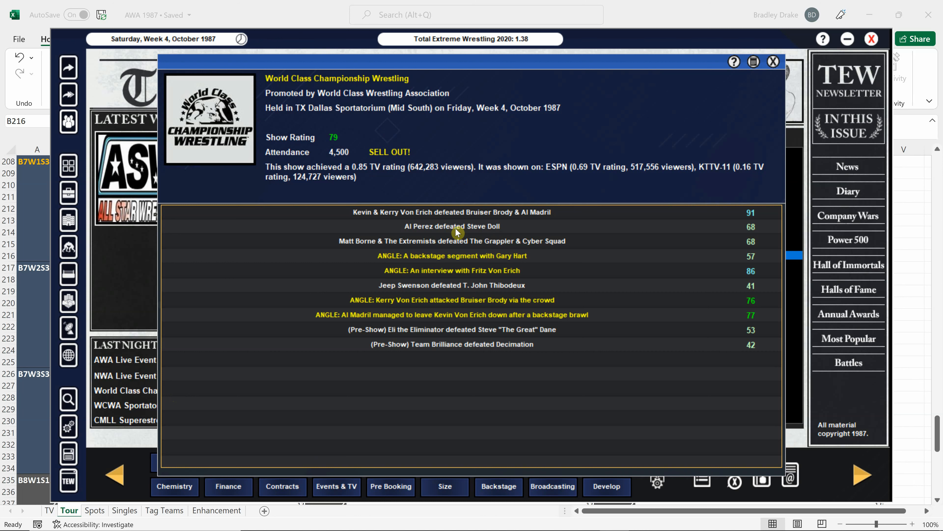
click(774, 62)
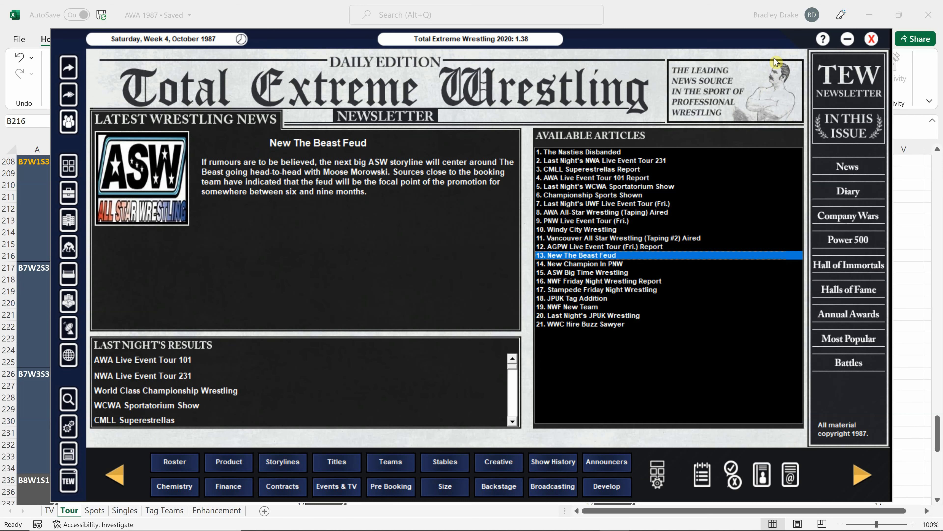
mouse_move(172, 412)
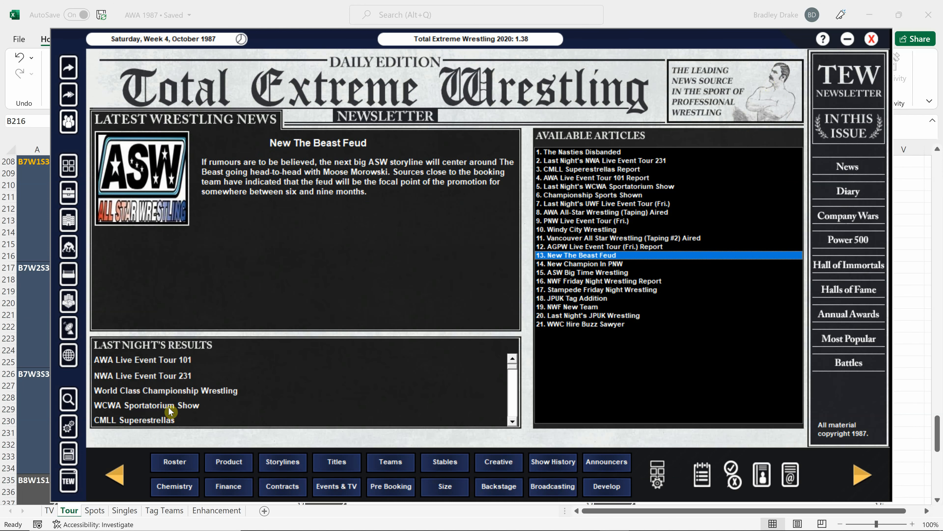
mouse_move(175, 408)
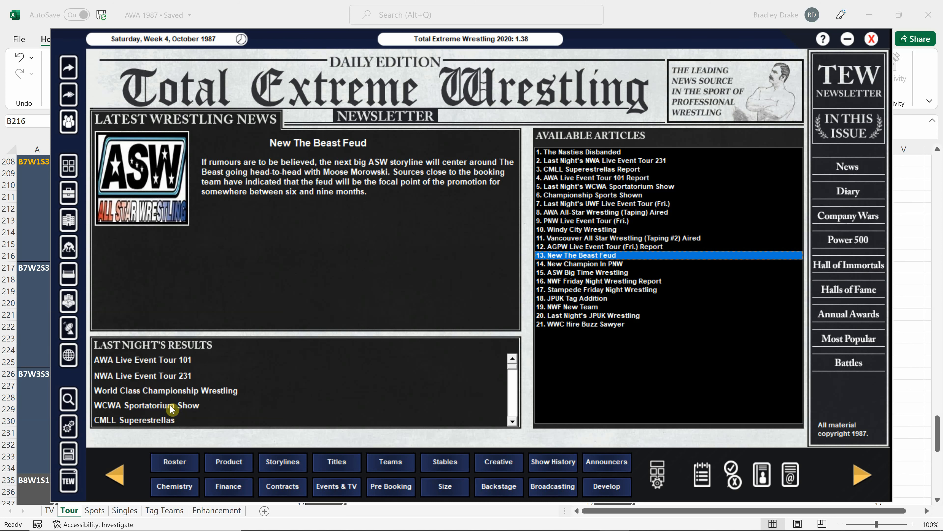
mouse_move(187, 400)
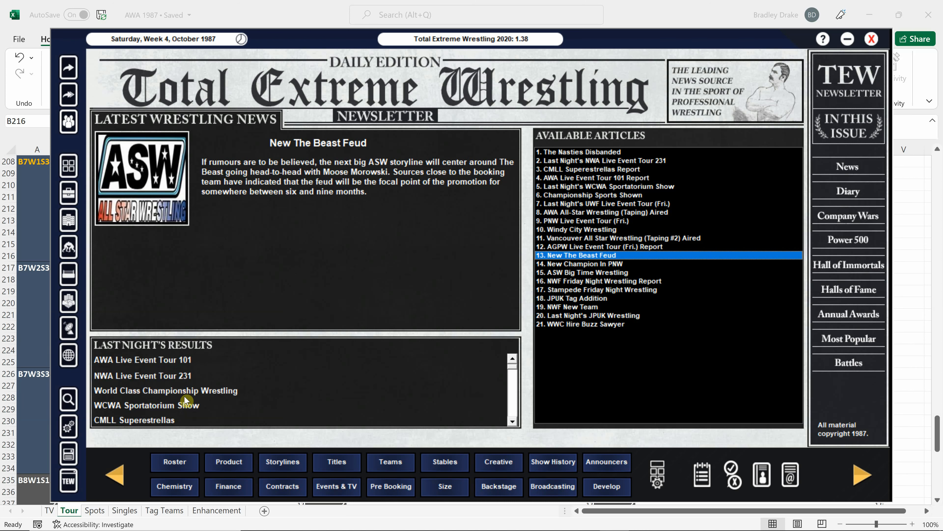
mouse_move(173, 412)
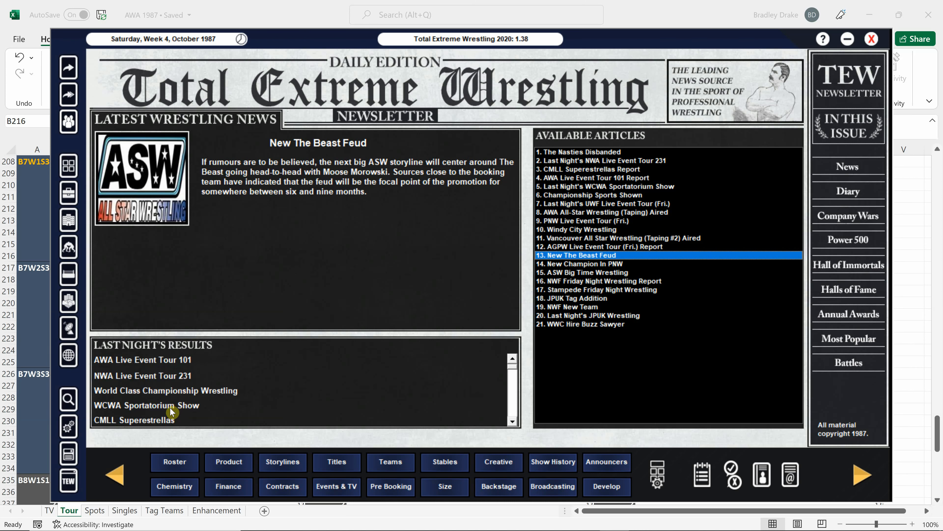
mouse_move(180, 402)
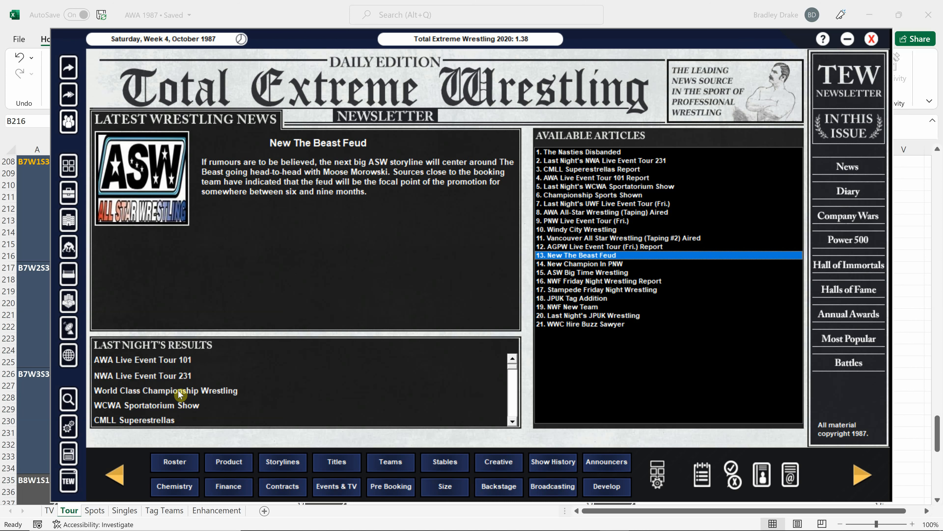
mouse_move(184, 407)
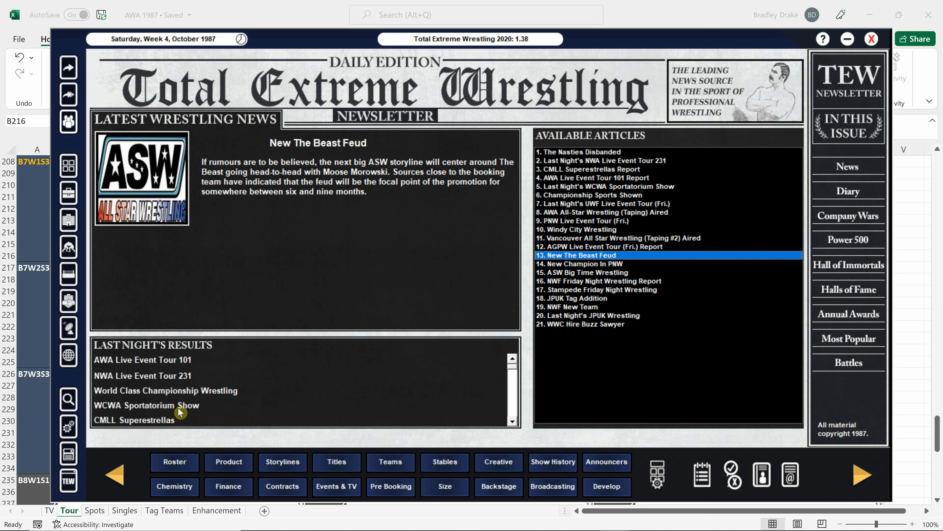
mouse_move(112, 409)
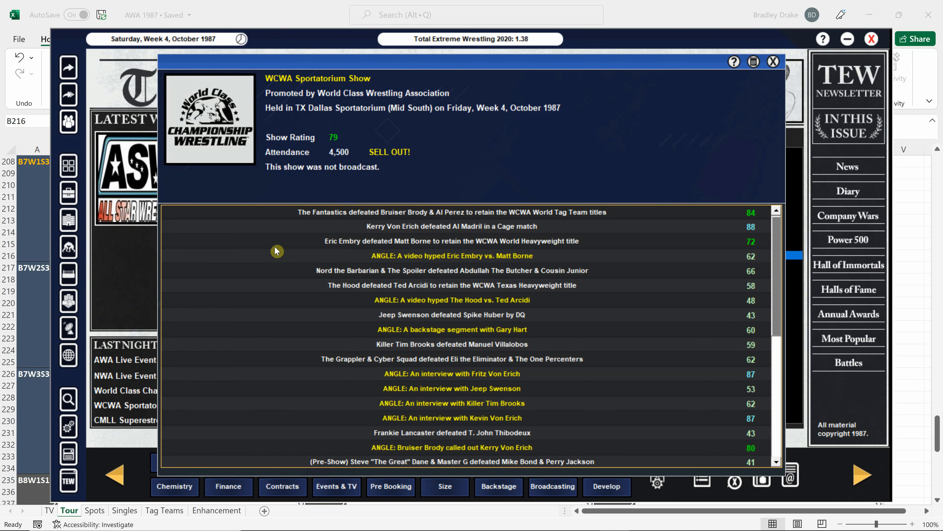
mouse_move(775, 61)
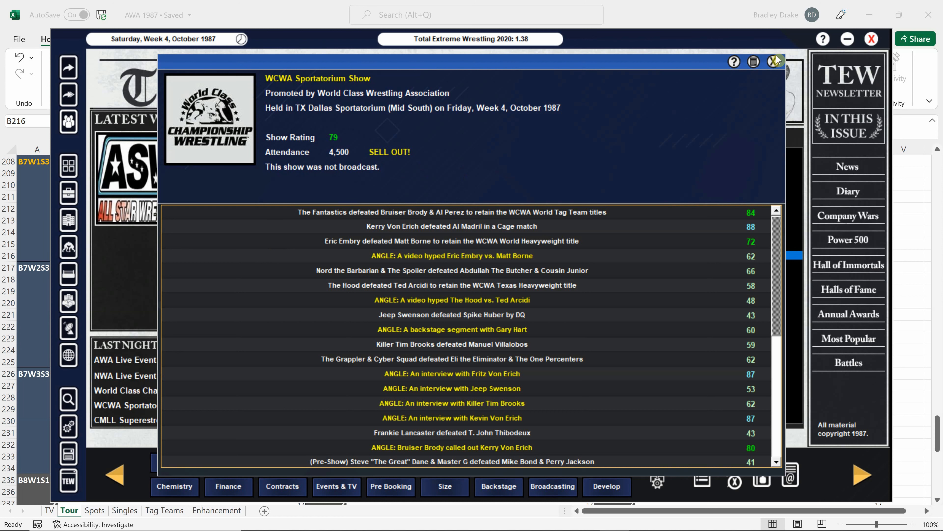
mouse_move(775, 63)
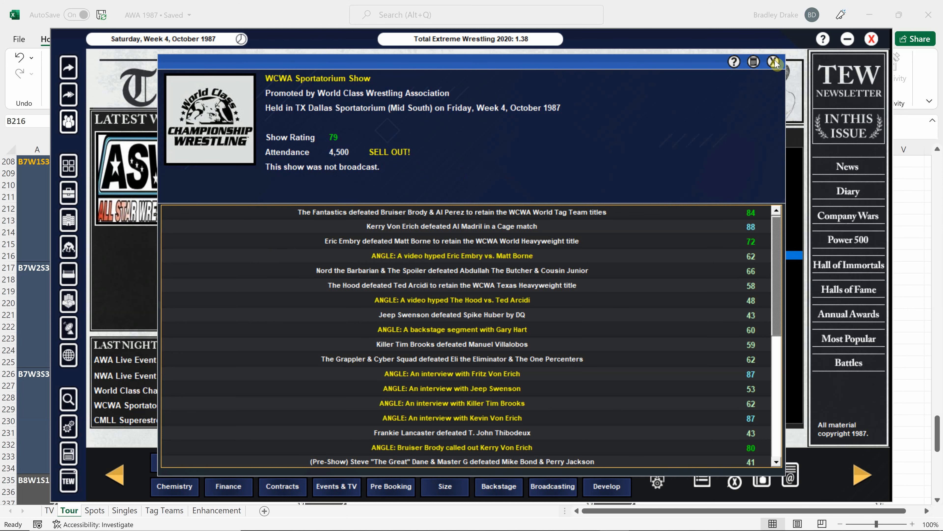
click(775, 61)
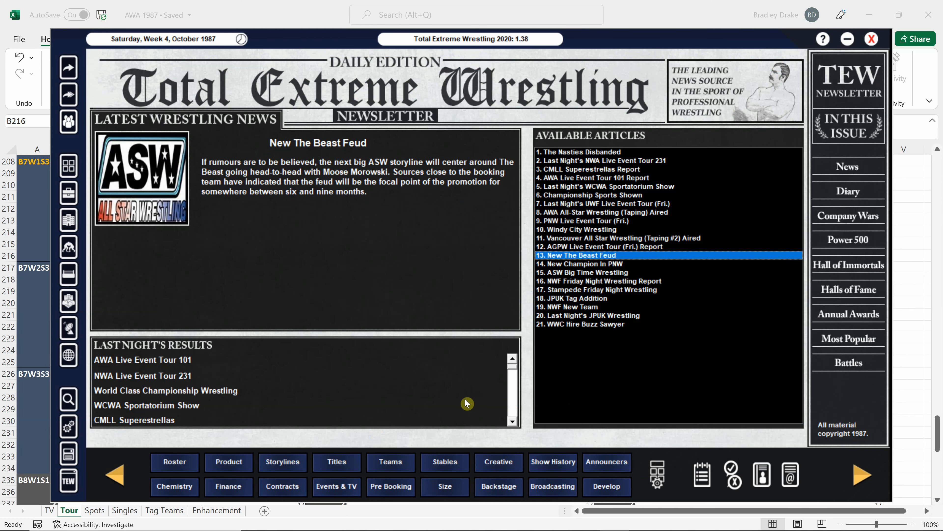
Step: Review the UWF Friday tour results, then bring up Stampede Friday Night Wrestling's results
click(511, 422)
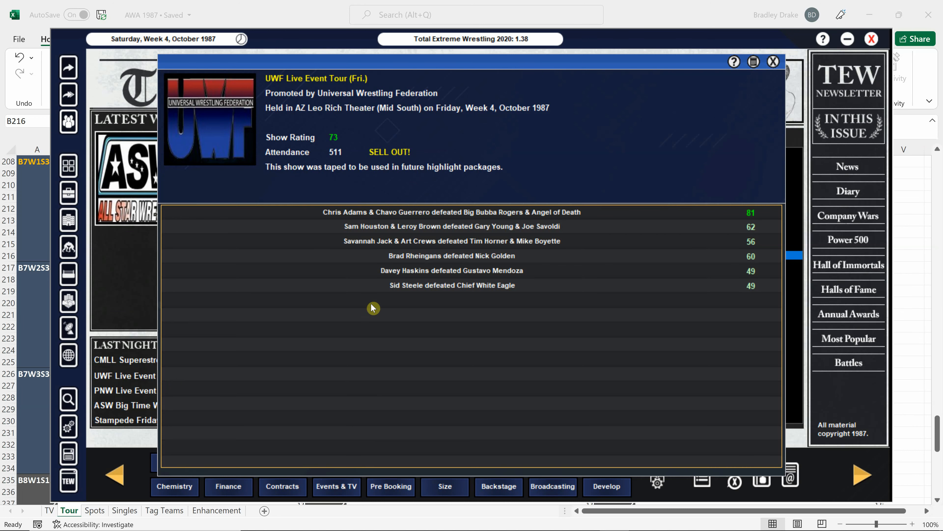
mouse_move(379, 305)
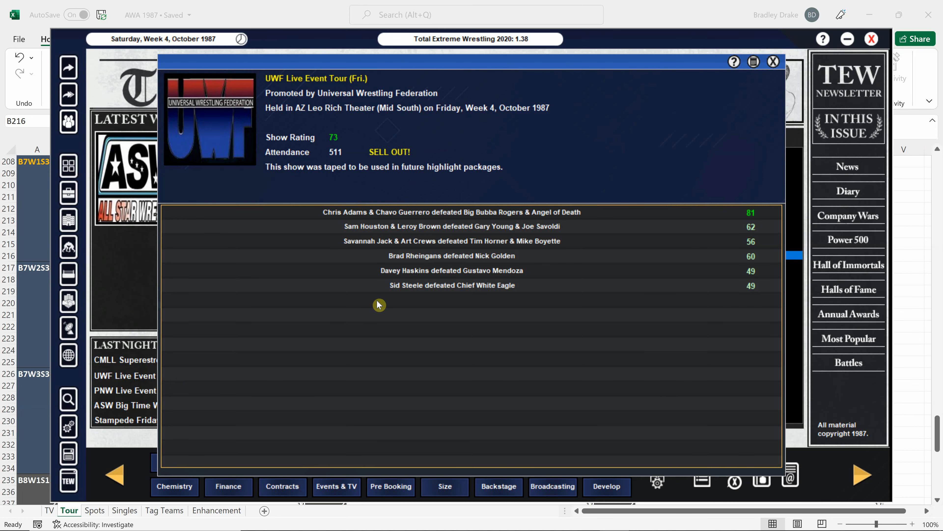
mouse_move(766, 85)
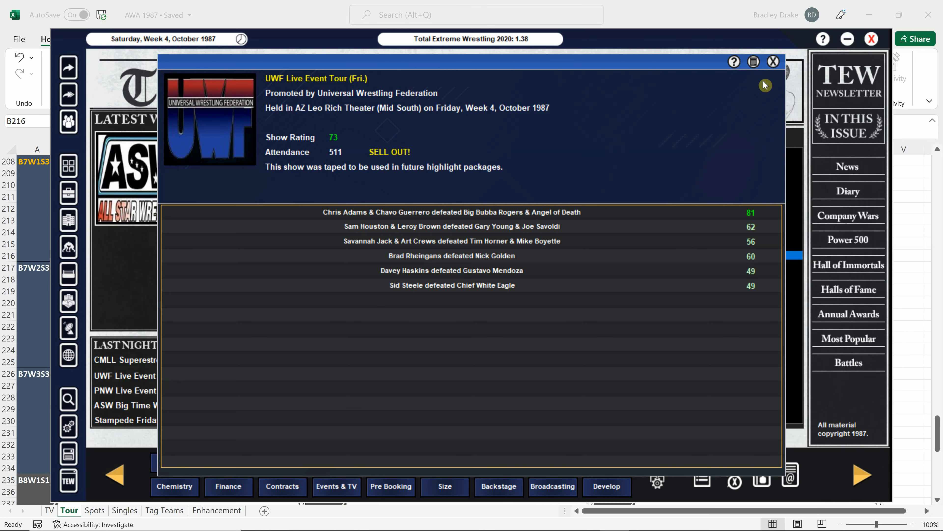
click(773, 62)
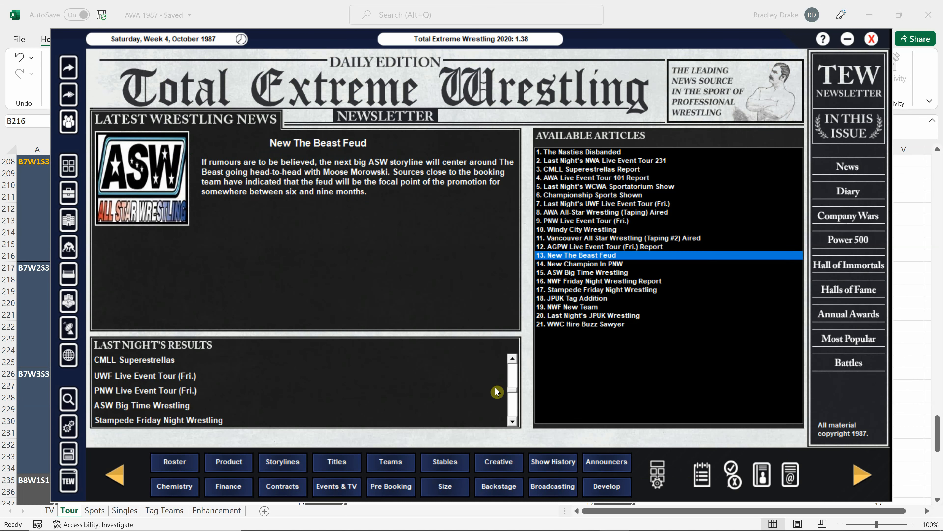
click(158, 420)
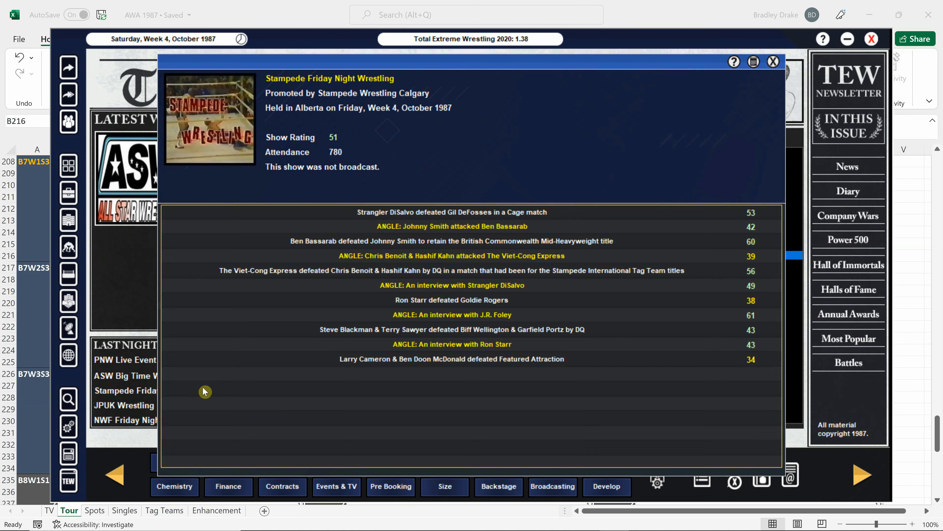
mouse_move(310, 314)
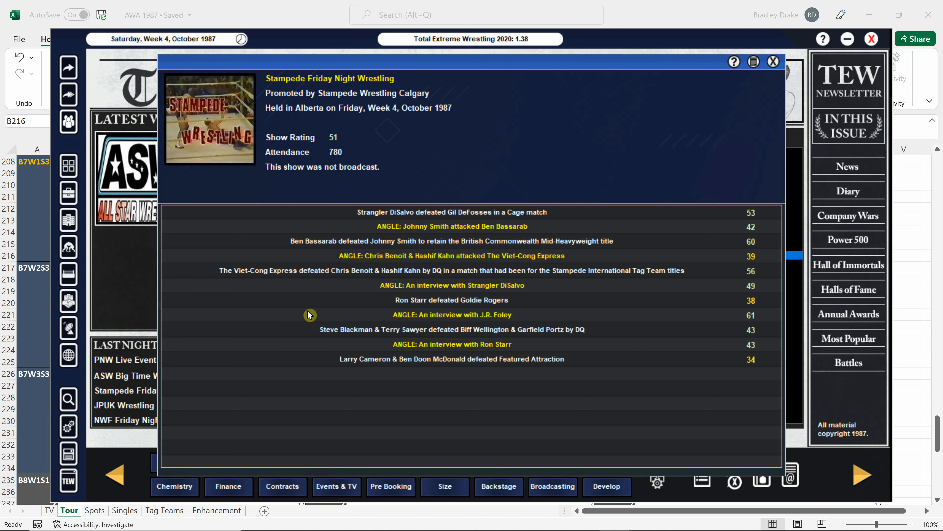
mouse_move(408, 218)
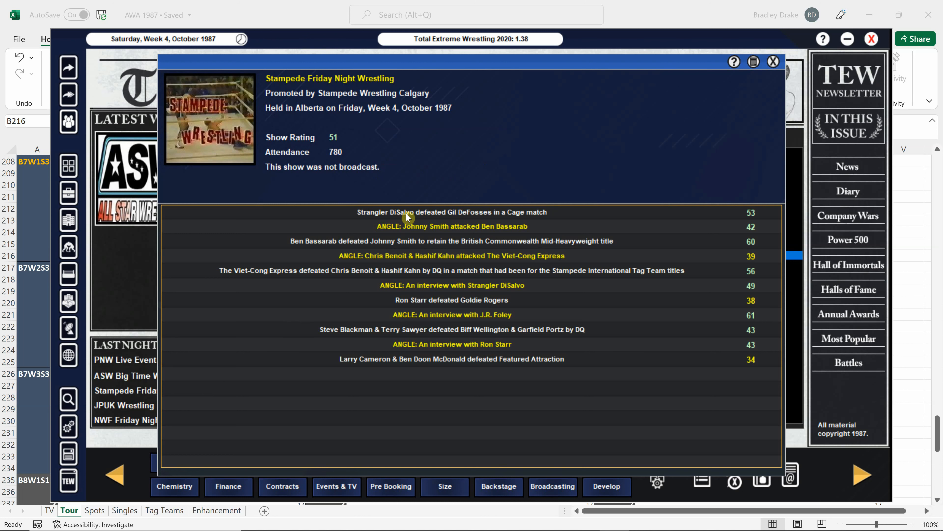
mouse_move(377, 224)
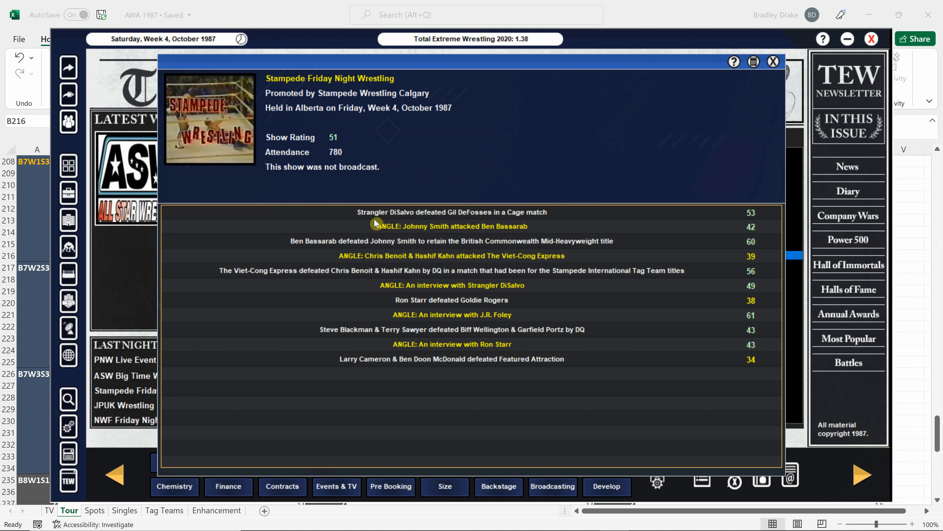
mouse_move(464, 218)
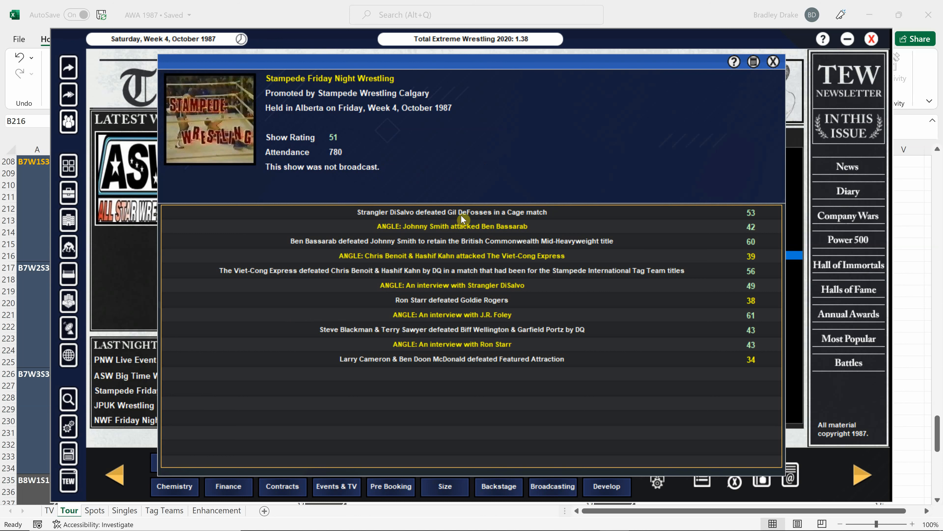
mouse_move(451, 212)
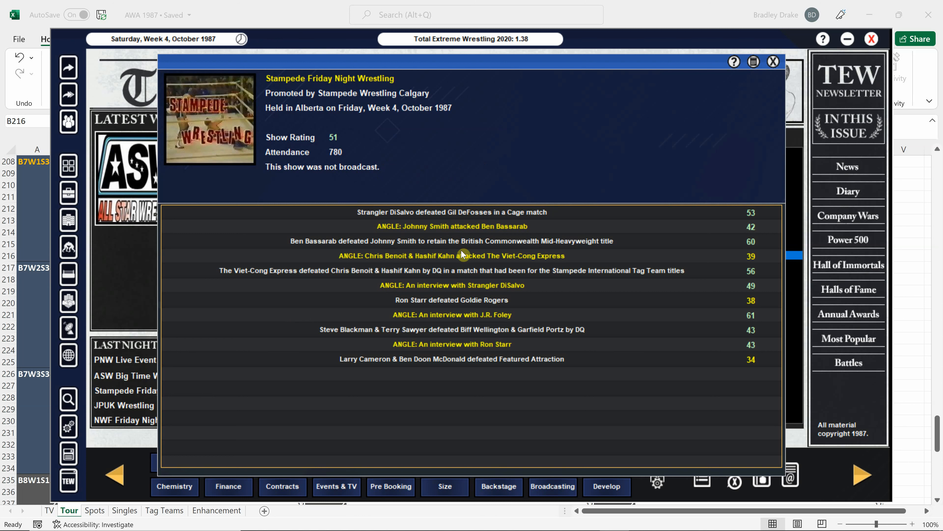
mouse_move(734, 111)
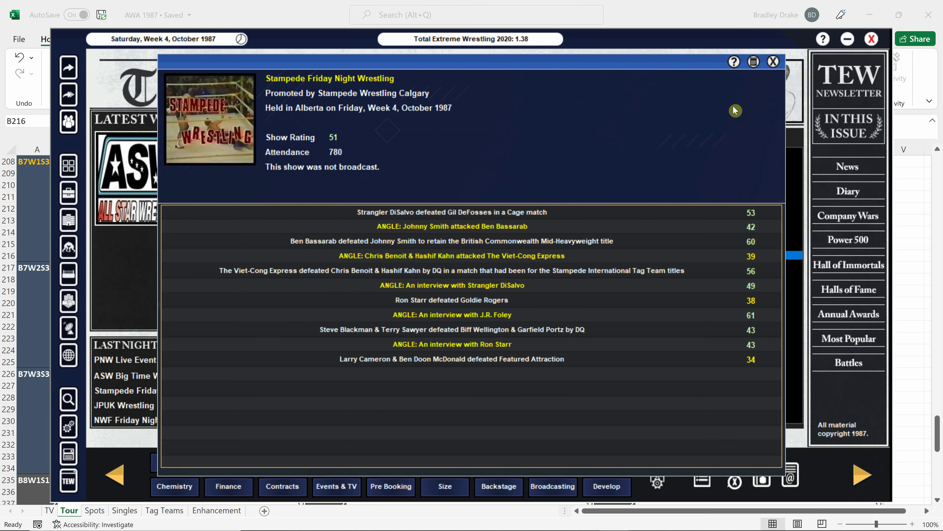
Step: Close the Stampede and NWF Friday Night Wrestling results windows to return to the newsletter
click(773, 61)
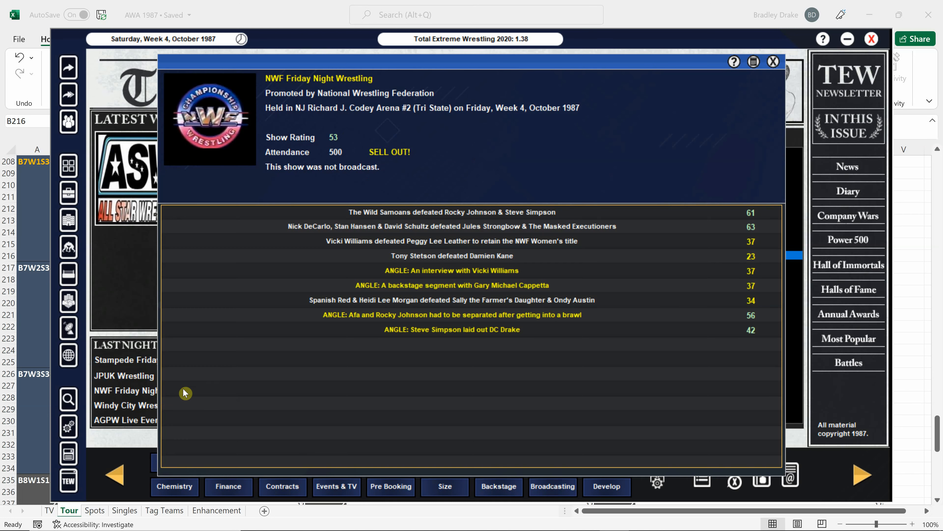
mouse_move(530, 160)
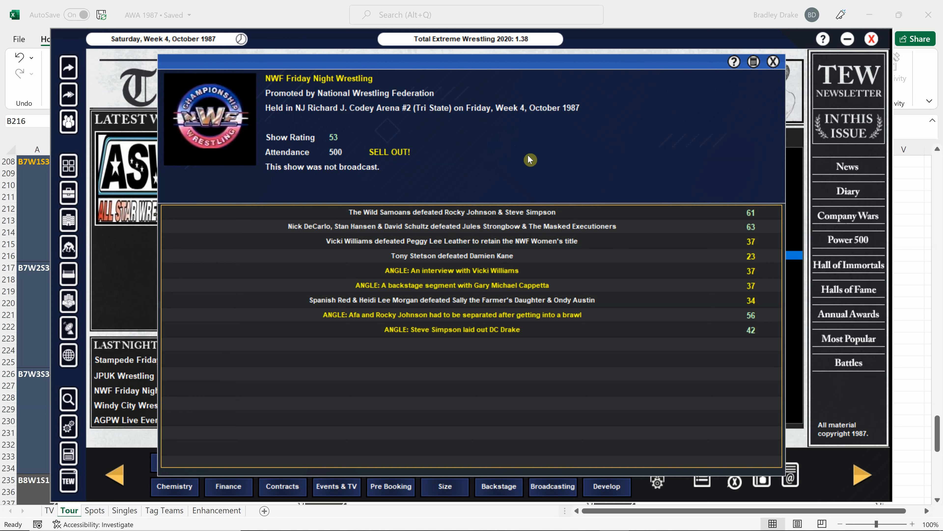
mouse_move(505, 177)
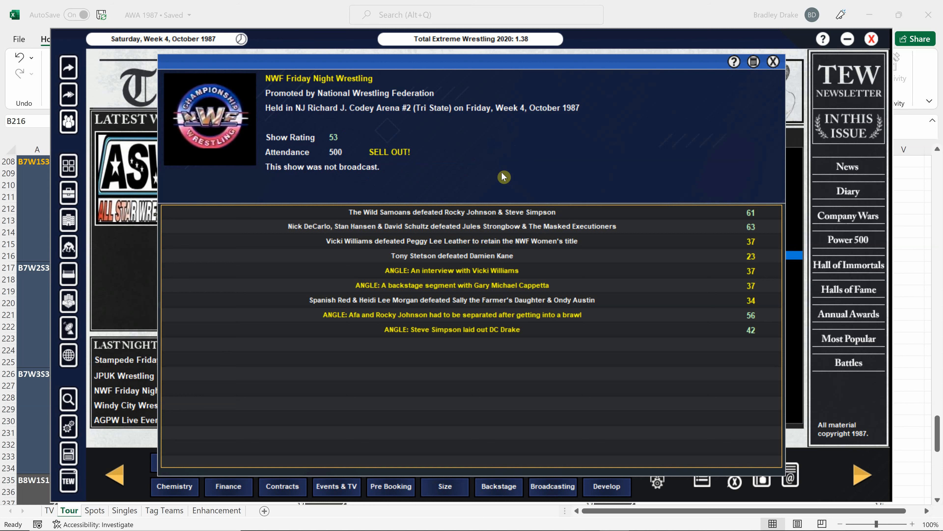
mouse_move(461, 325)
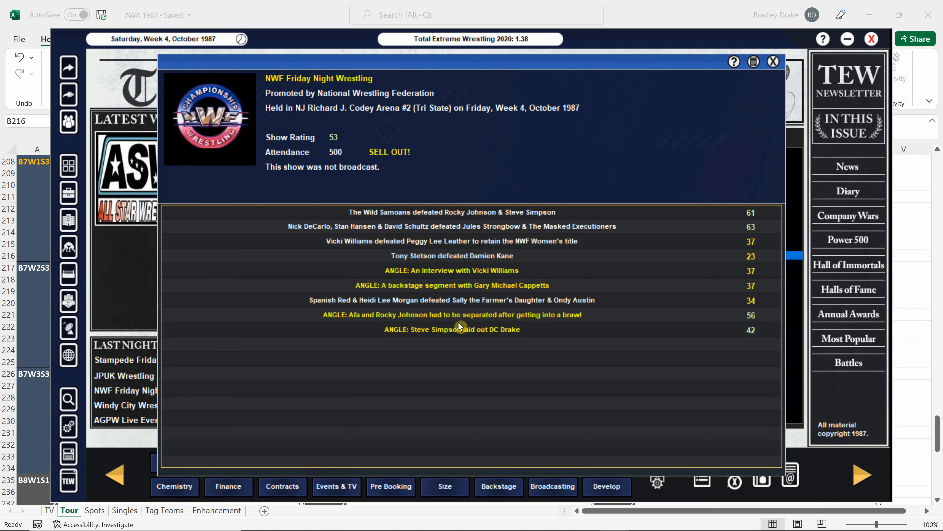
mouse_move(335, 253)
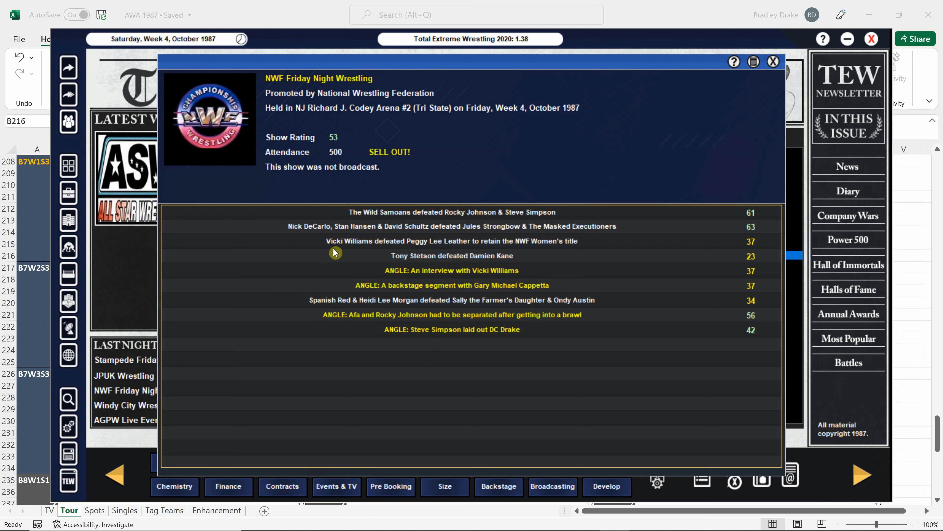
mouse_move(352, 234)
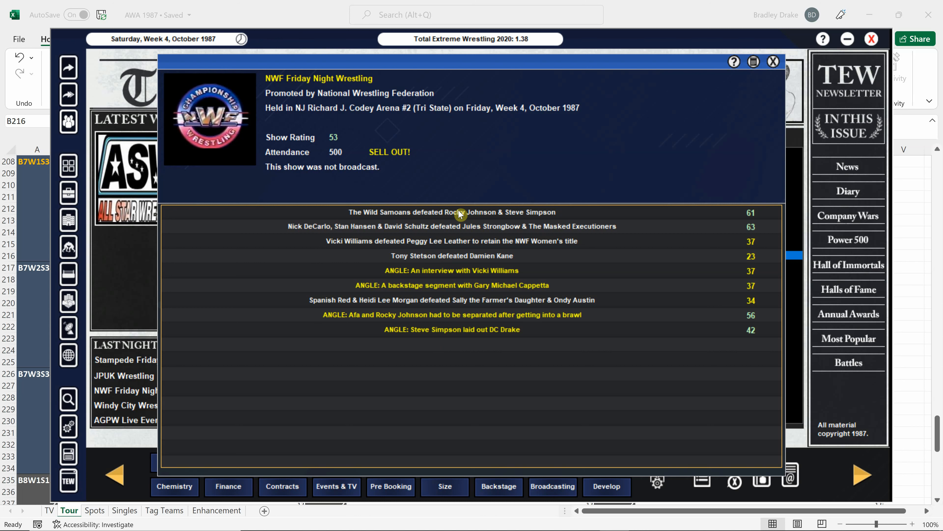
mouse_move(316, 318)
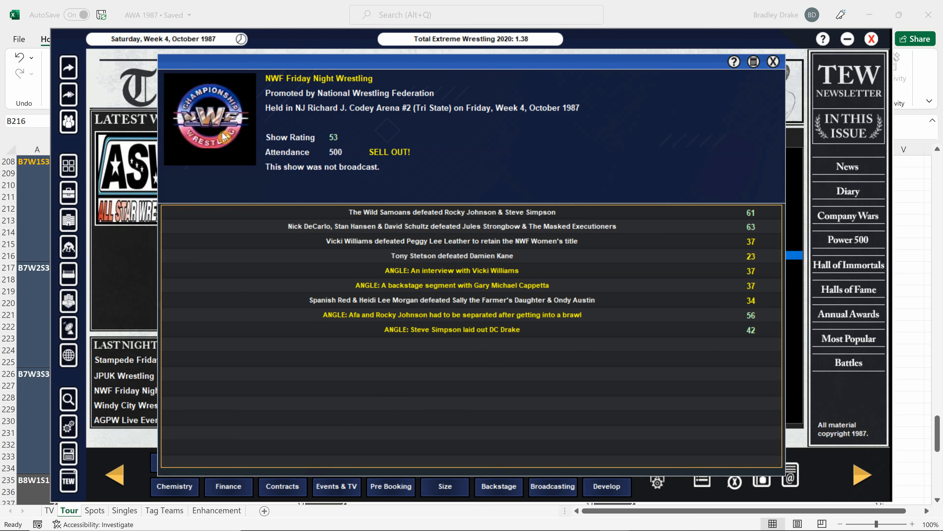
click(773, 61)
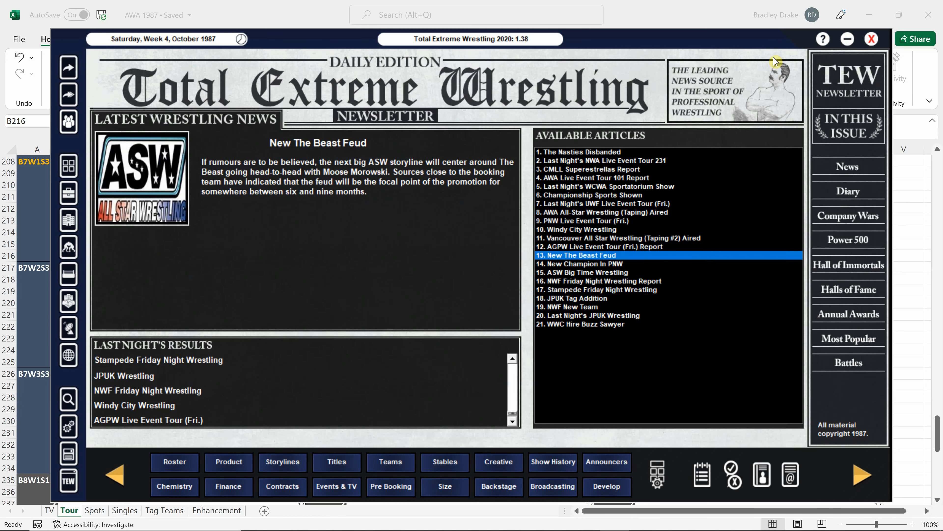
mouse_move(294, 414)
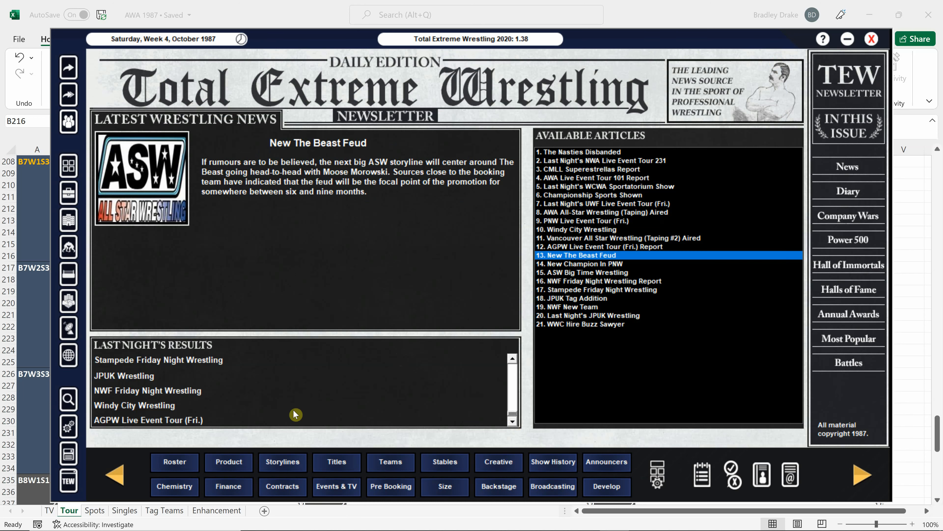
click(141, 404)
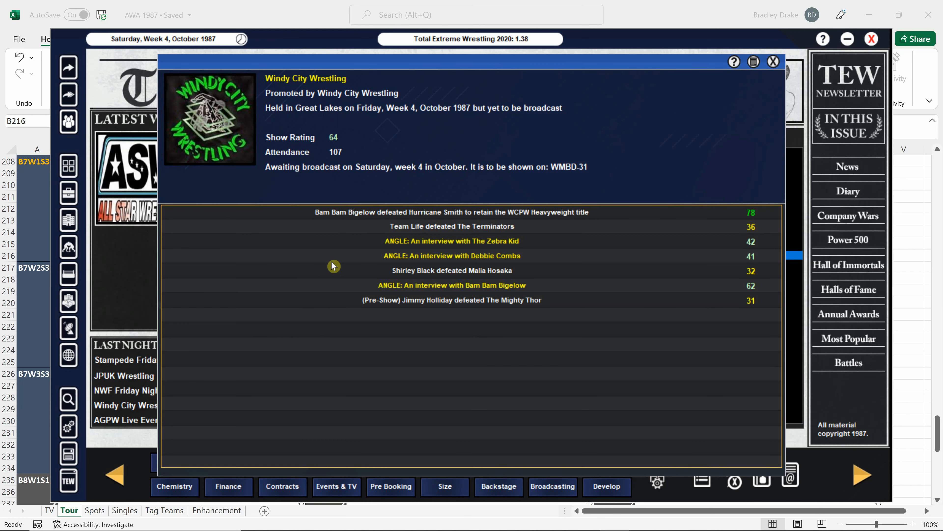
mouse_move(411, 228)
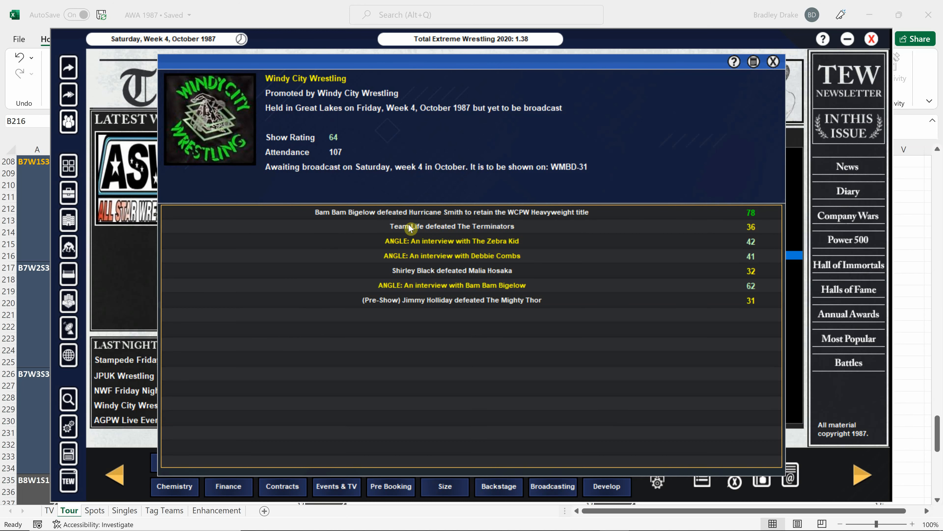
mouse_move(321, 247)
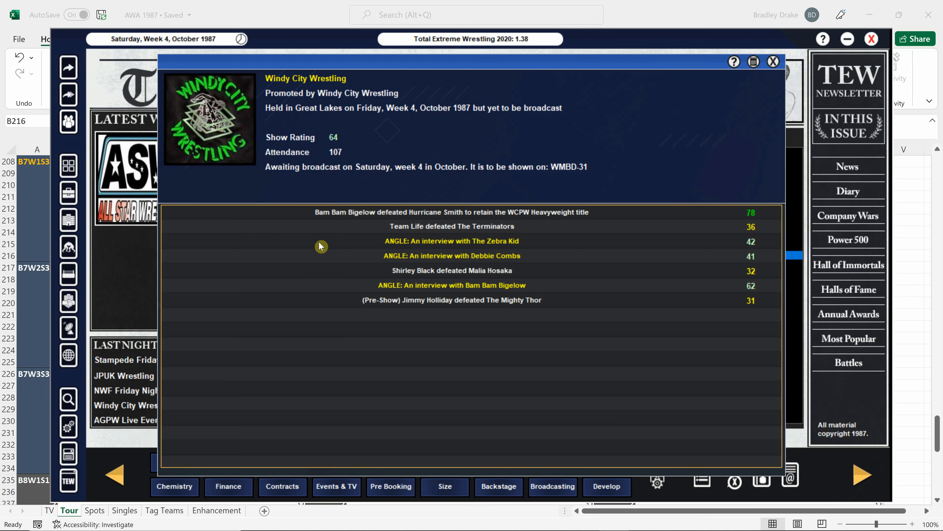
mouse_move(493, 230)
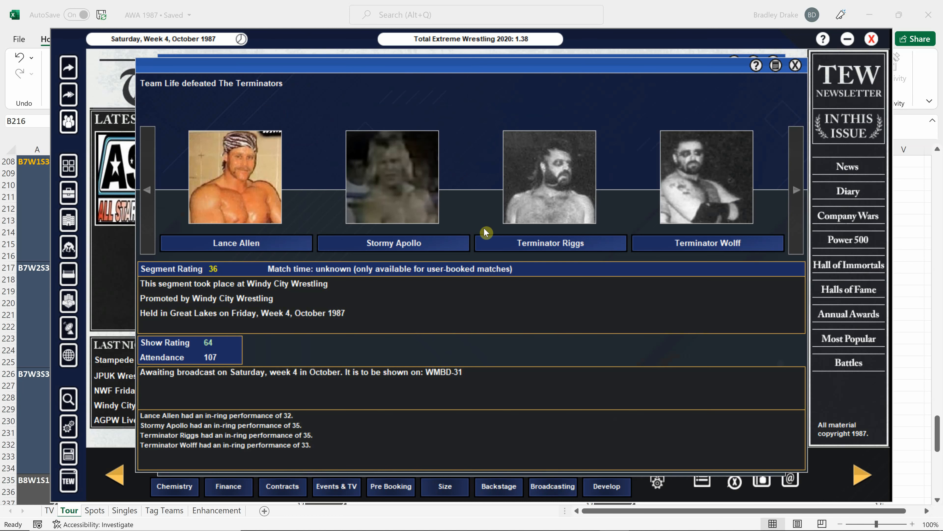
mouse_move(696, 221)
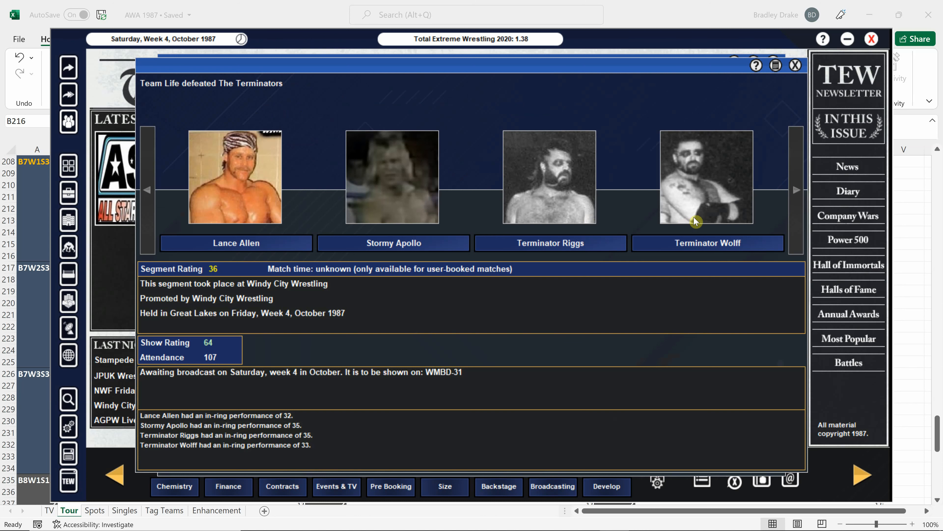
mouse_move(282, 197)
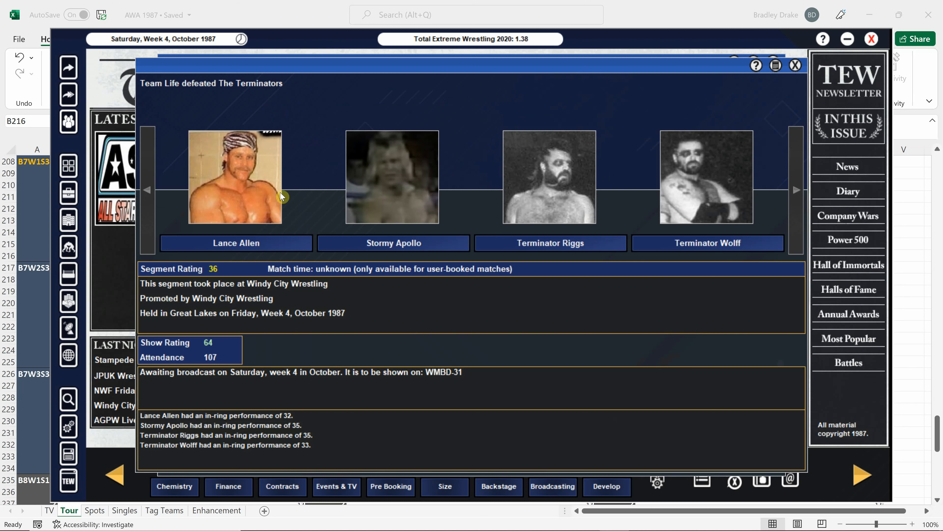
mouse_move(334, 202)
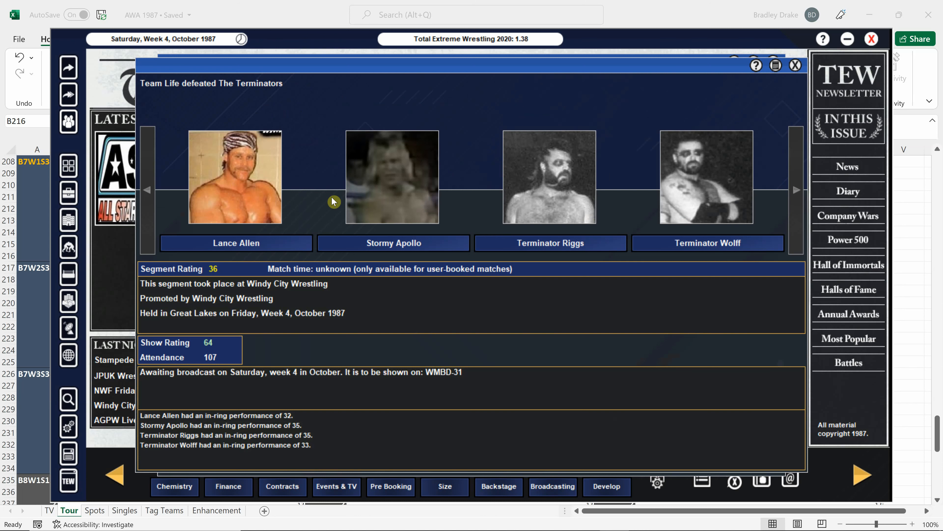
mouse_move(392, 213)
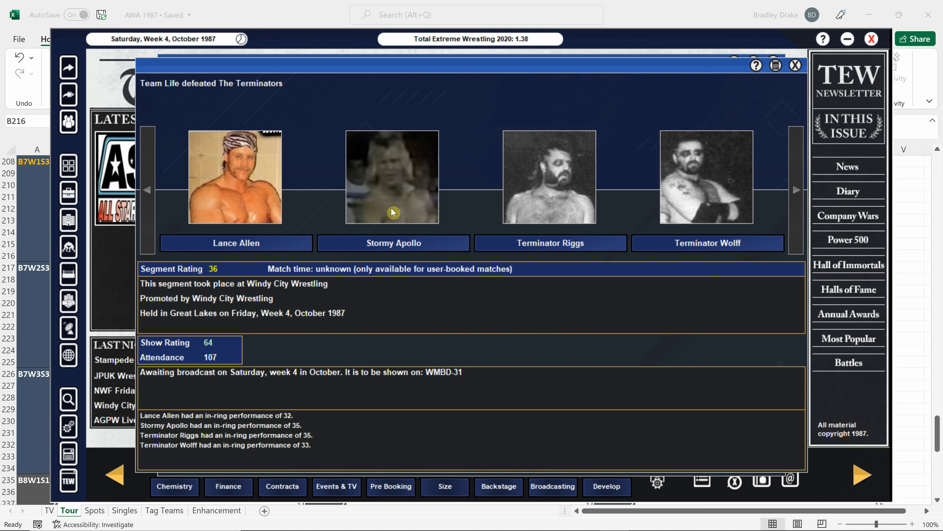
mouse_move(314, 205)
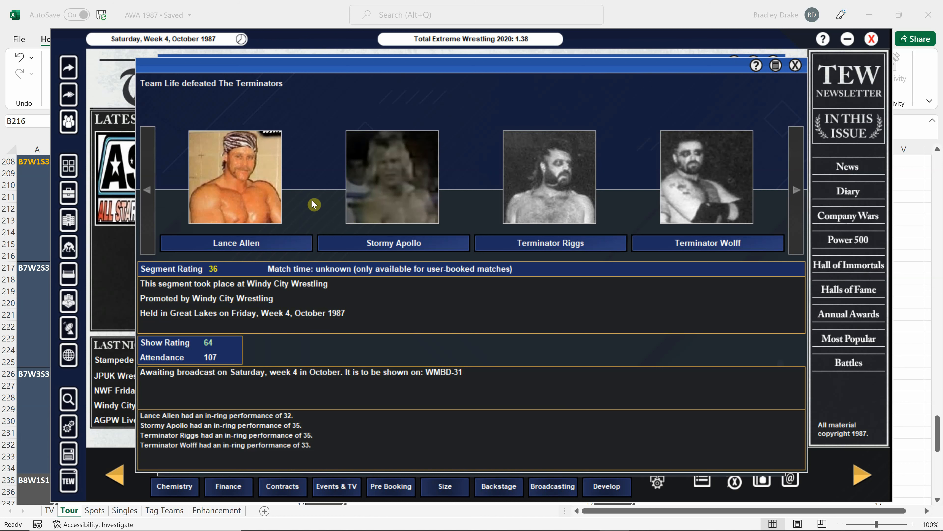
mouse_move(246, 180)
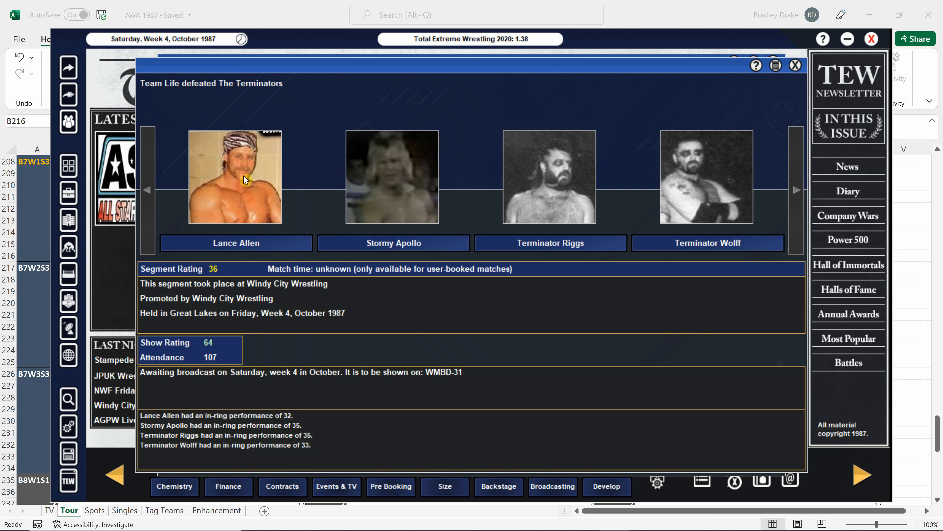
mouse_move(804, 67)
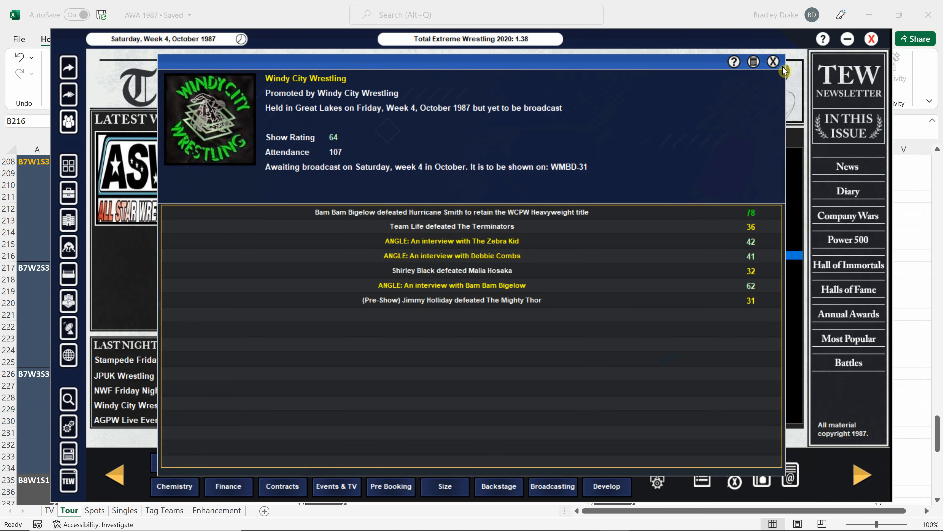
click(774, 62)
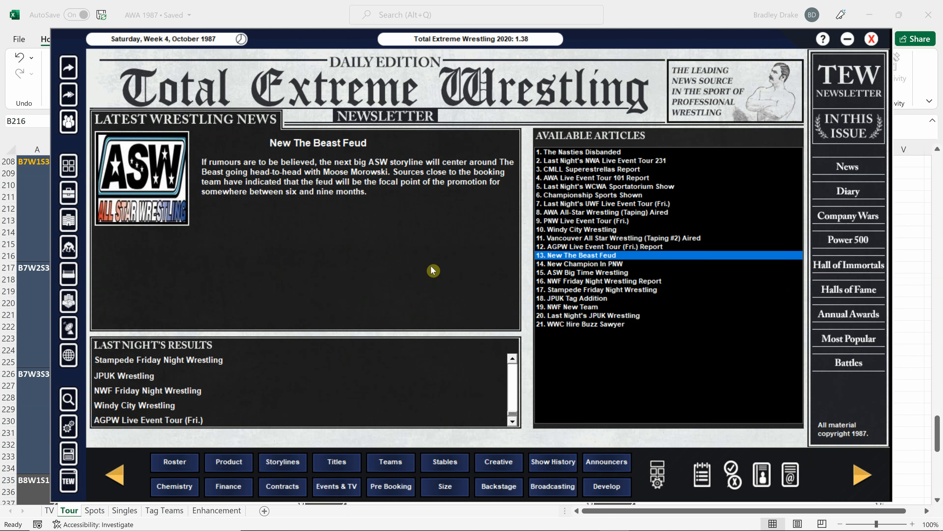
Step: Bring up The Nasties Disbanded story, then switch away to the Excel tour schedule
click(579, 151)
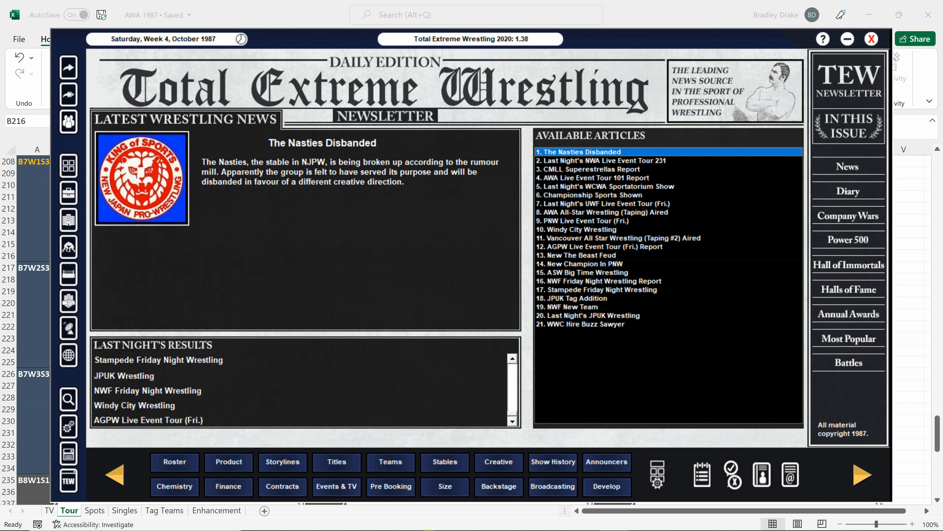
click(871, 39)
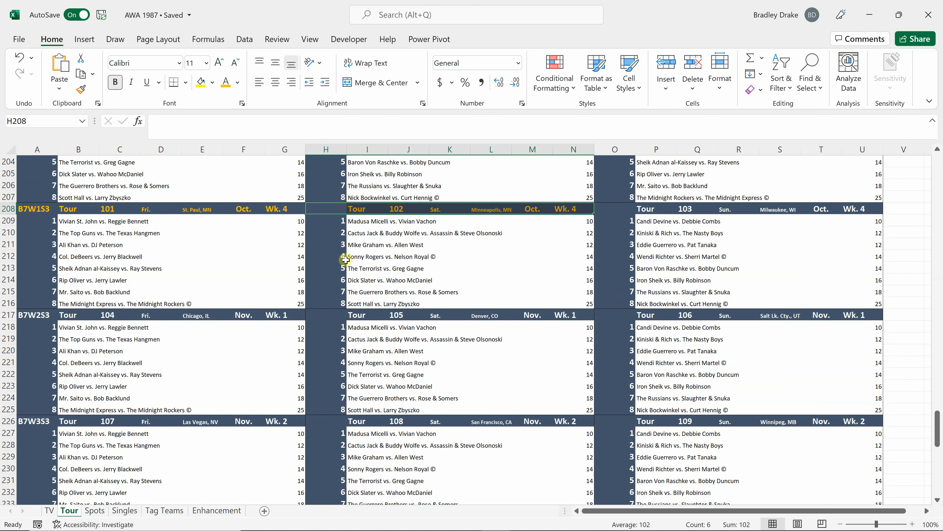
scroll(down, 3)
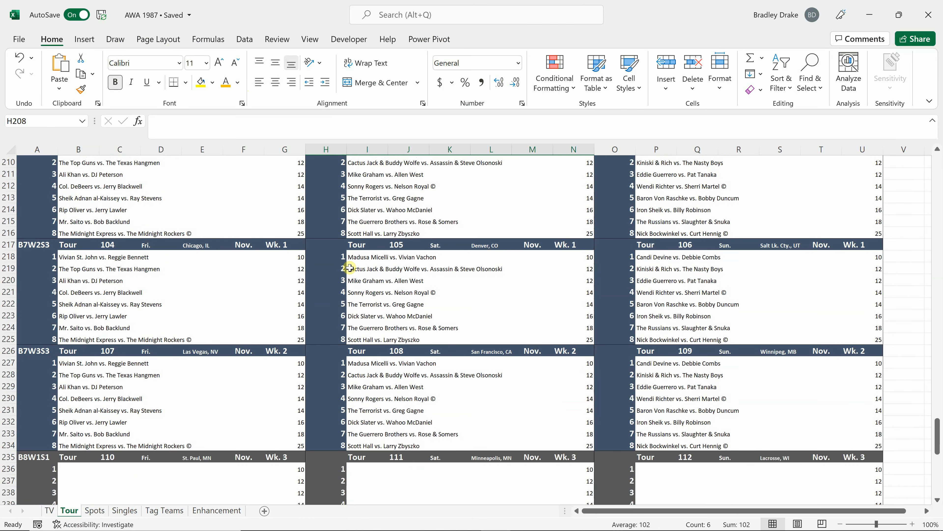
scroll(up, 3)
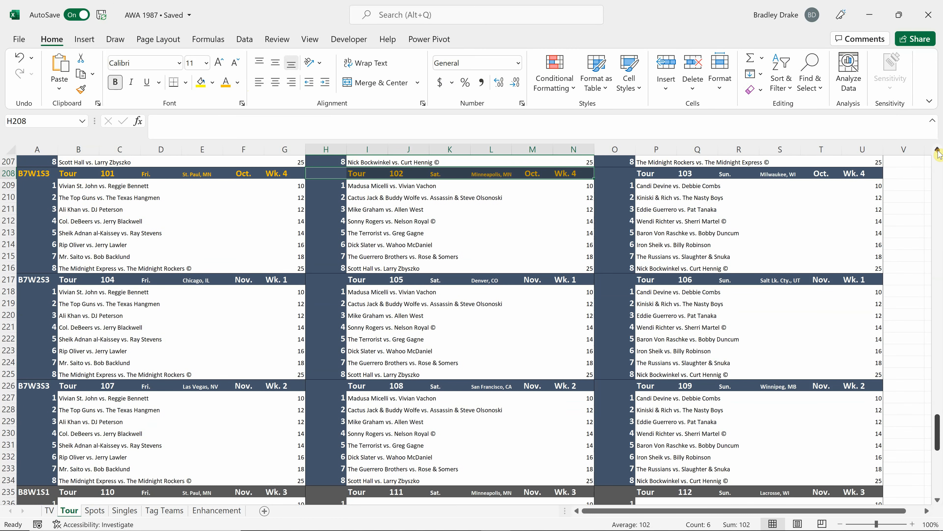
scroll(down, 3)
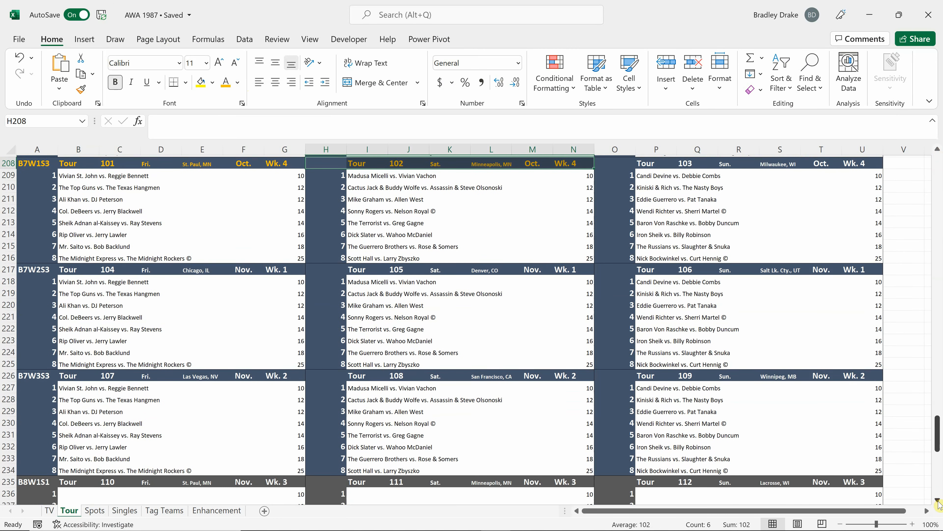
drag(68, 162, 187, 174)
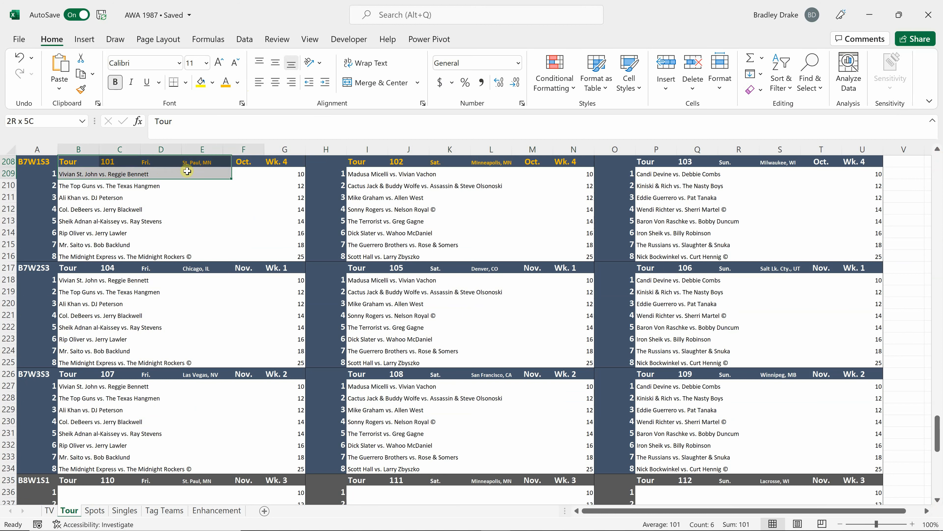
click(238, 82)
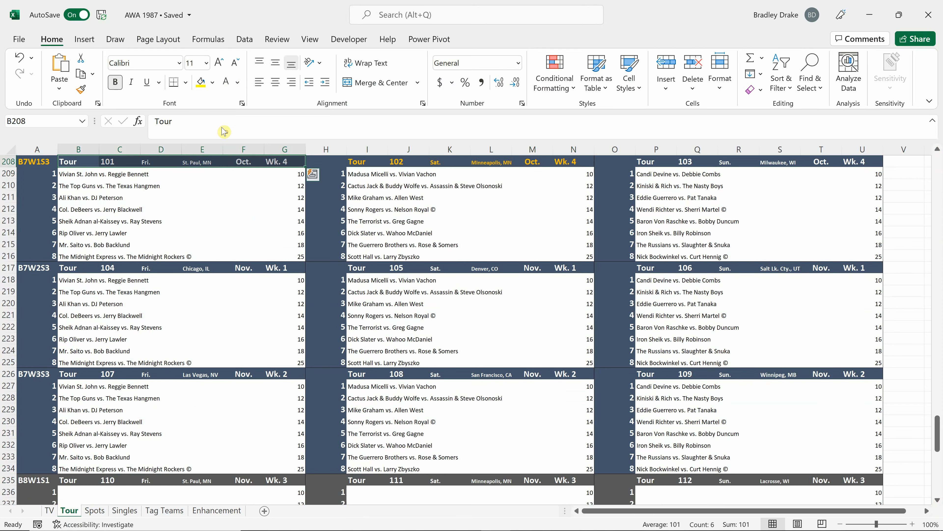
click(366, 173)
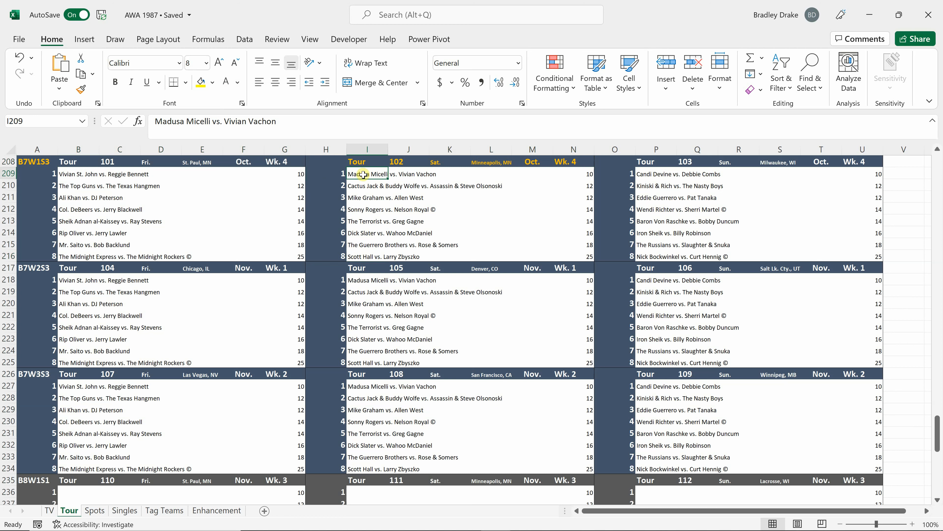